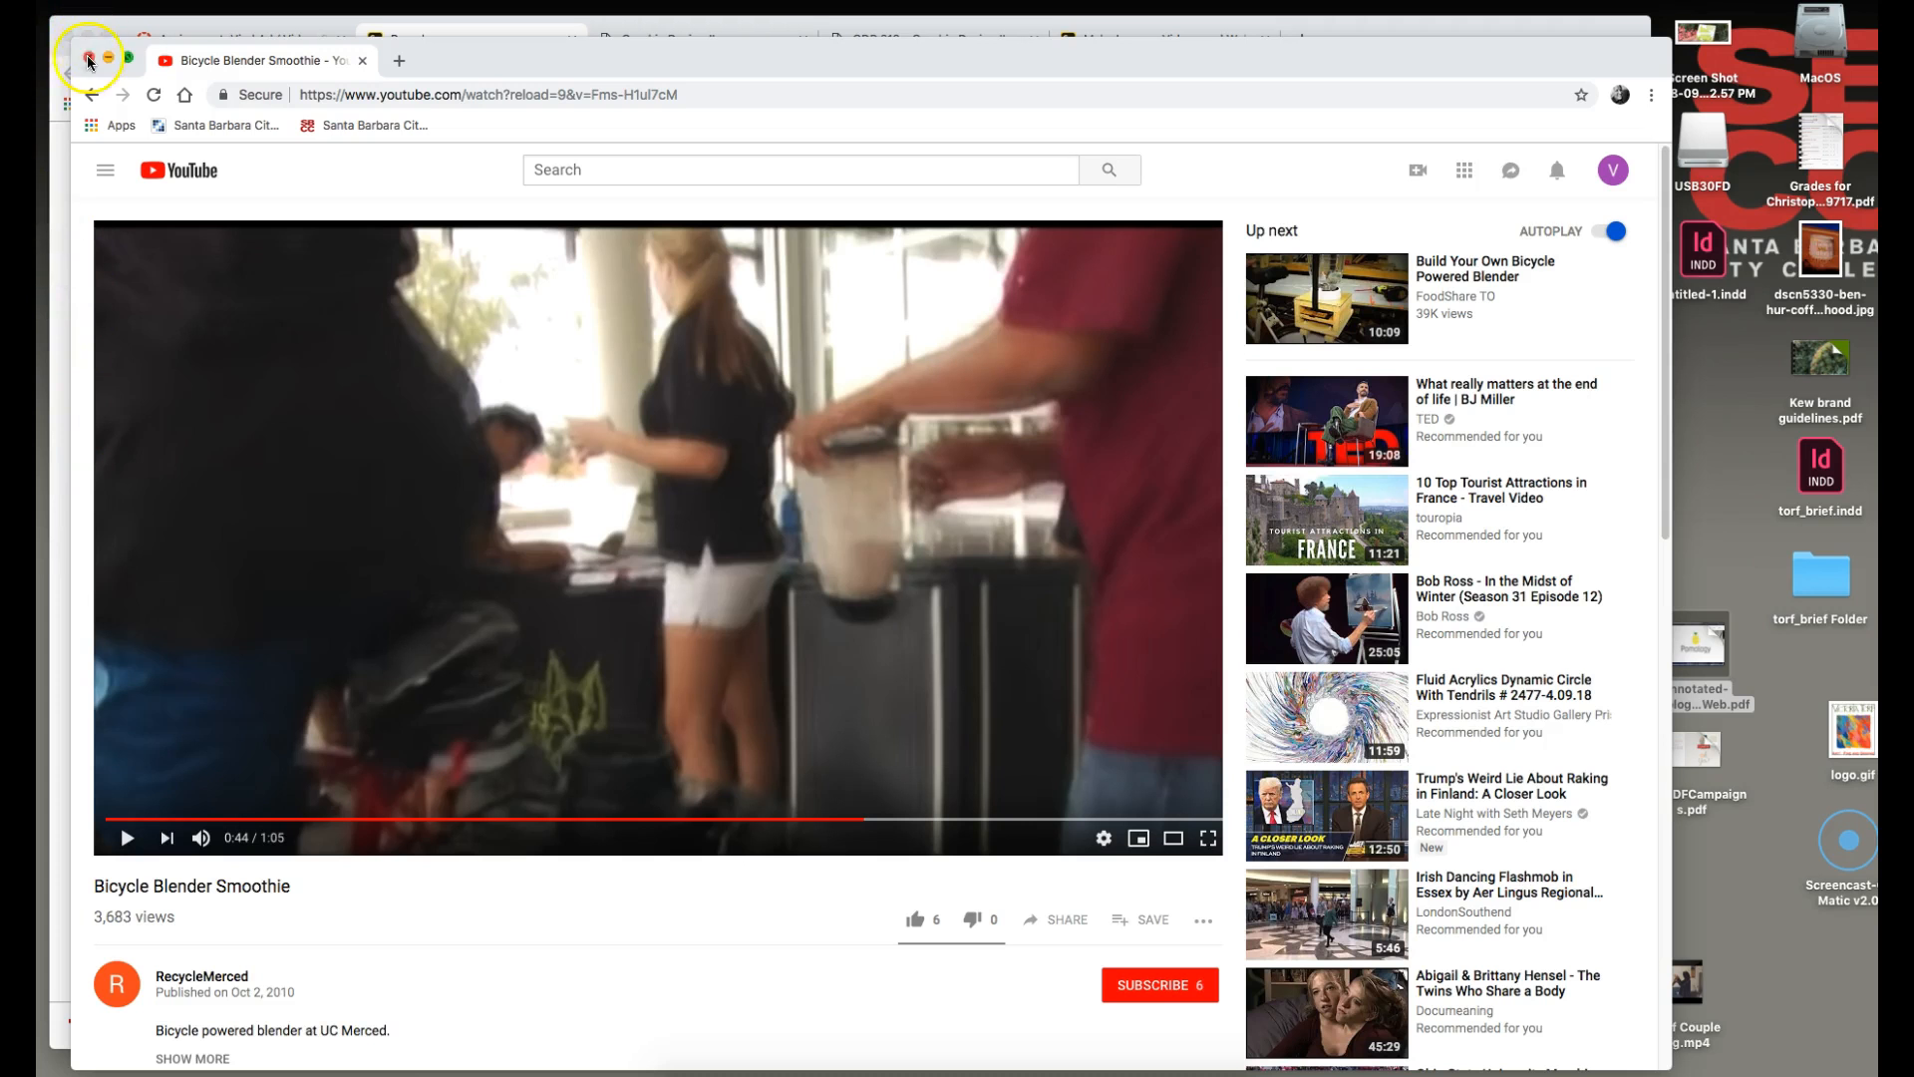
Step: Close the bicycle smoothie YouTube window and bring up the Spark Video project editor
click(415, 39)
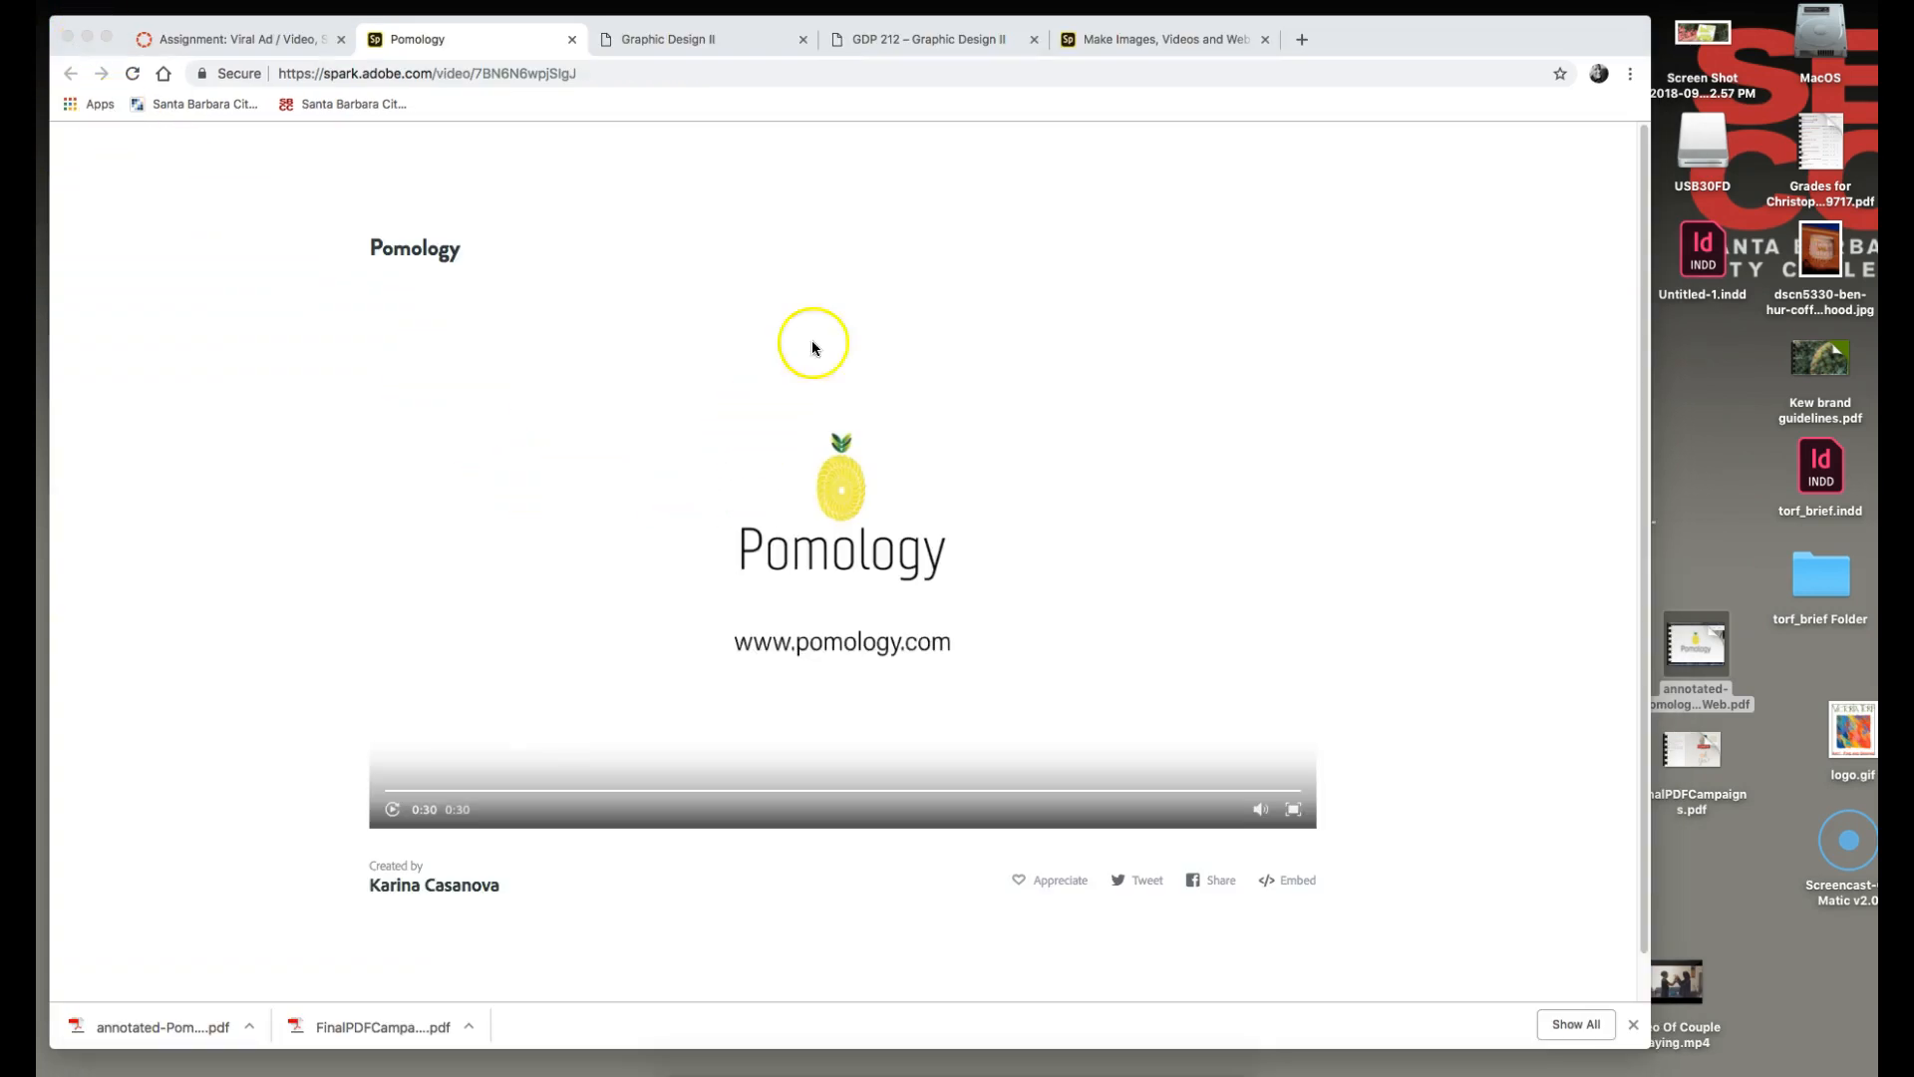
click(1158, 39)
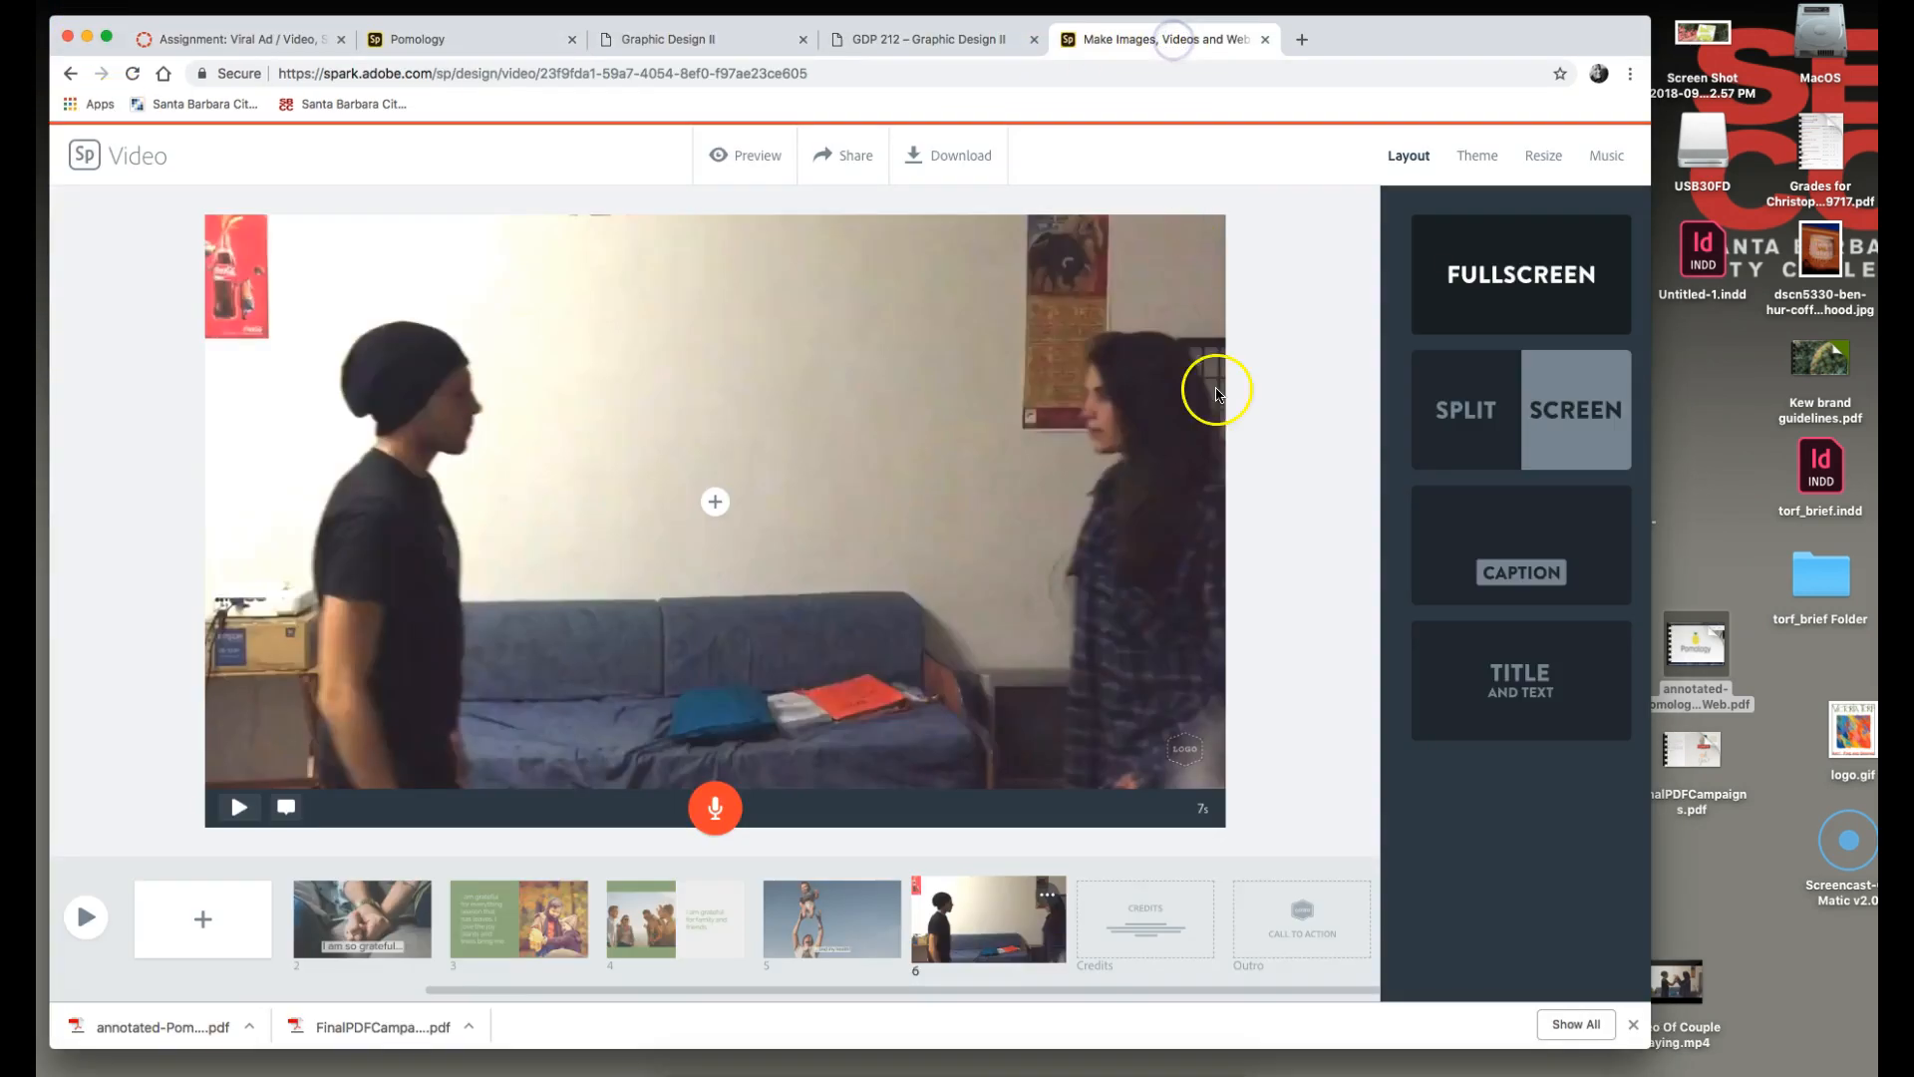
mouse_move(1301, 929)
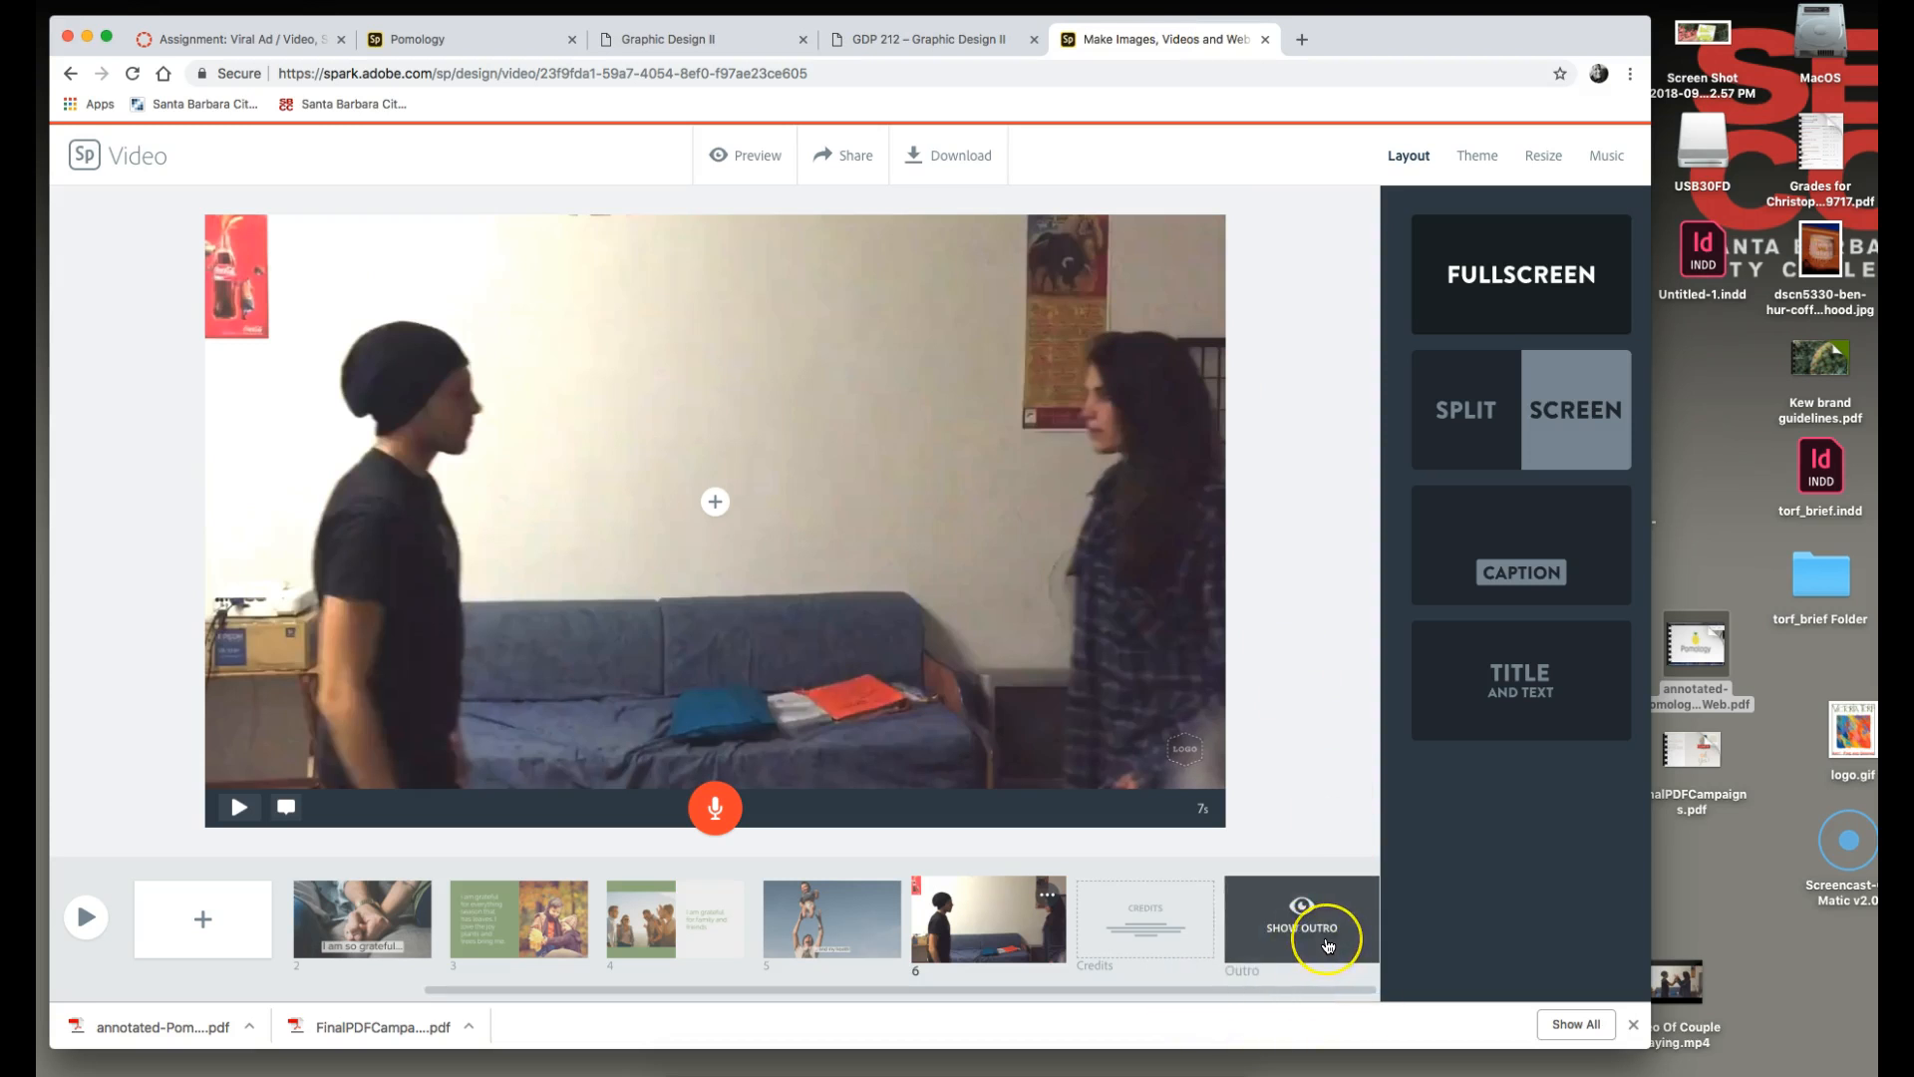
mouse_move(1328, 946)
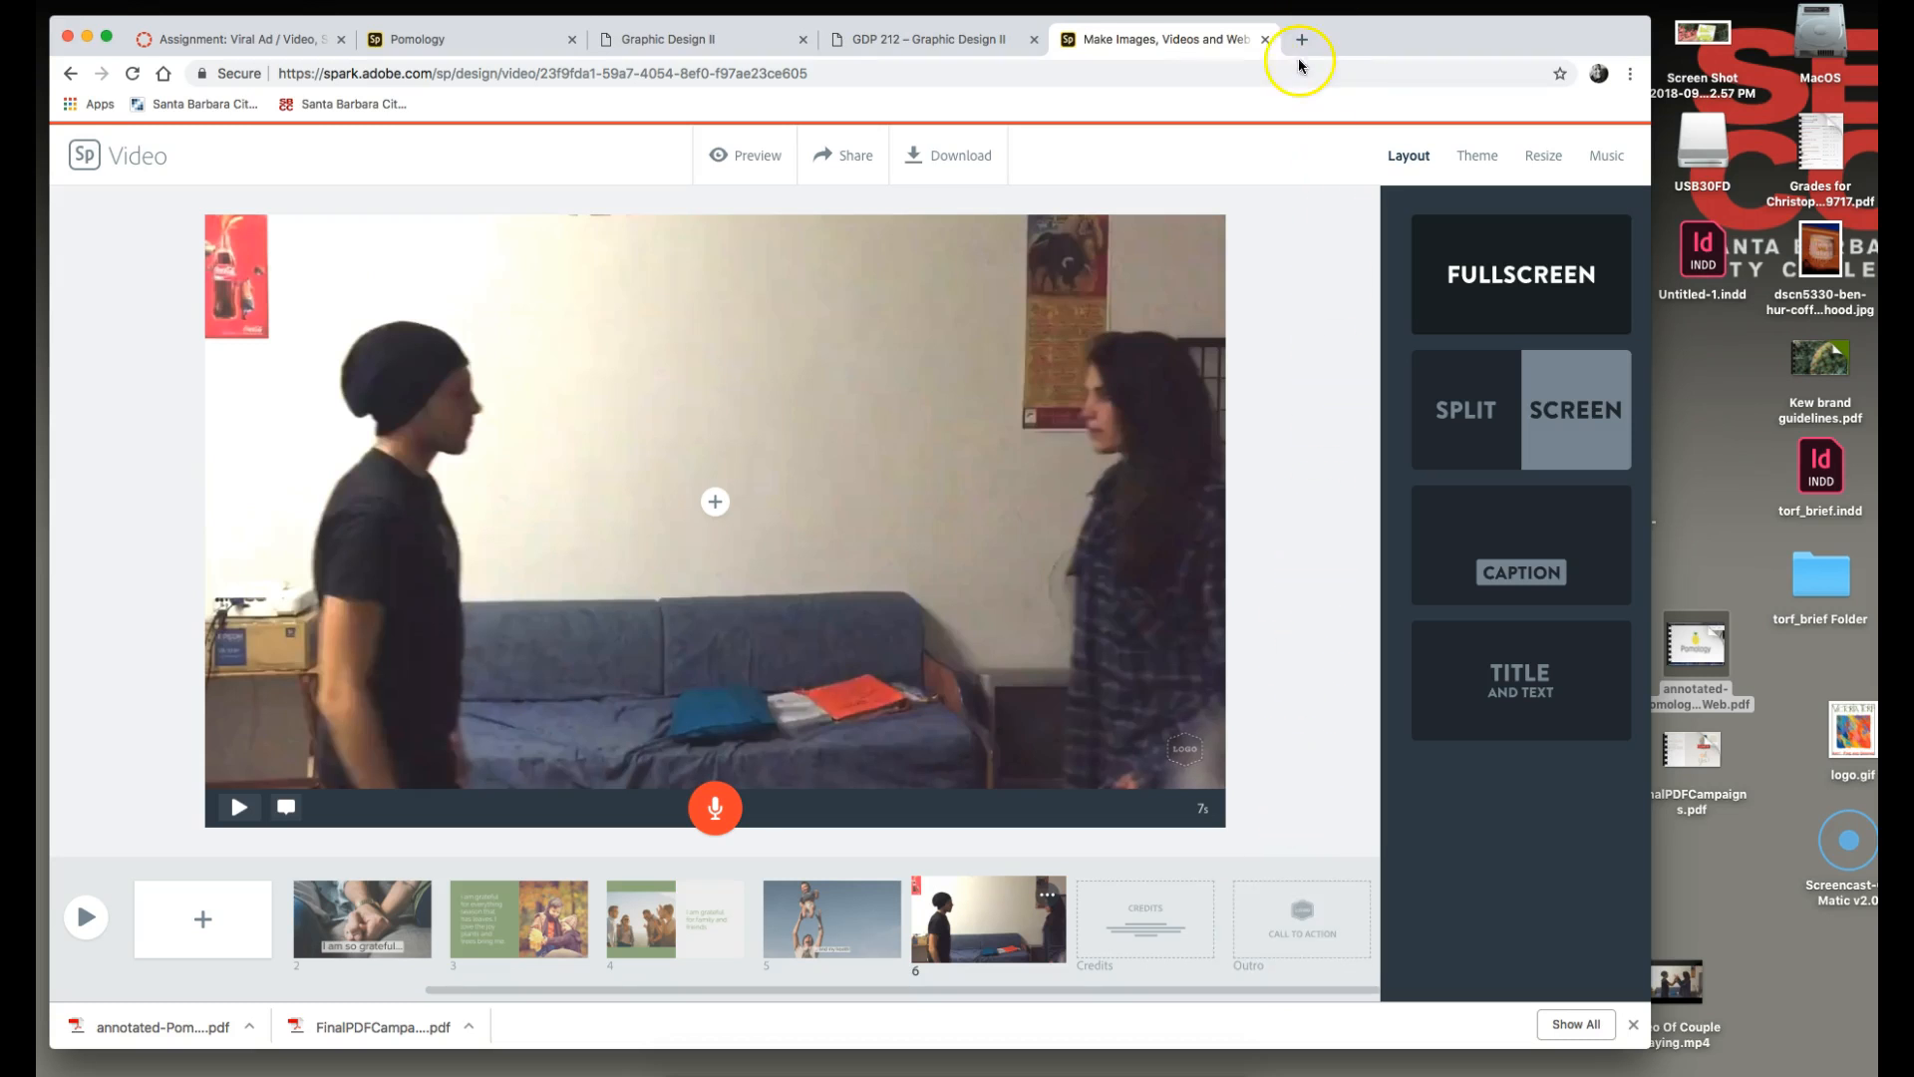
Step: Close the Spark Video editor and return to the Viral Ad / Video submission in SpeedGrader
click(1265, 39)
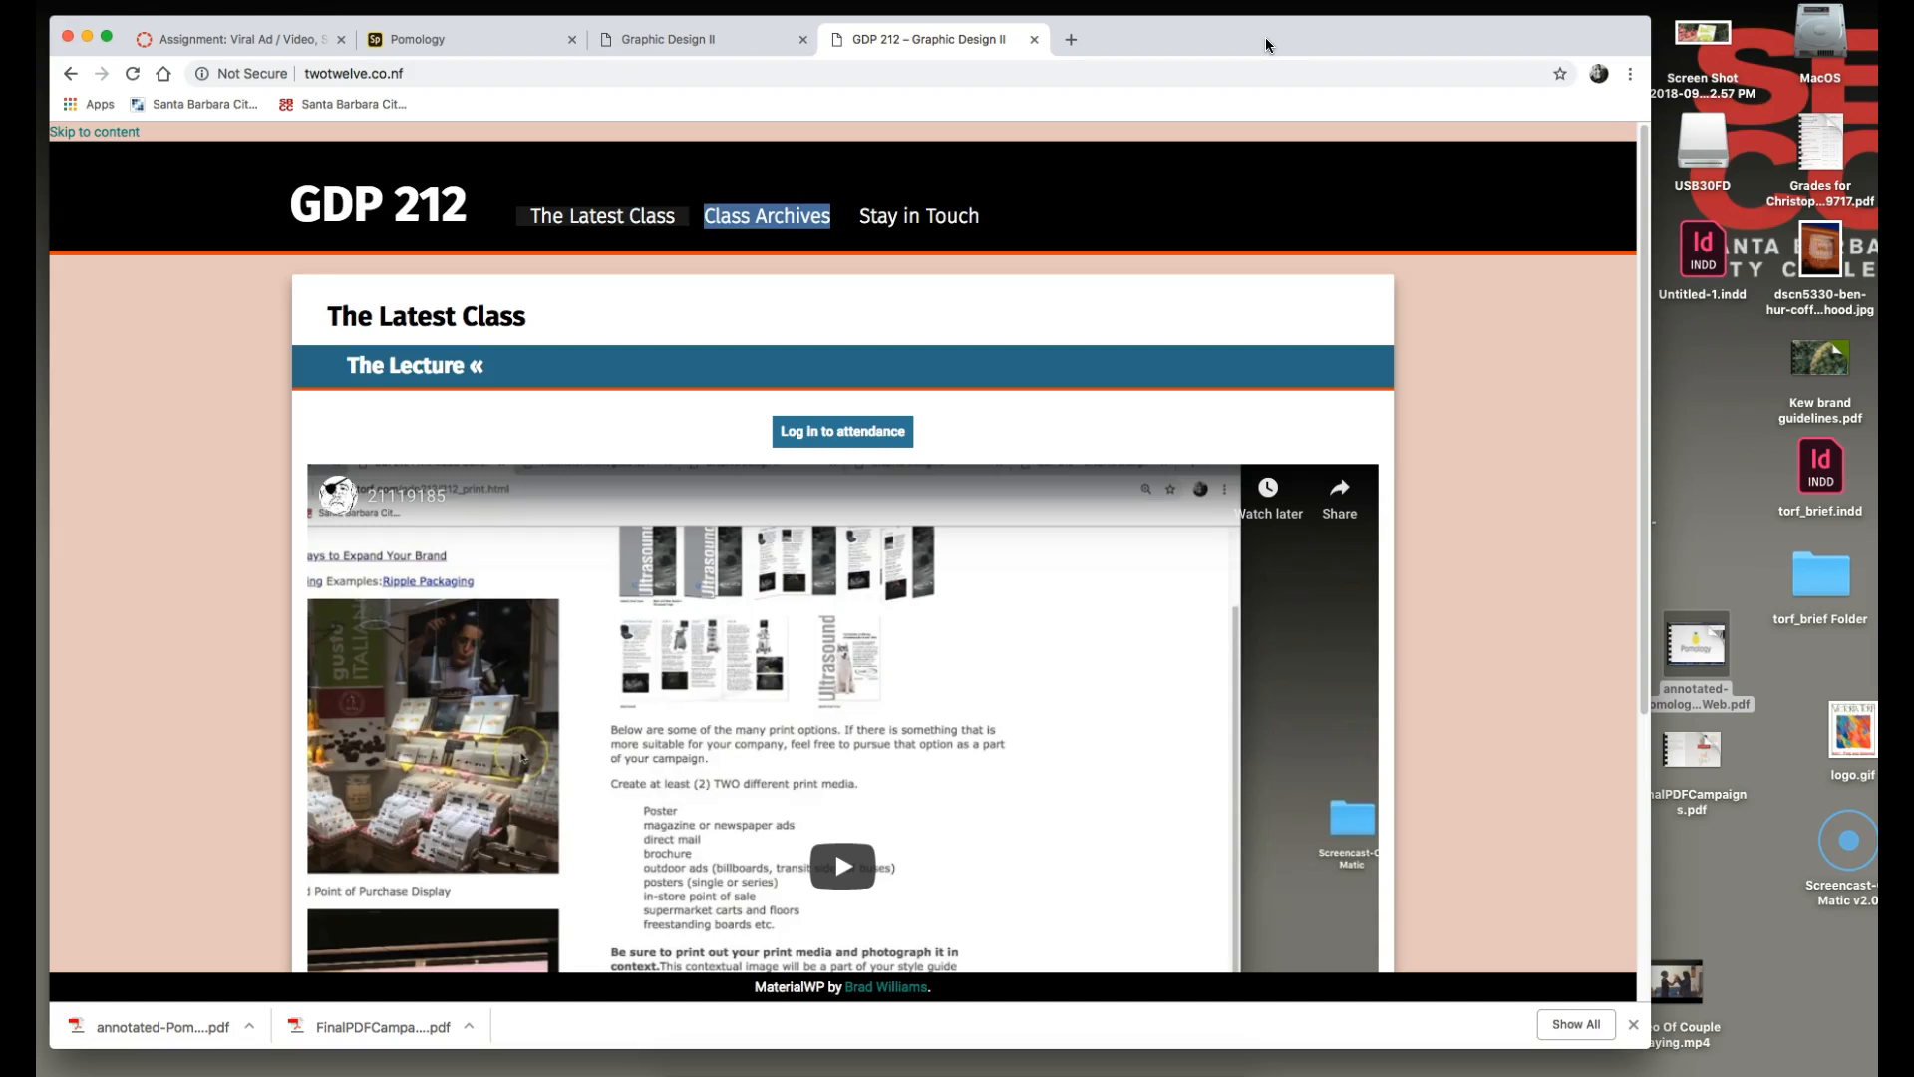
click(240, 38)
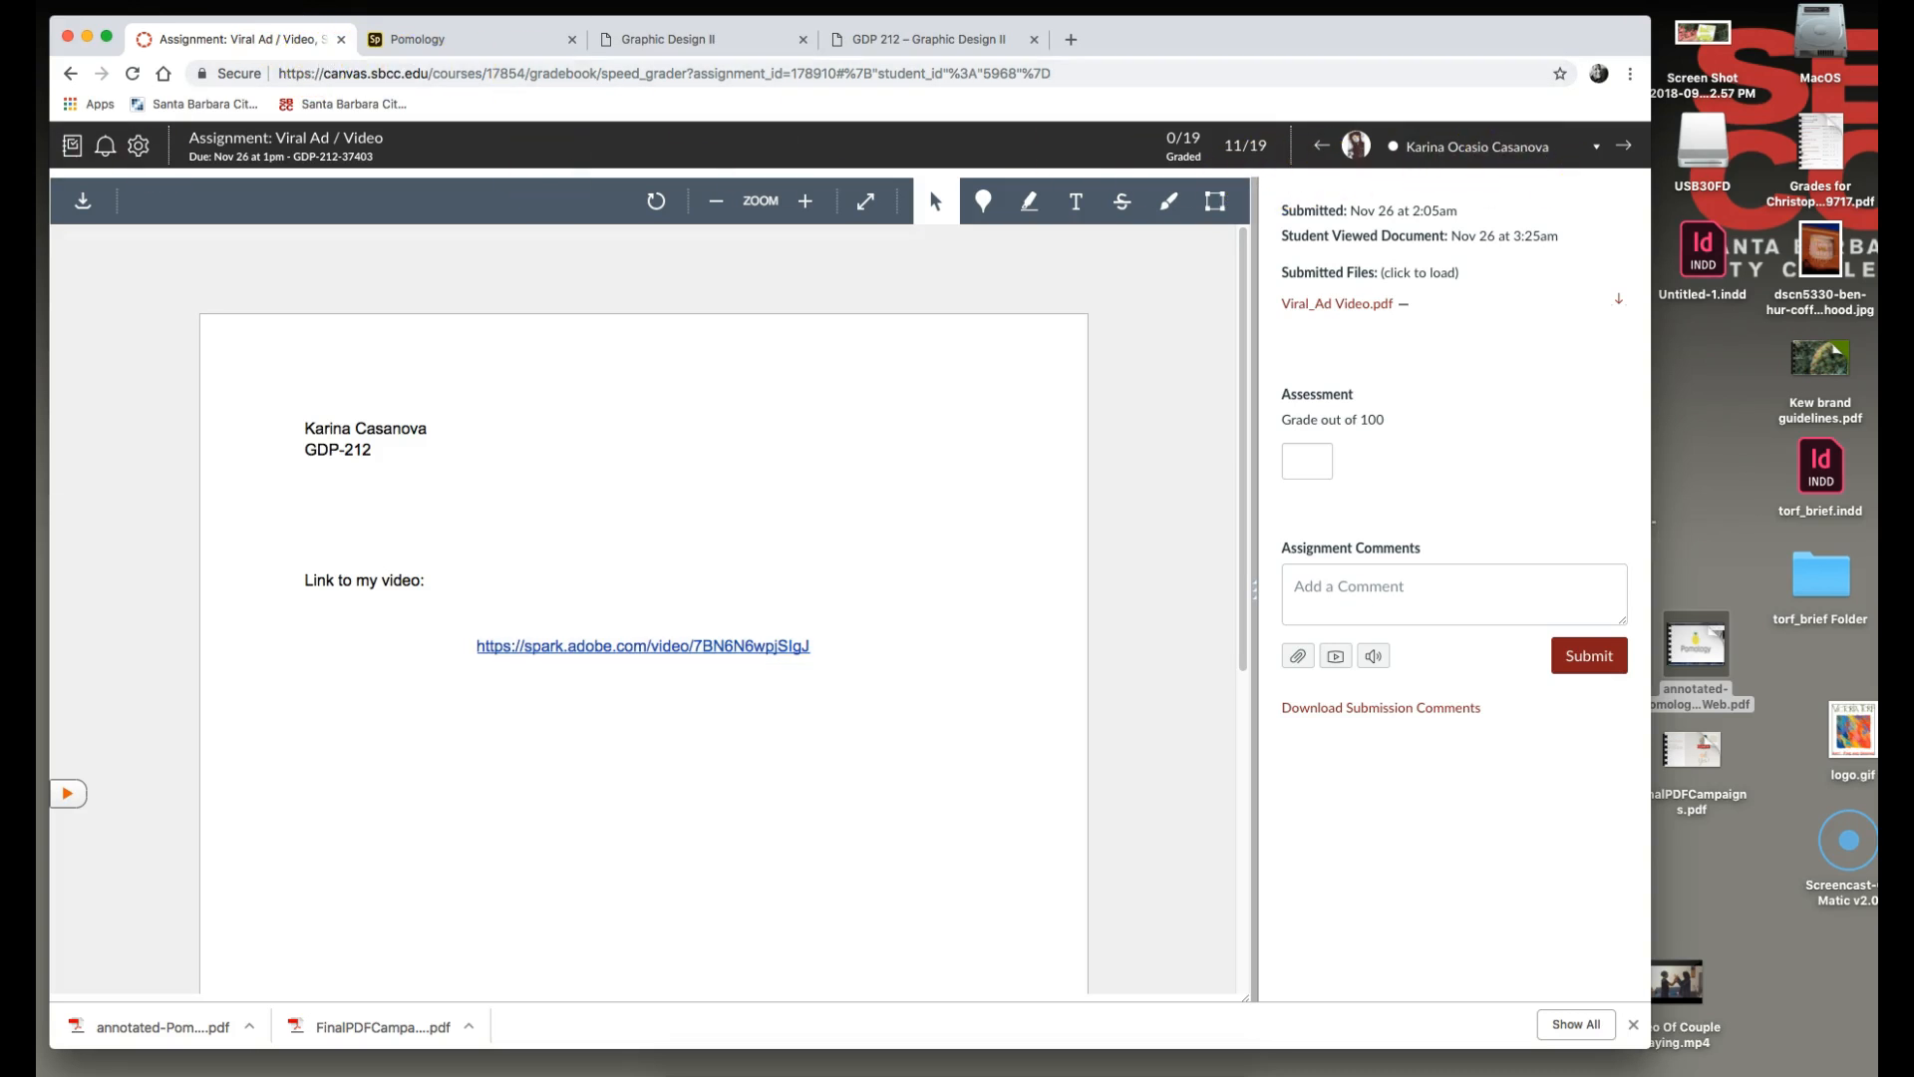
click(1599, 146)
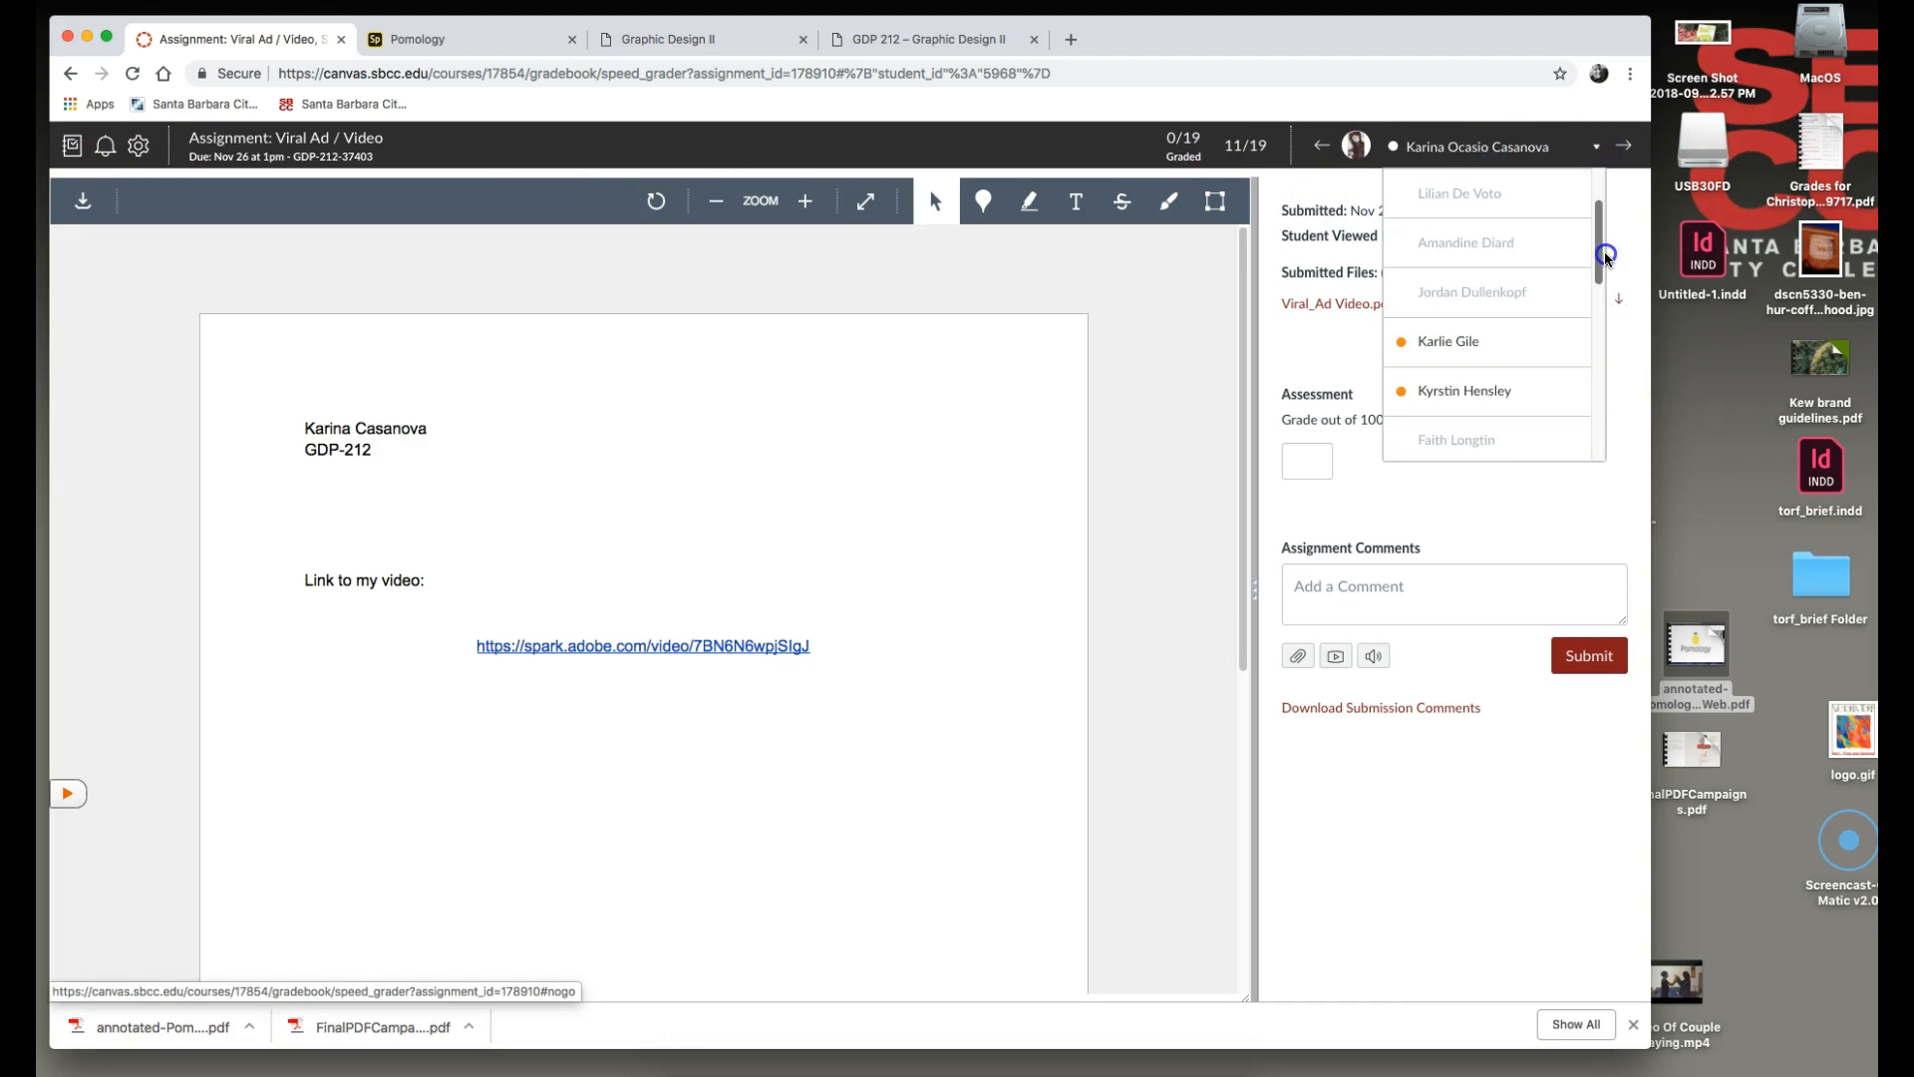
click(1448, 341)
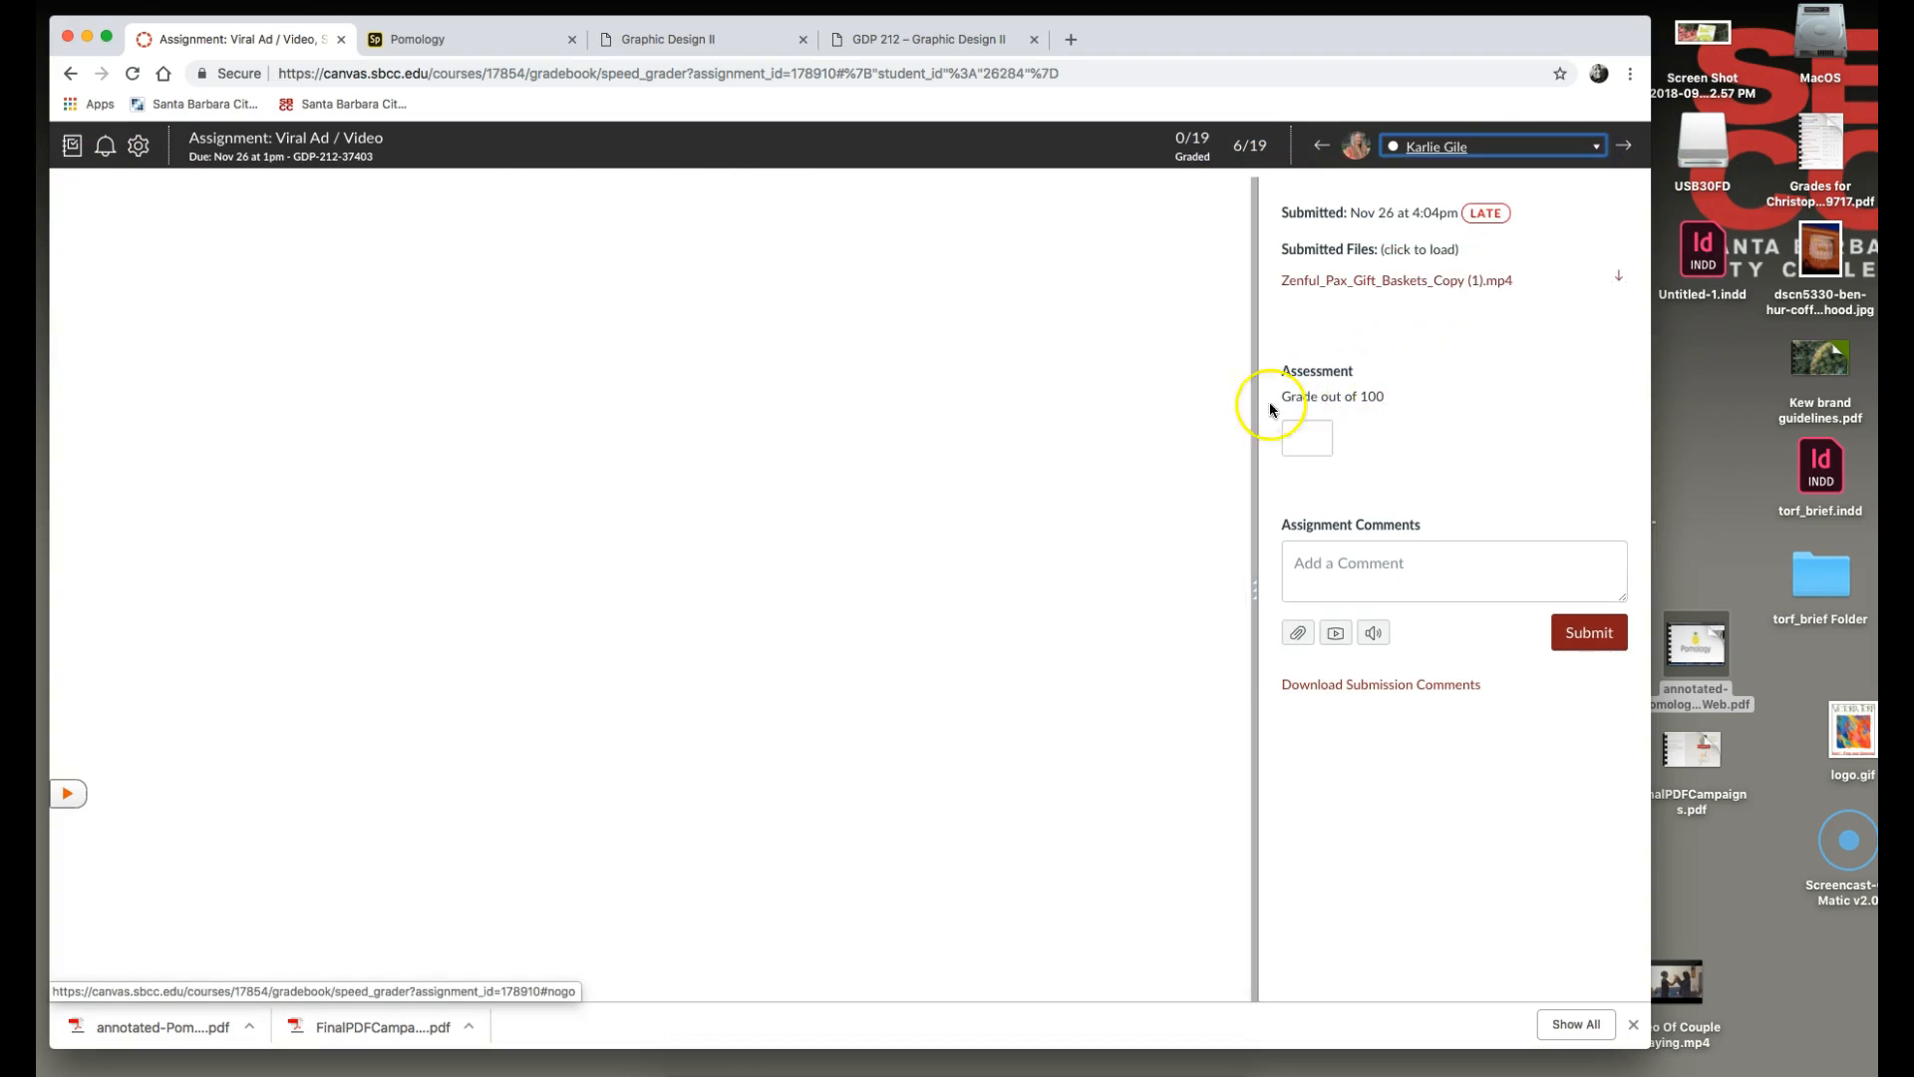
mouse_move(977, 673)
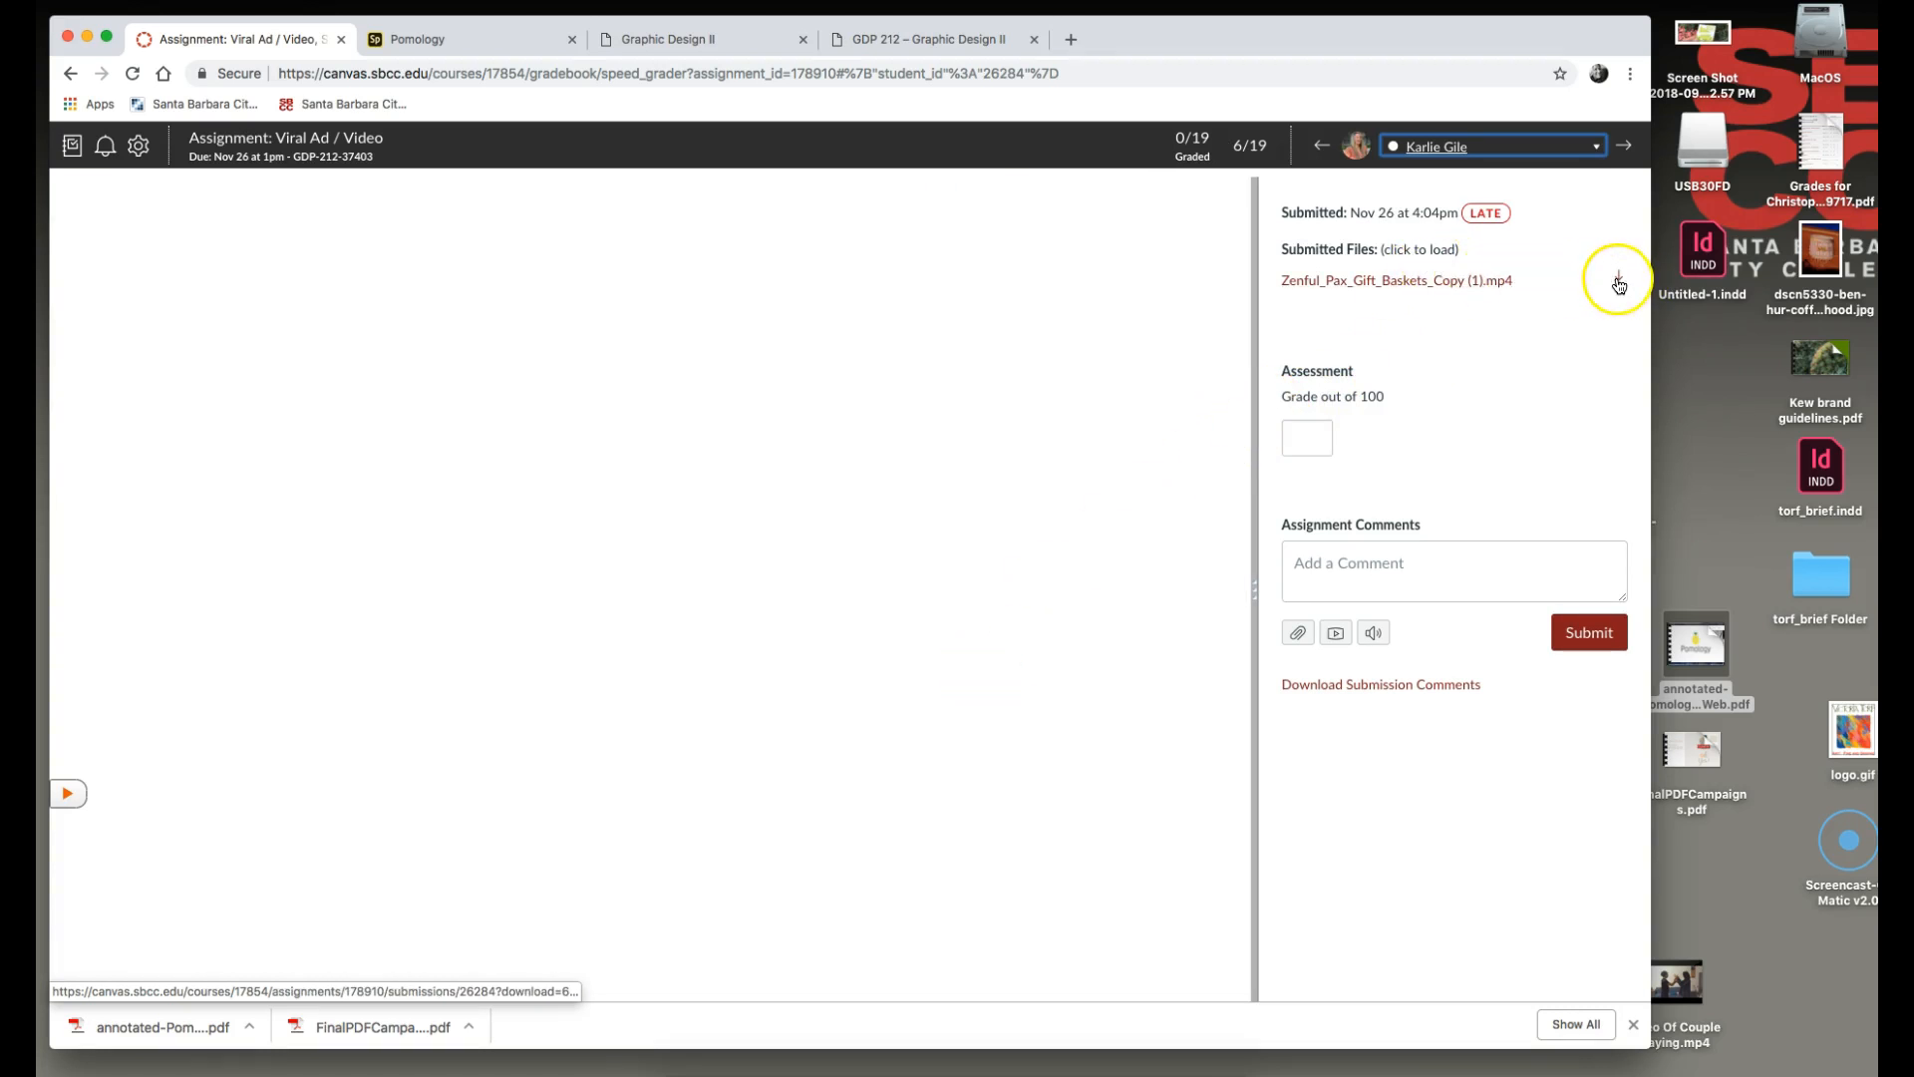
mouse_move(1464, 287)
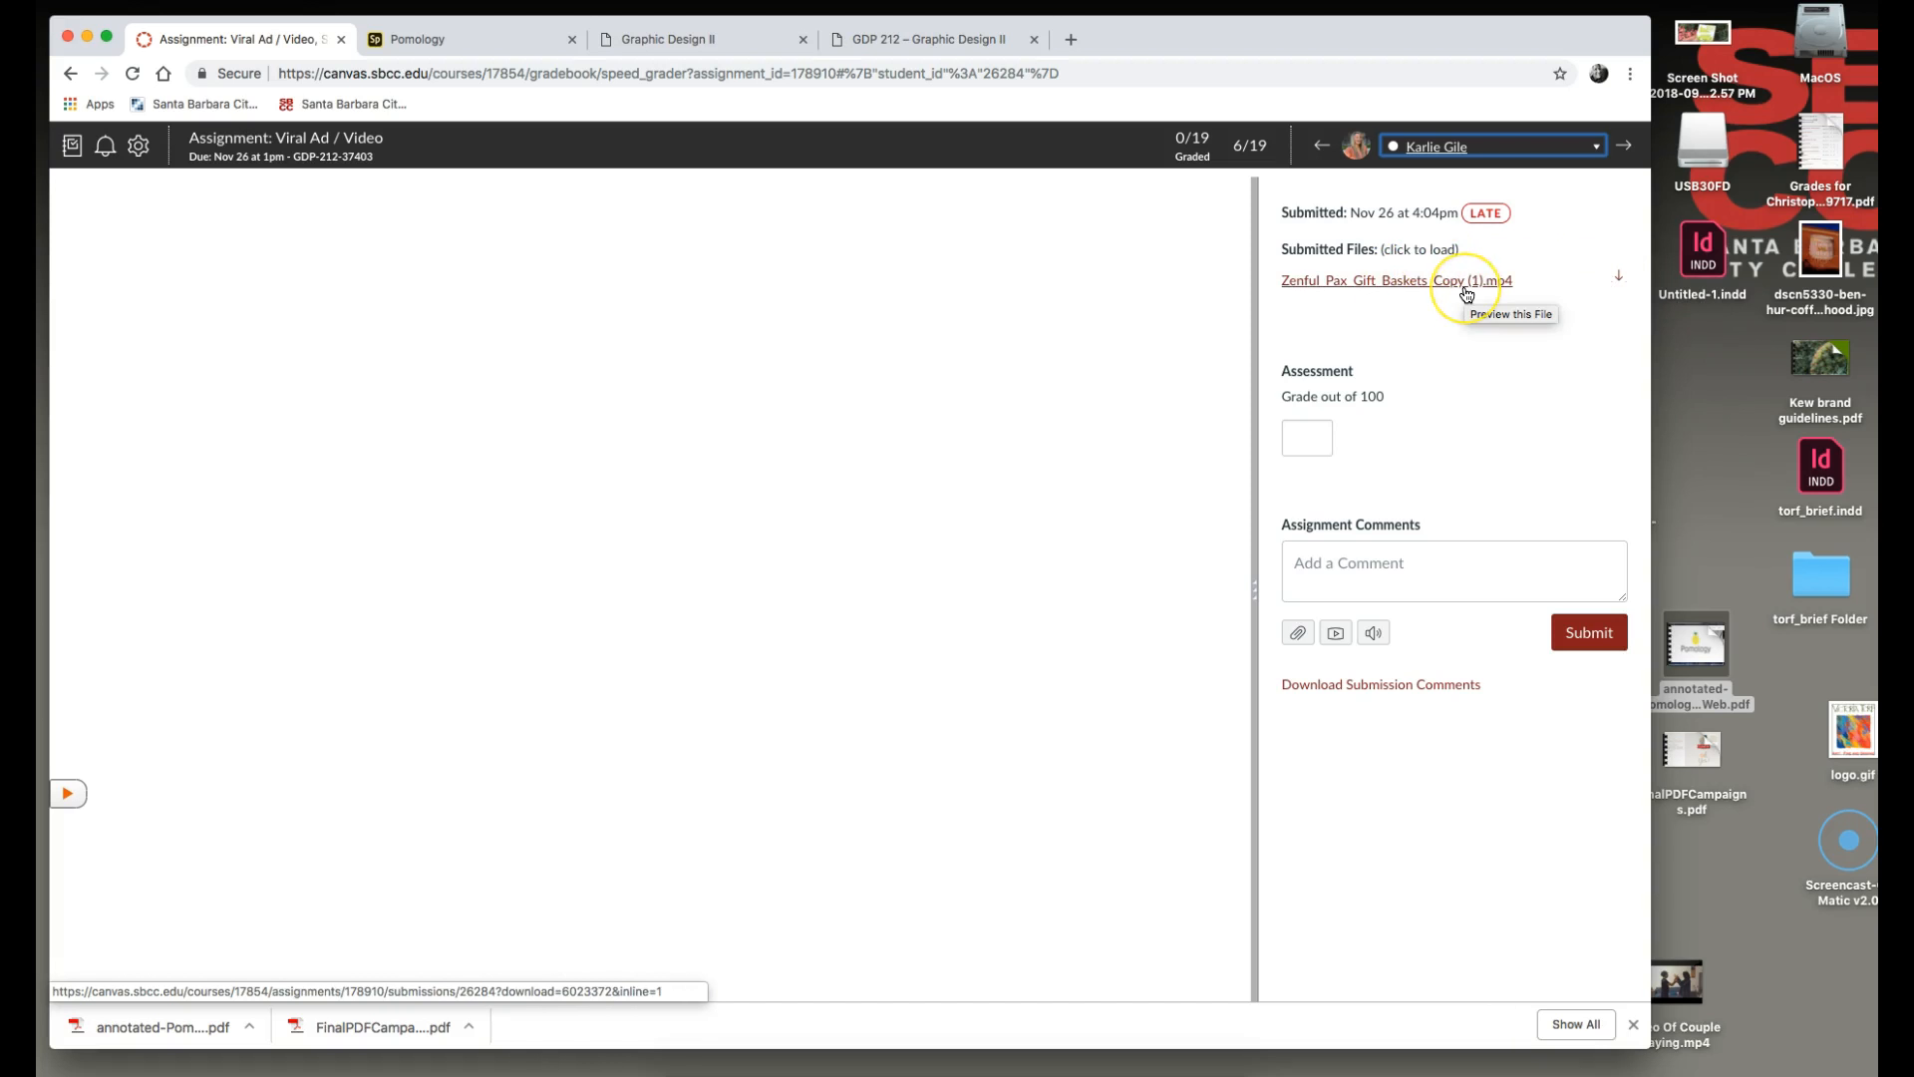
mouse_move(712, 61)
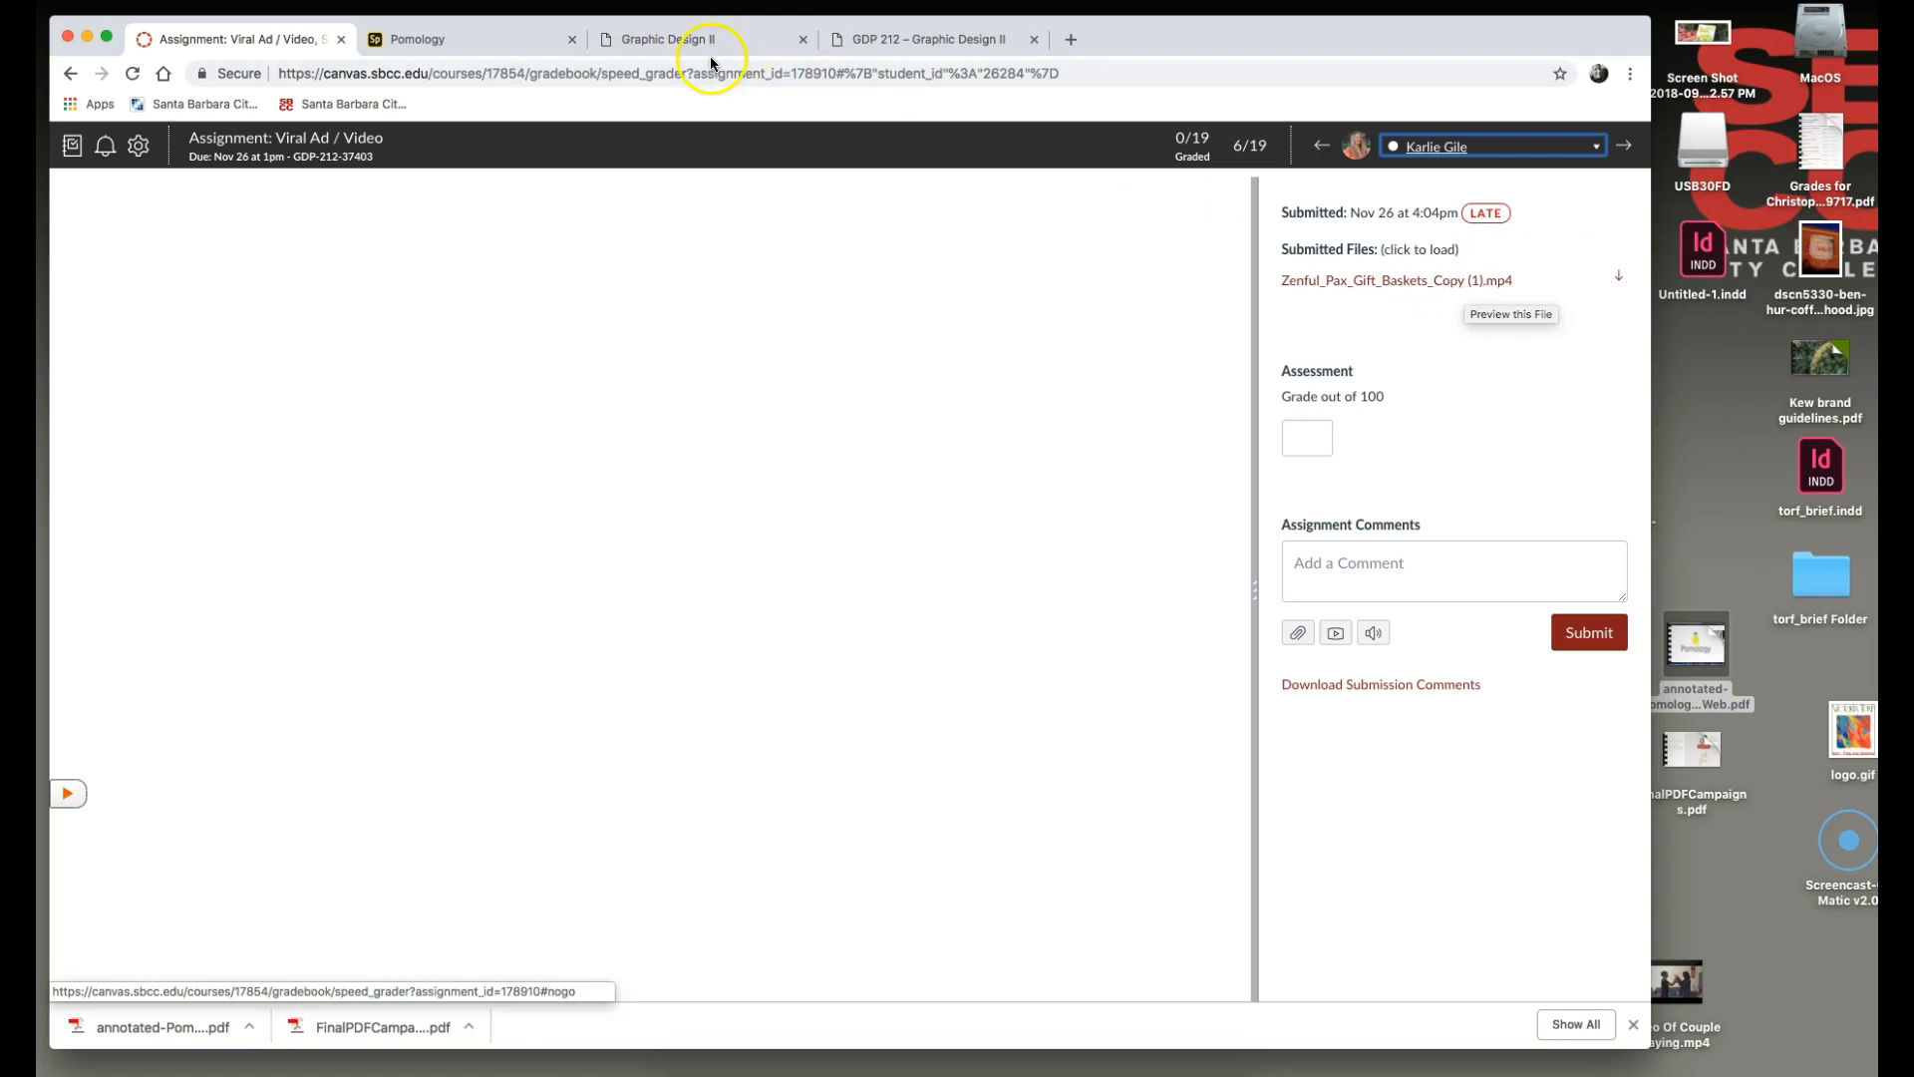
mouse_move(723, 150)
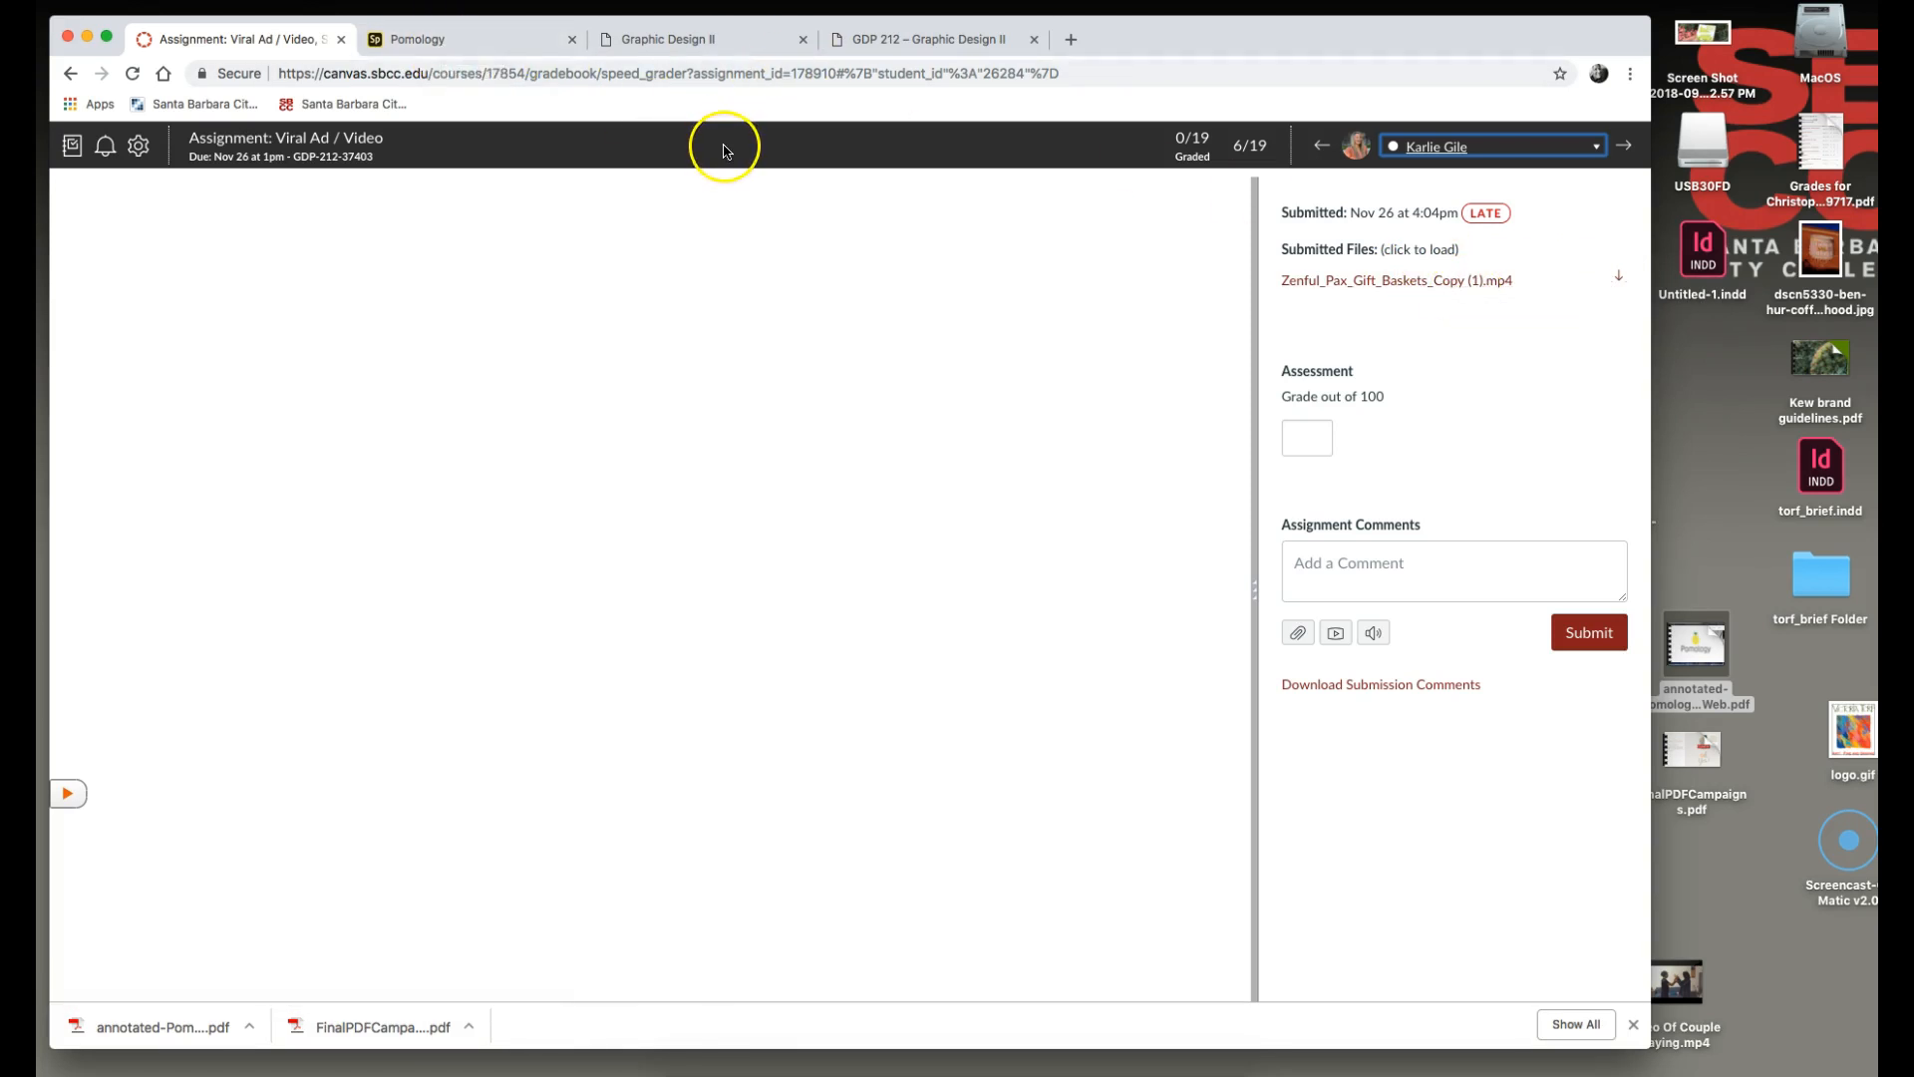
mouse_move(887, 359)
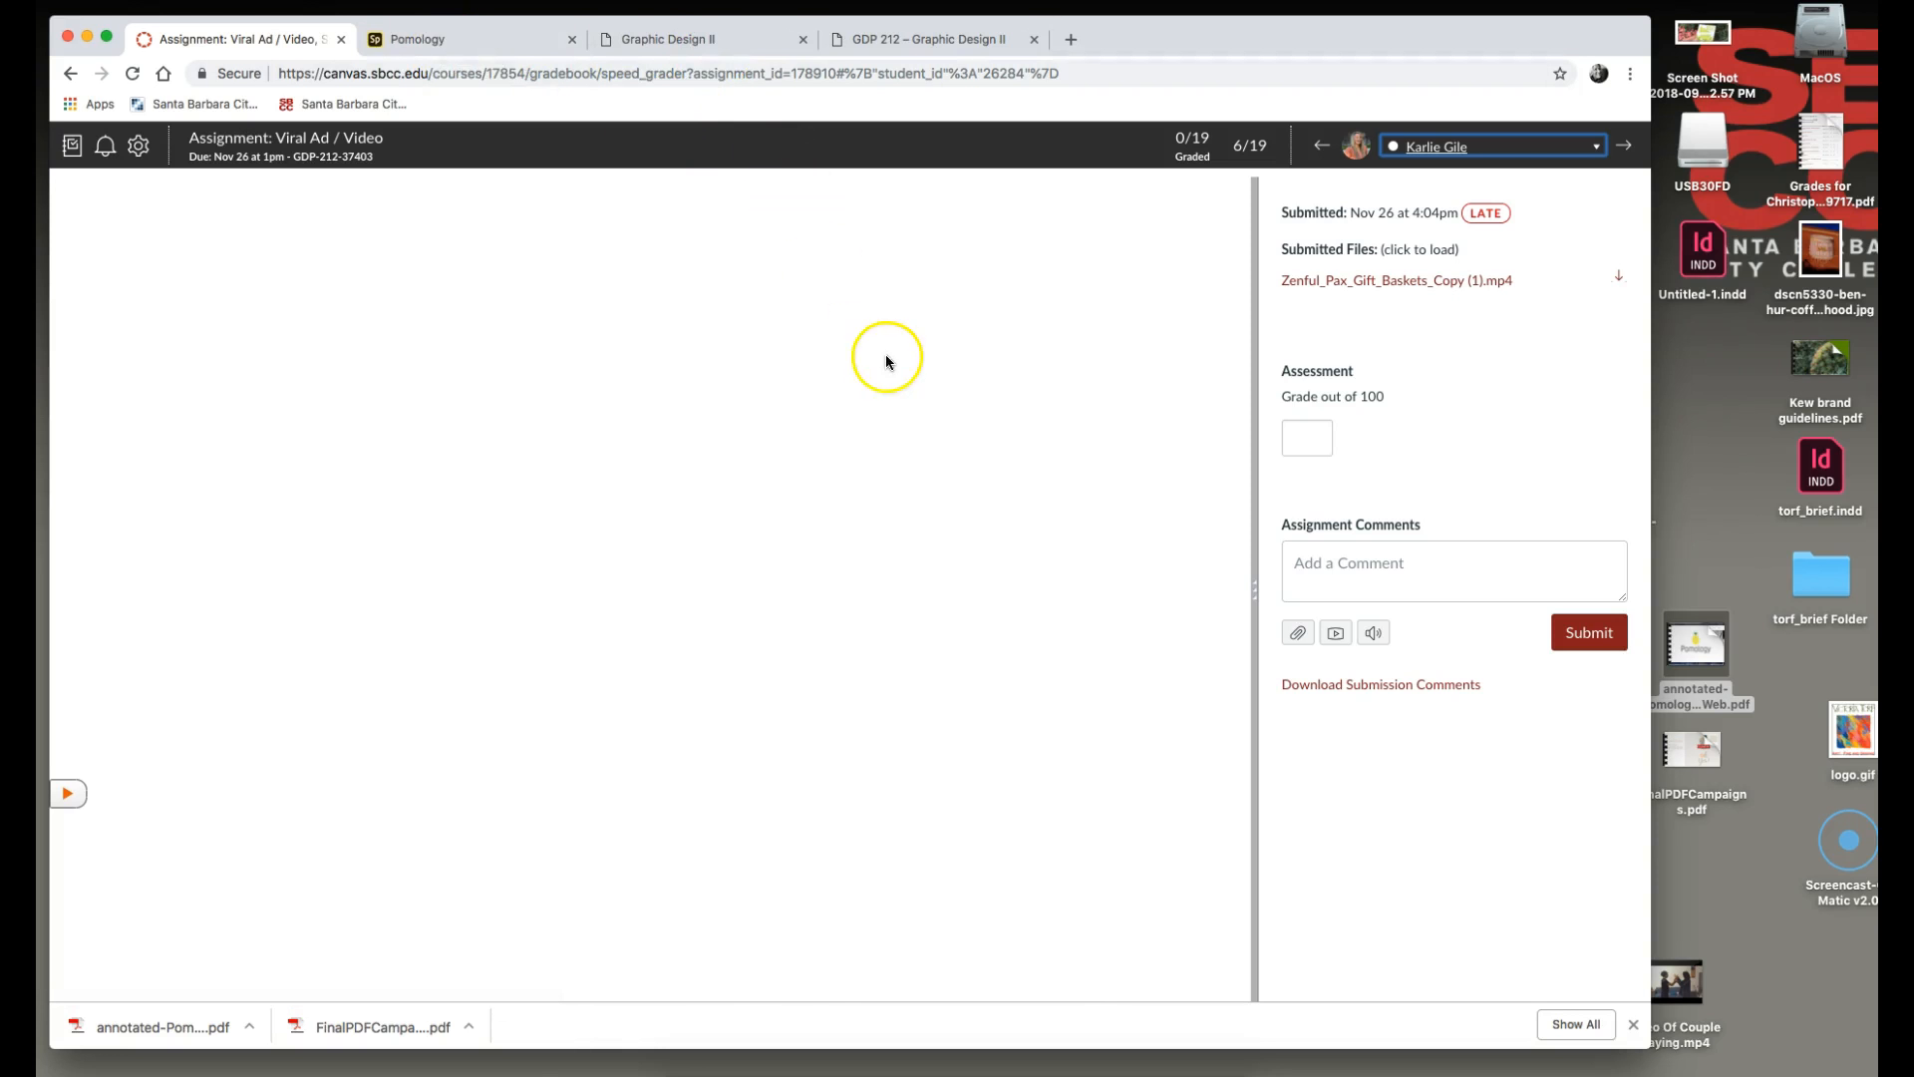
mouse_move(964, 548)
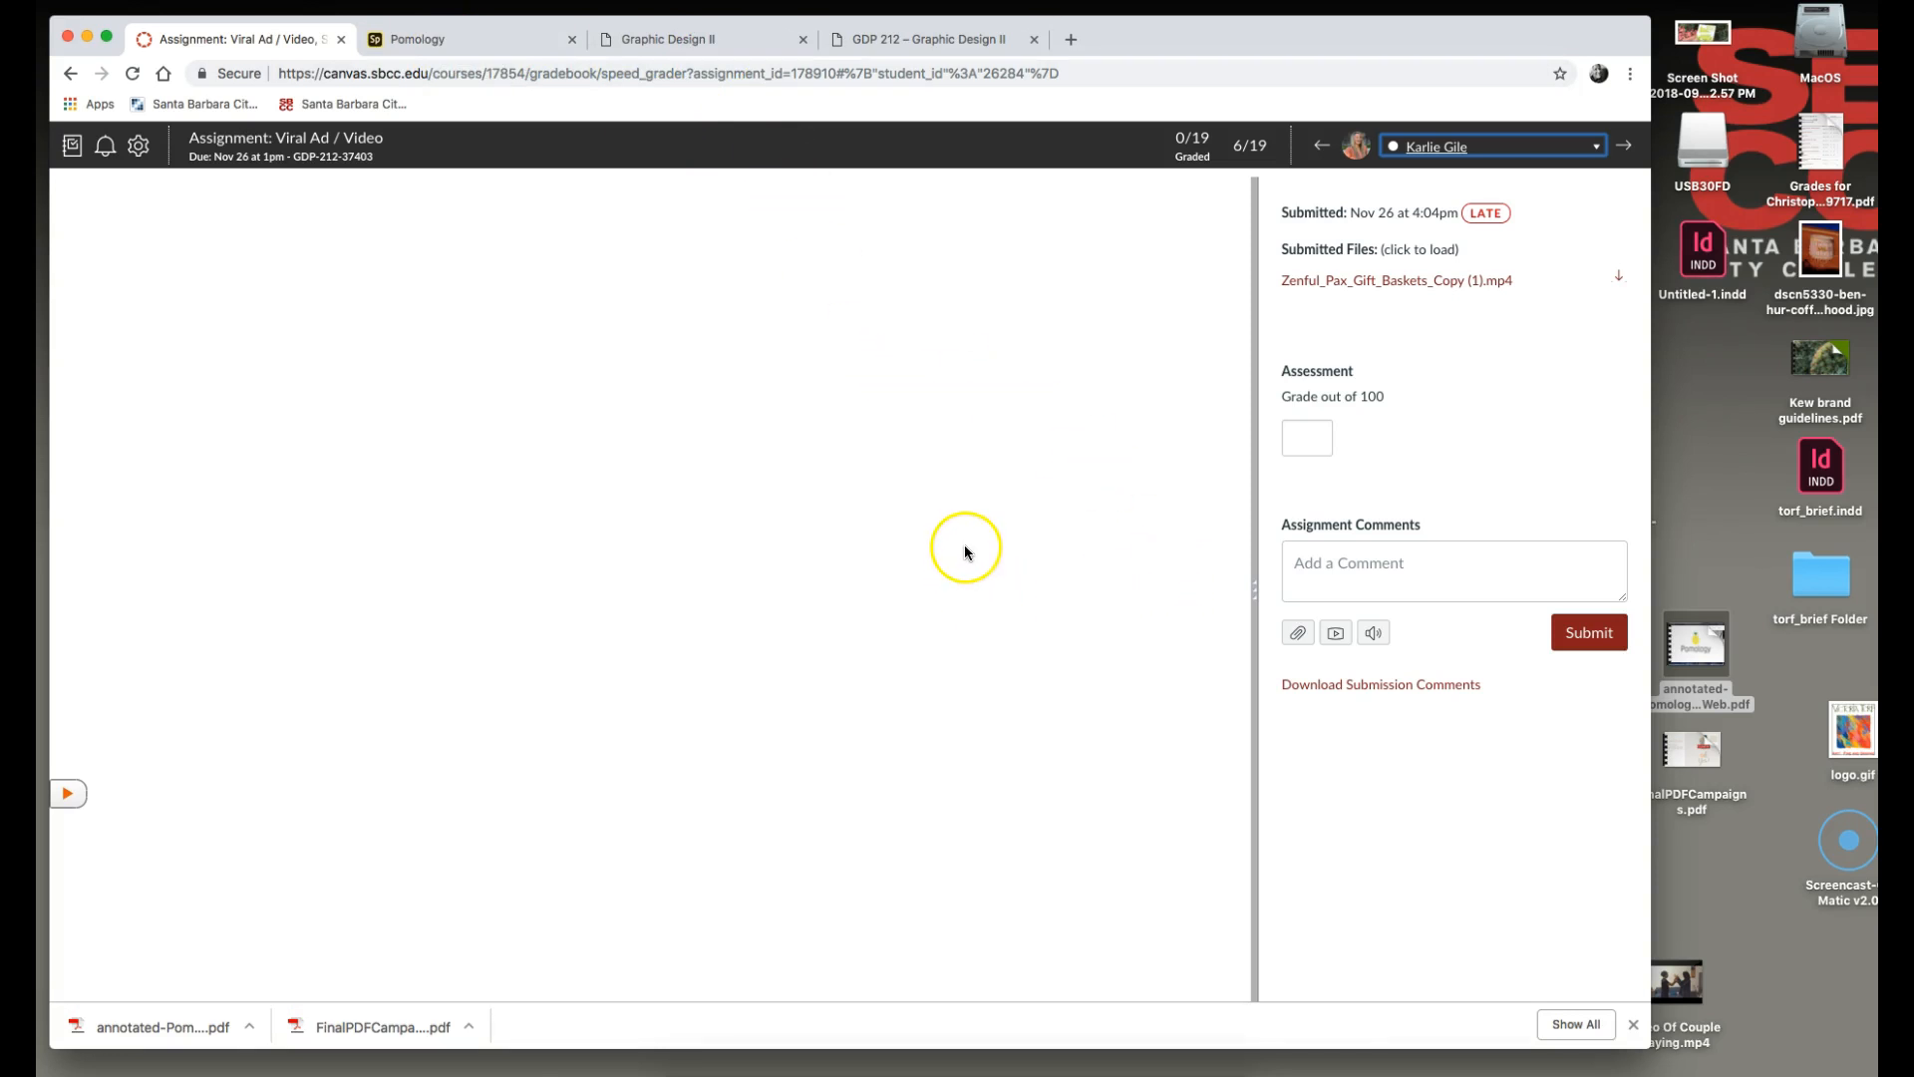
mouse_move(970, 546)
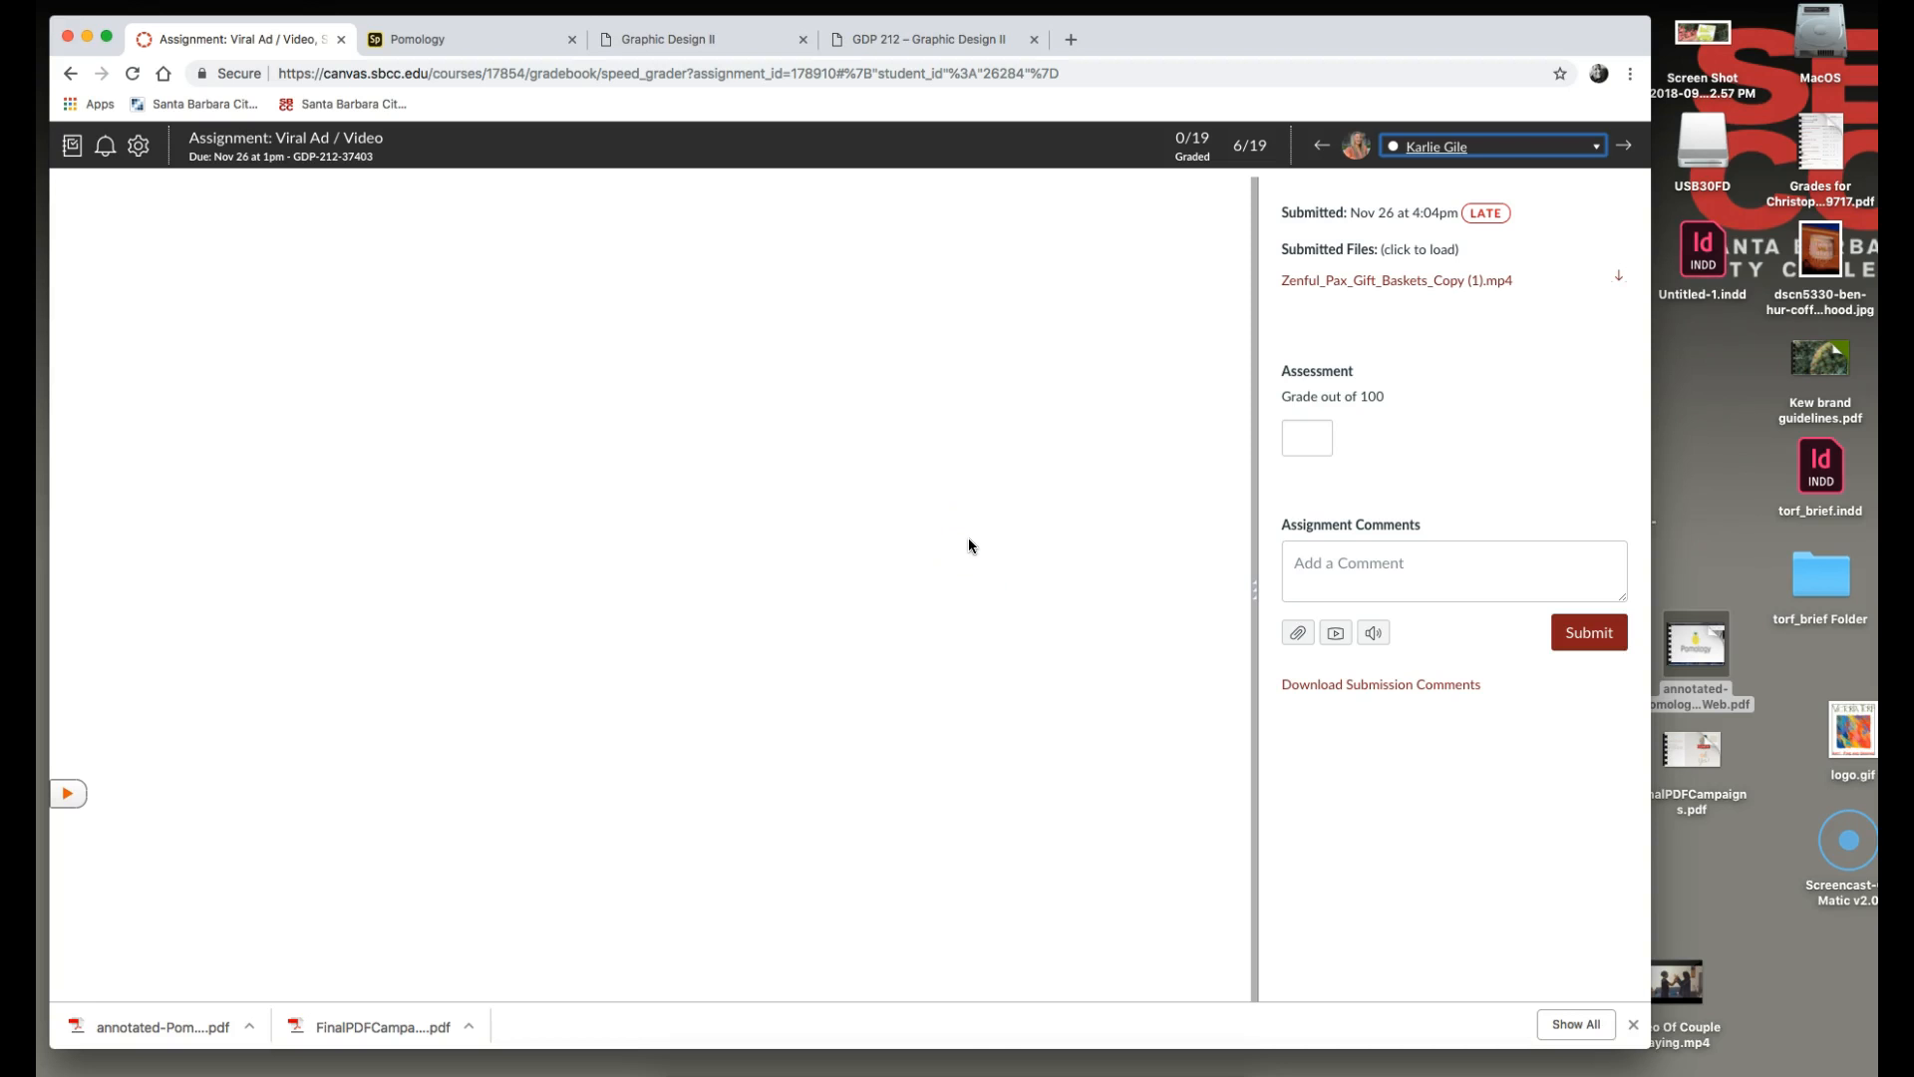
mouse_move(1397, 279)
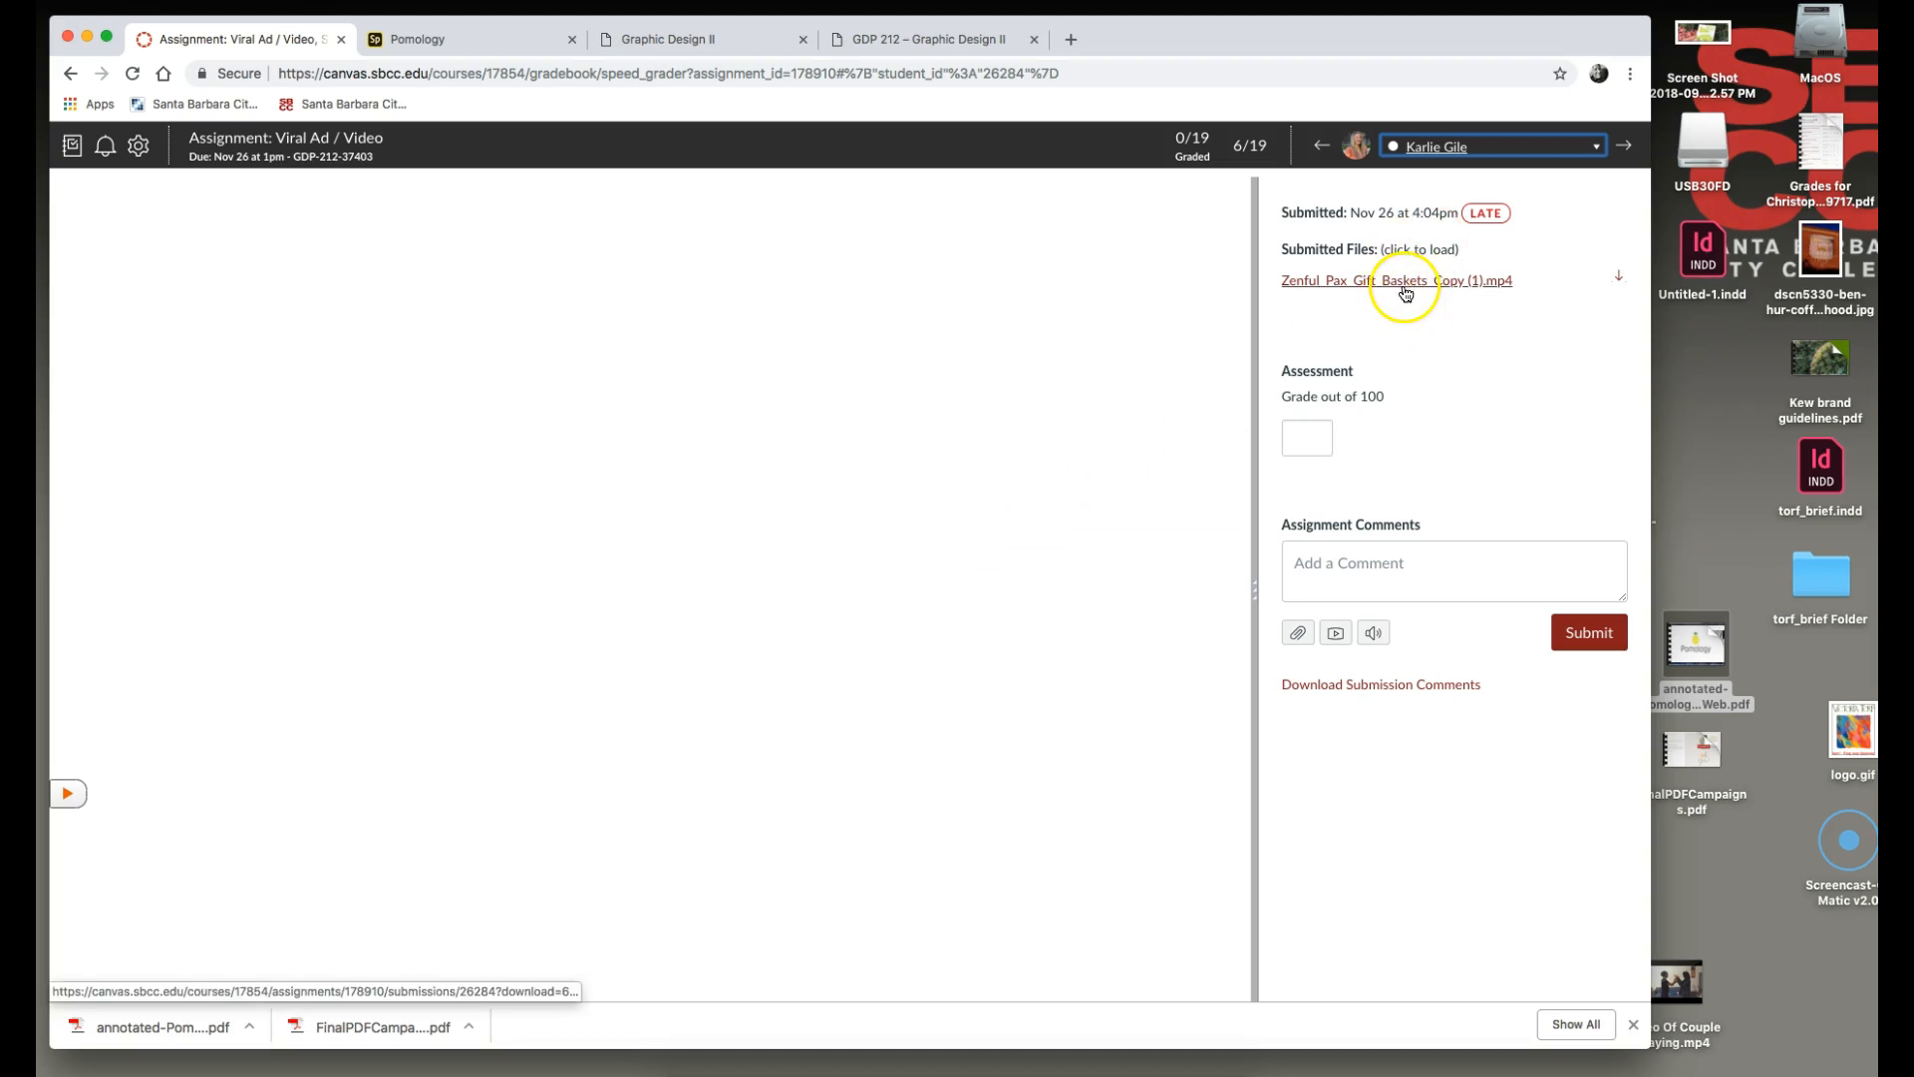
mouse_move(415, 39)
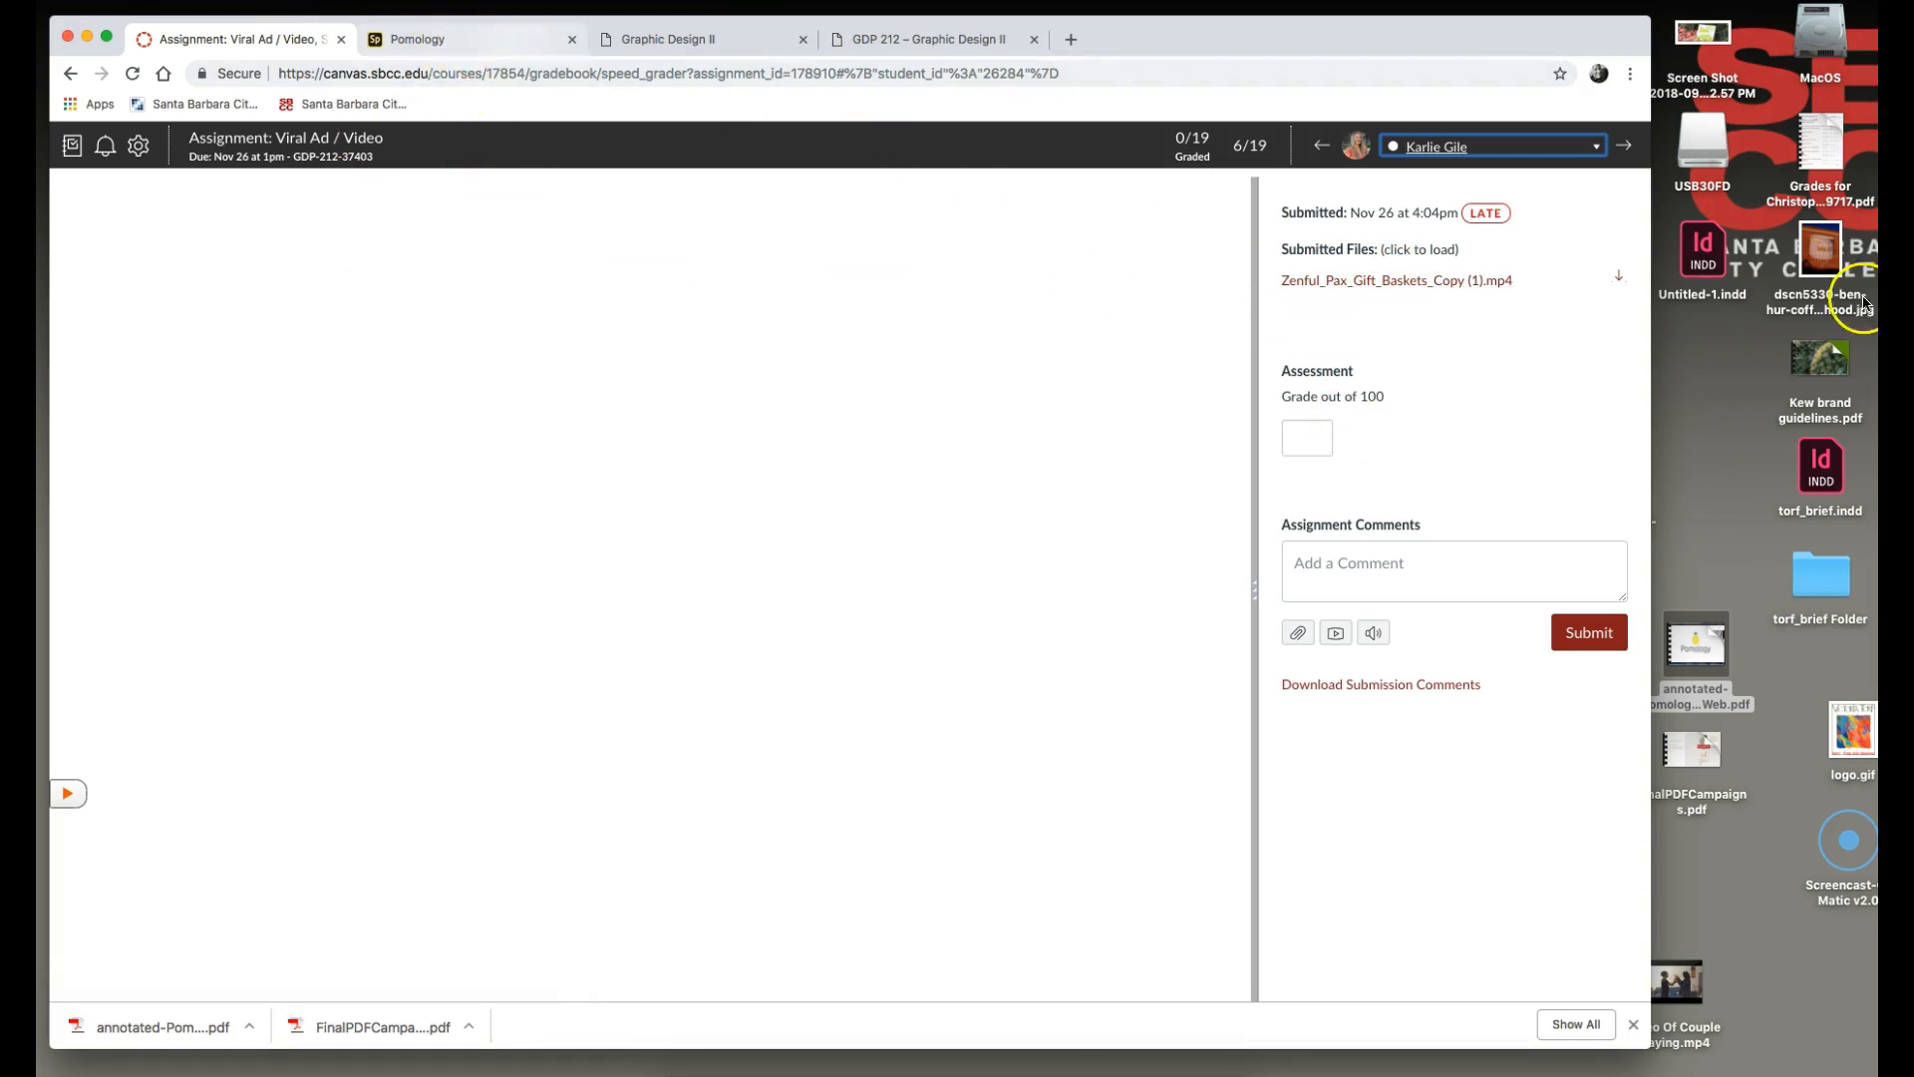
mouse_move(1465, 283)
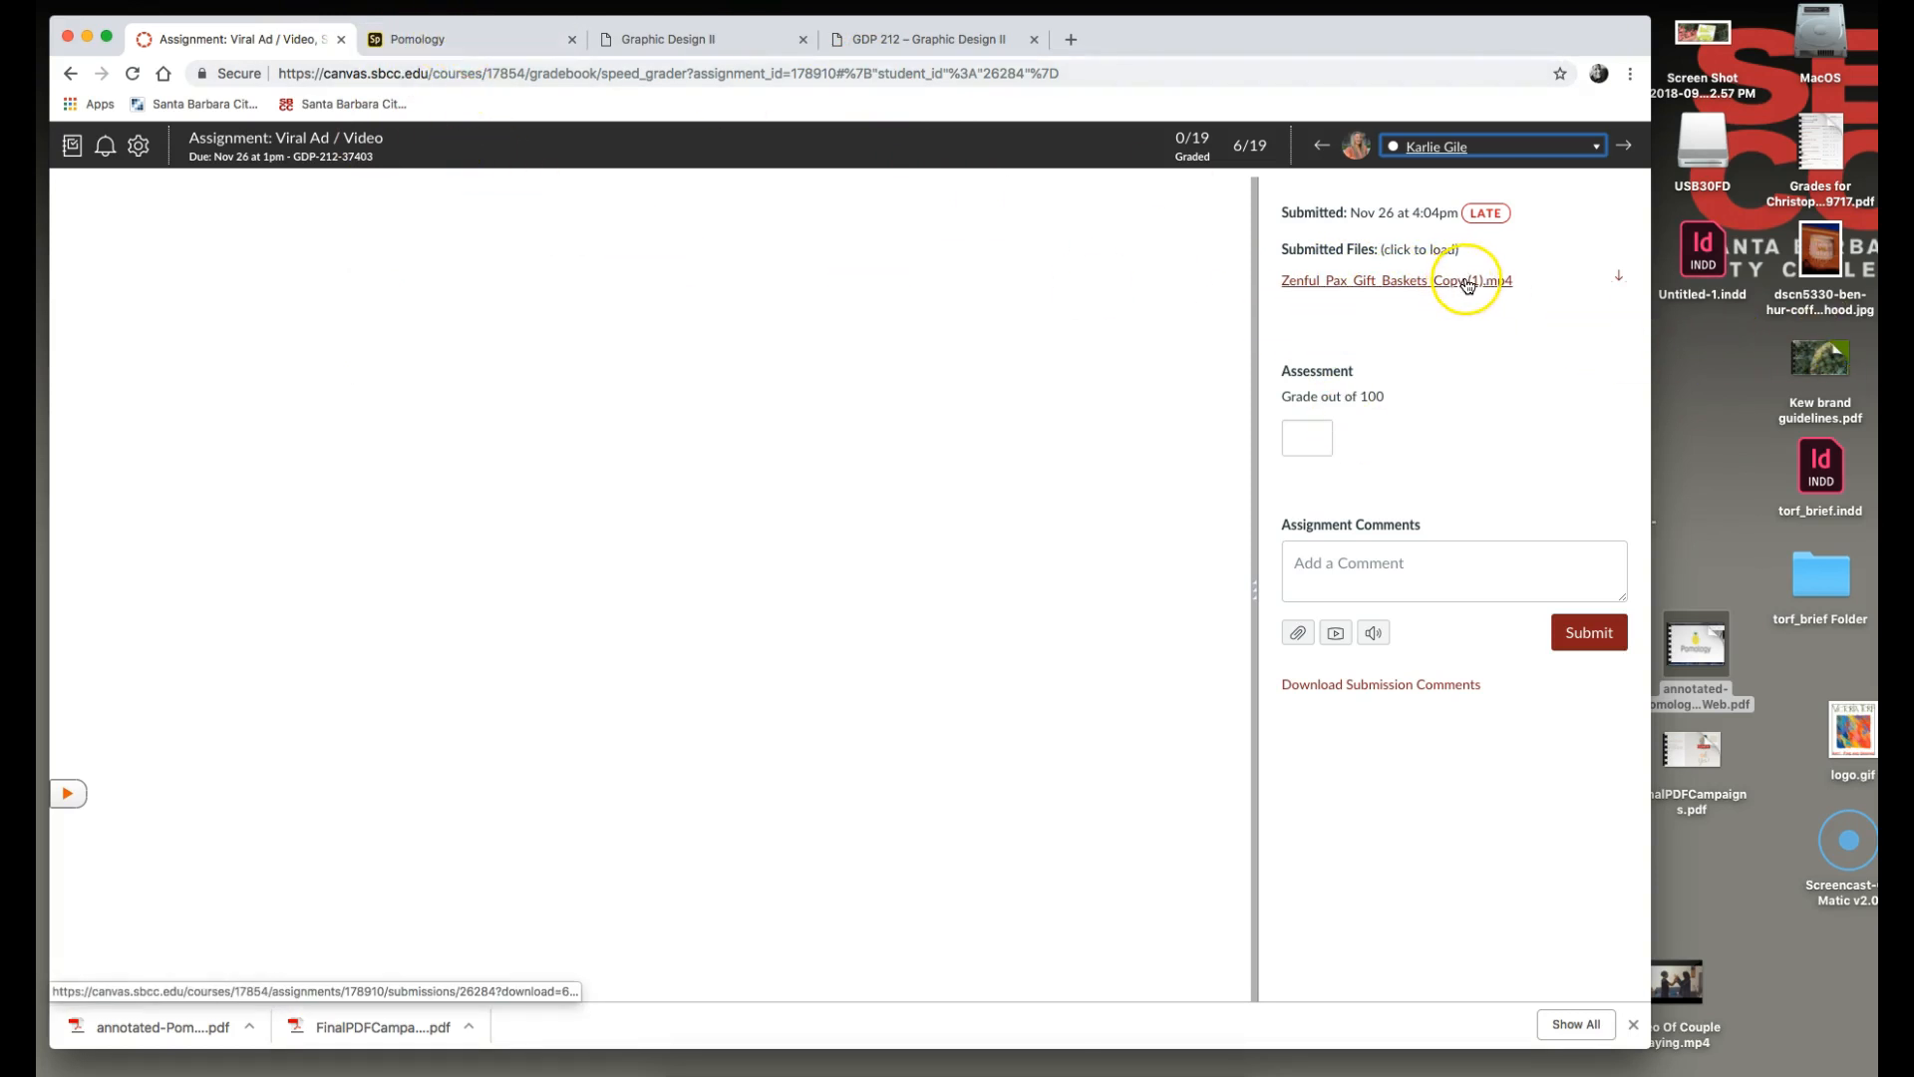
mouse_move(1710, 341)
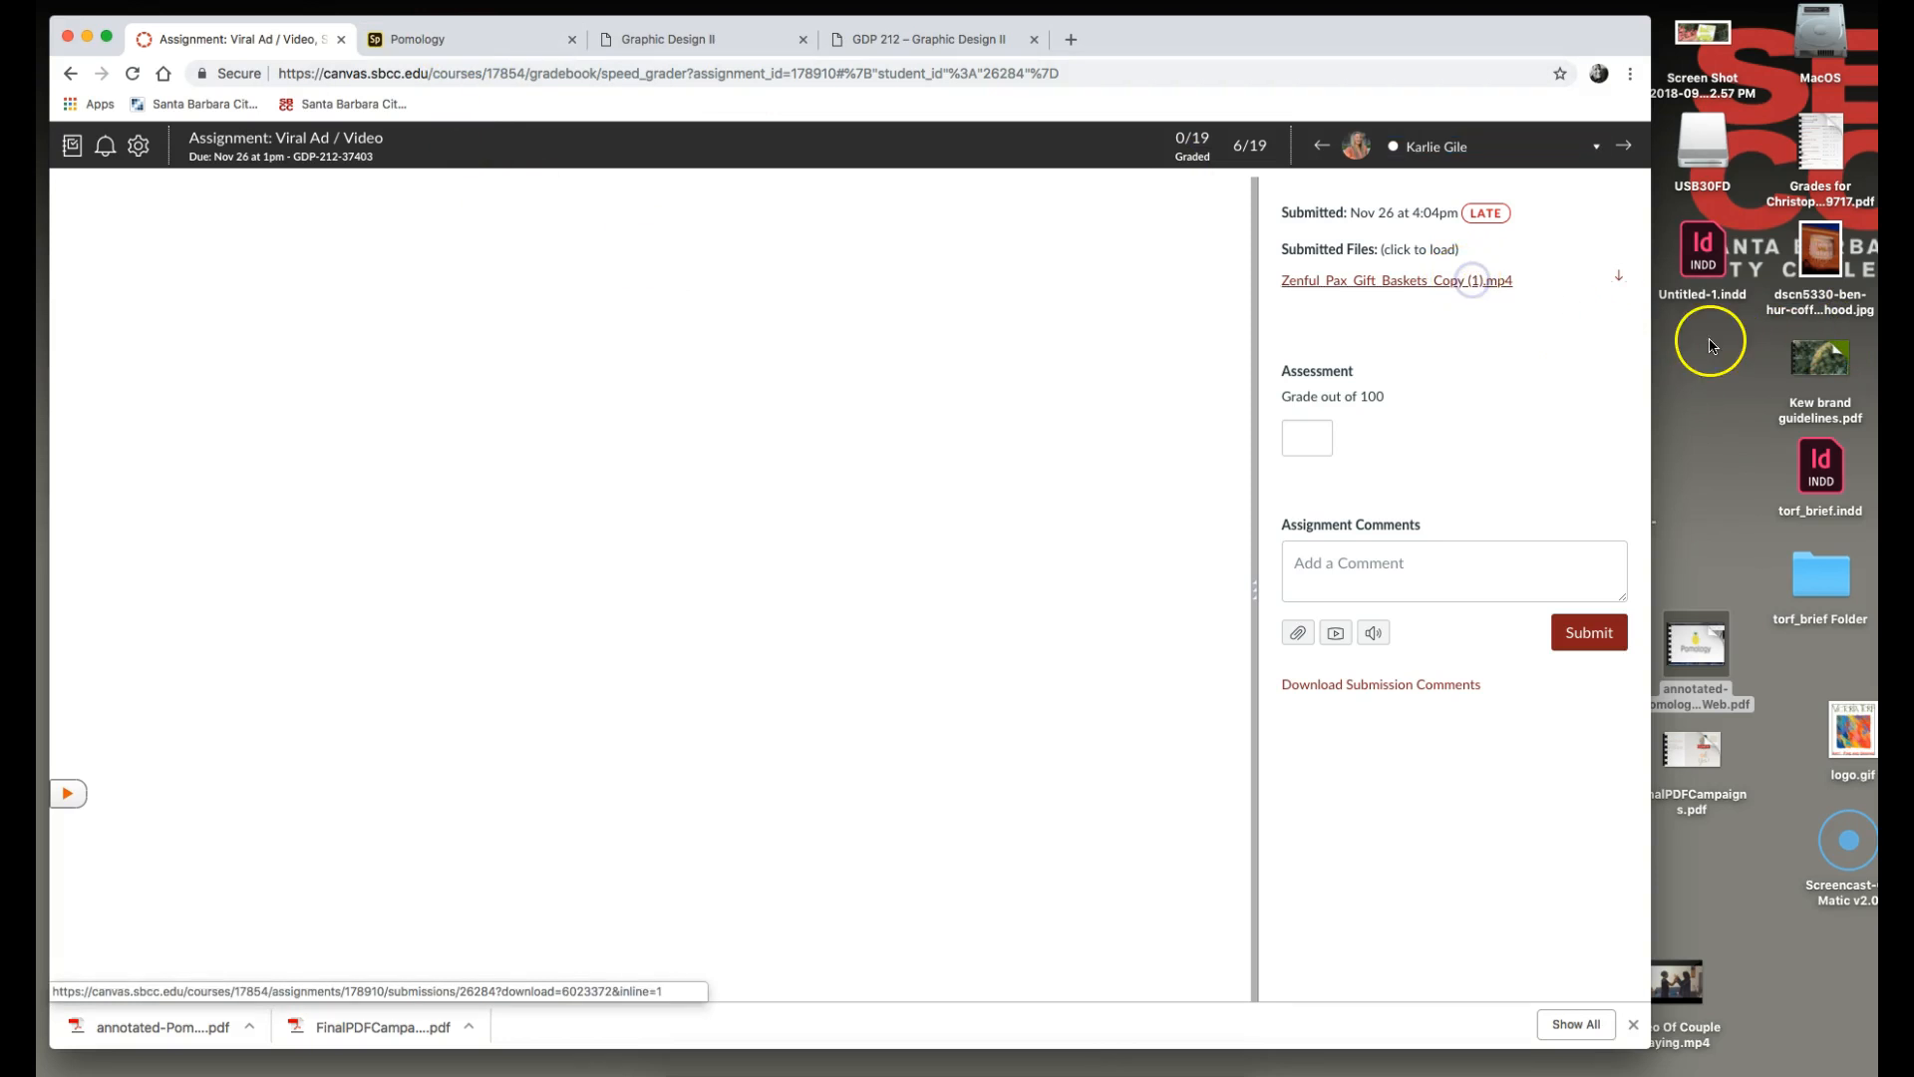
mouse_move(1695, 252)
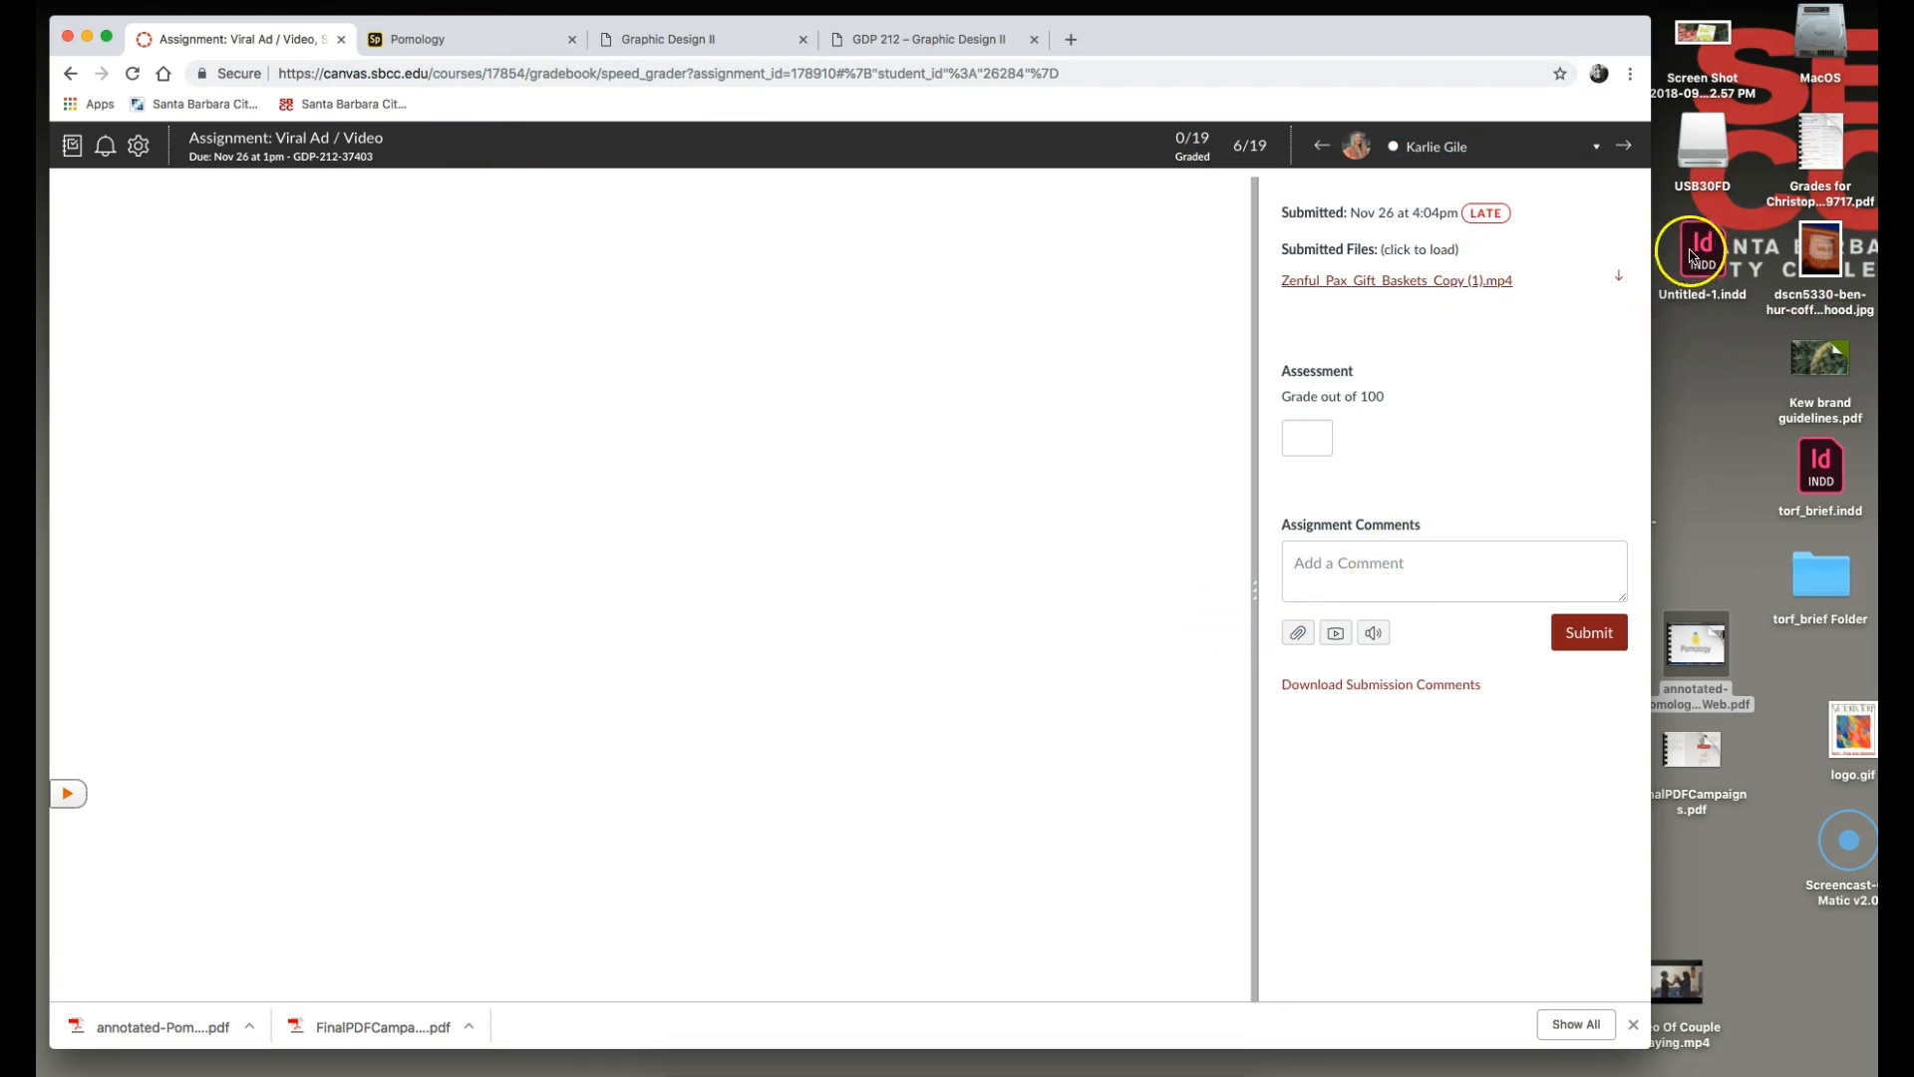
click(1396, 279)
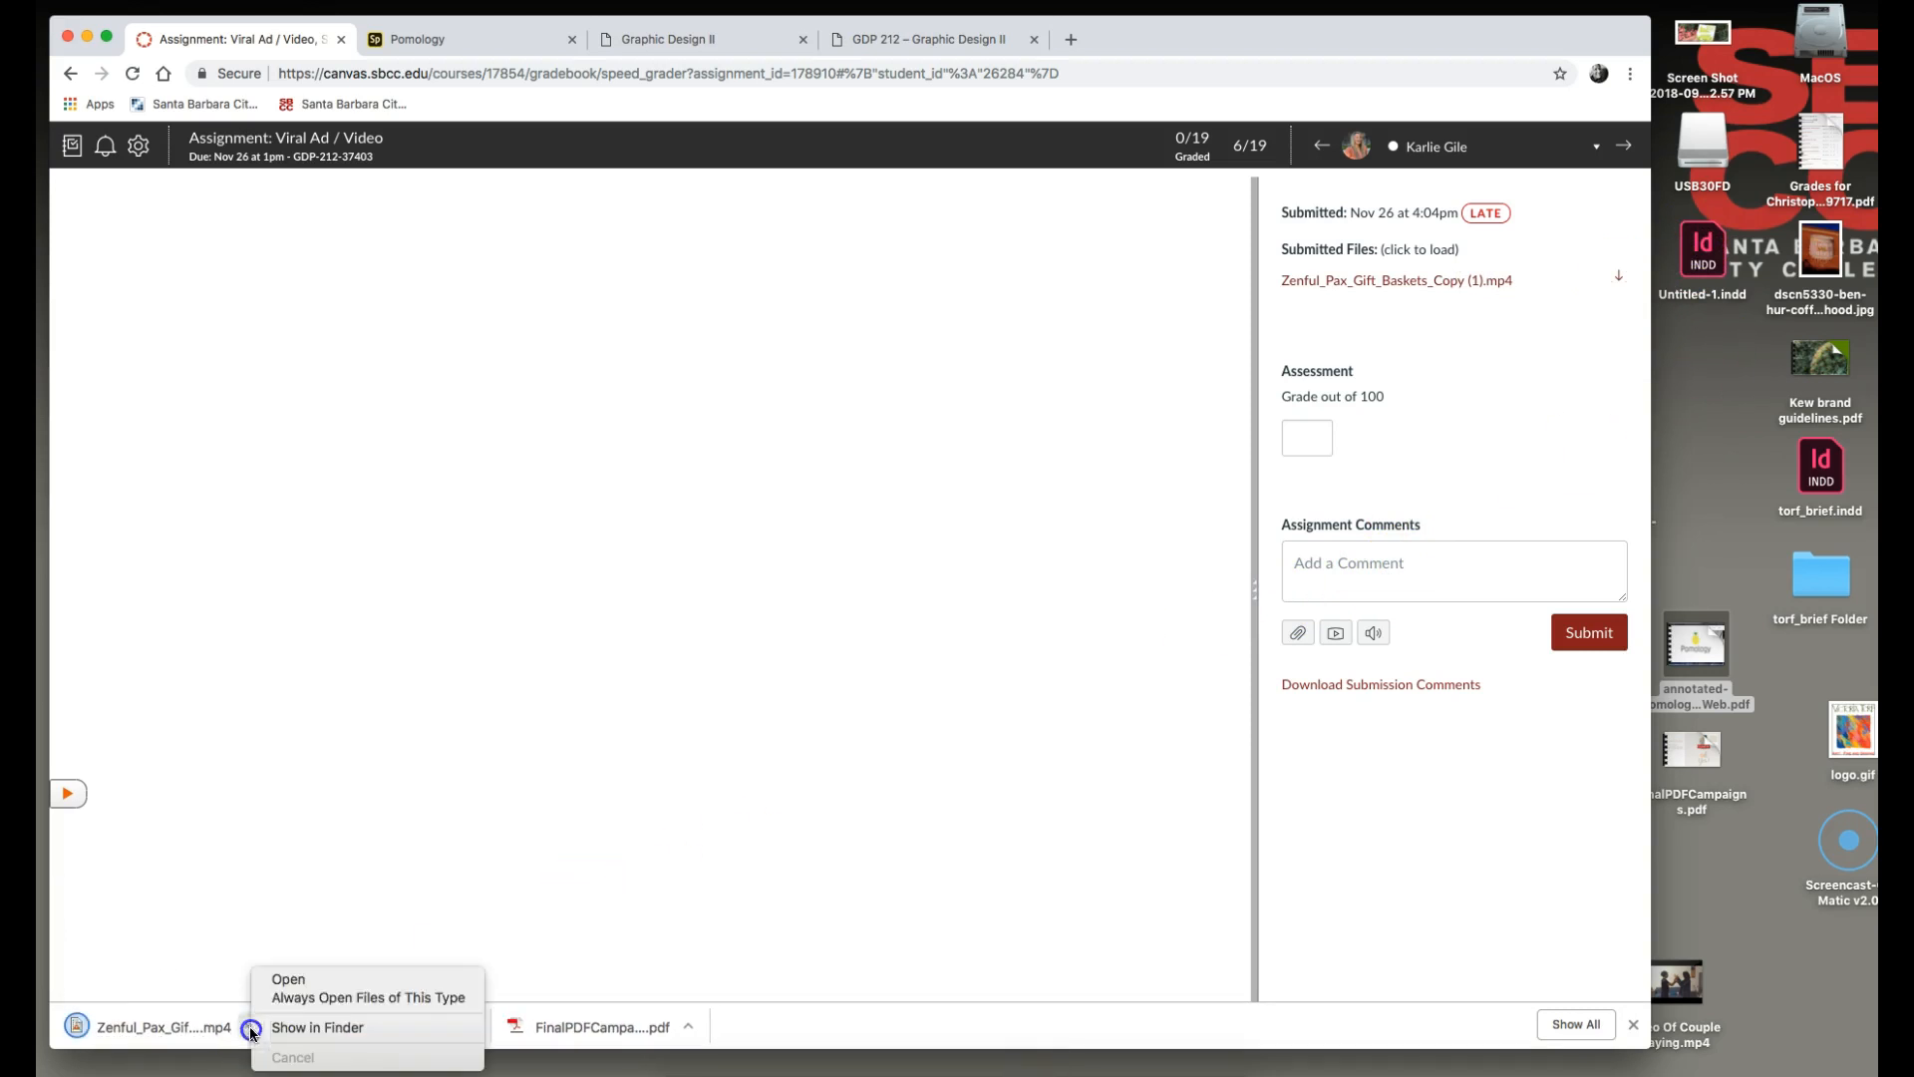
Step: Open the downloaded gift baskets MP4 in VLC and play it through
click(287, 979)
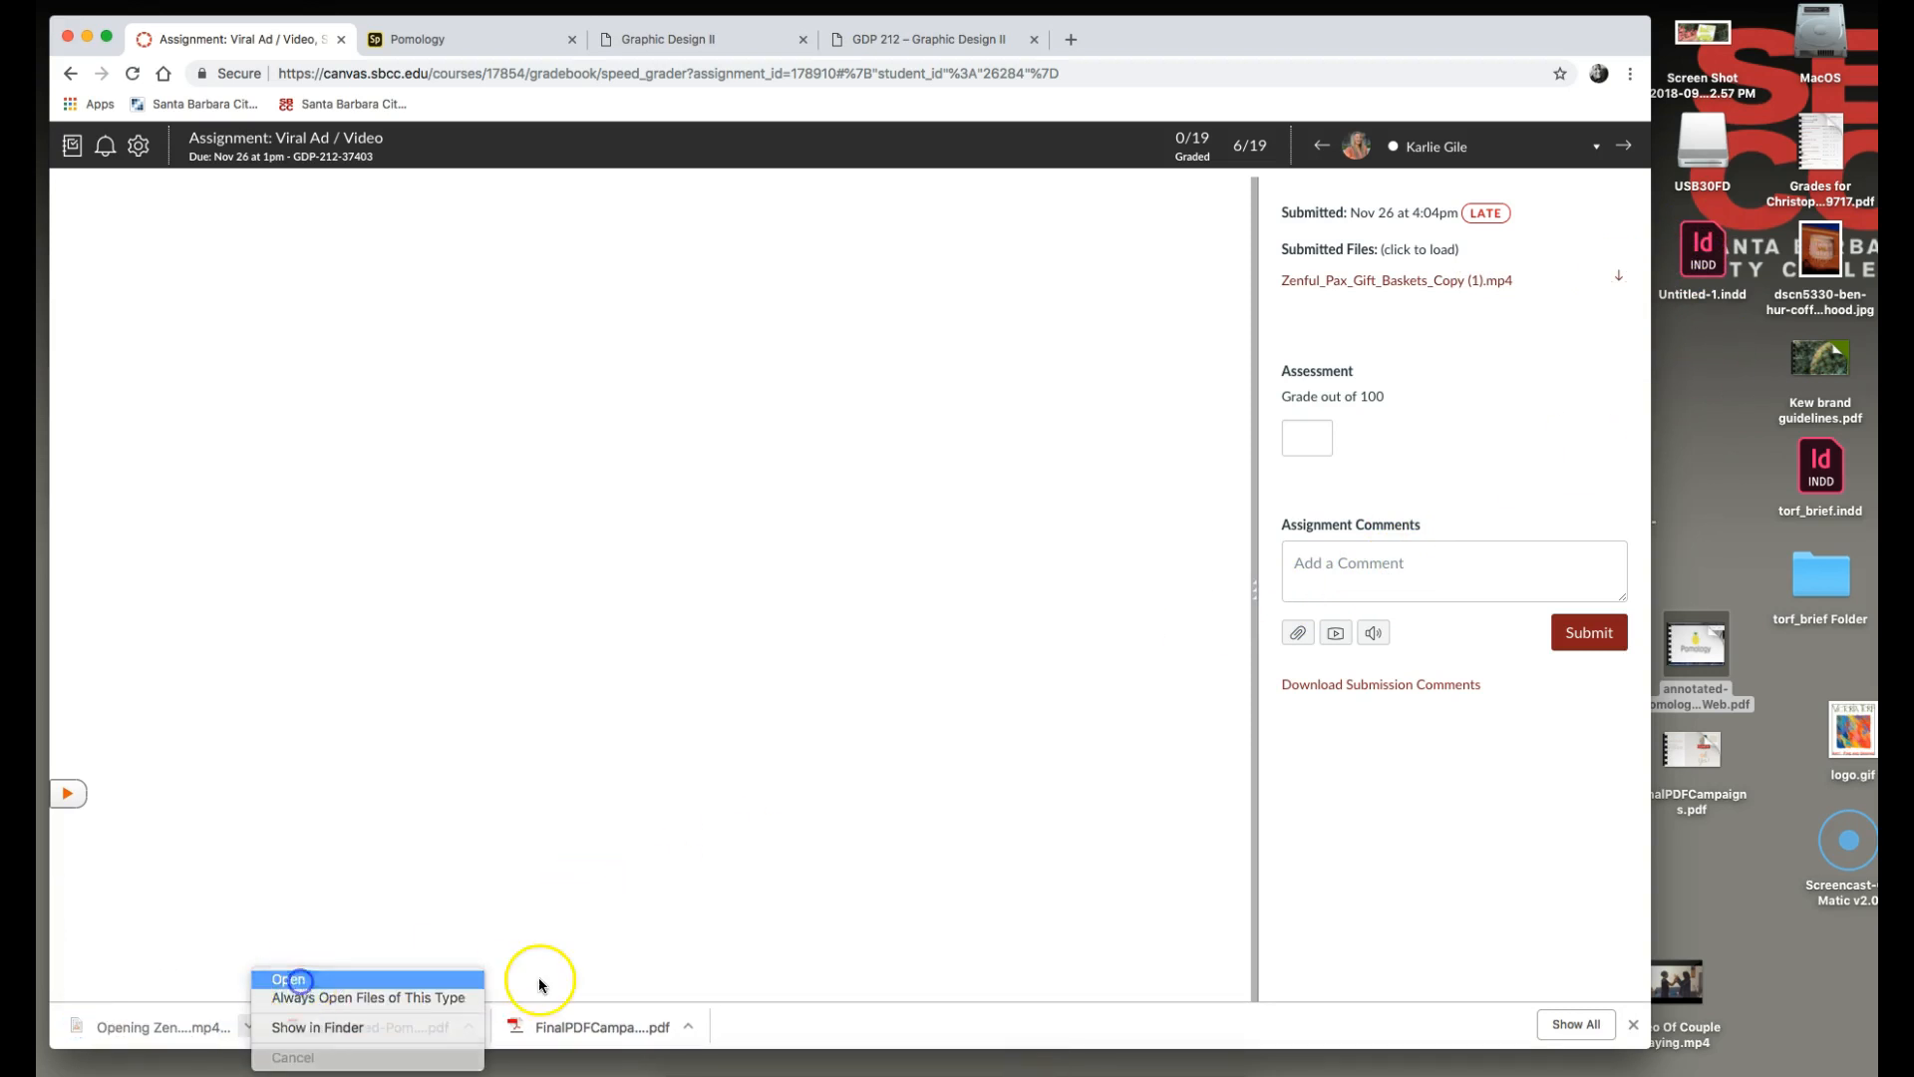
click(288, 979)
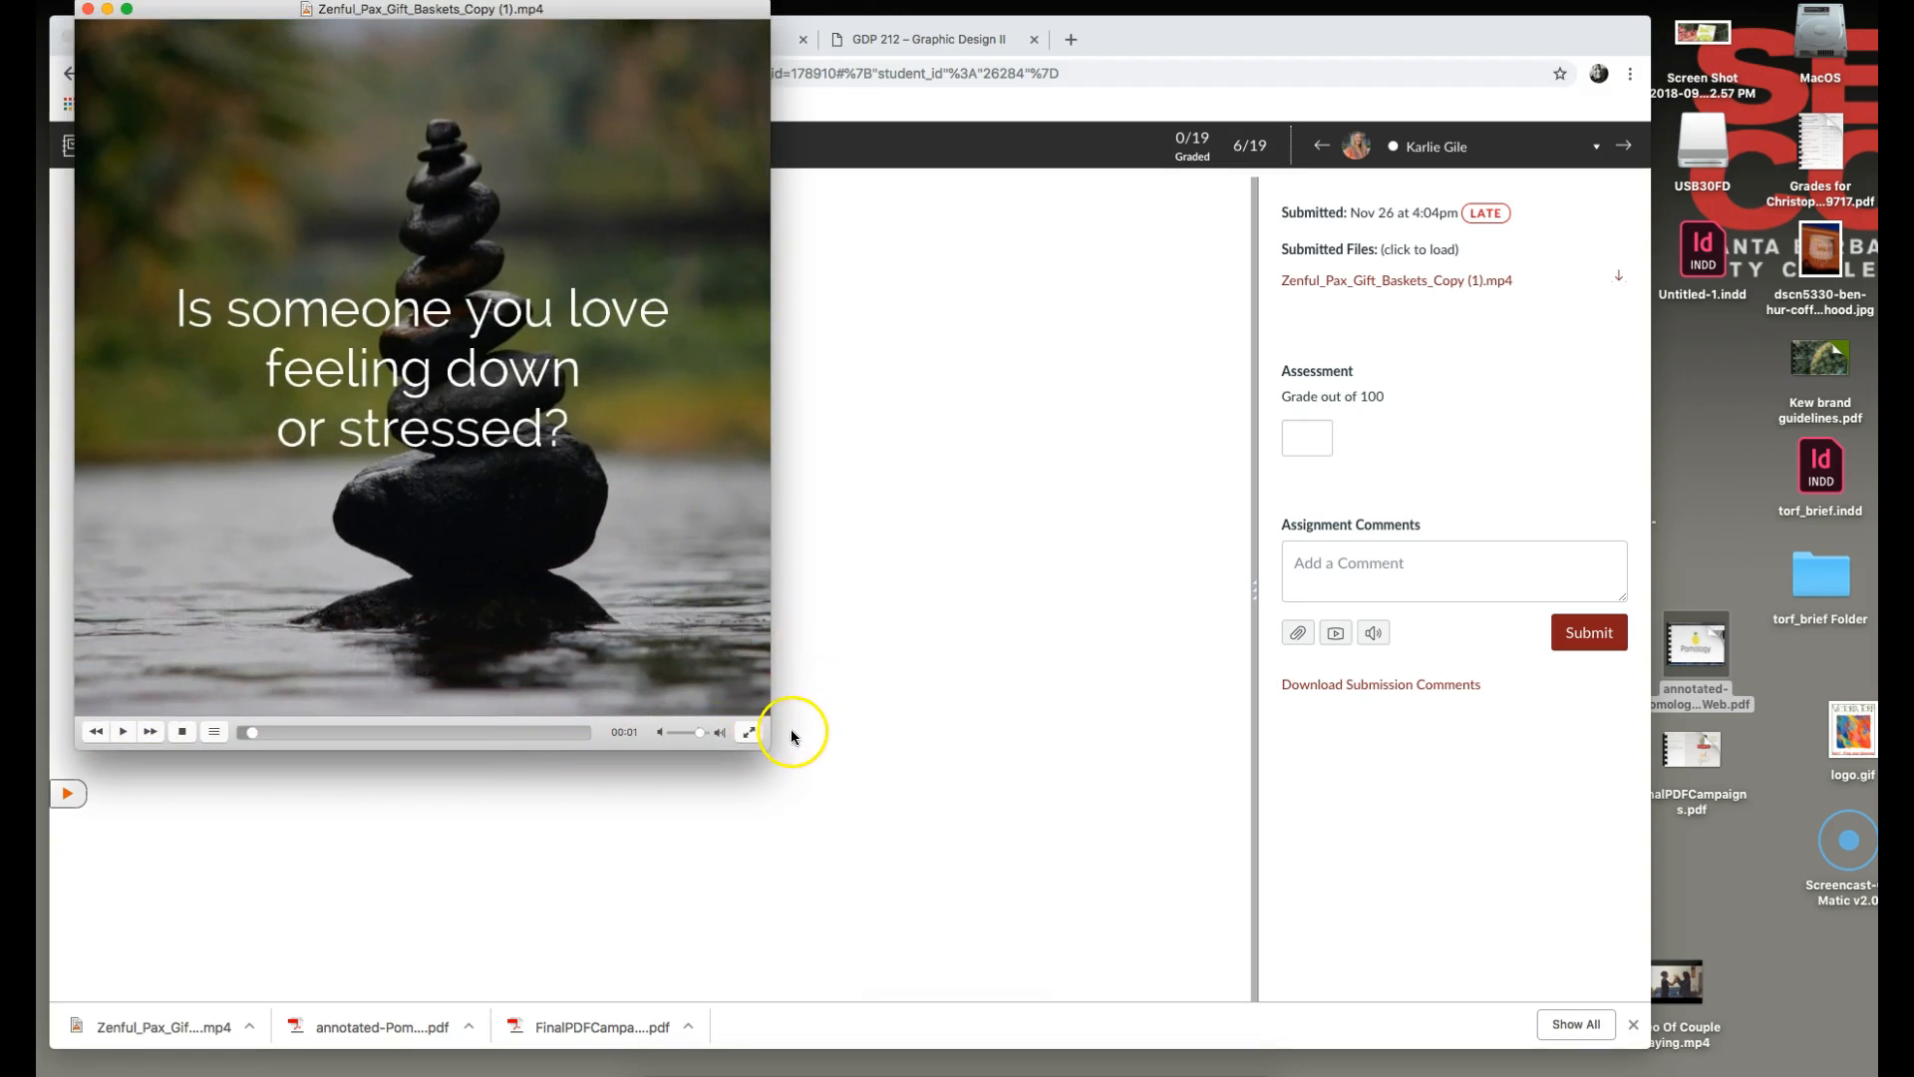
mouse_move(757, 433)
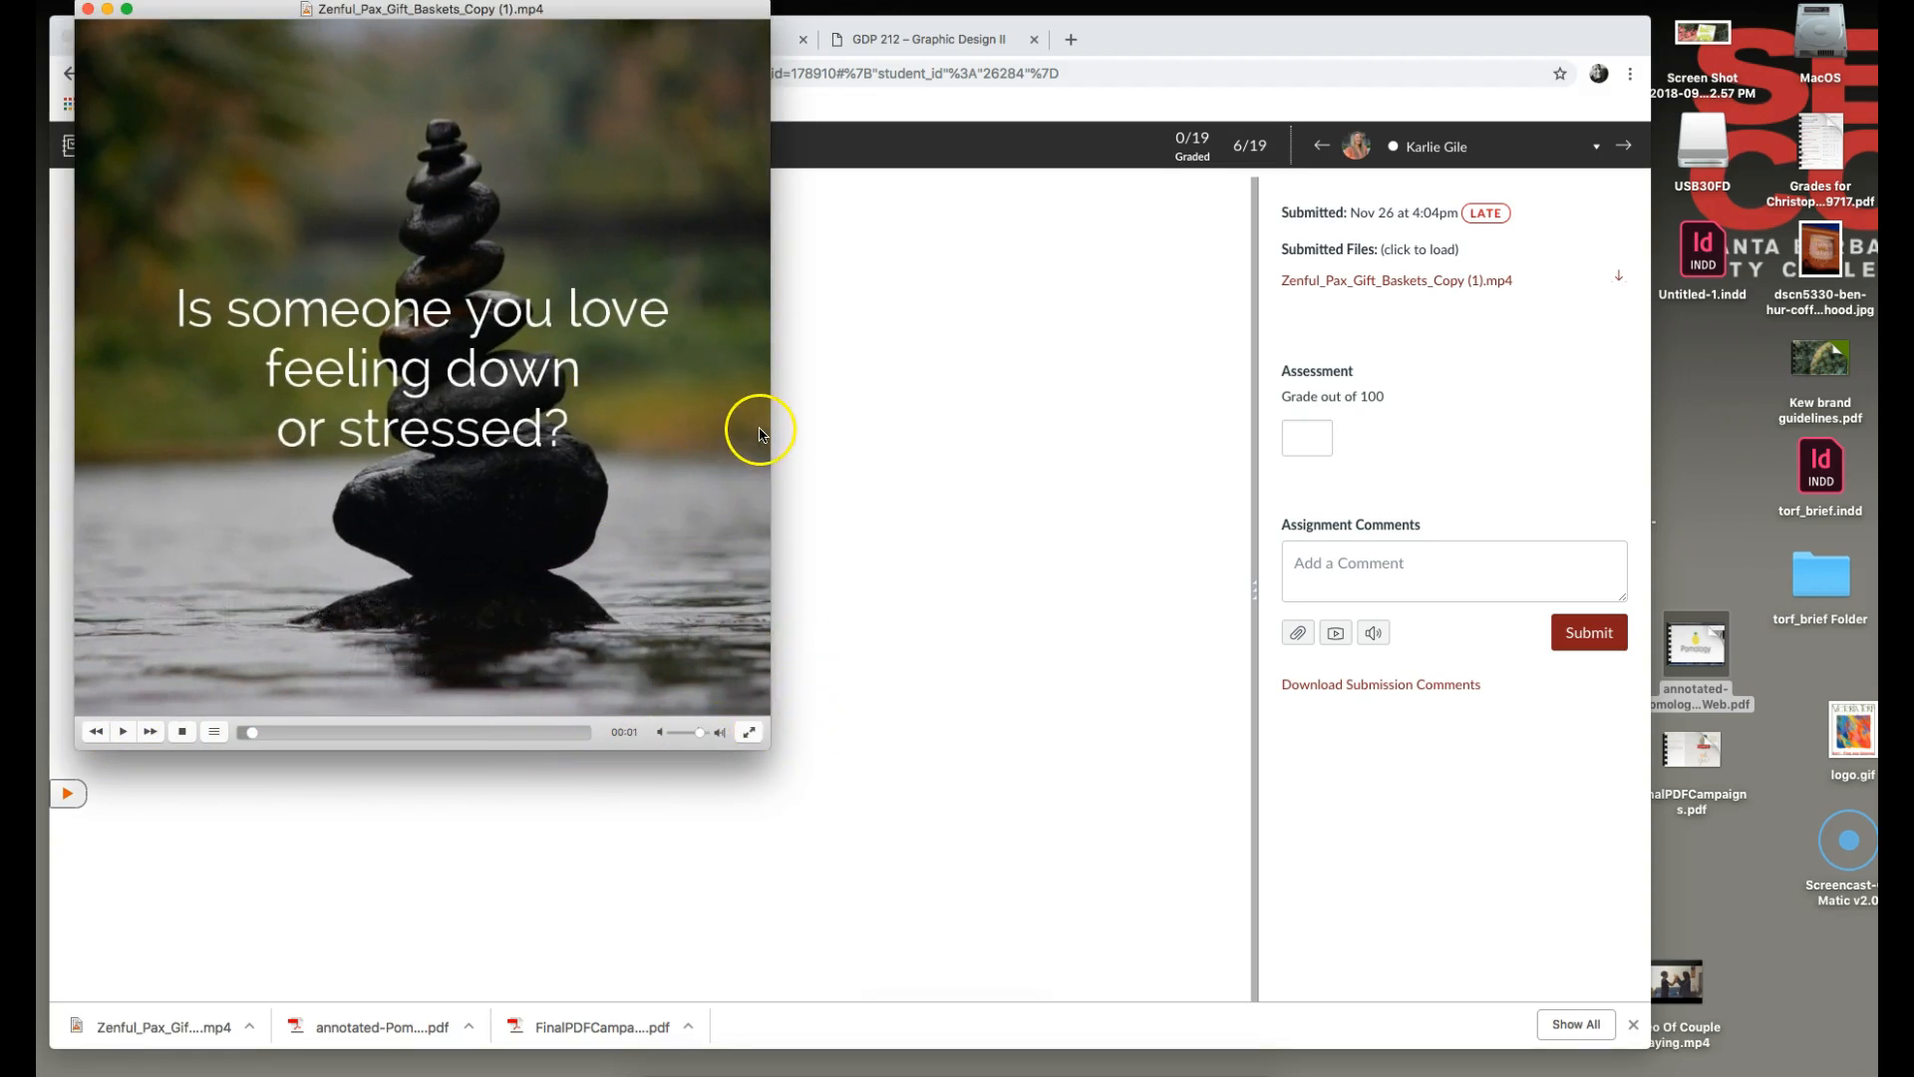
mouse_move(702, 435)
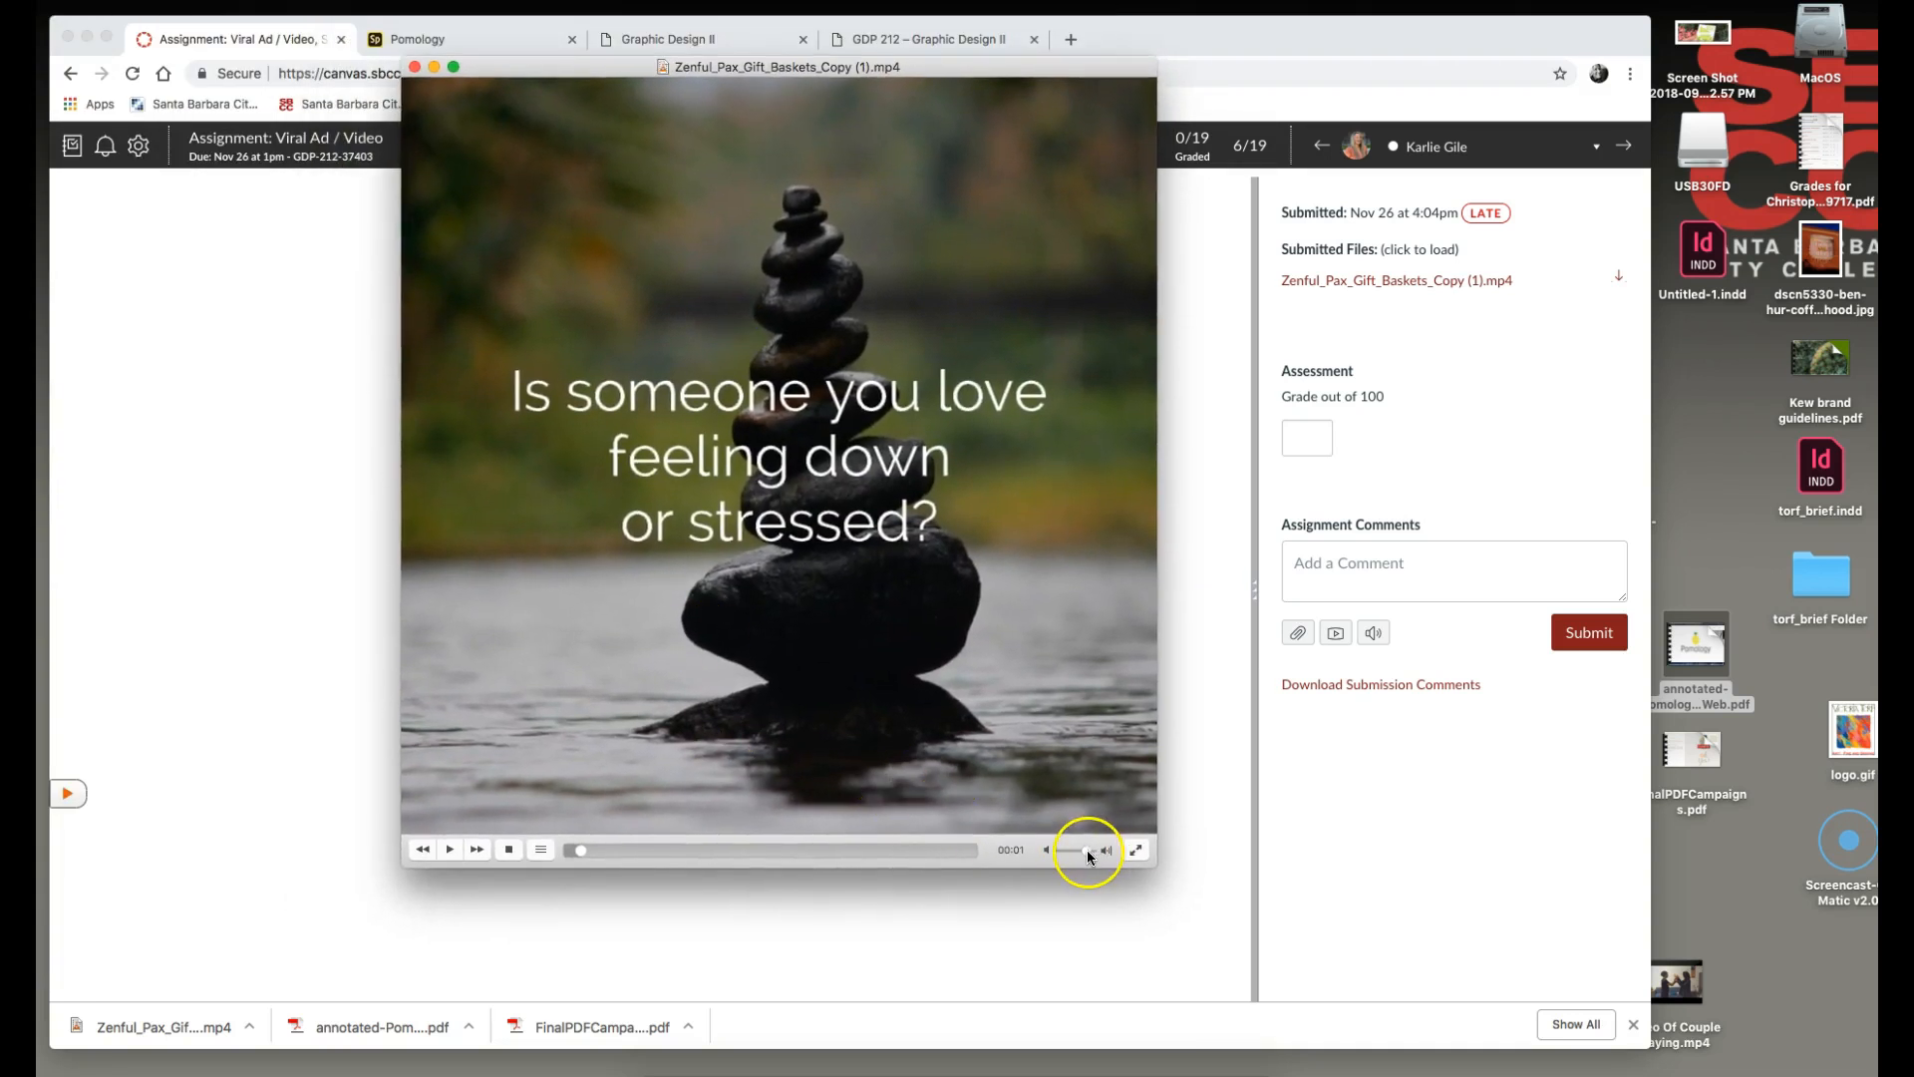
mouse_move(495, 891)
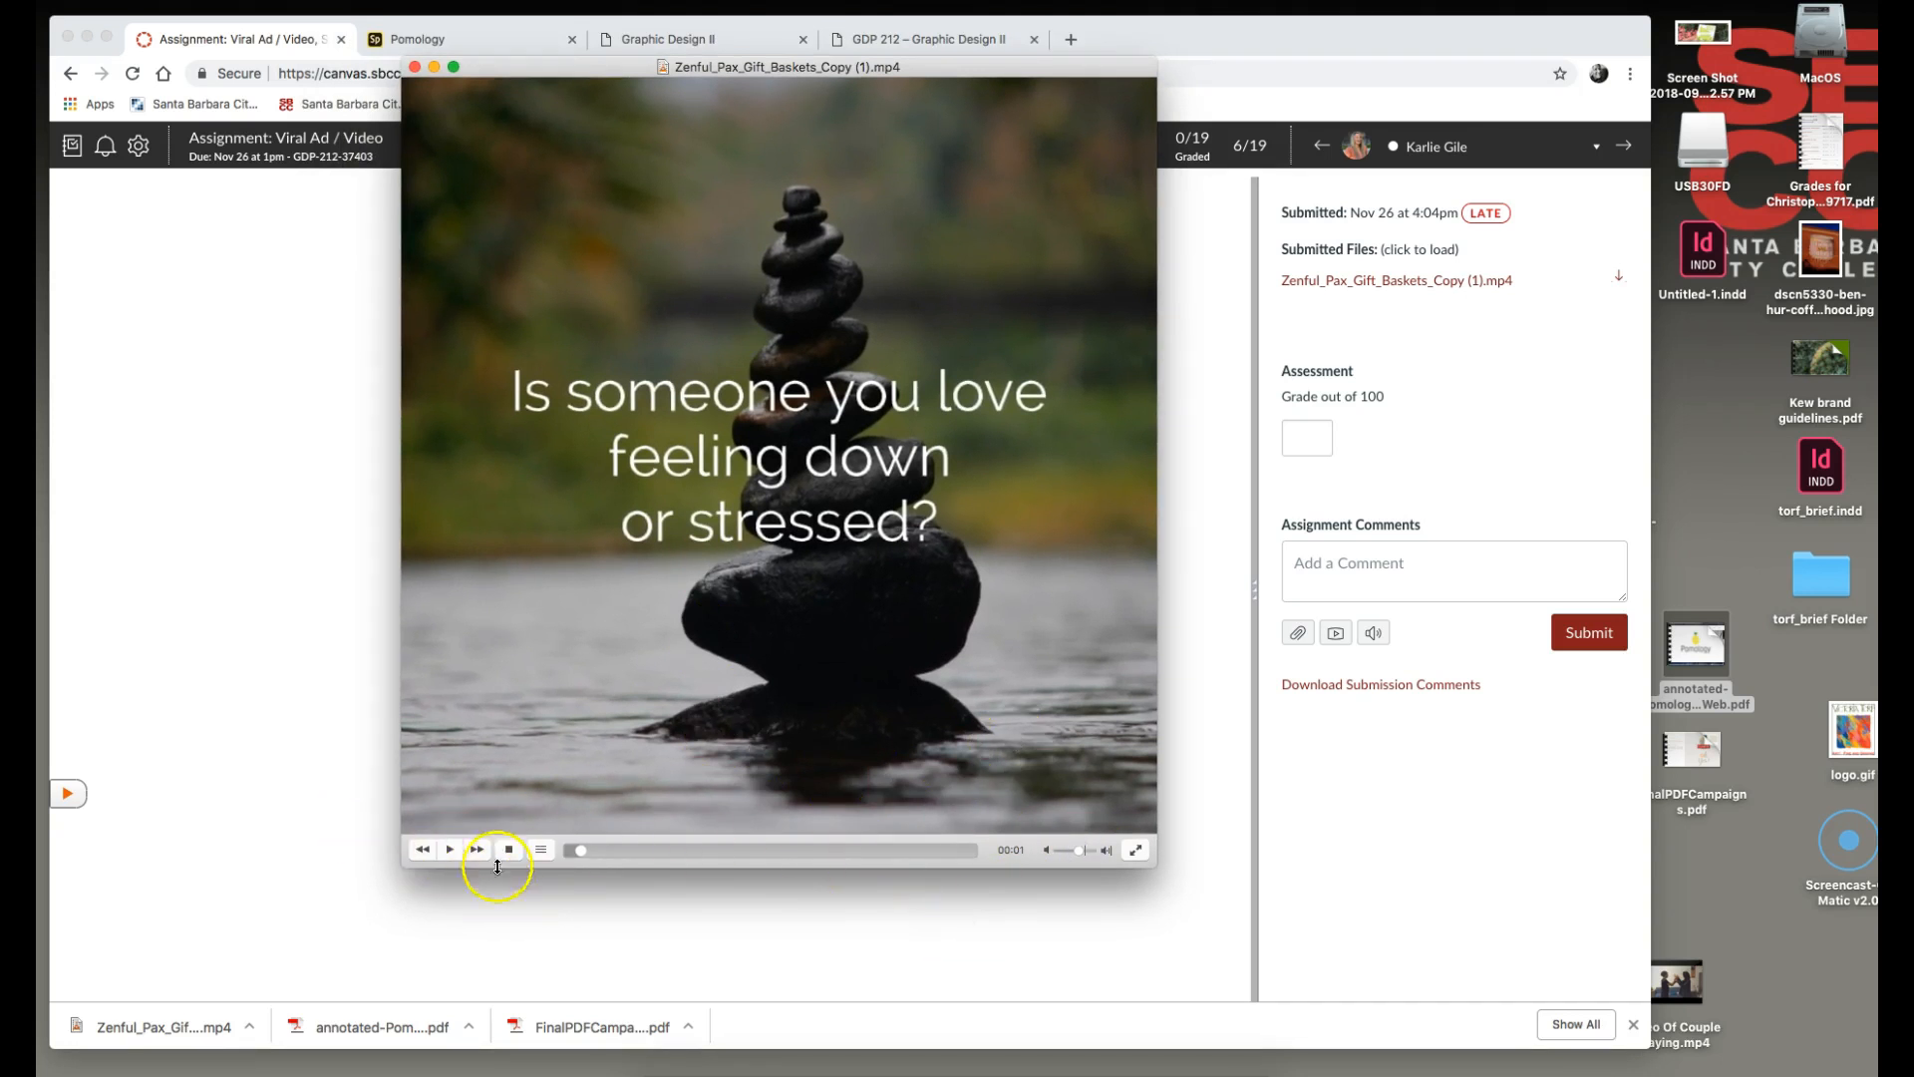
mouse_move(459, 779)
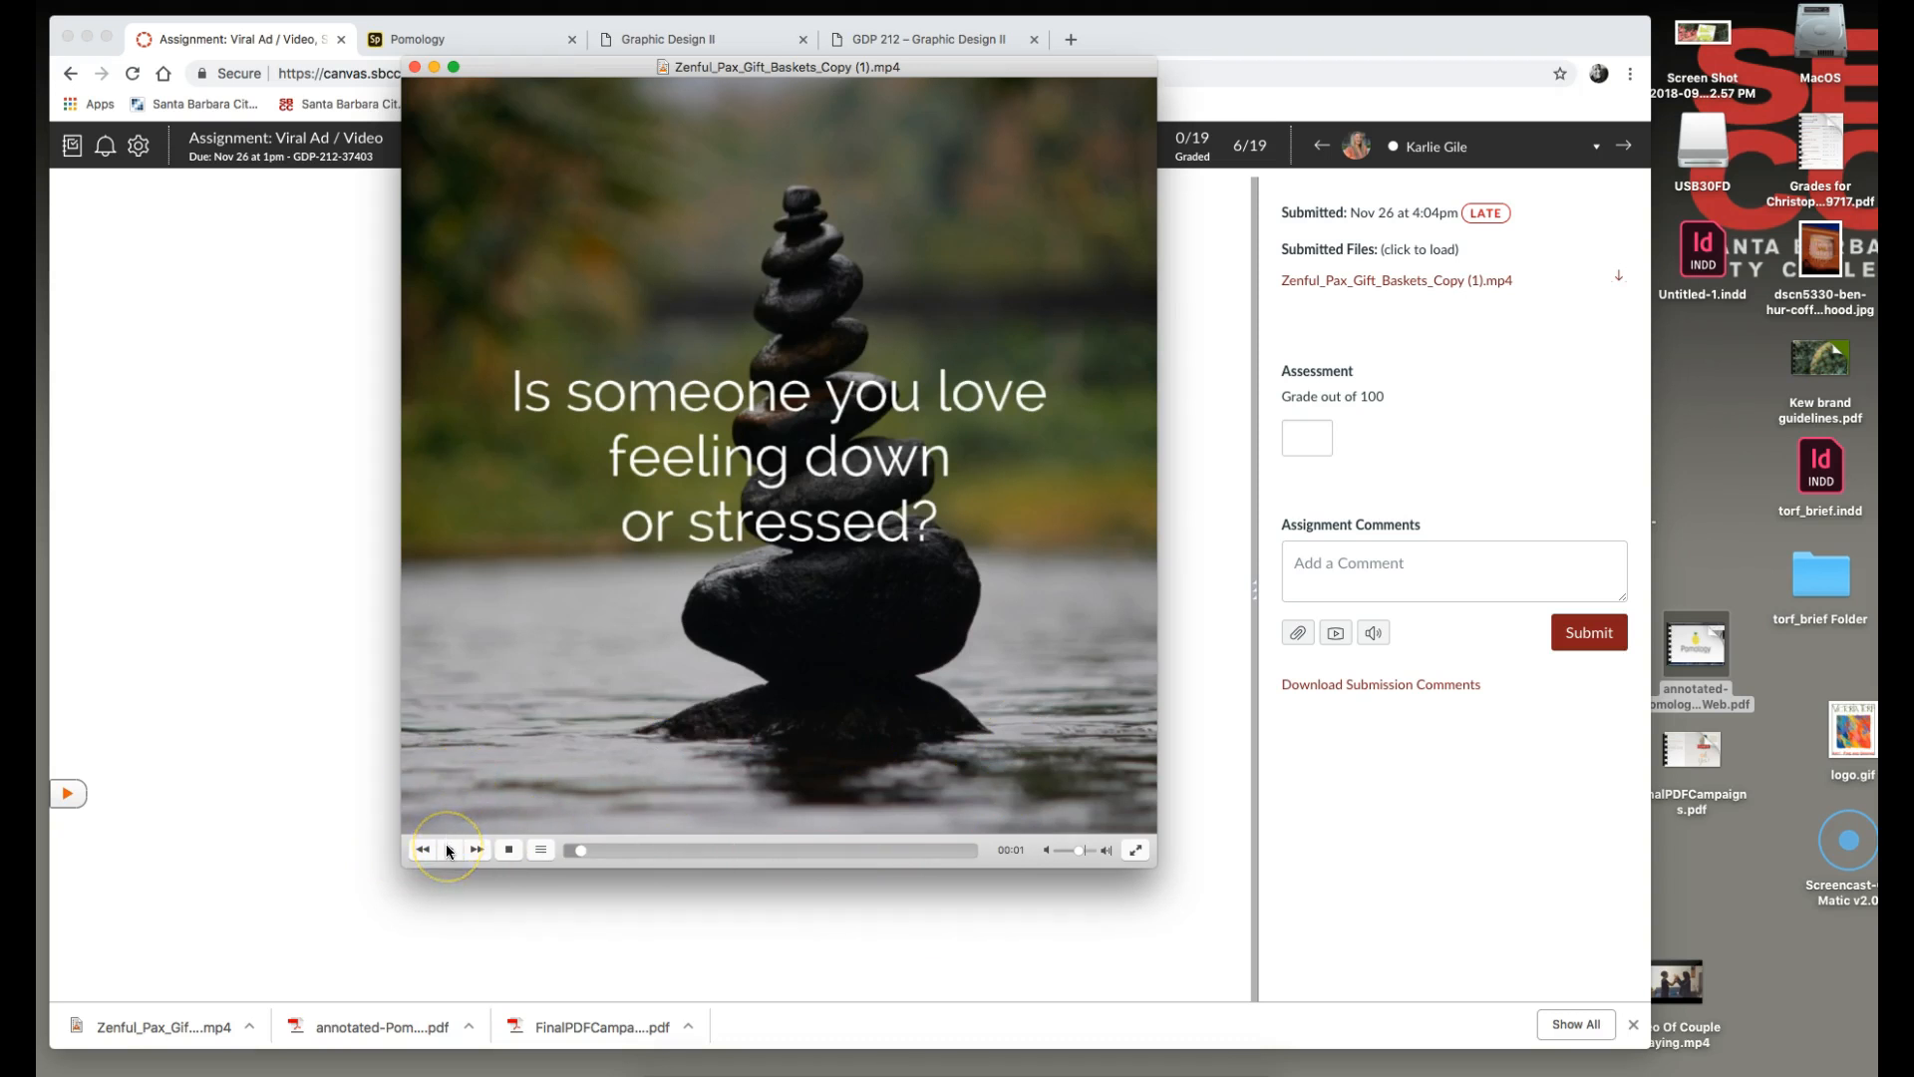
click(422, 849)
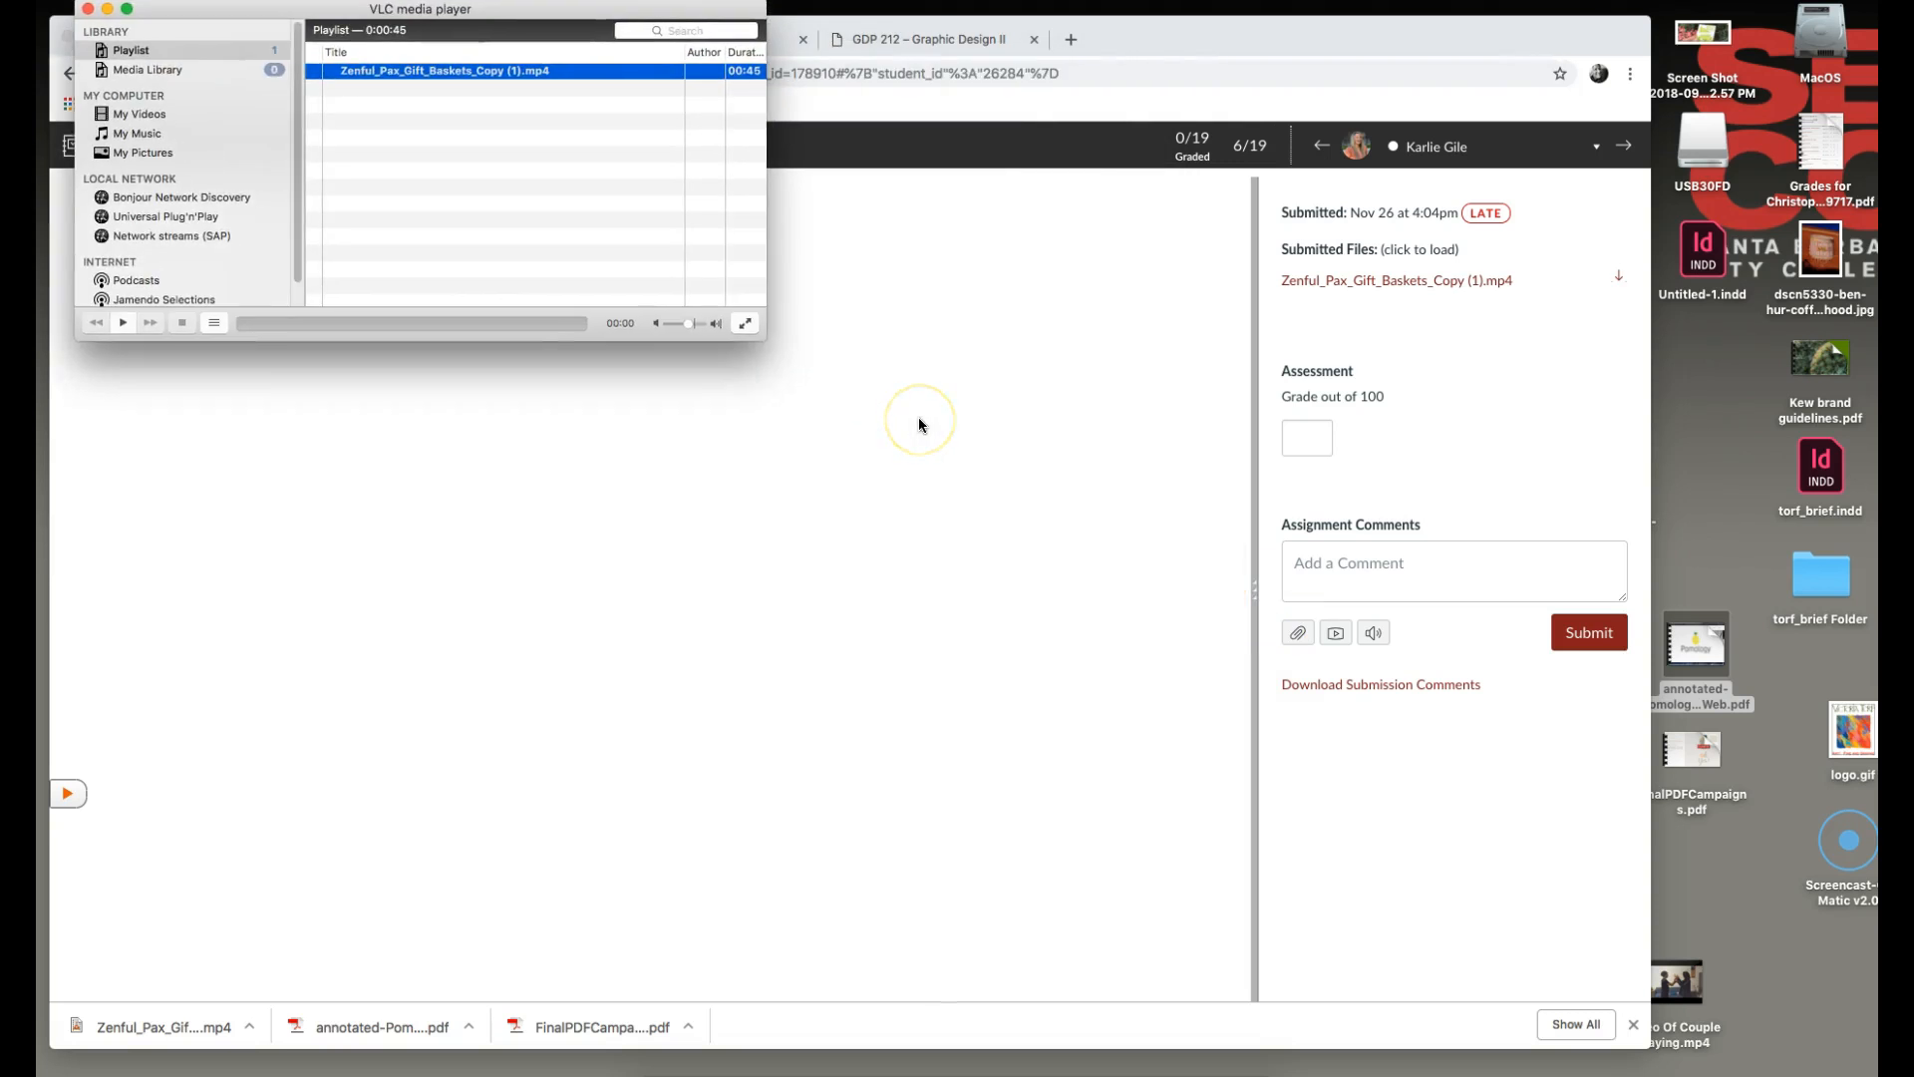
mouse_move(837, 341)
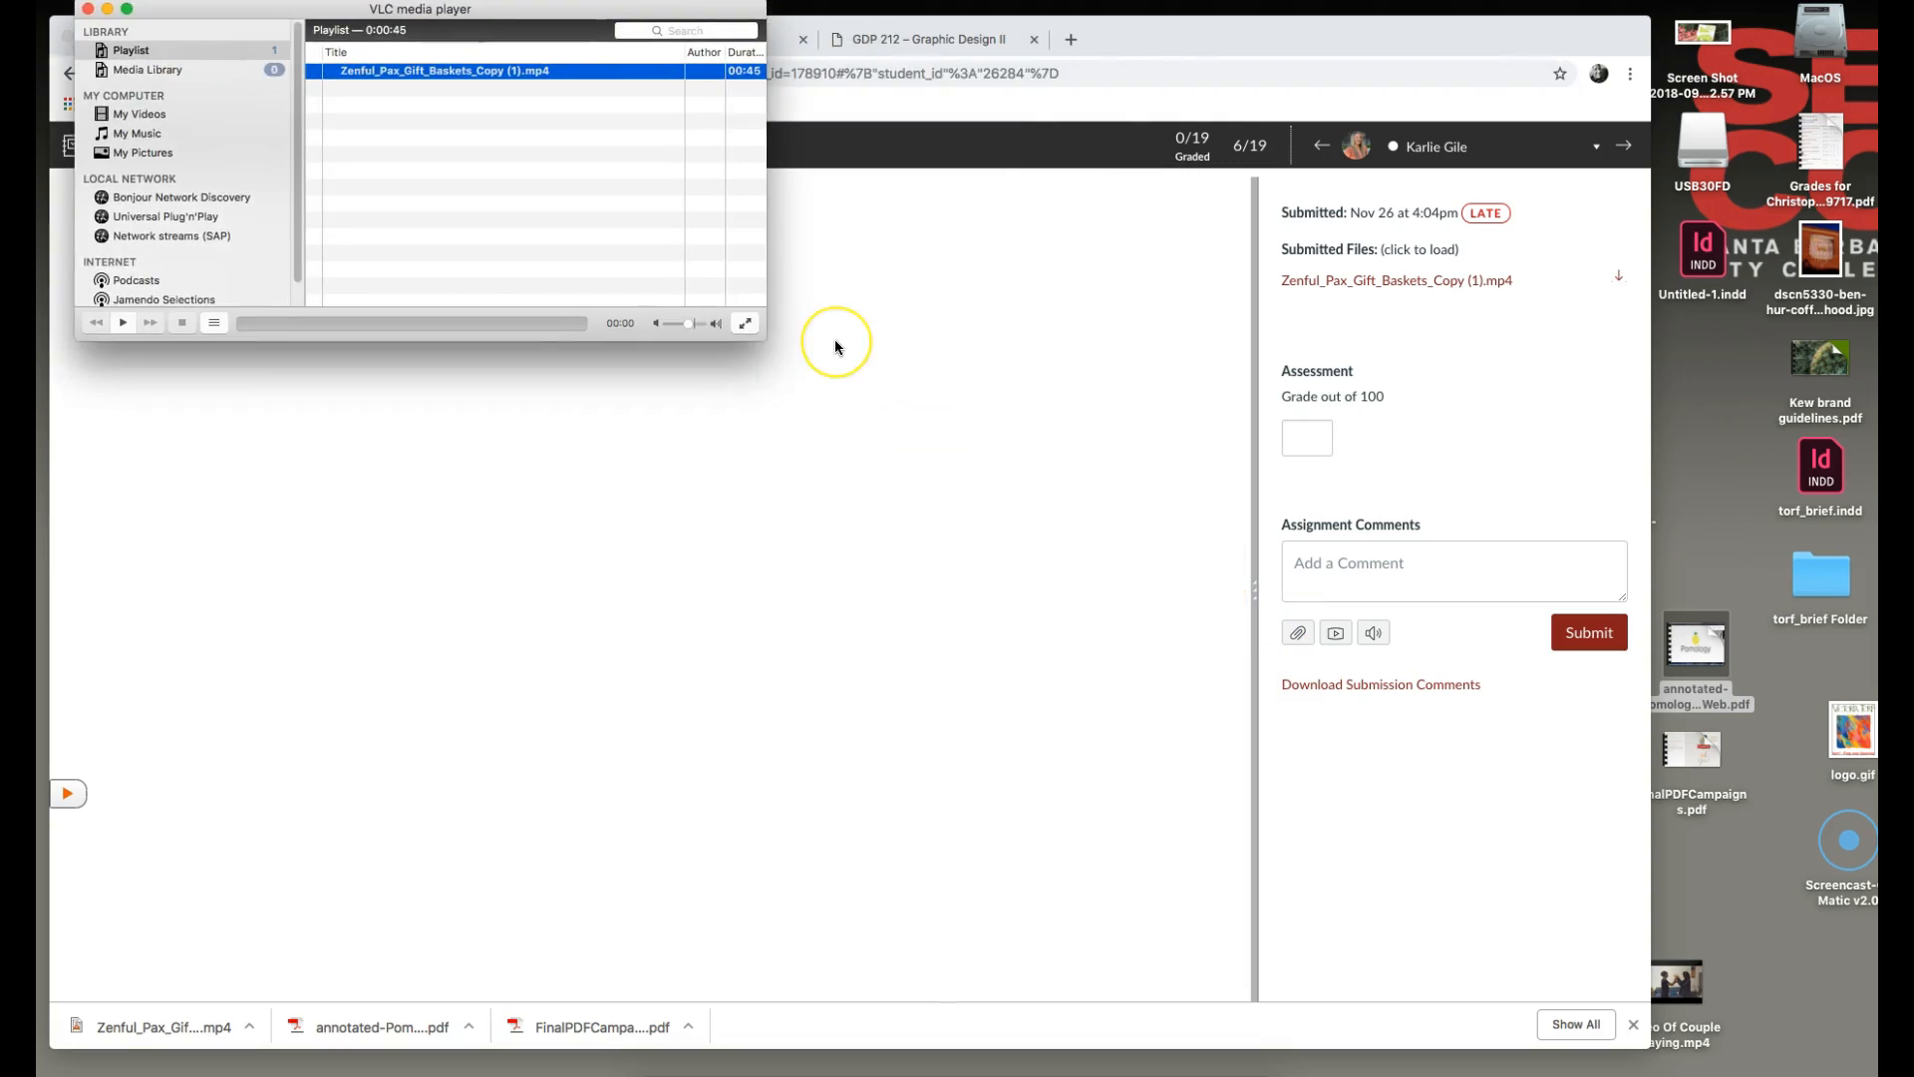
mouse_move(777, 303)
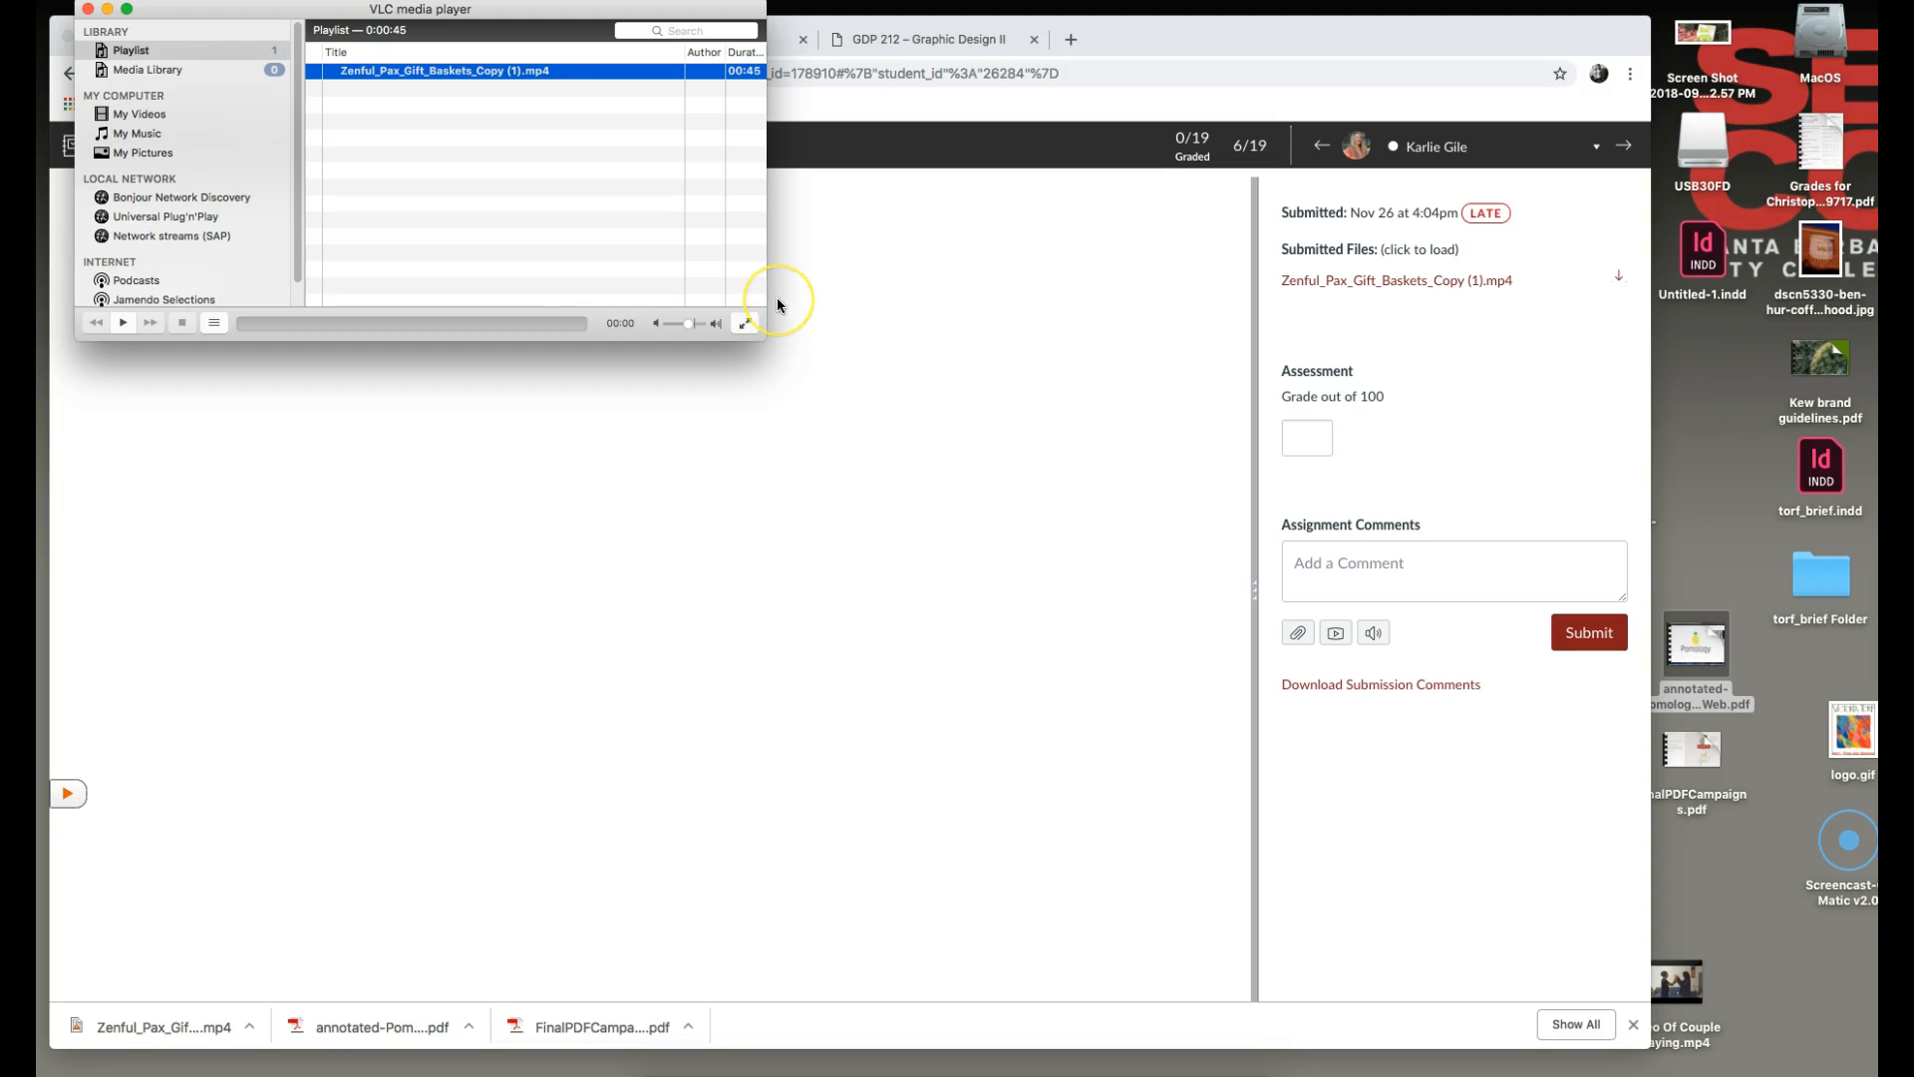
mouse_move(290, 186)
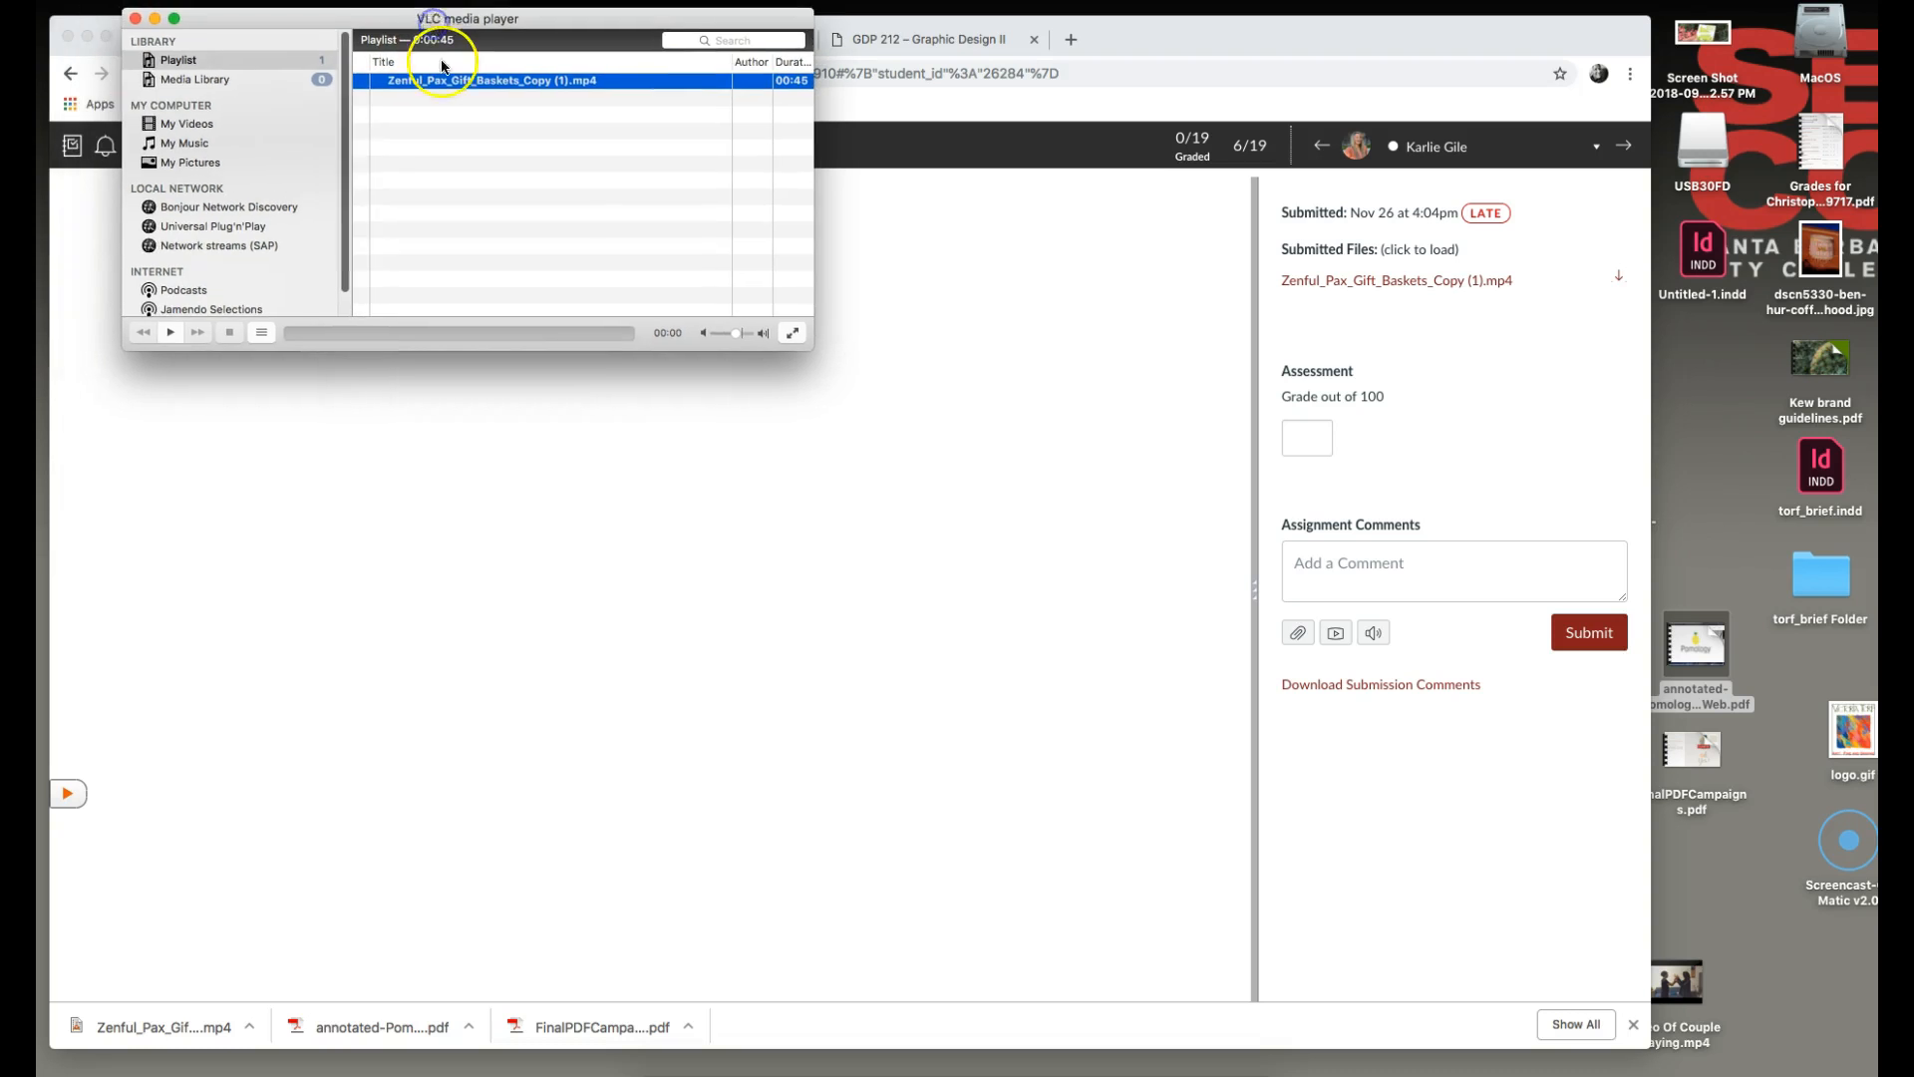
drag(467, 17, 473, 37)
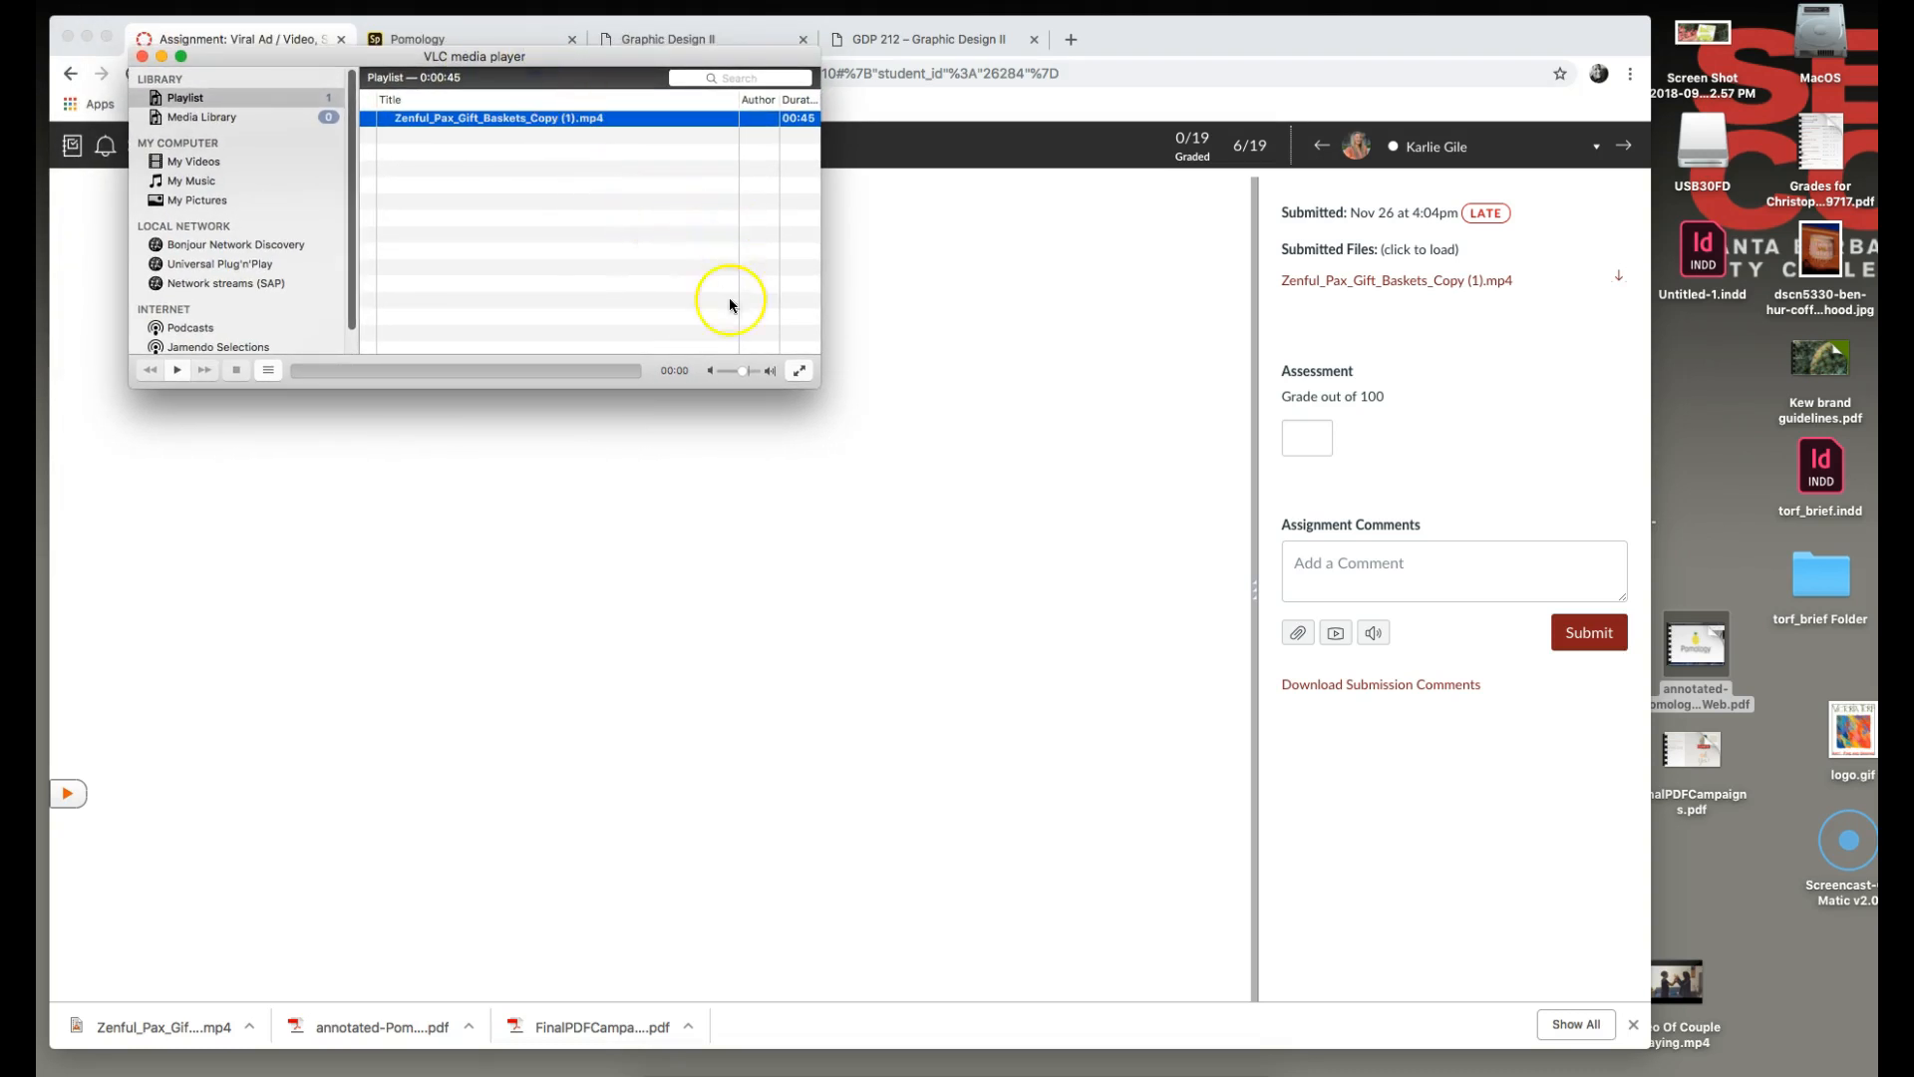
mouse_move(690, 647)
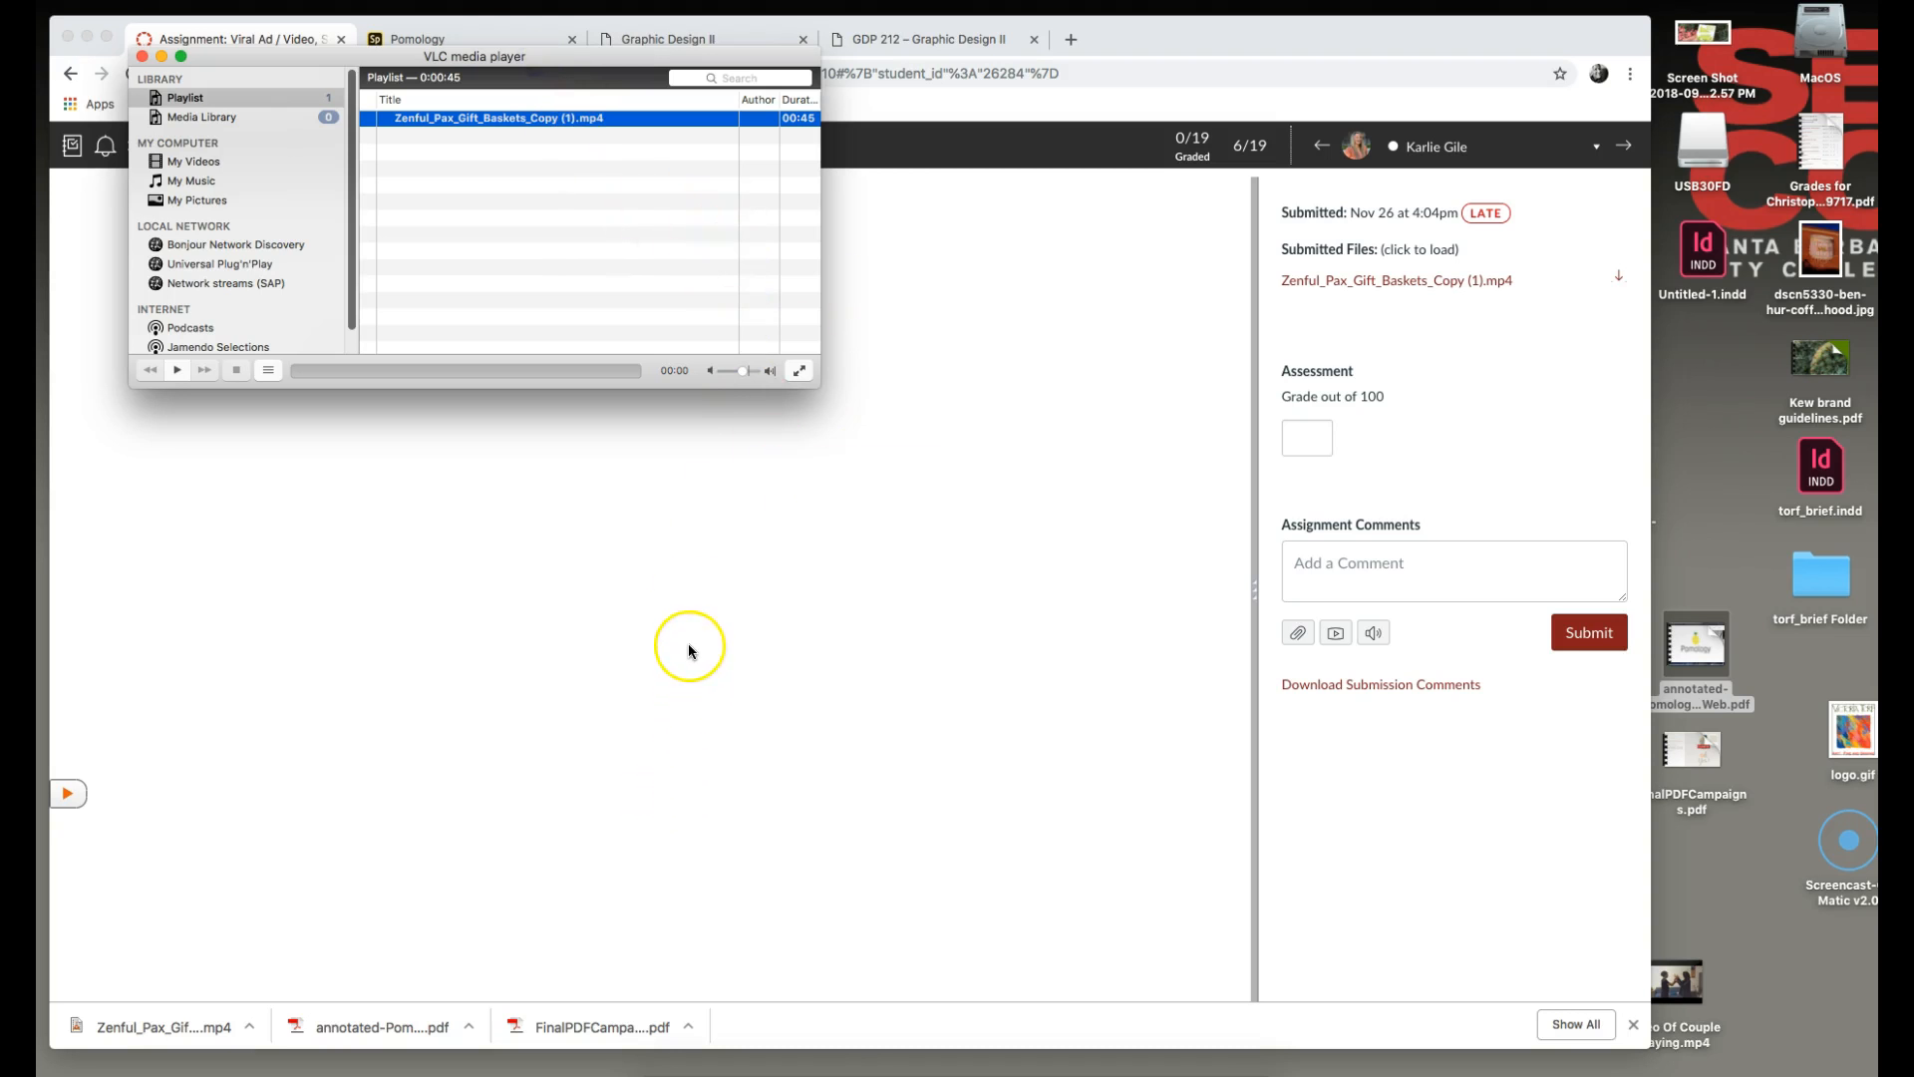
mouse_move(690, 651)
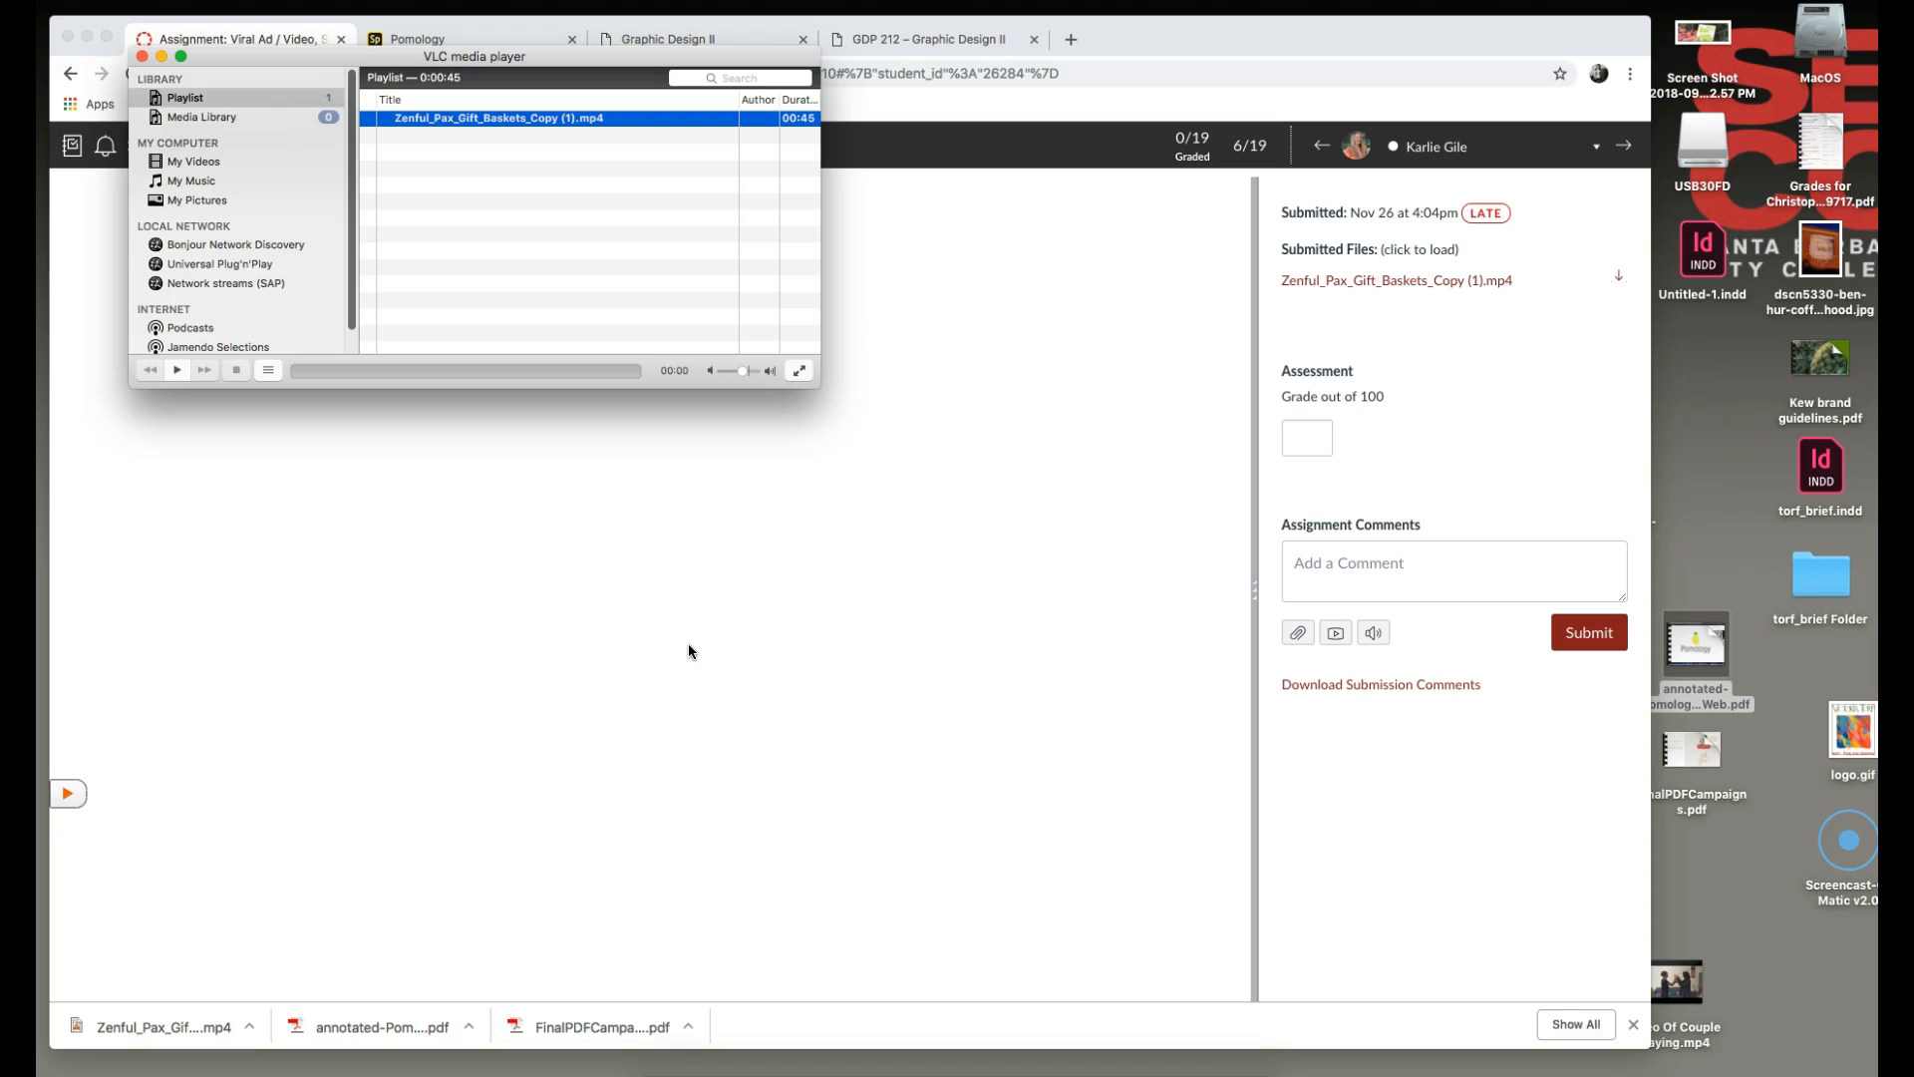
mouse_move(626, 388)
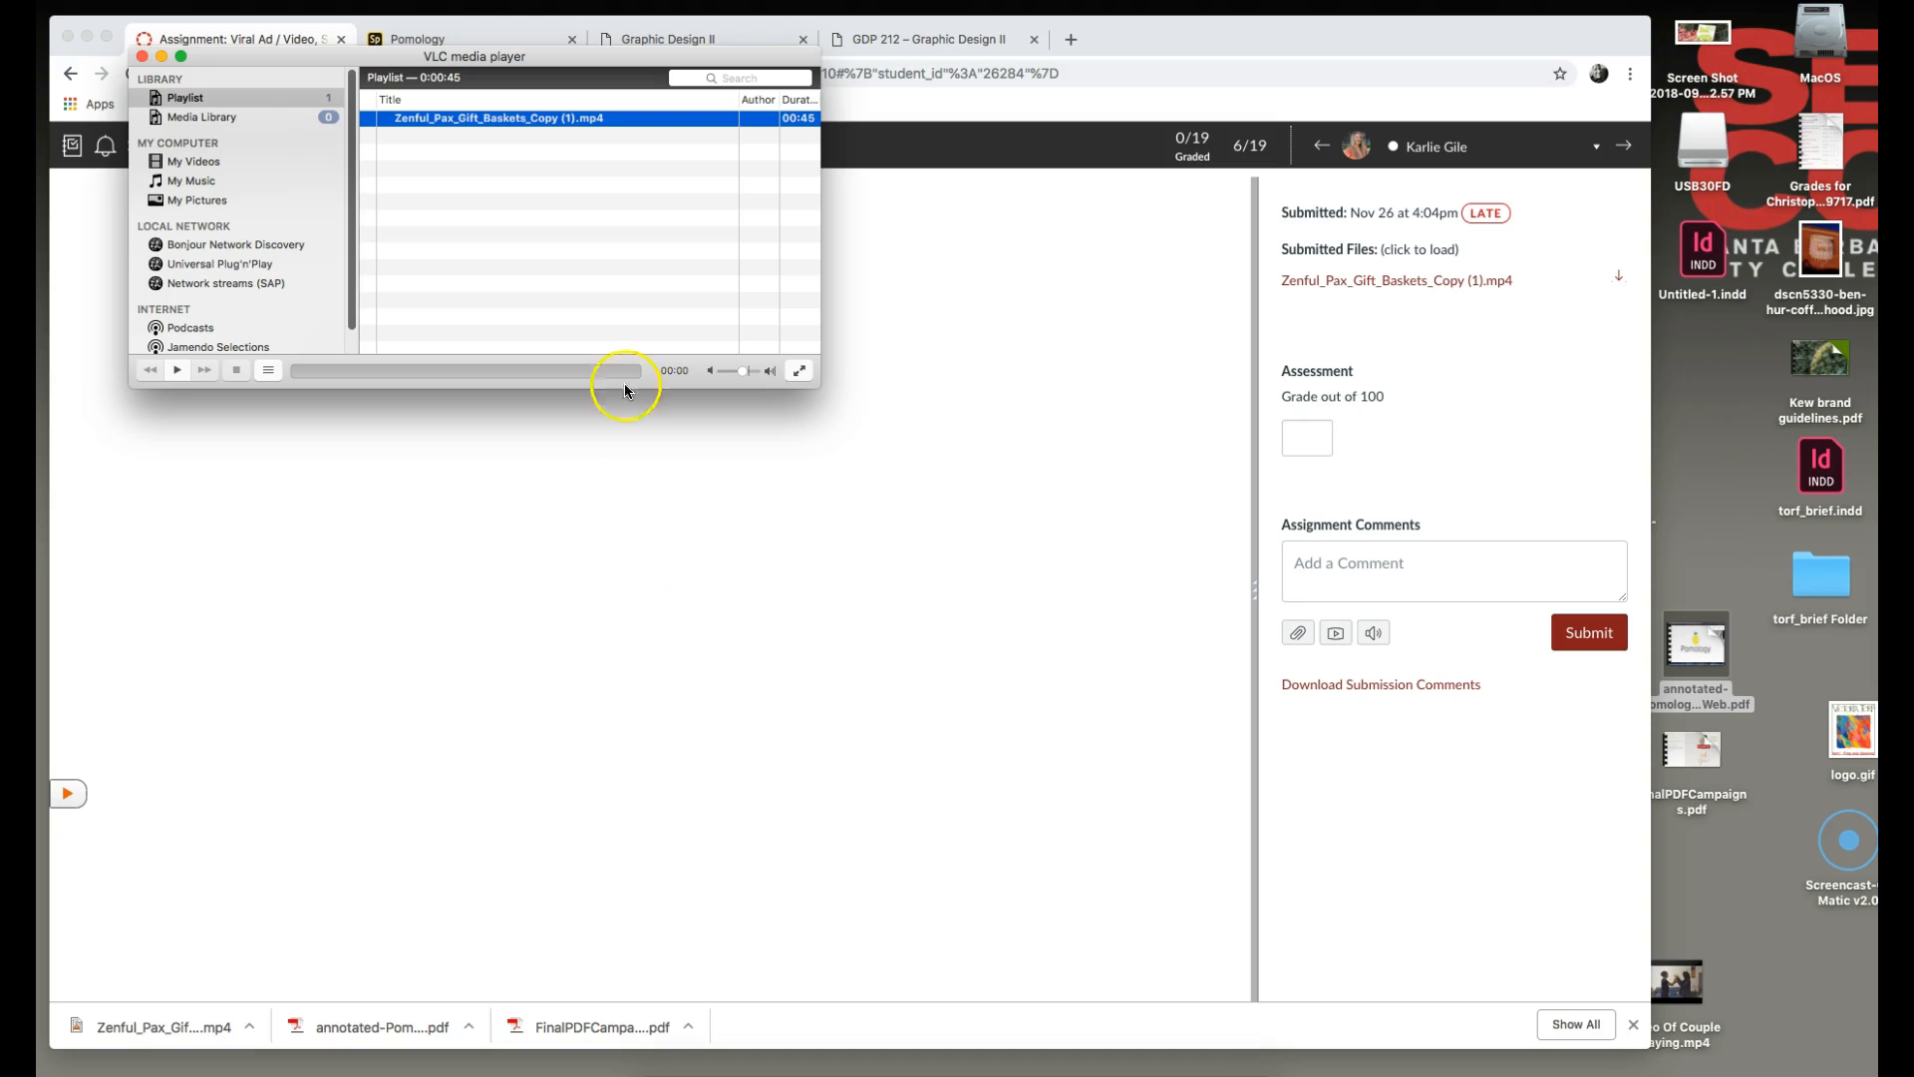
mouse_move(603, 195)
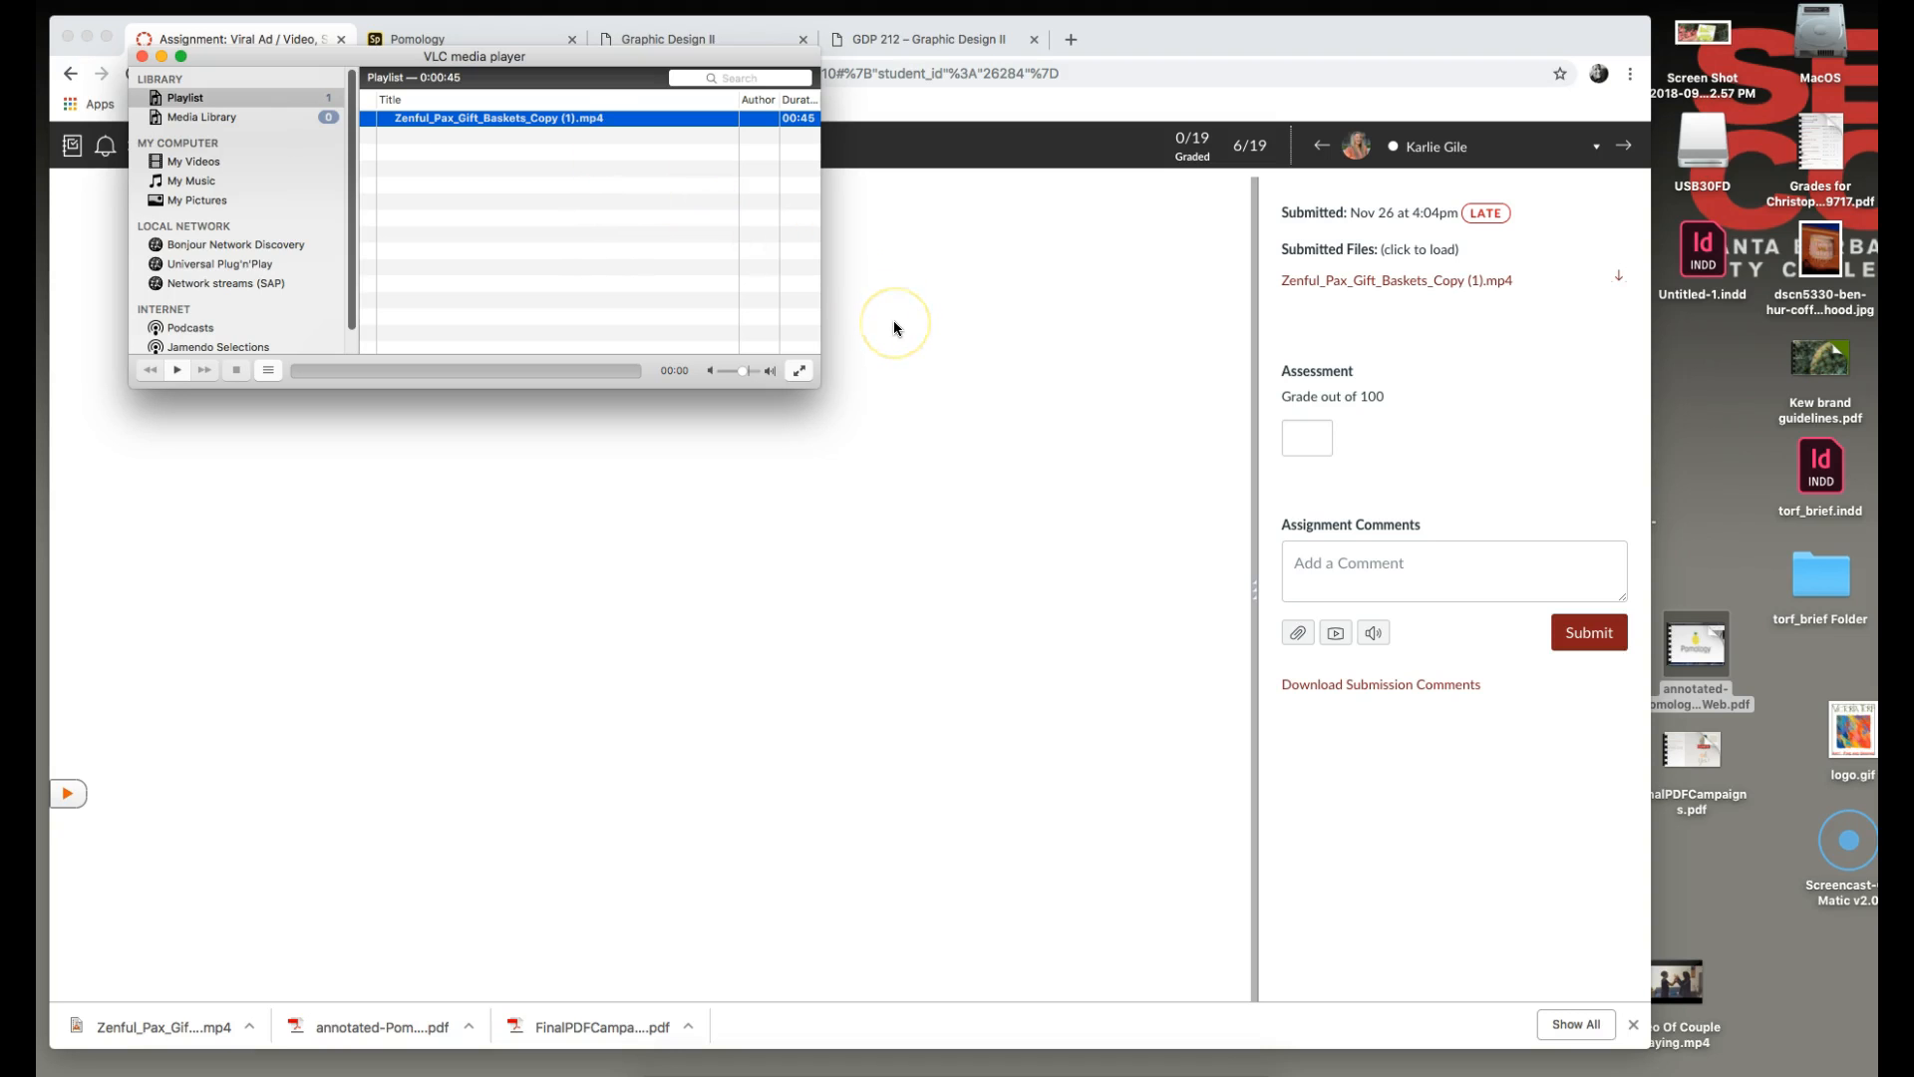
mouse_move(895, 327)
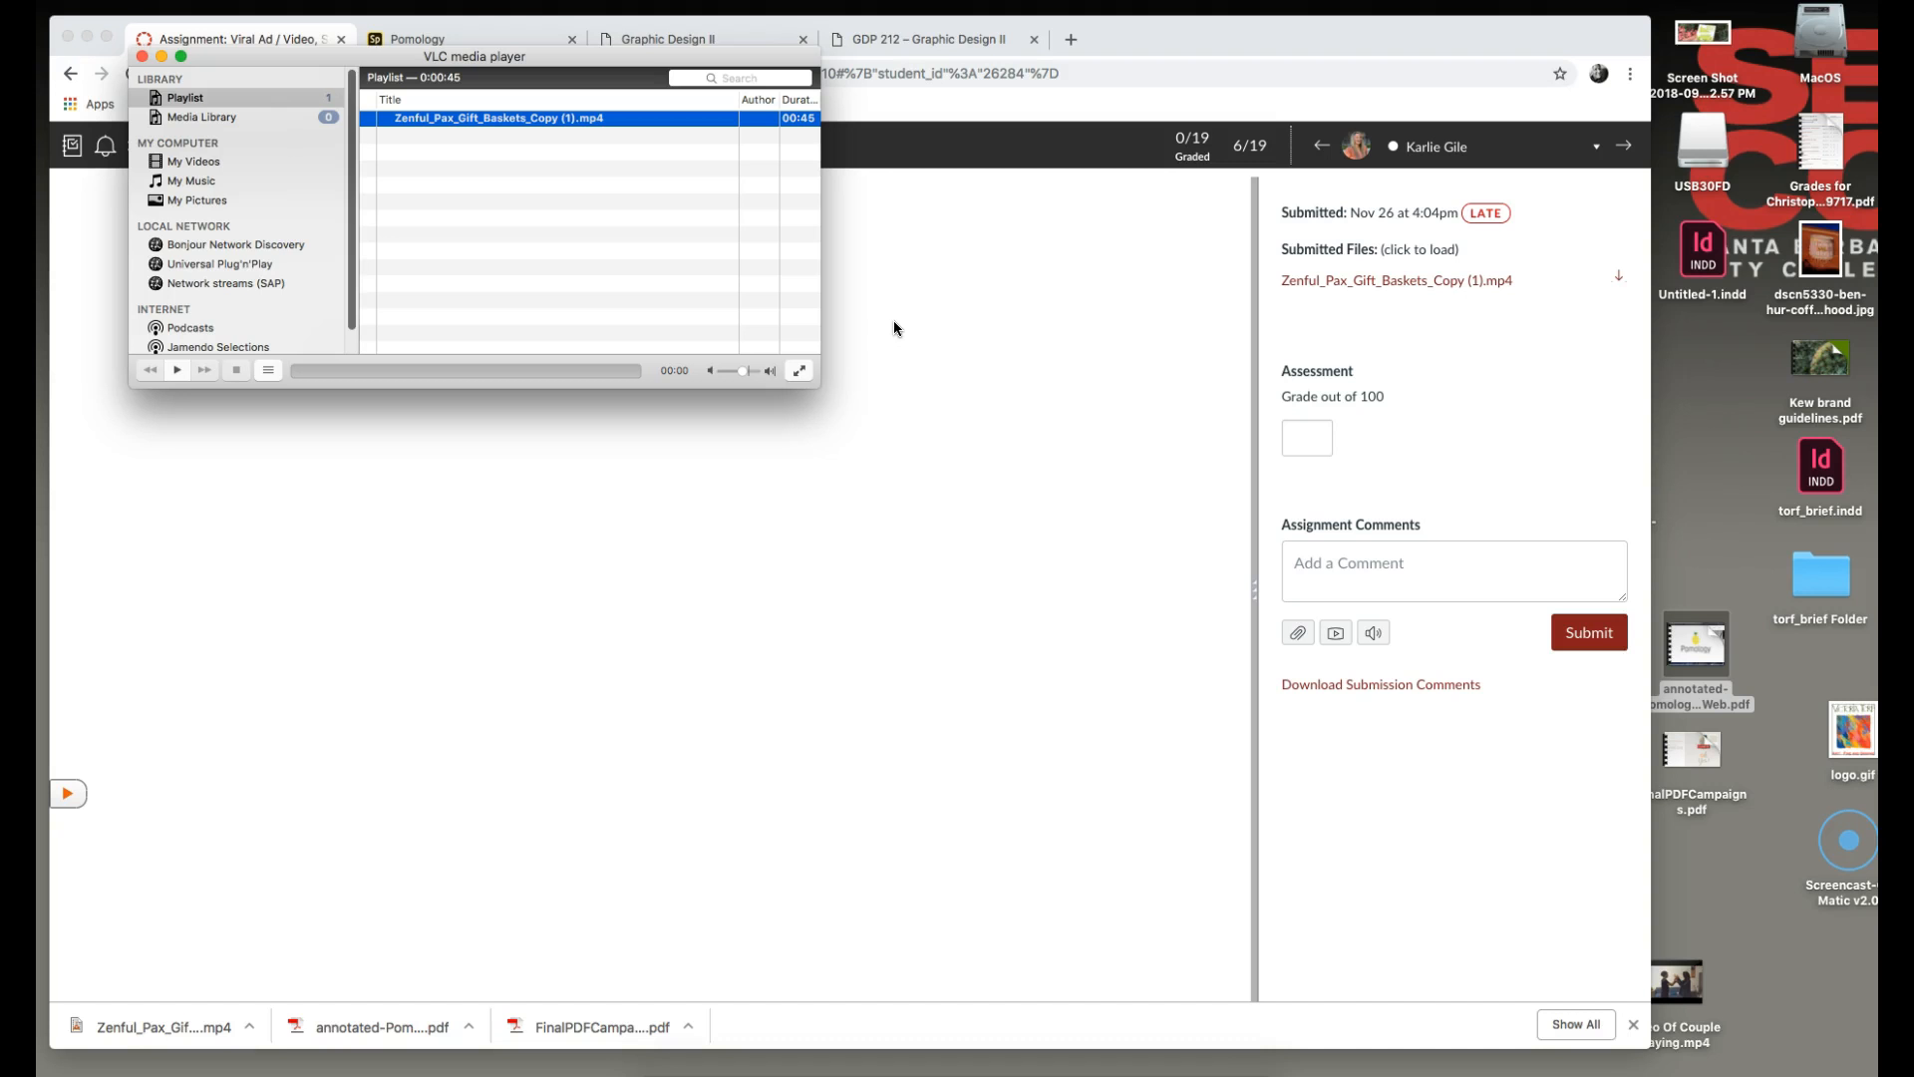
click(174, 370)
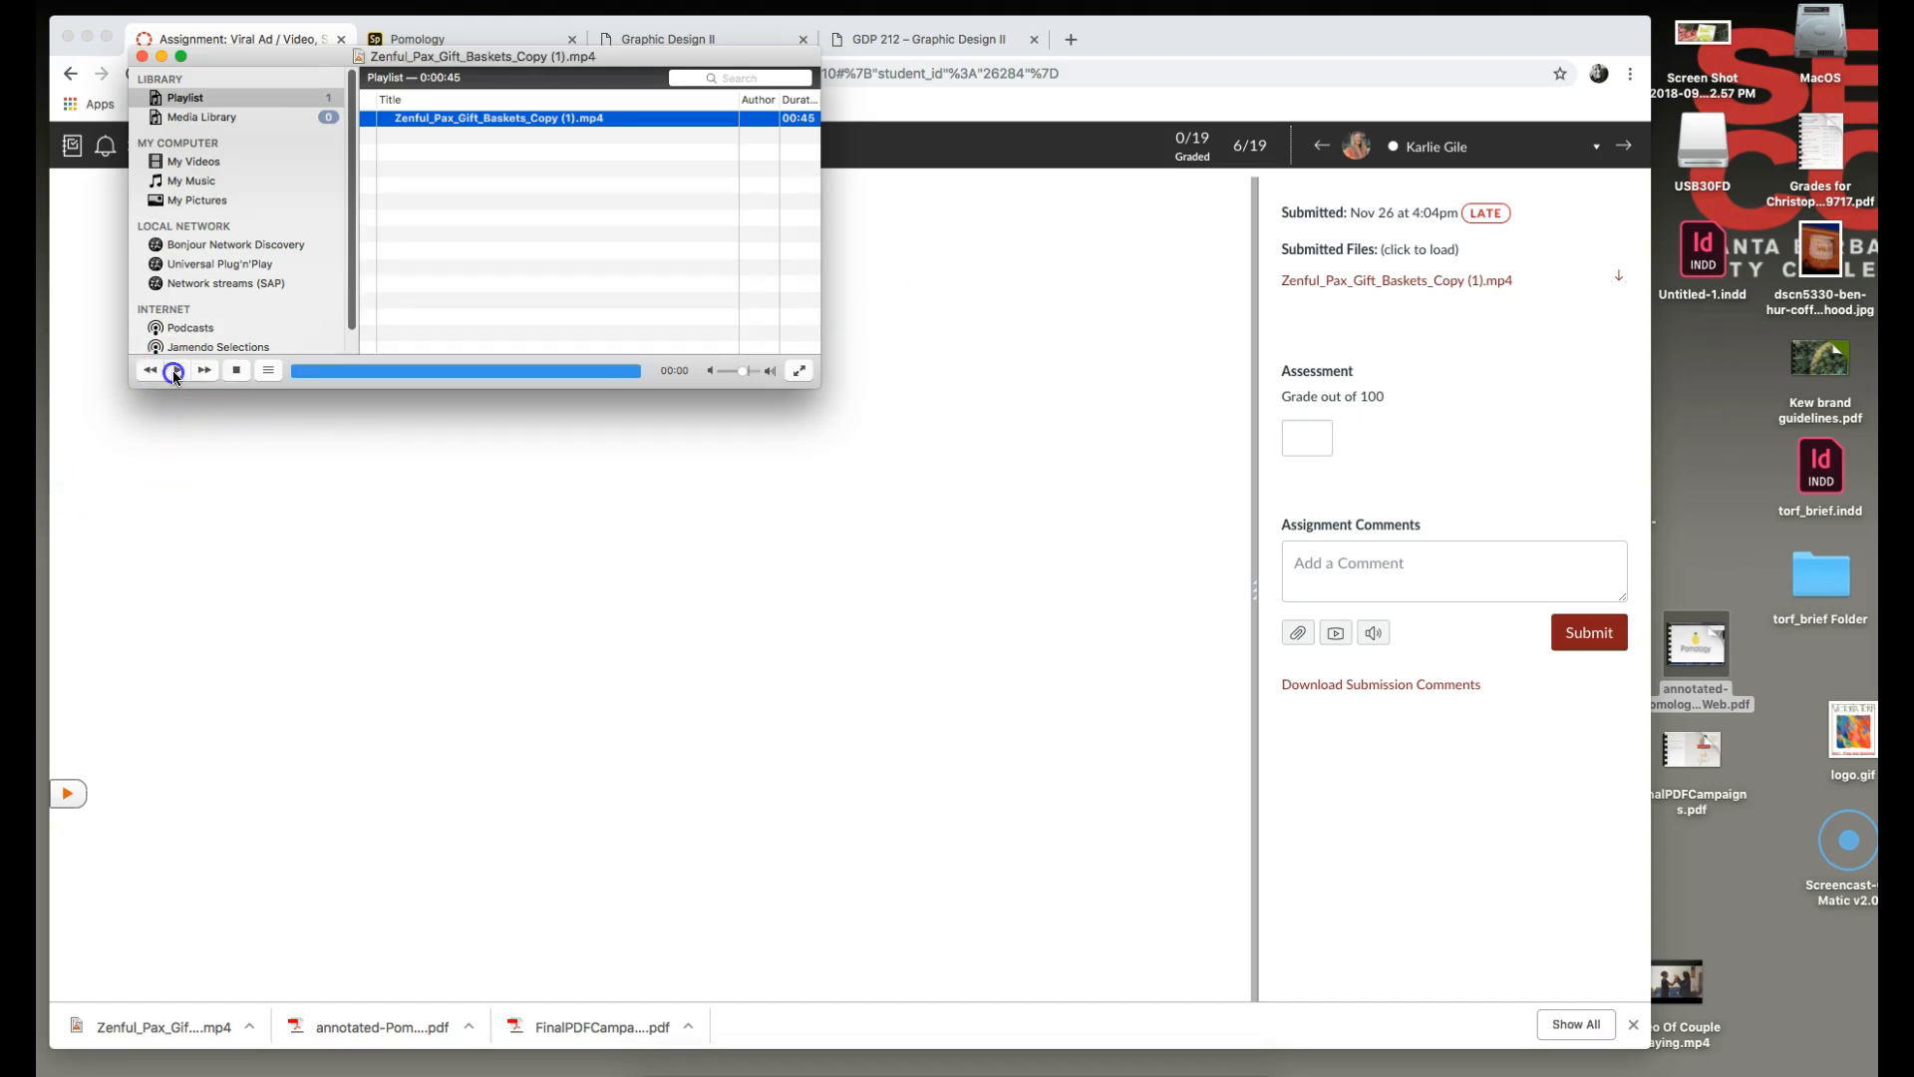
click(174, 370)
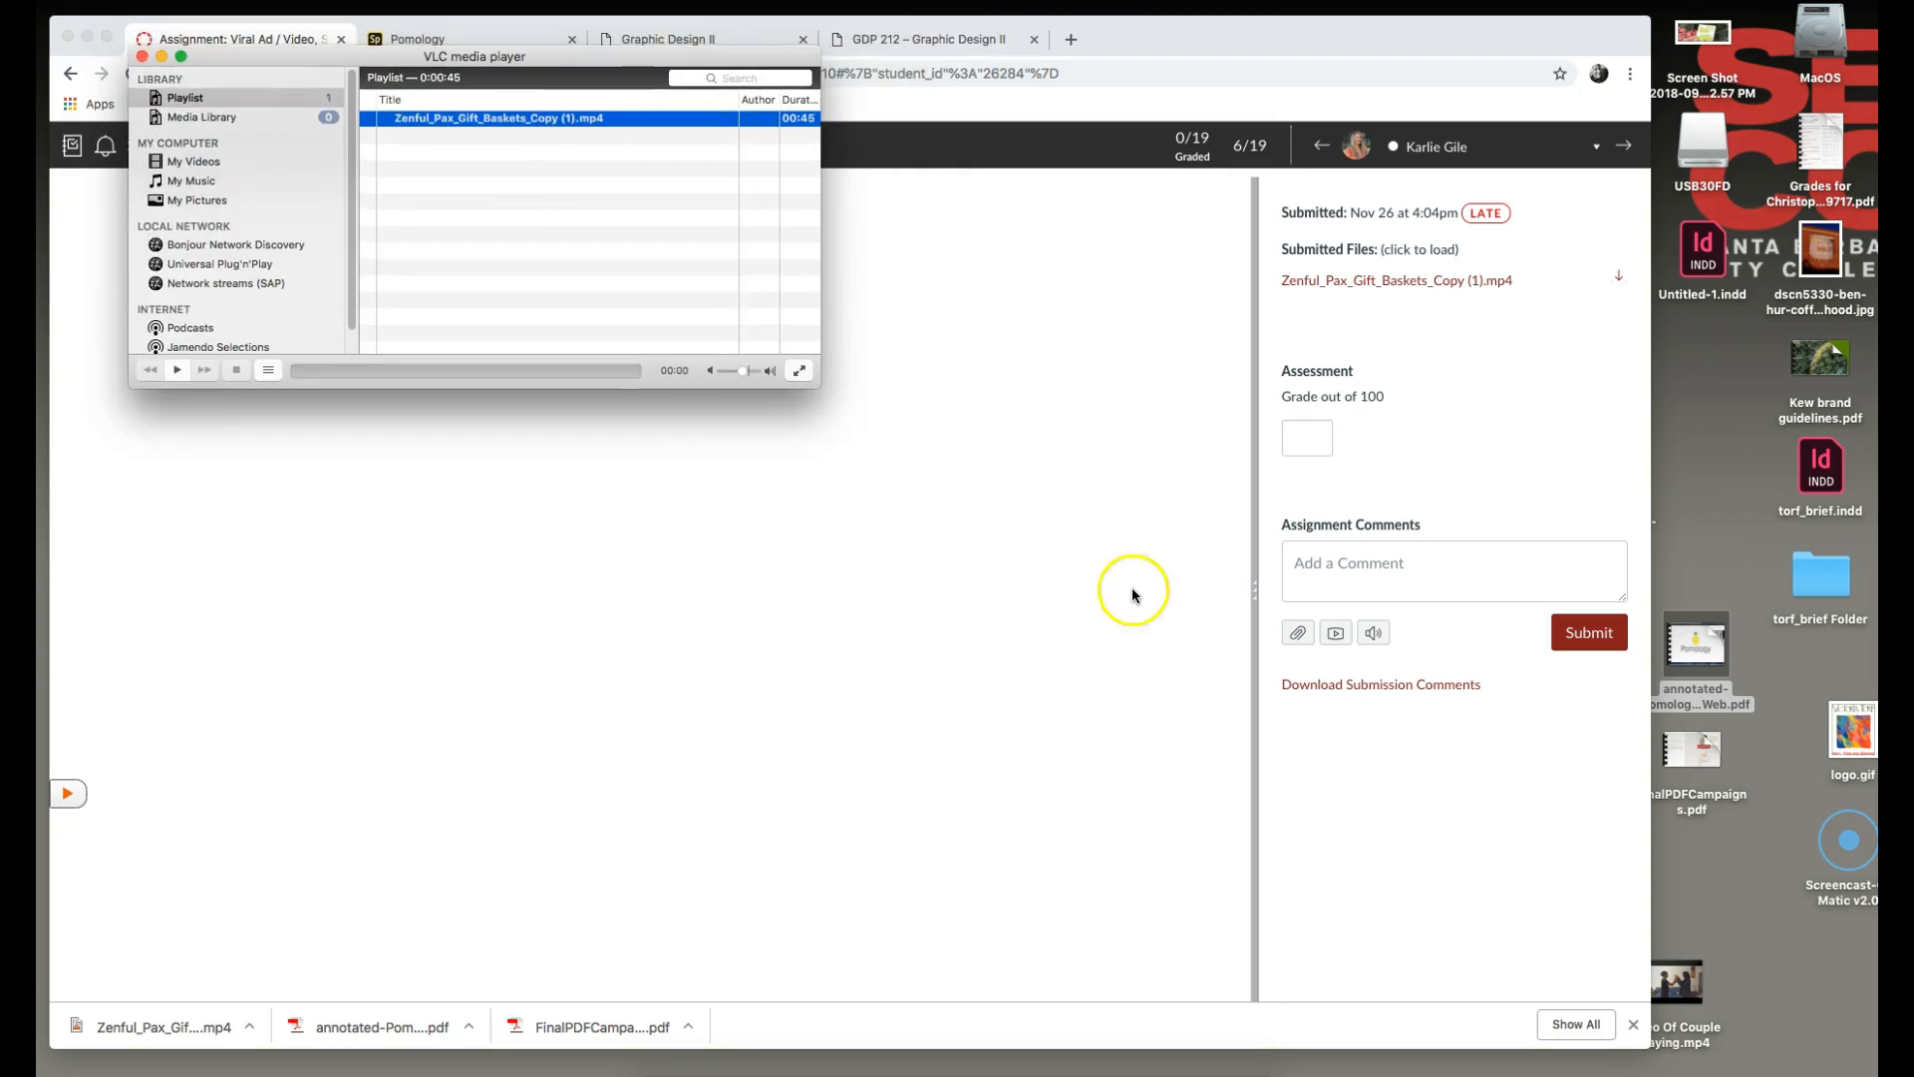
mouse_move(994, 333)
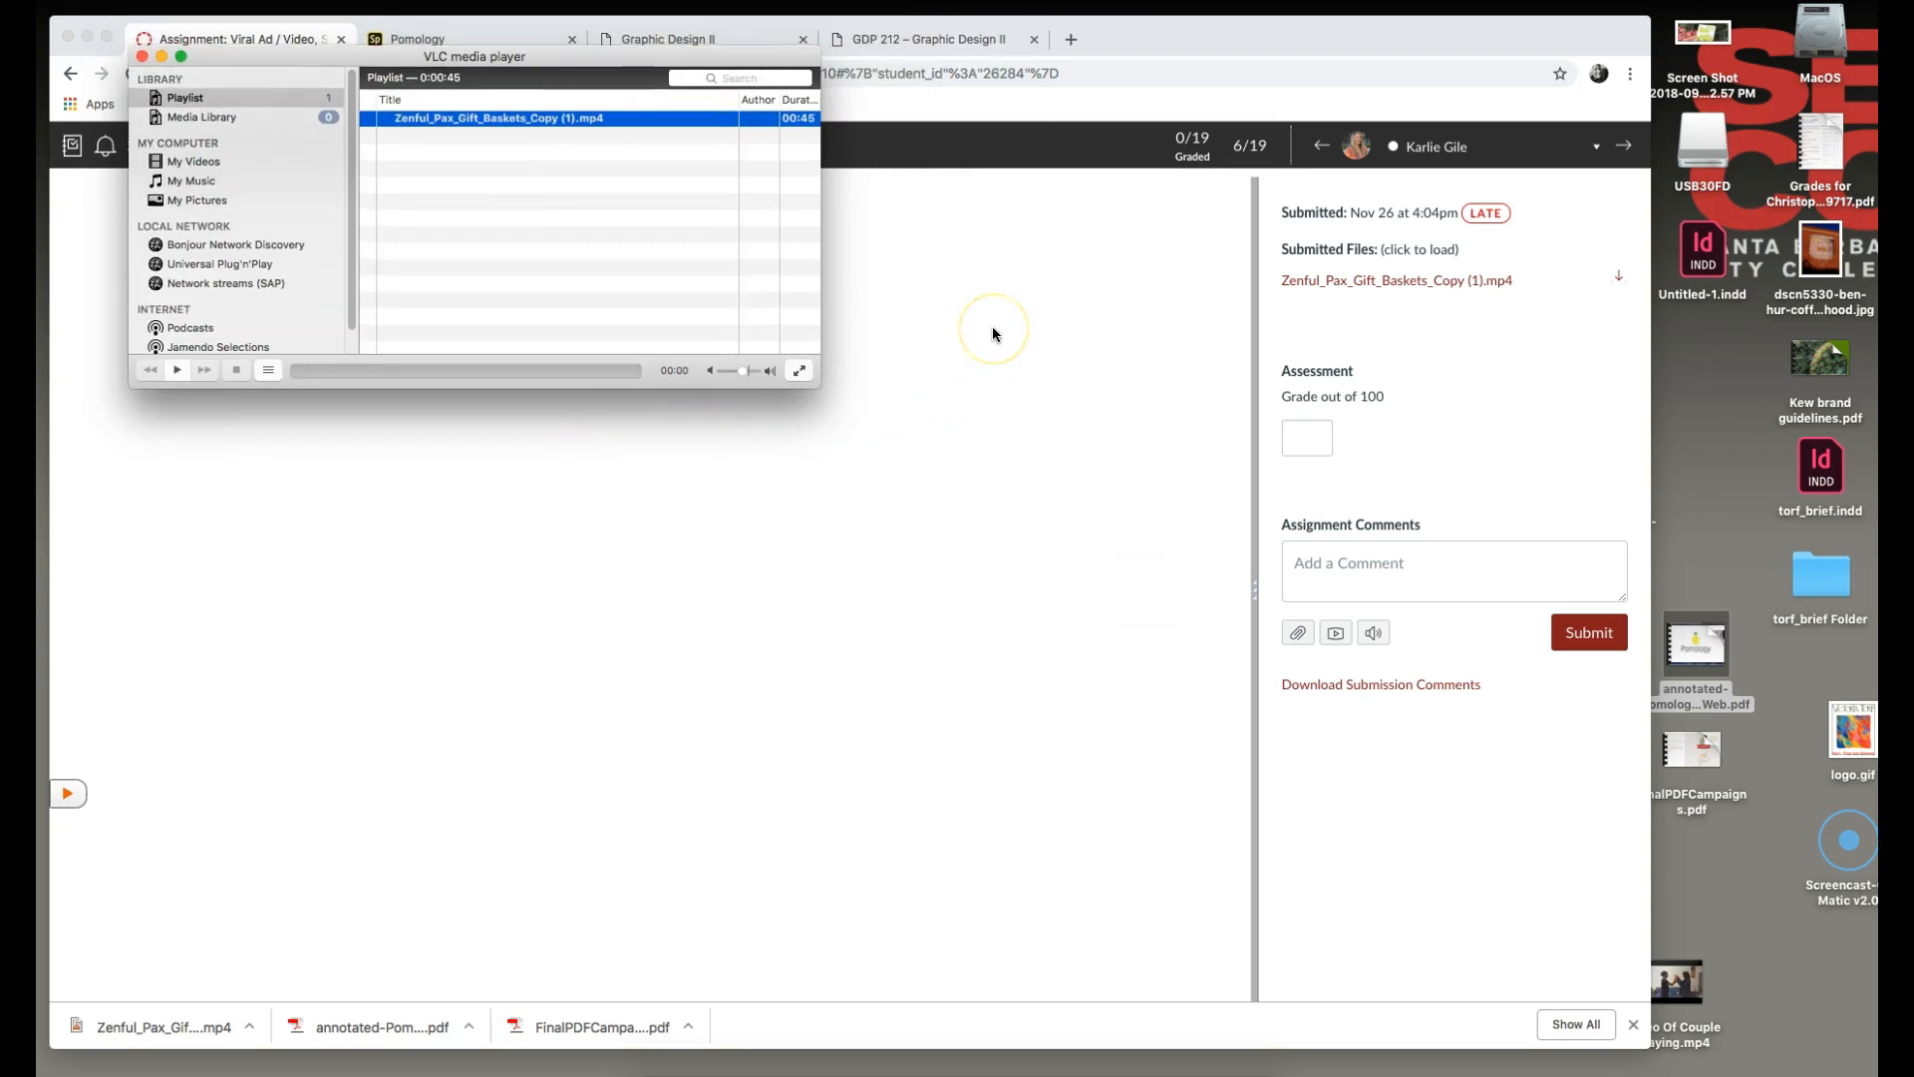
mouse_move(993, 330)
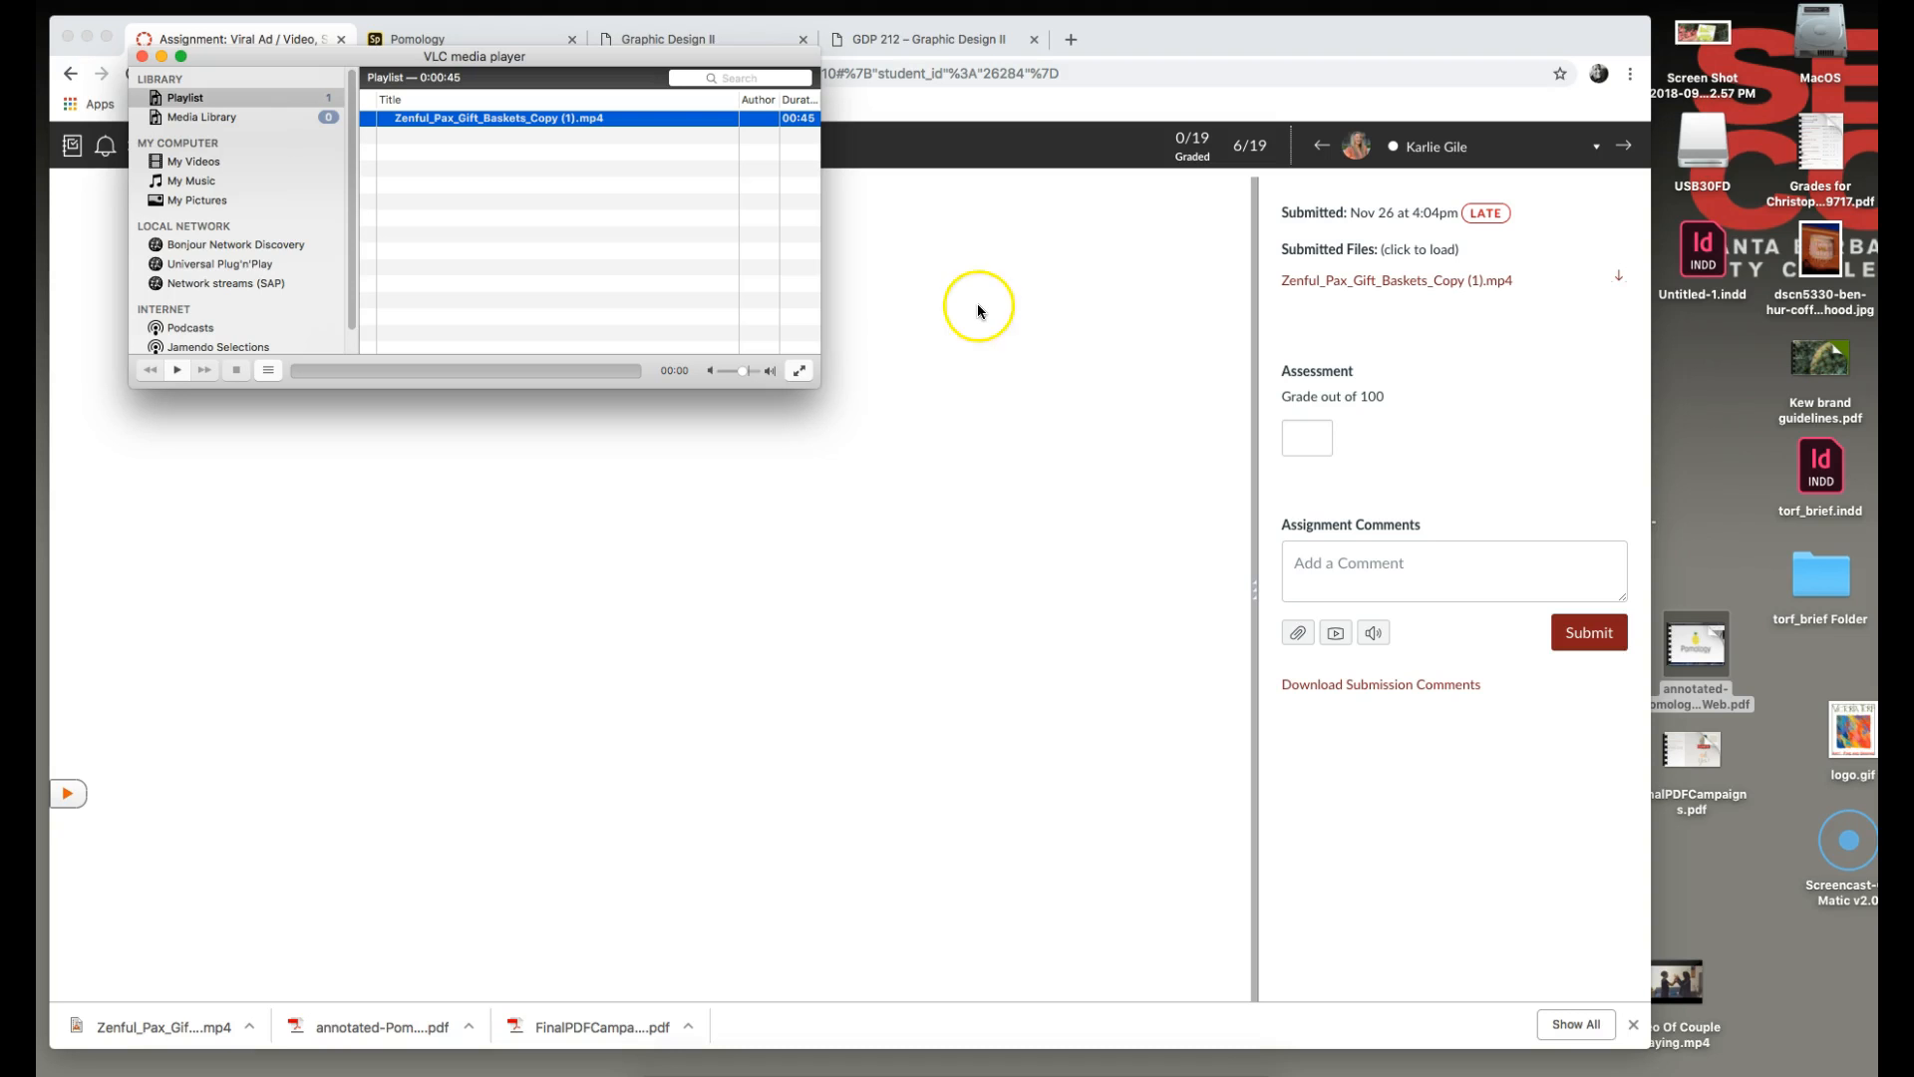
mouse_move(1017, 506)
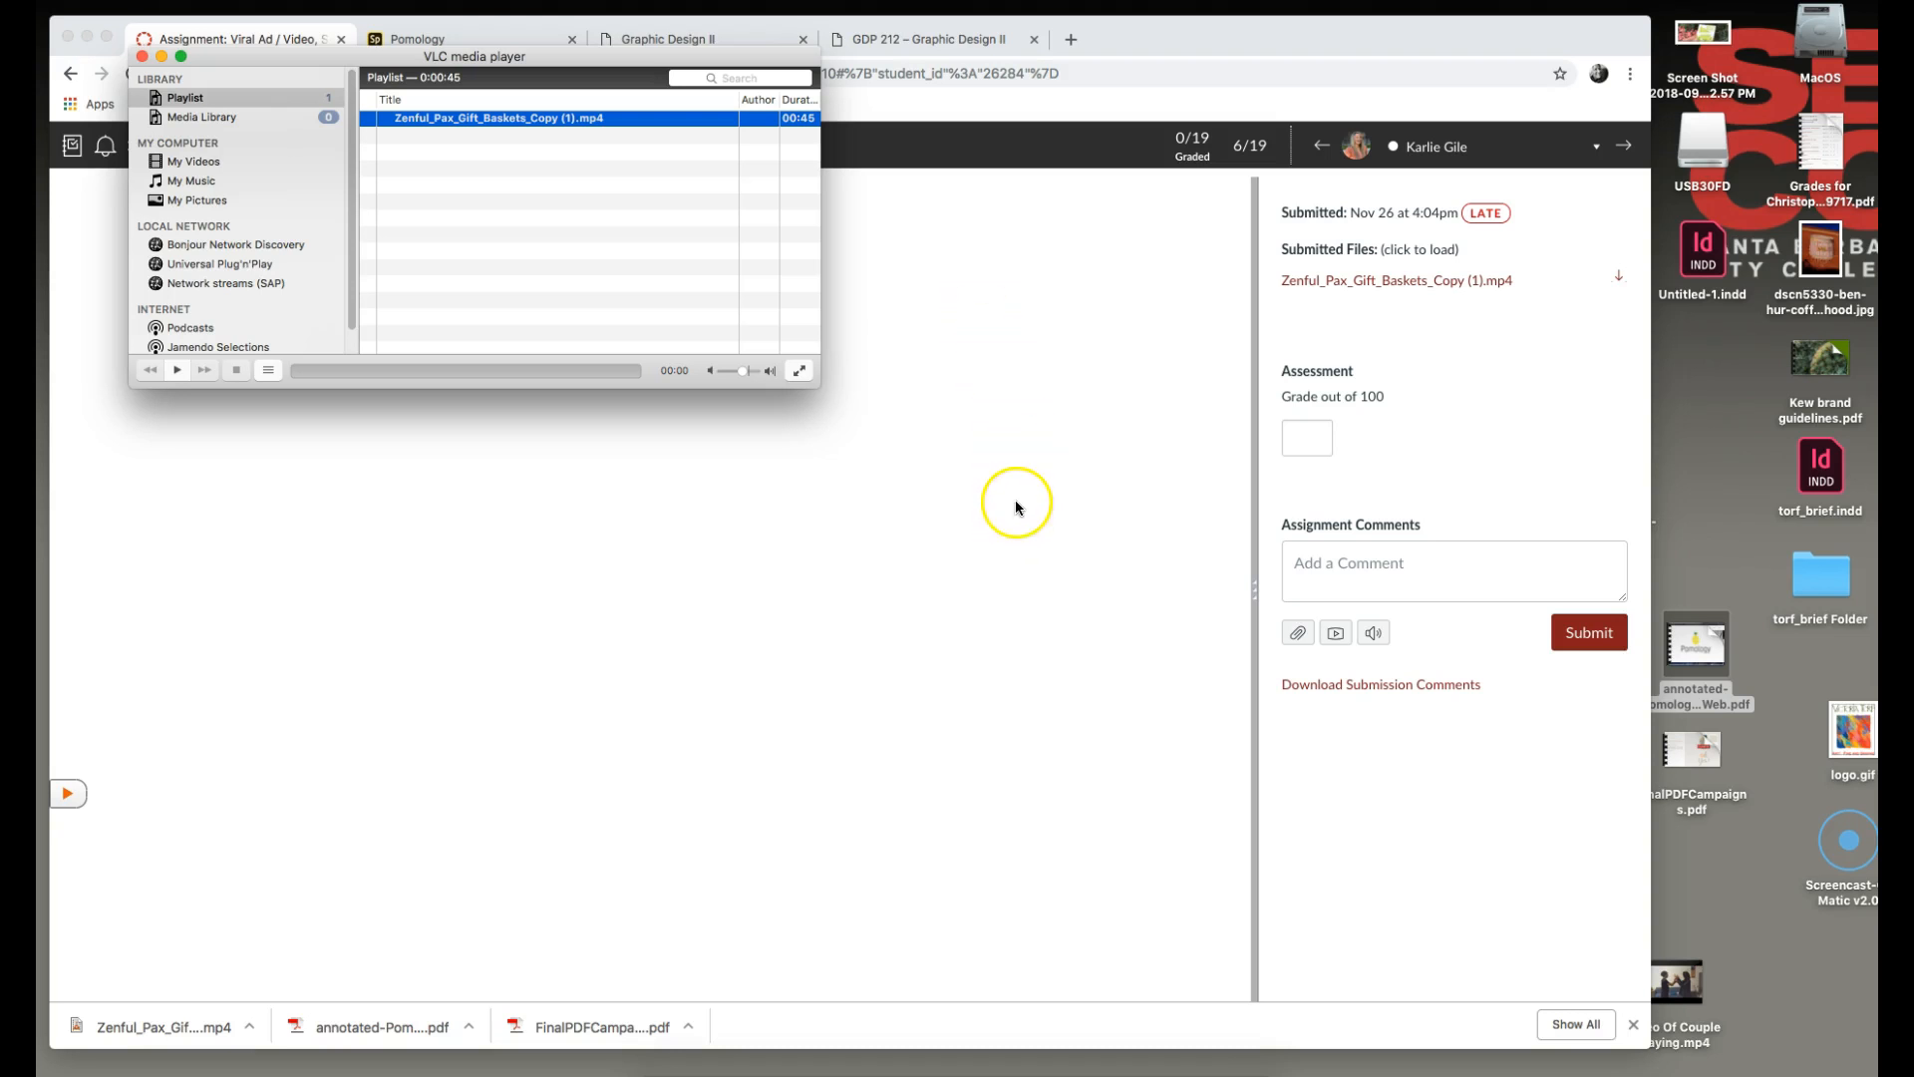
mouse_move(1012, 534)
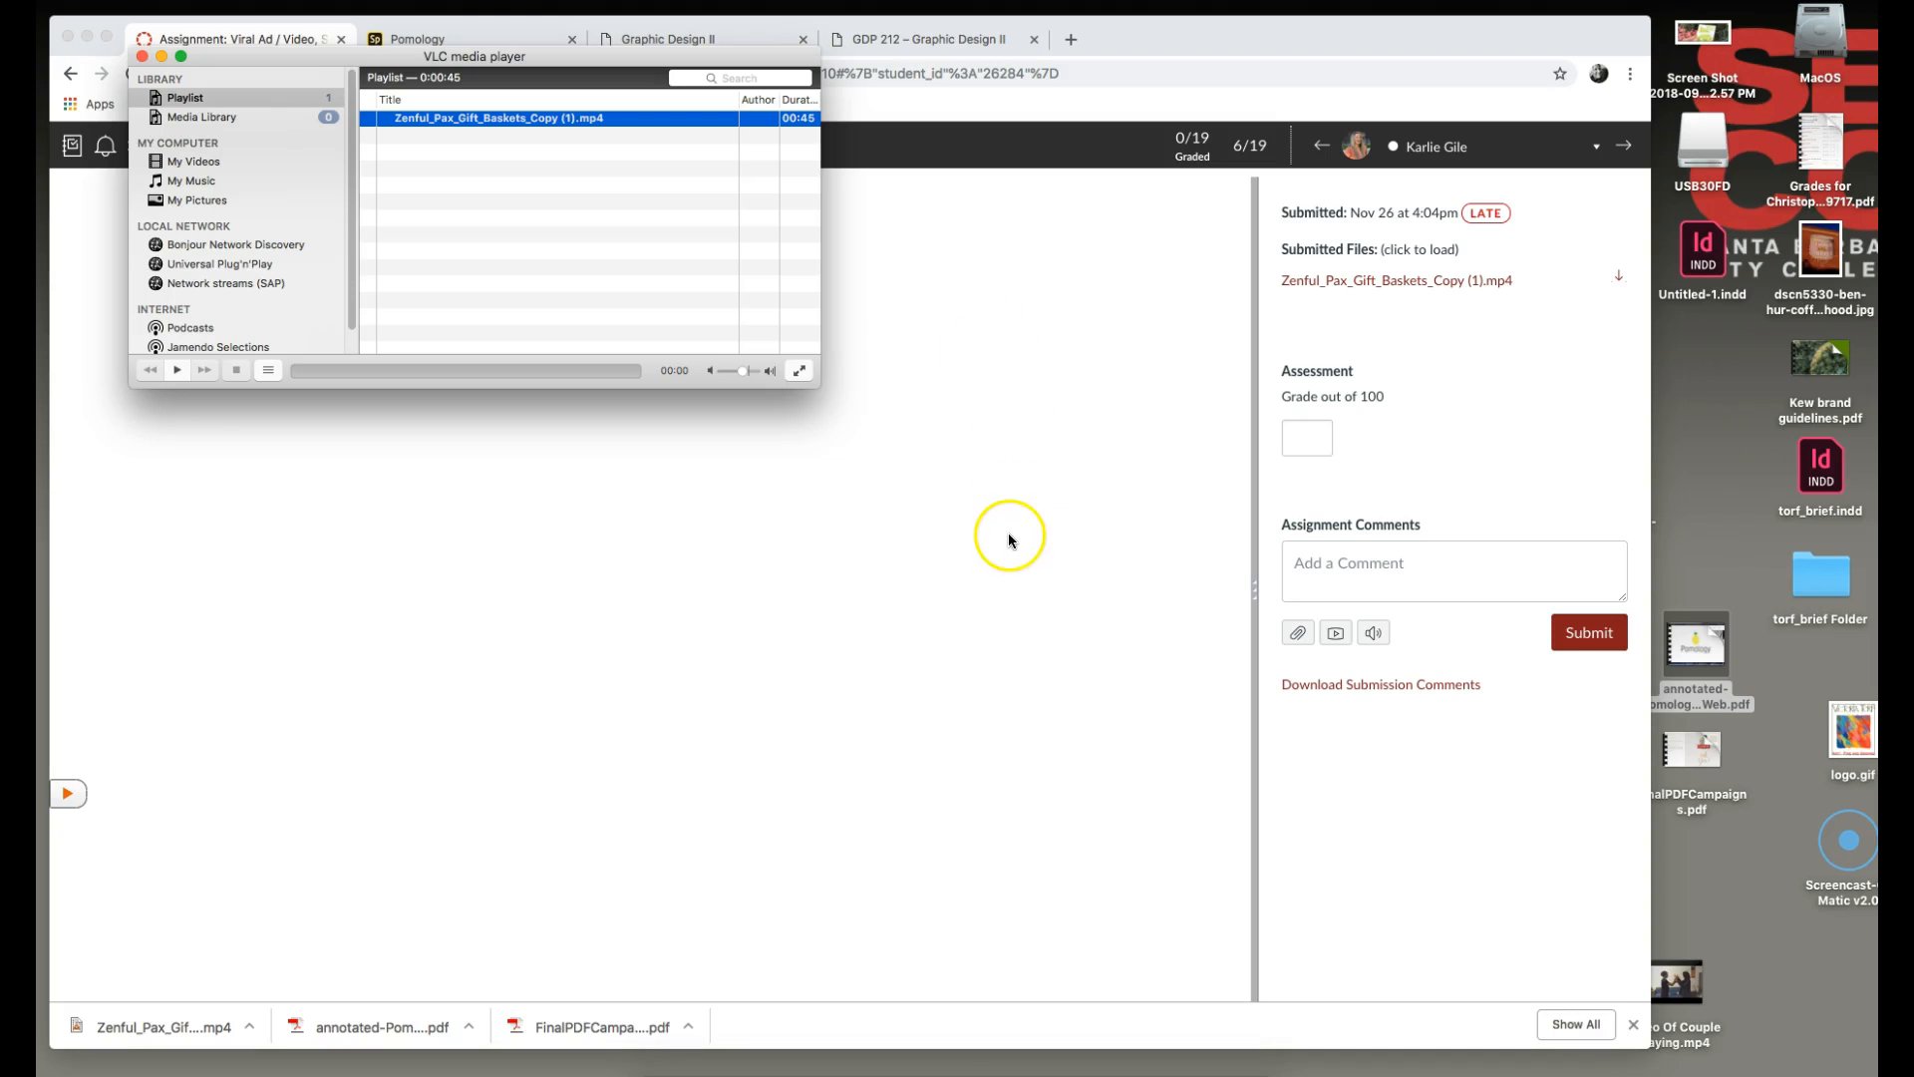
mouse_move(1011, 523)
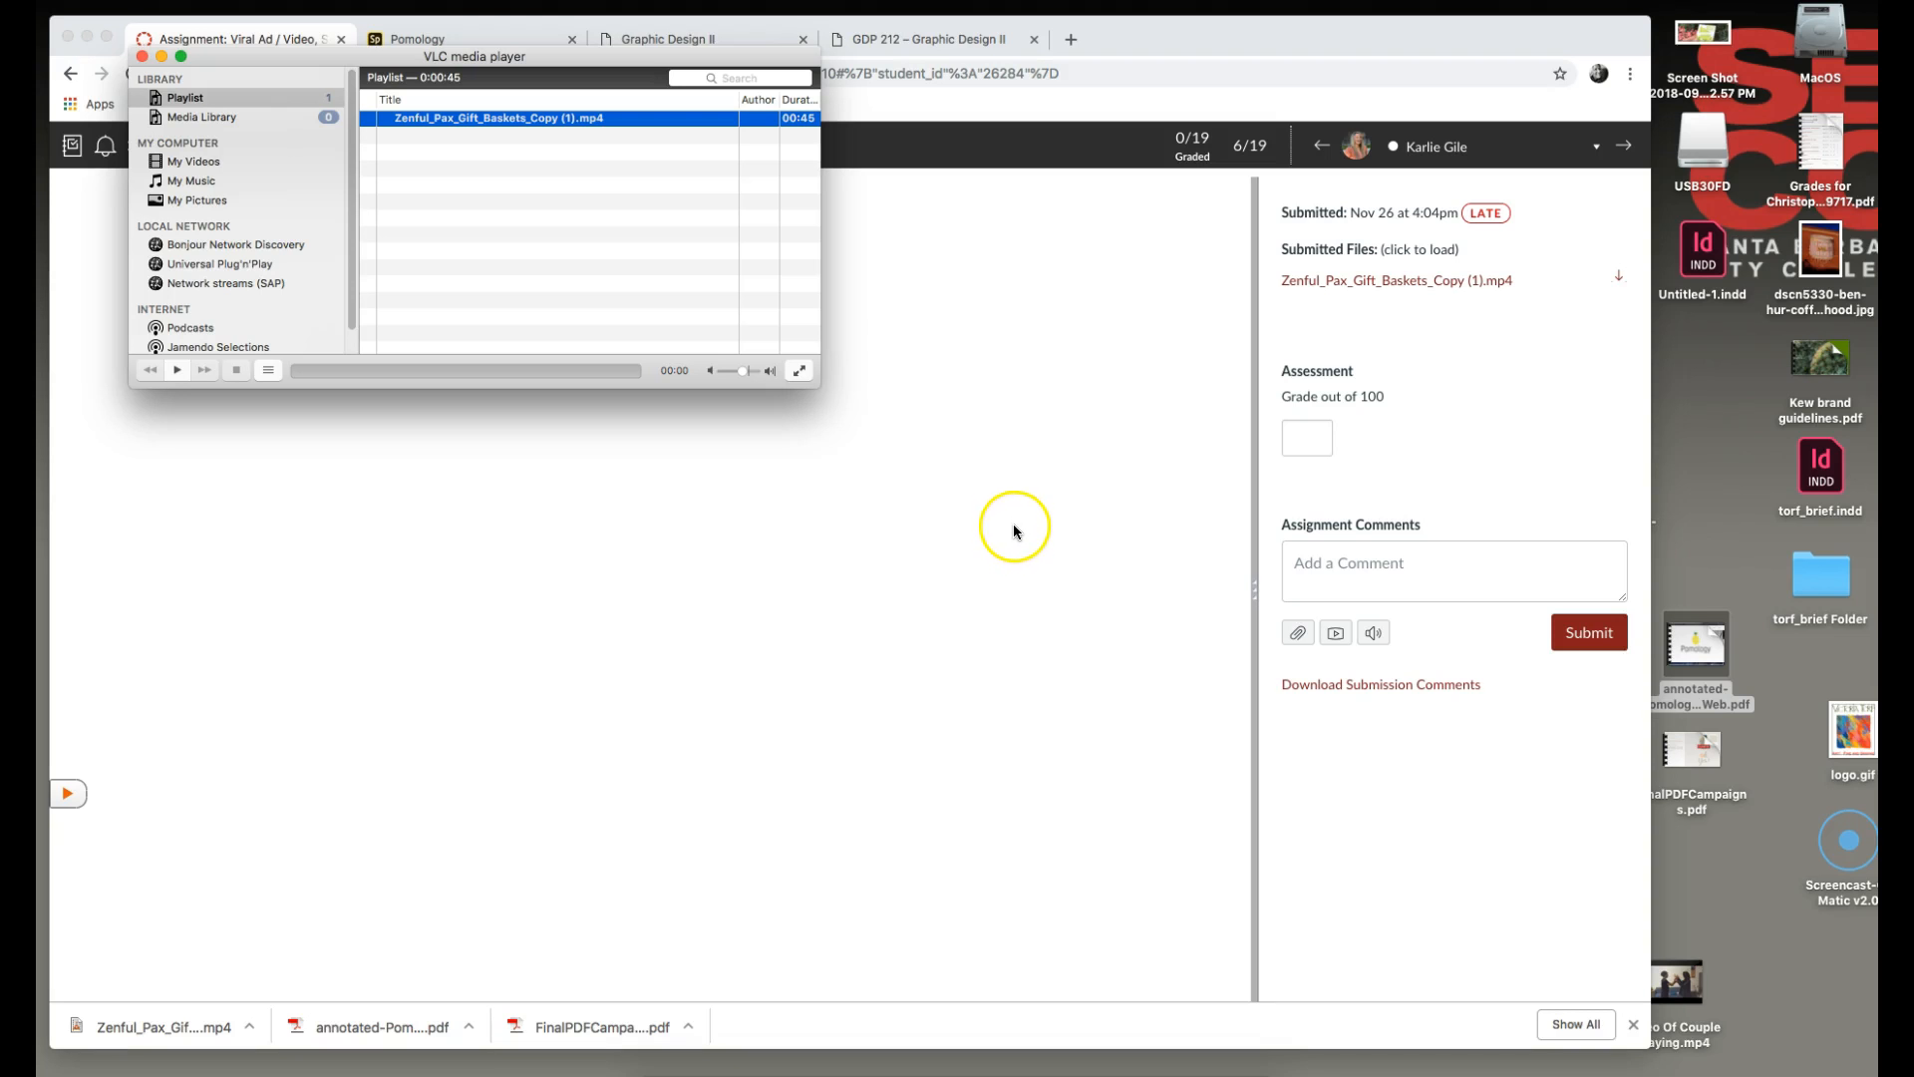
mouse_move(1012, 522)
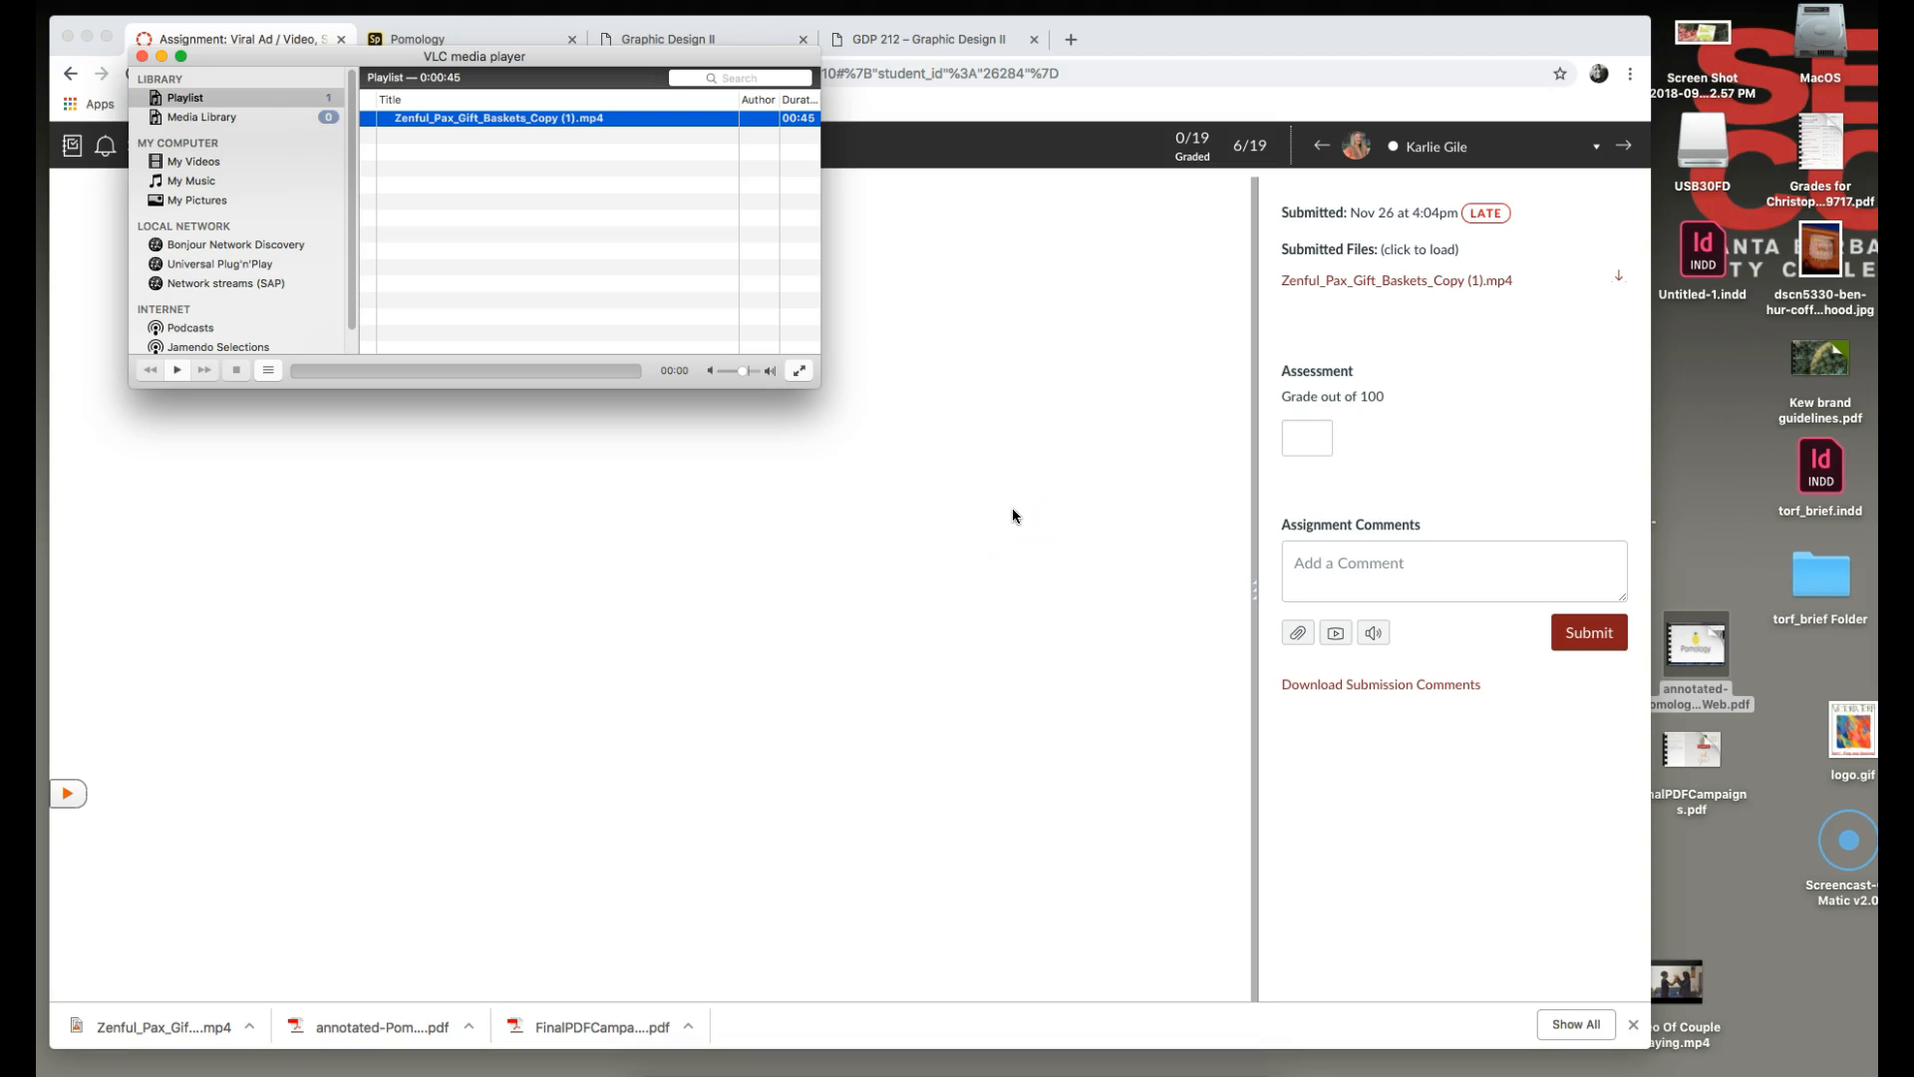
mouse_move(1000, 413)
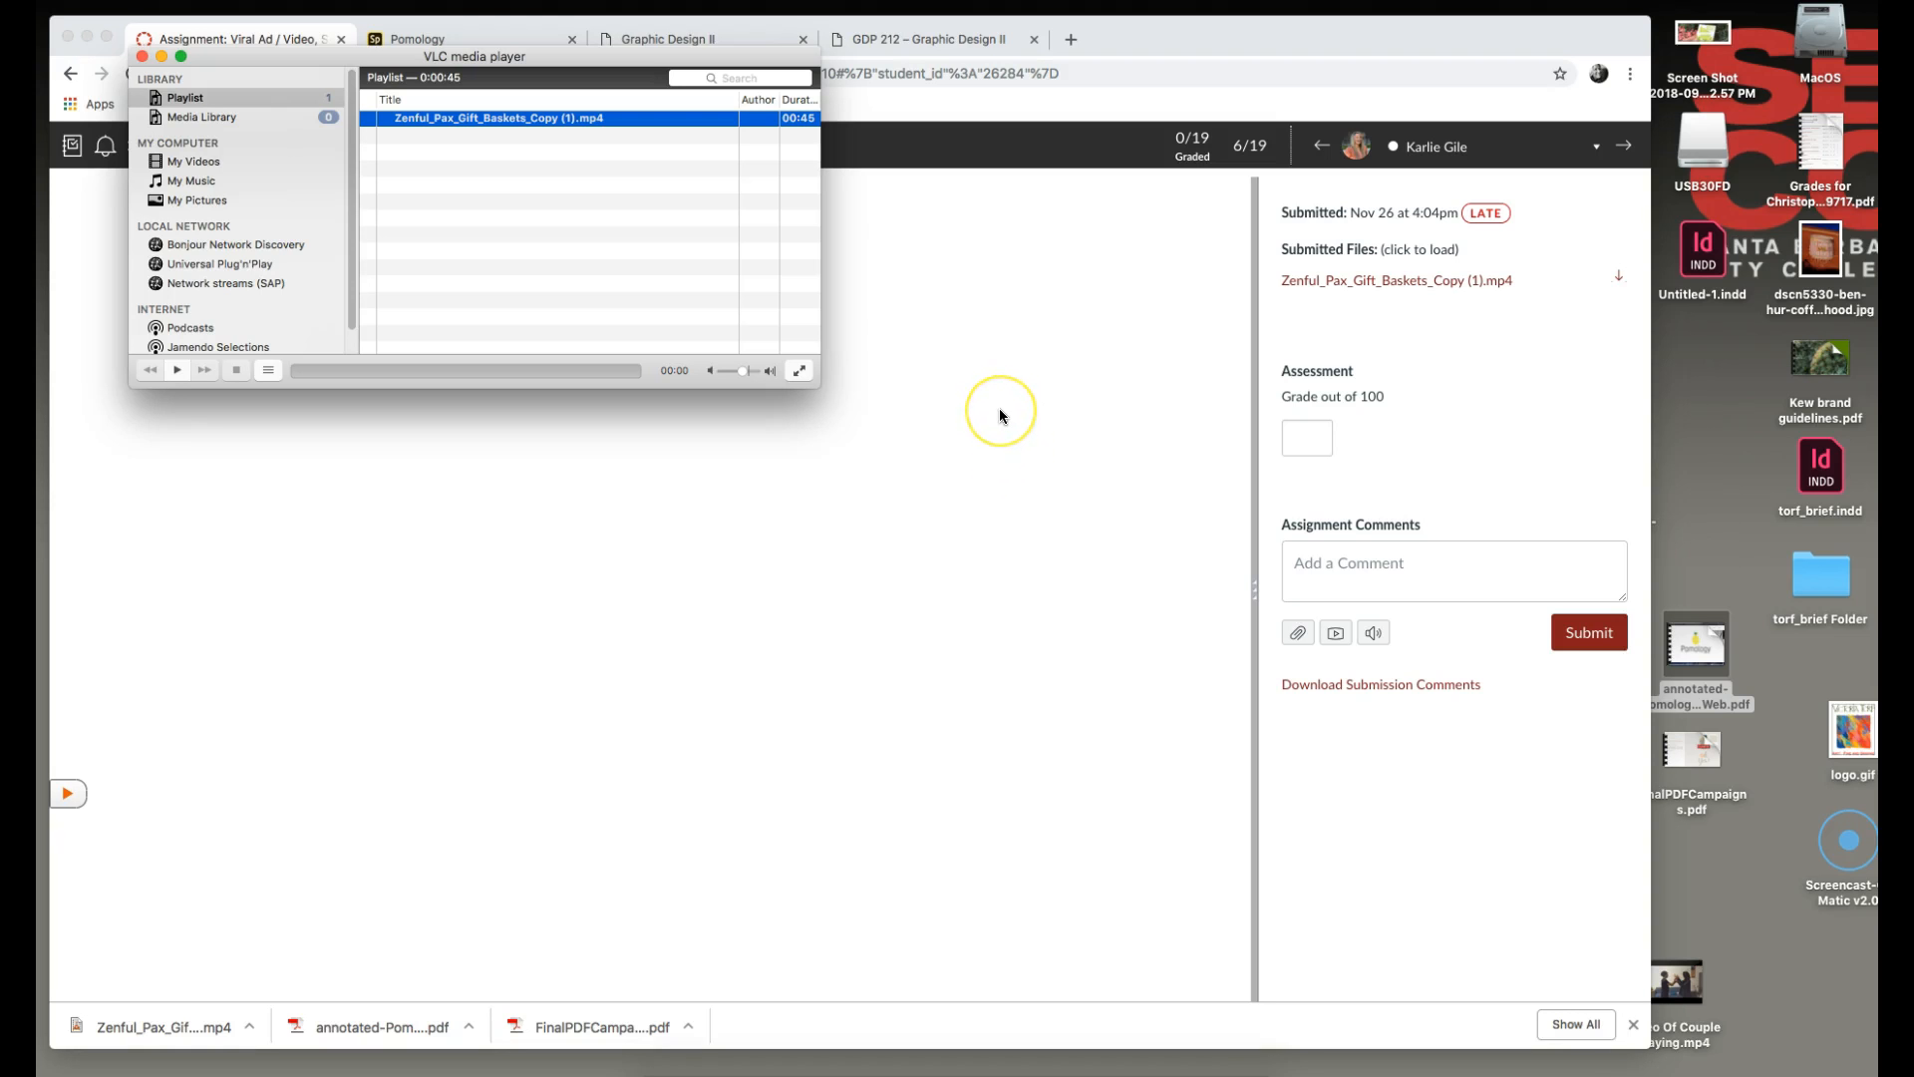
mouse_move(1000, 417)
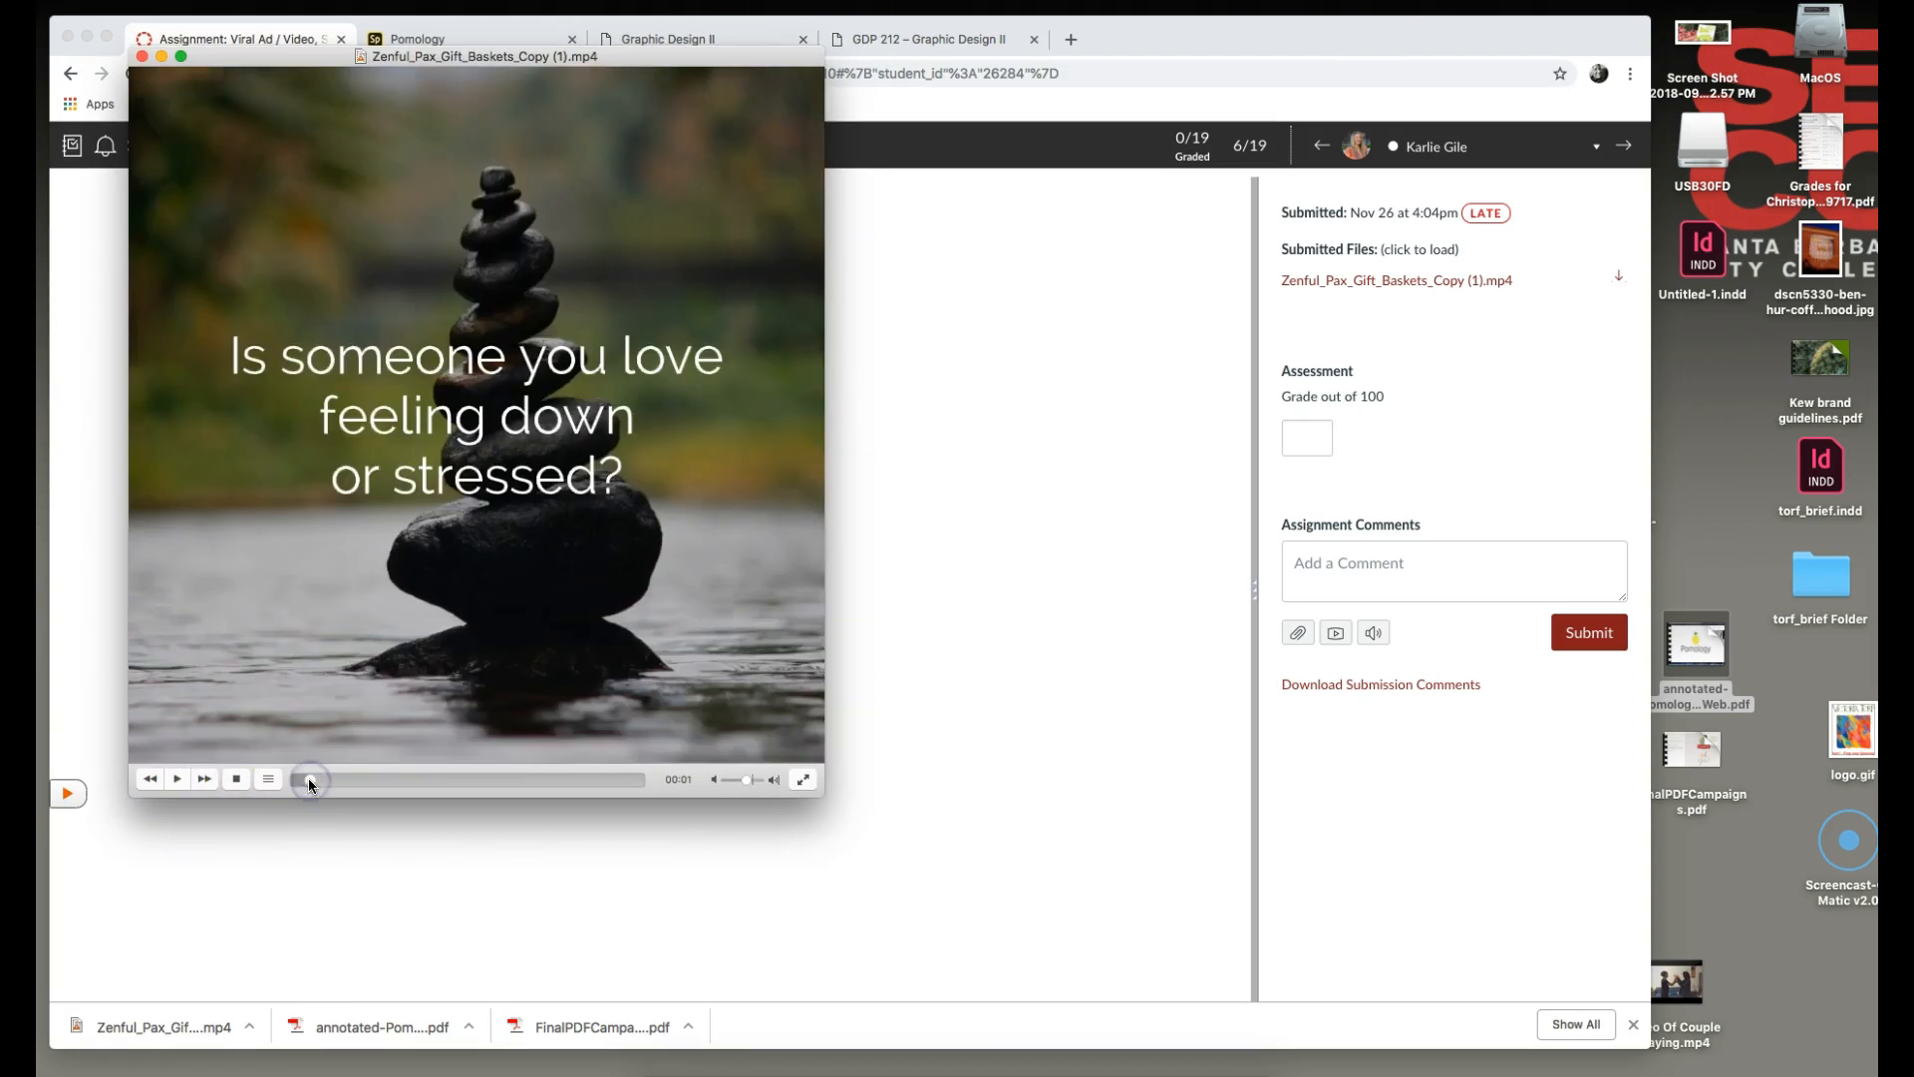
mouse_move(635, 833)
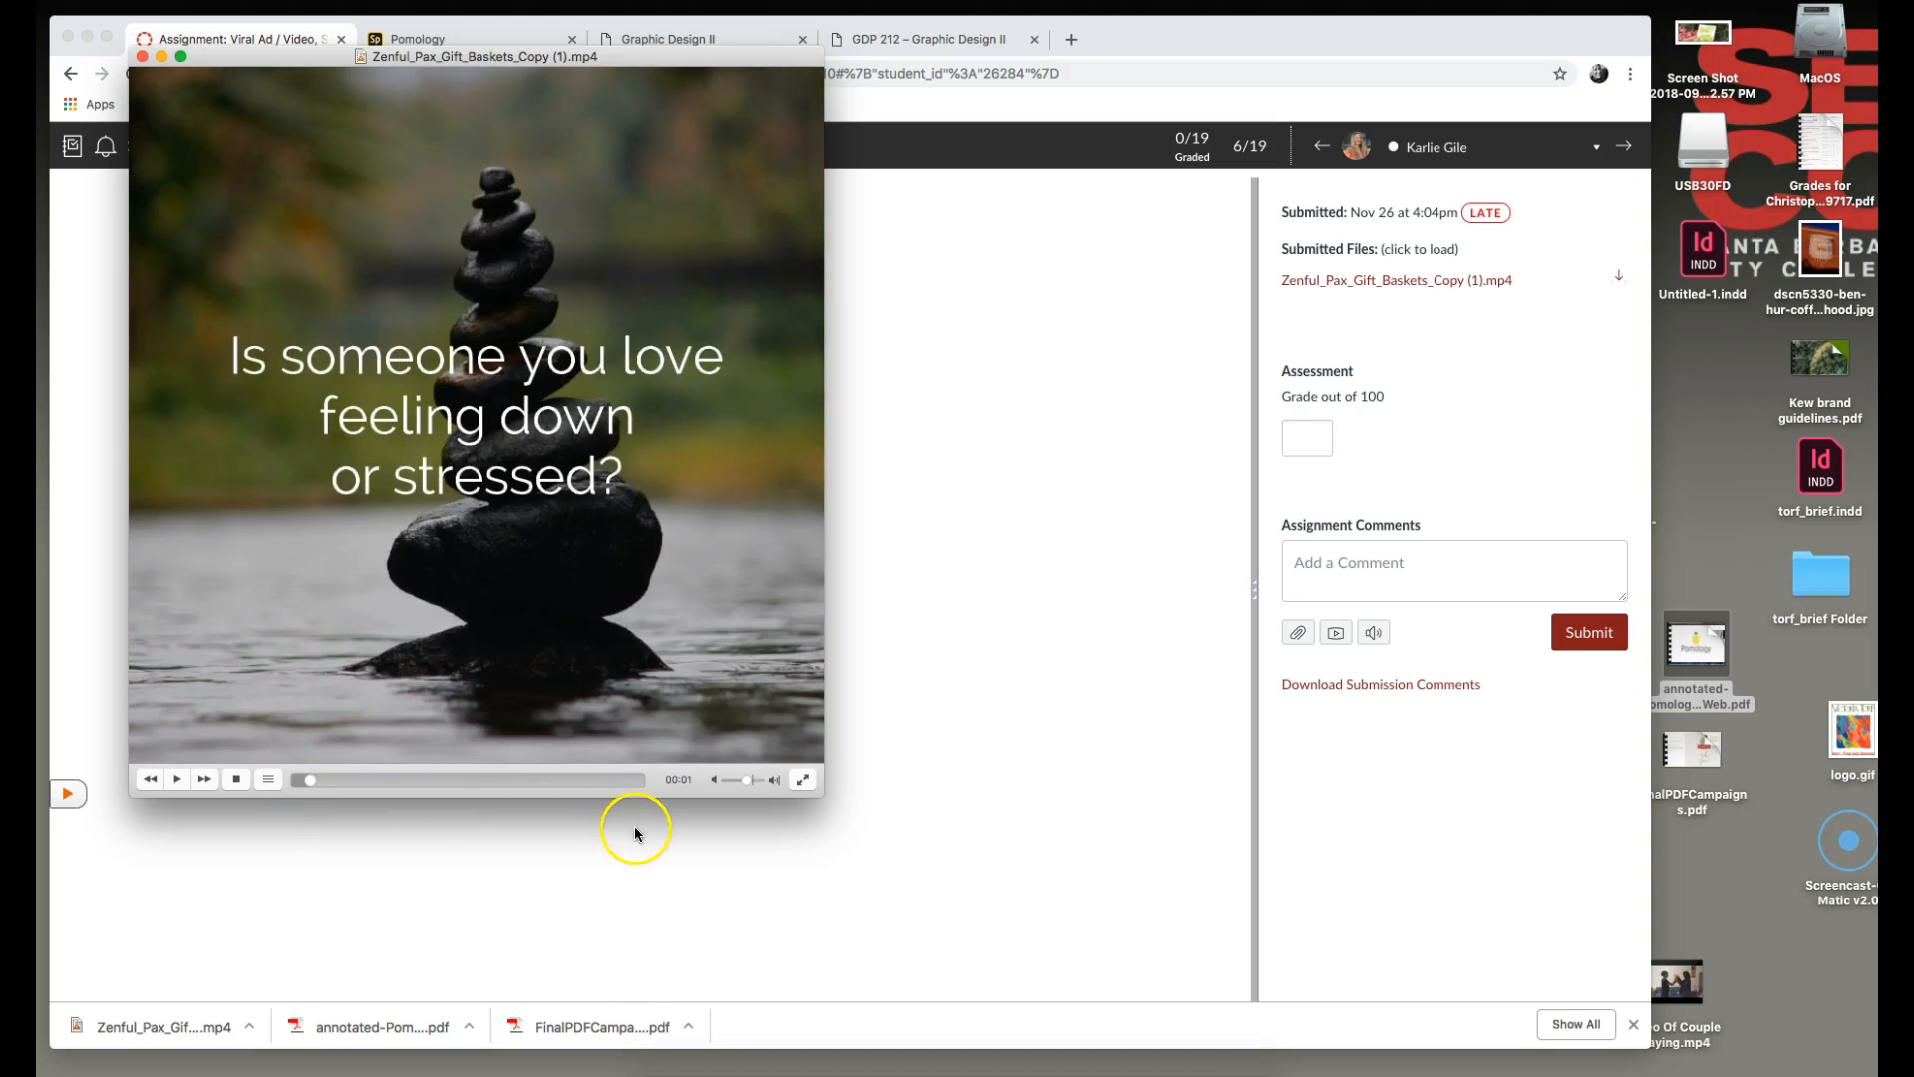
mouse_move(640, 836)
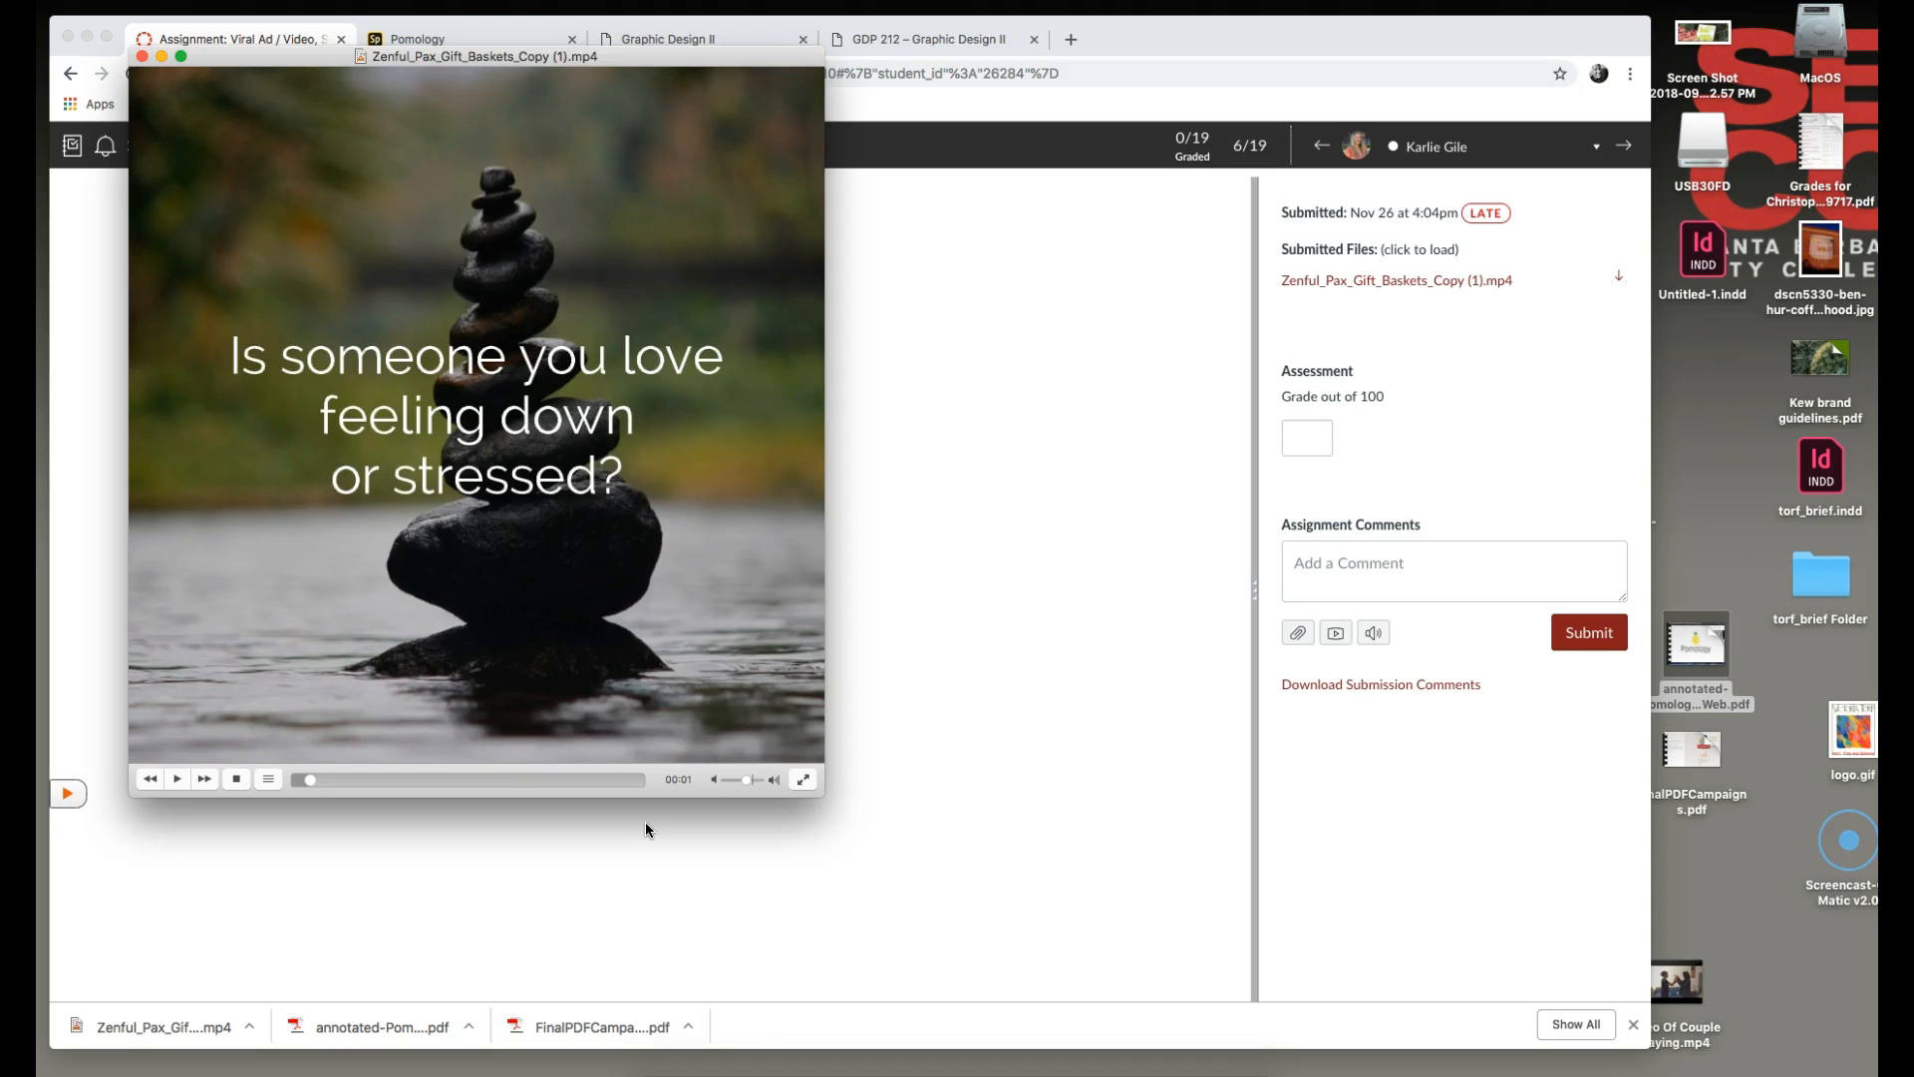
mouse_move(648, 869)
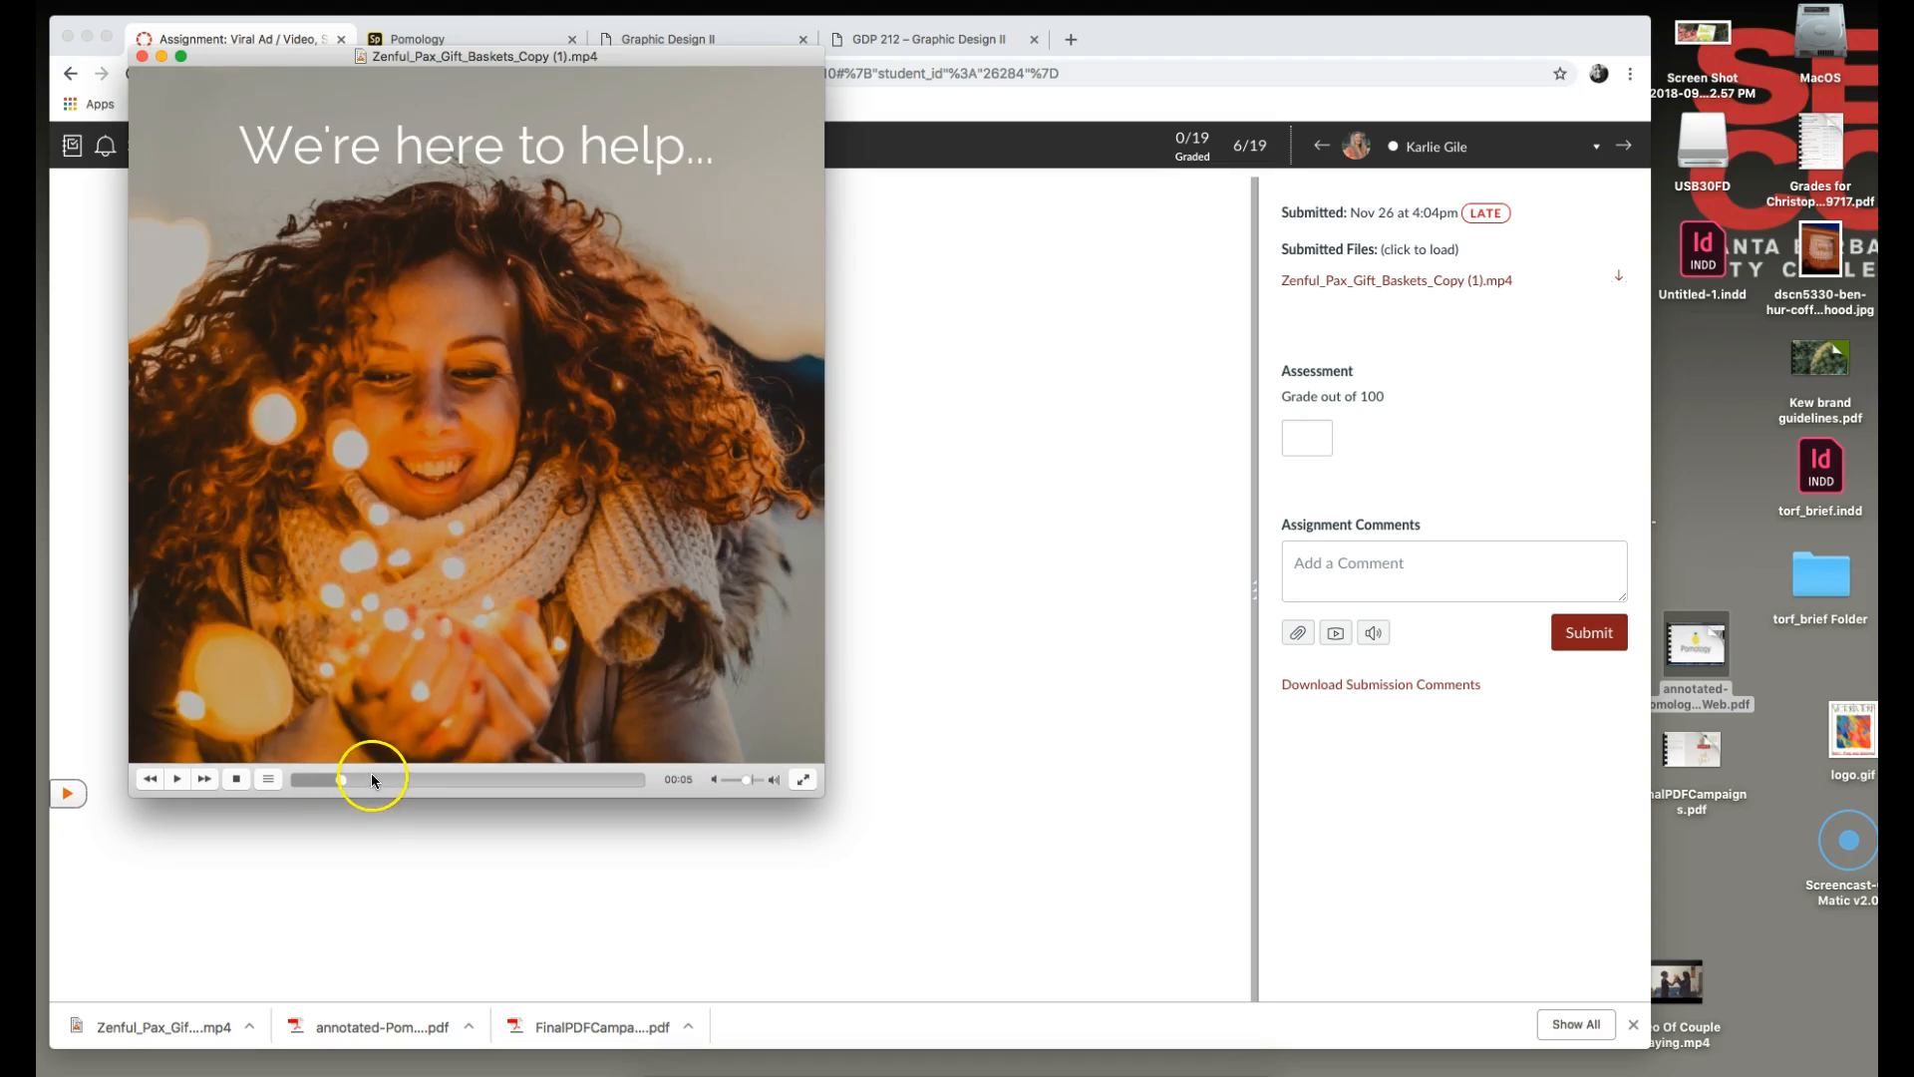
mouse_move(361, 795)
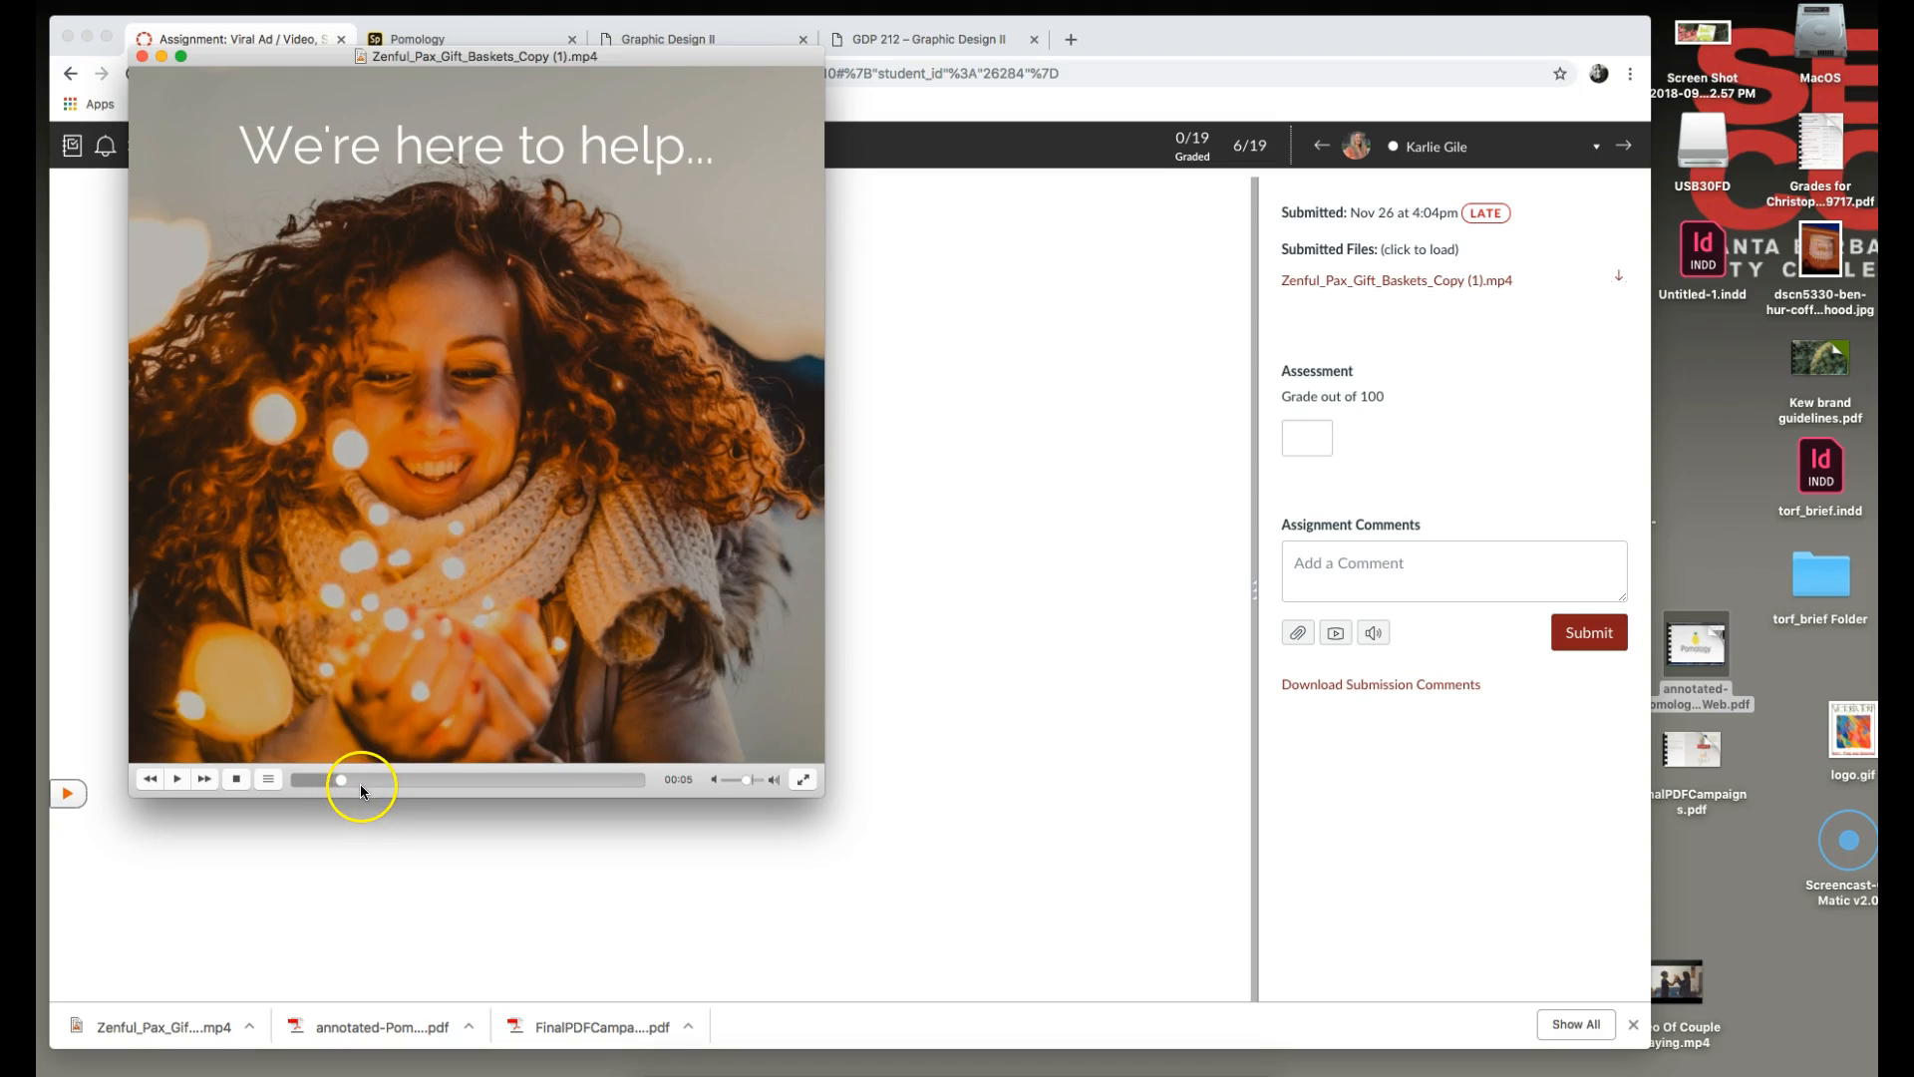
mouse_move(326, 784)
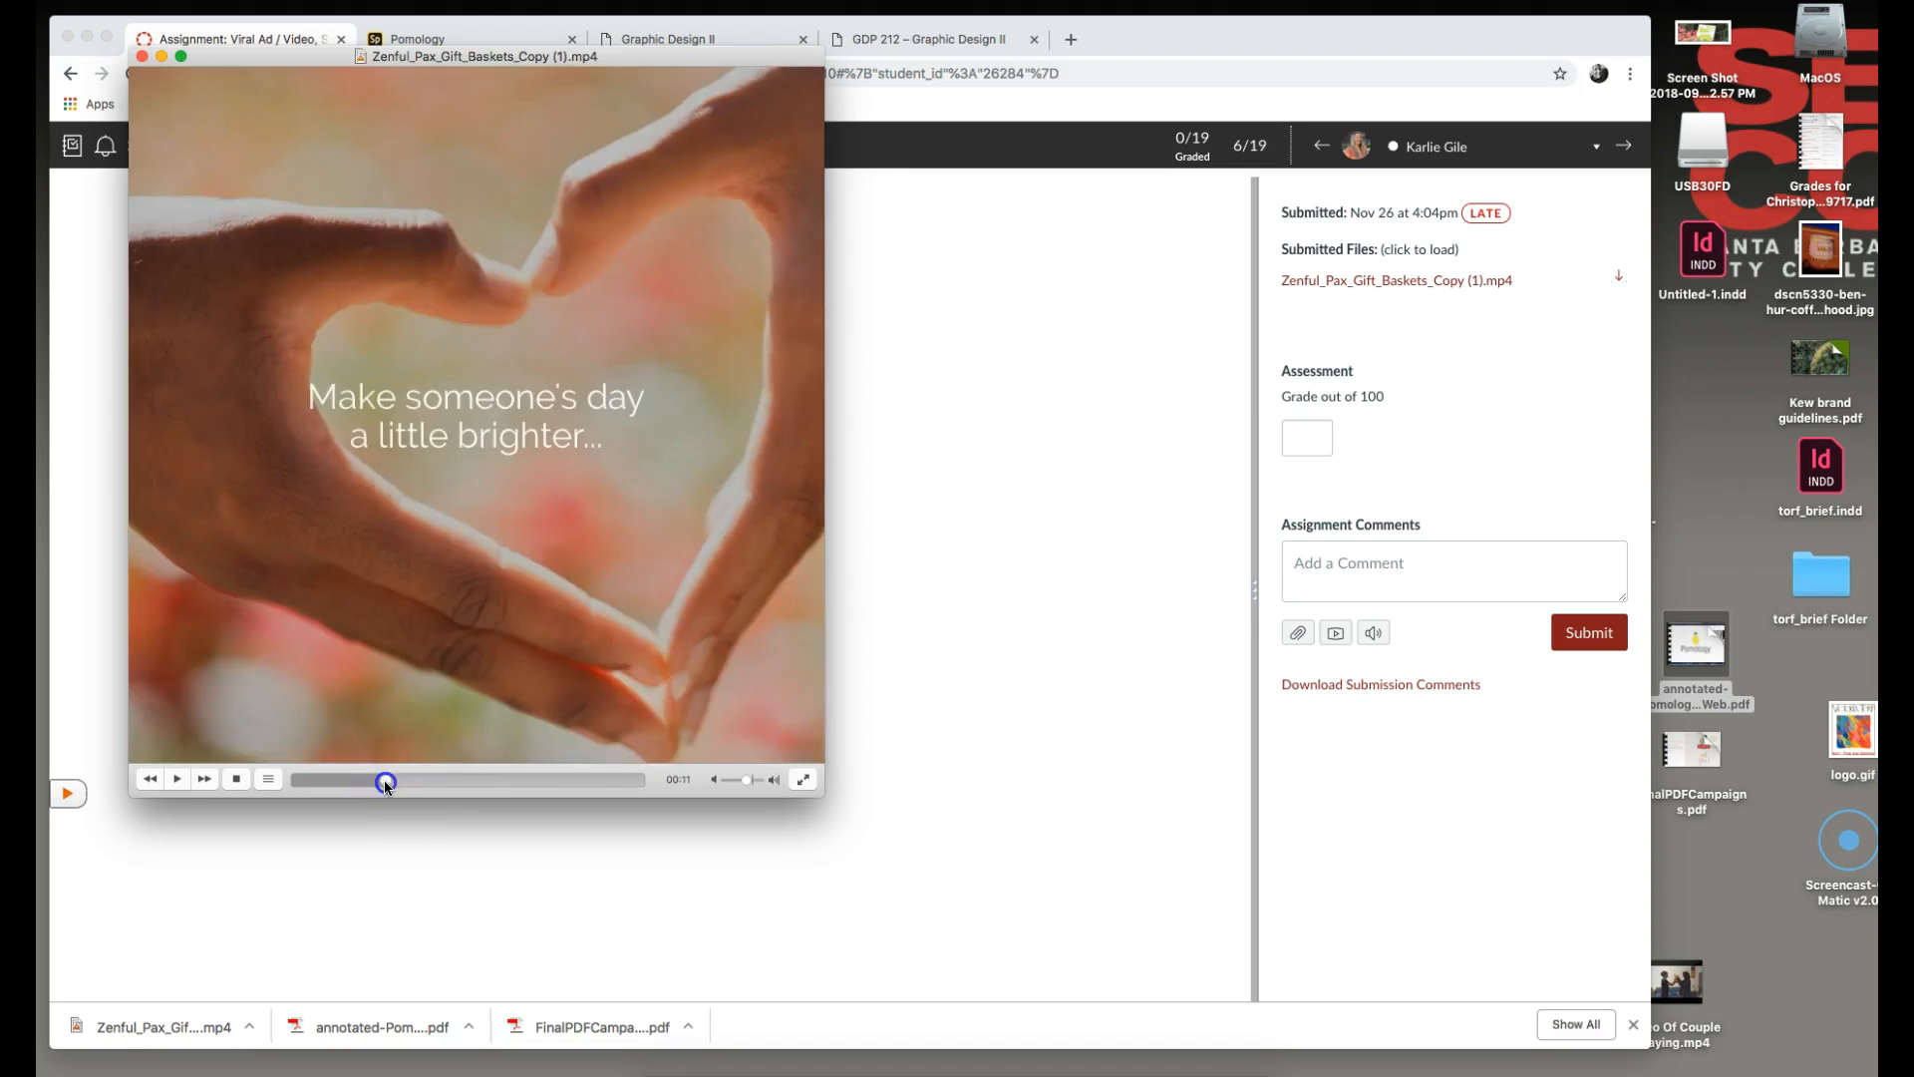
mouse_move(419, 794)
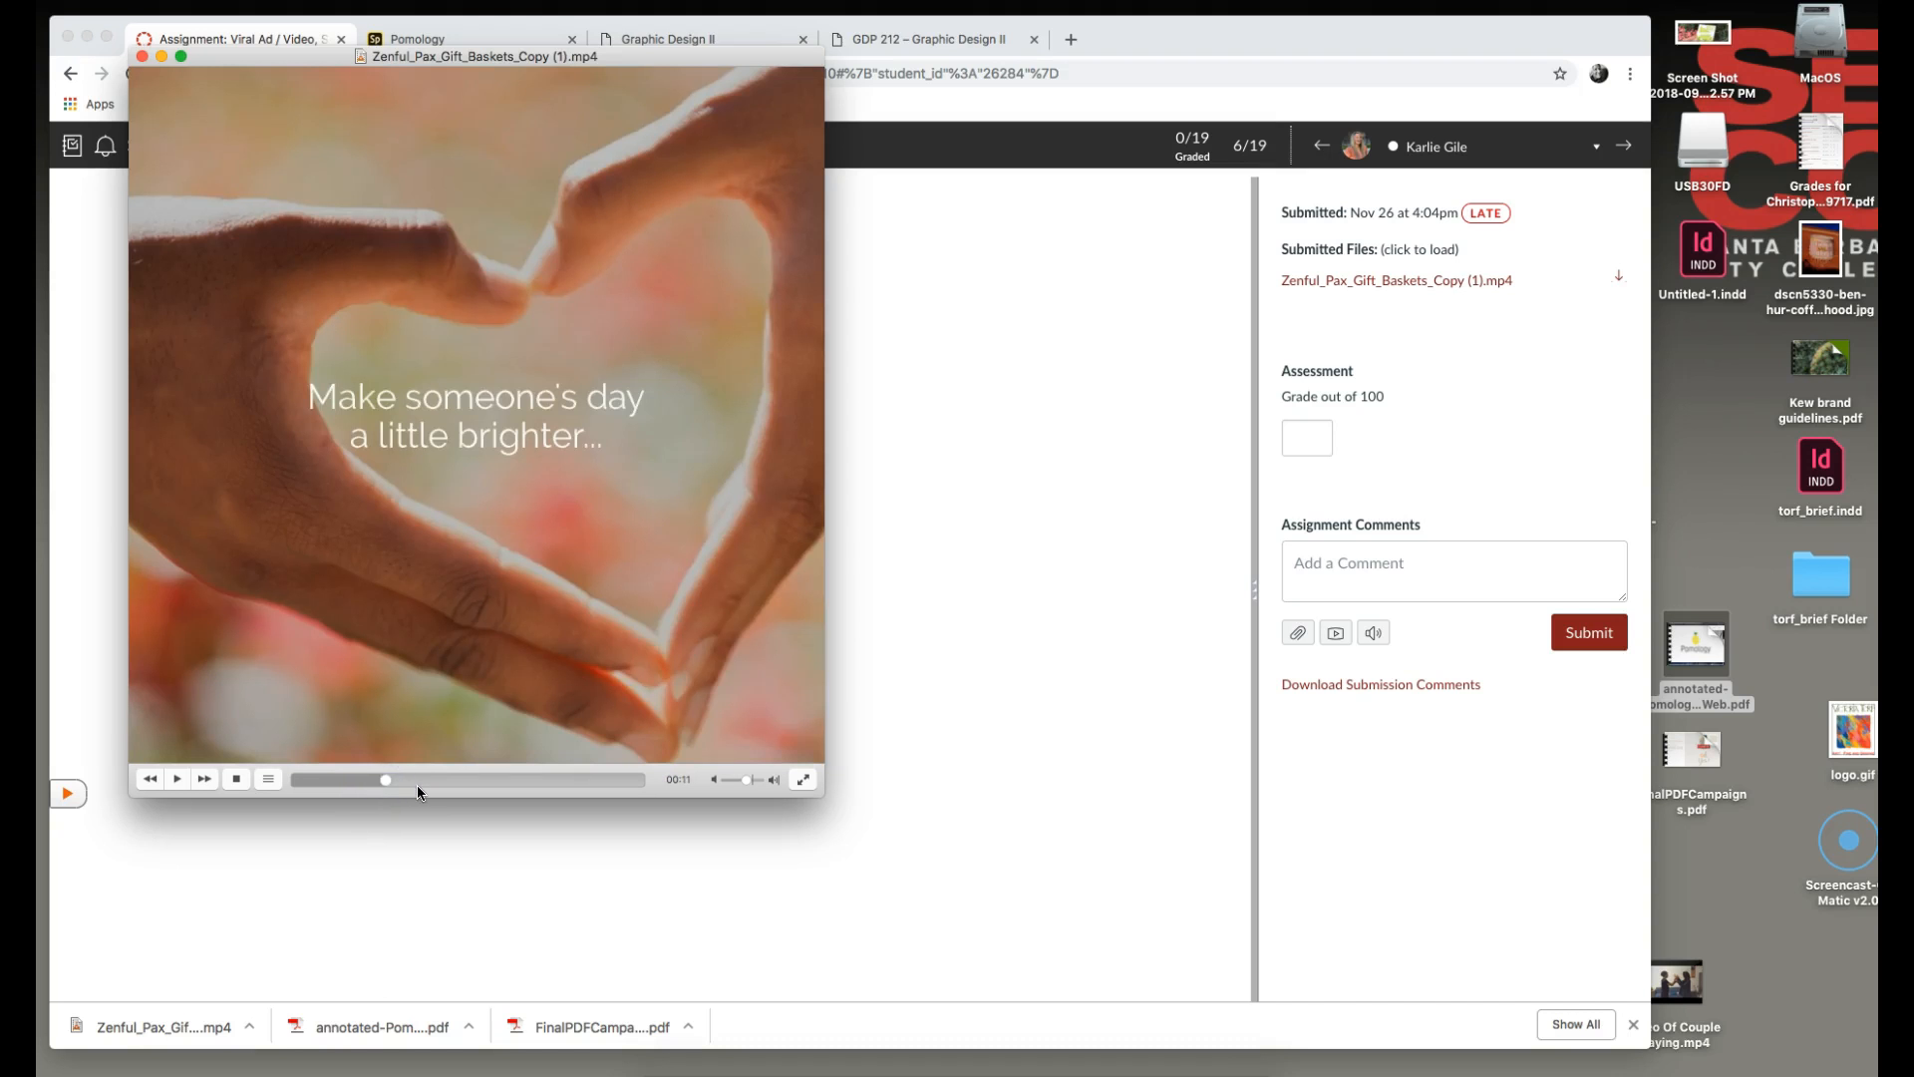
mouse_move(496, 634)
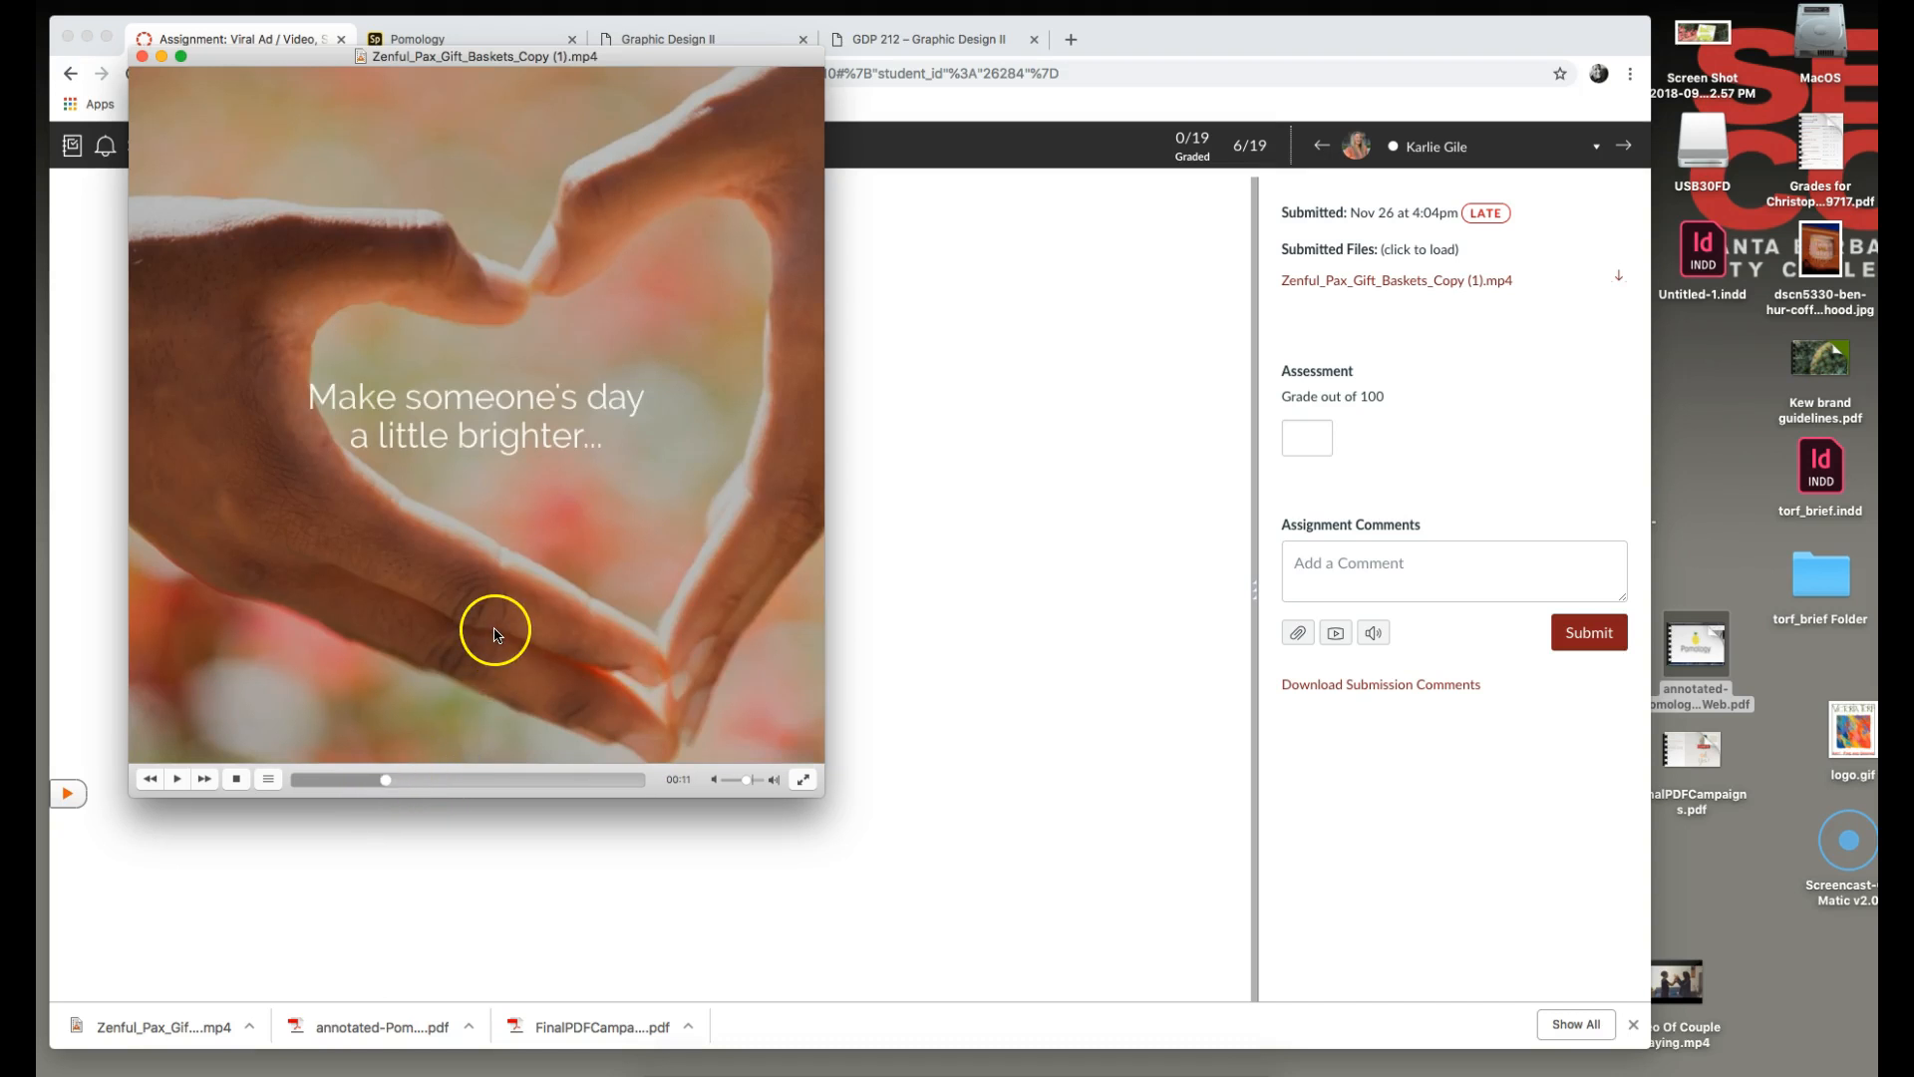
mouse_move(531, 276)
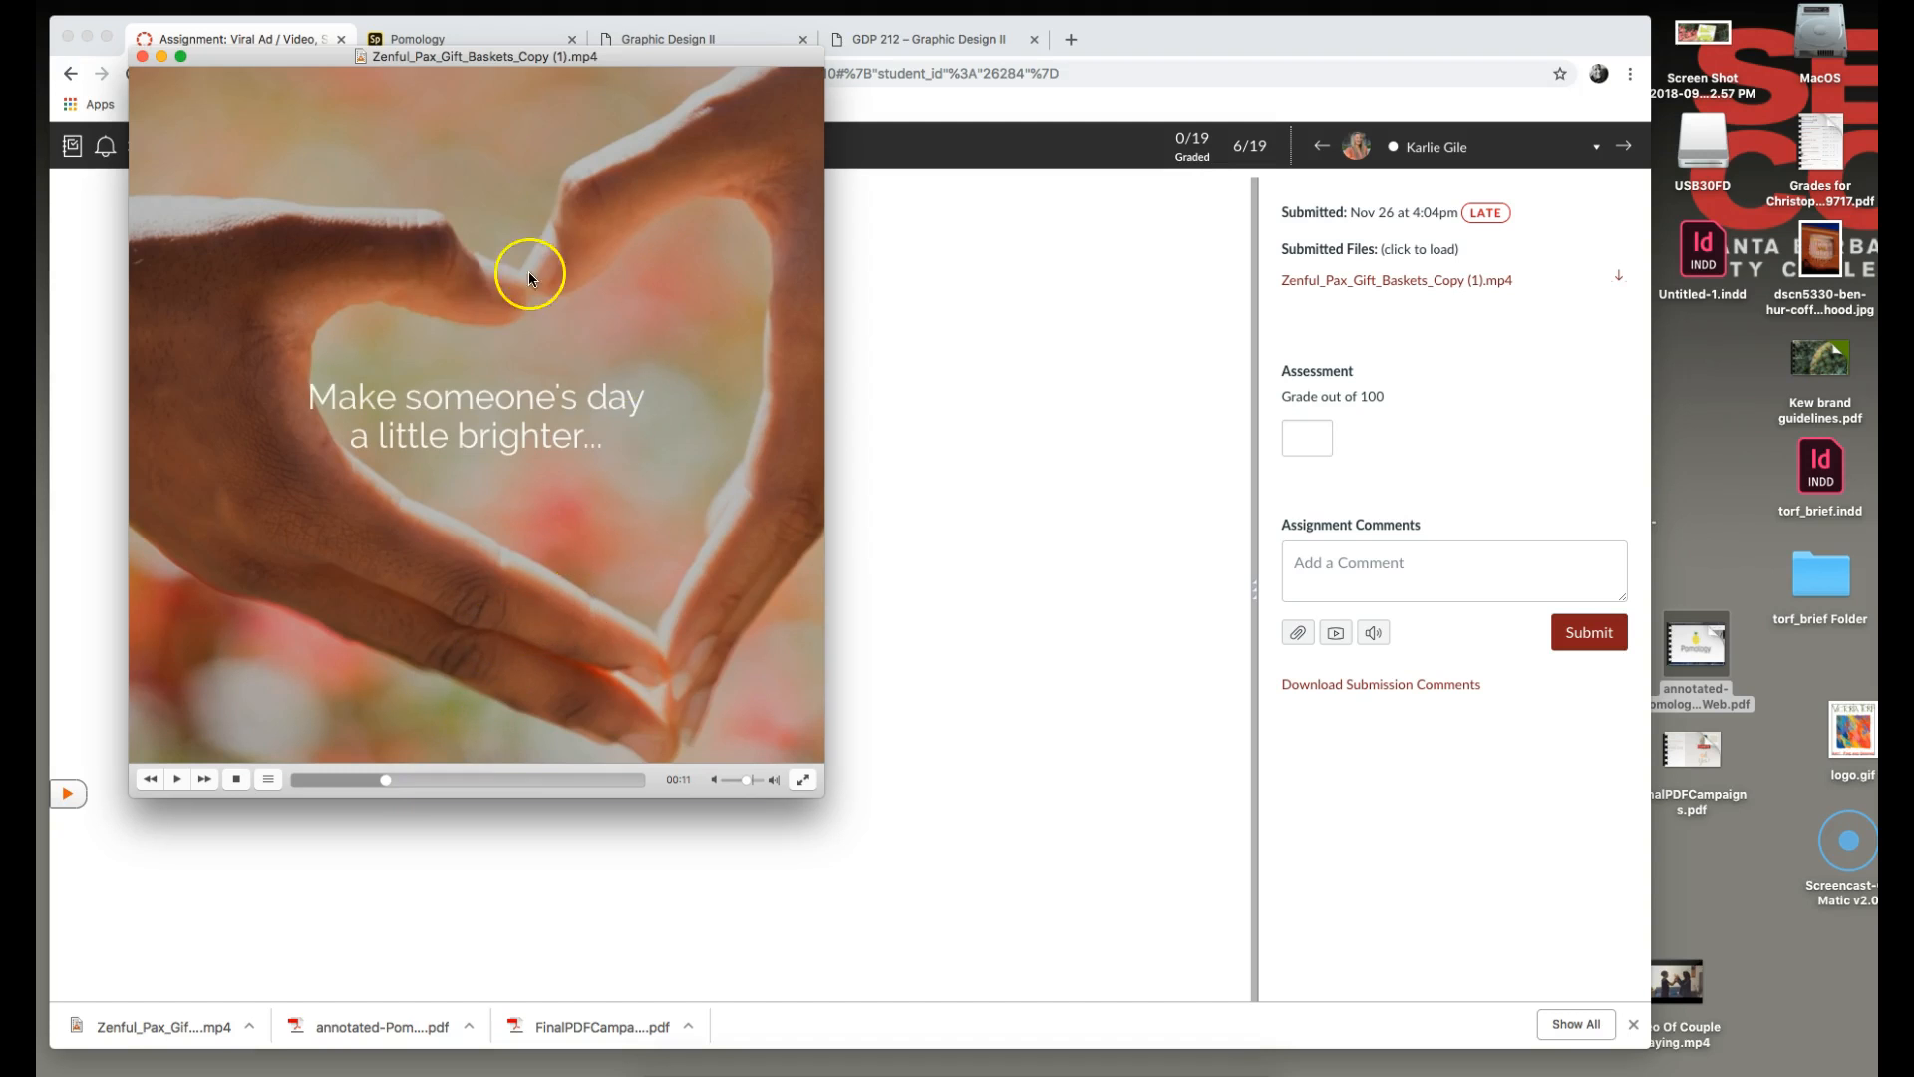
mouse_move(391, 417)
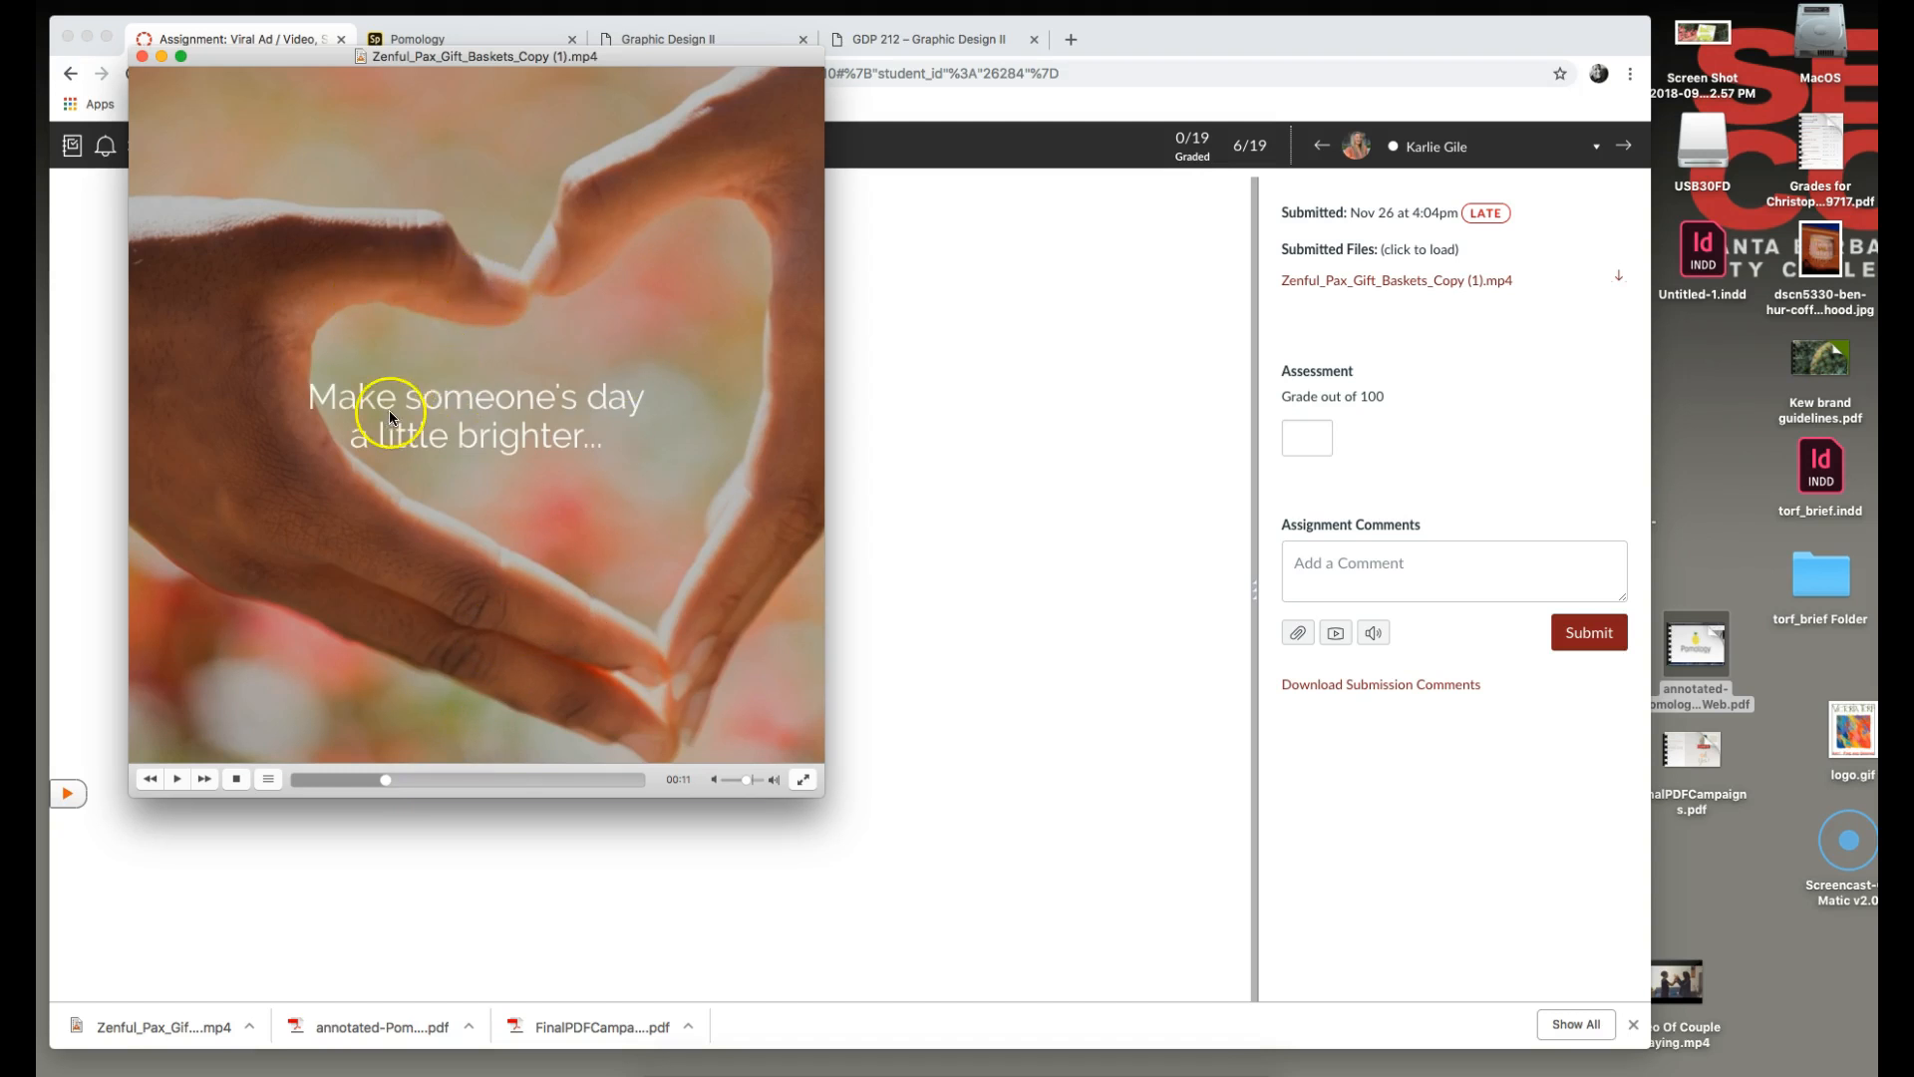
mouse_move(776, 138)
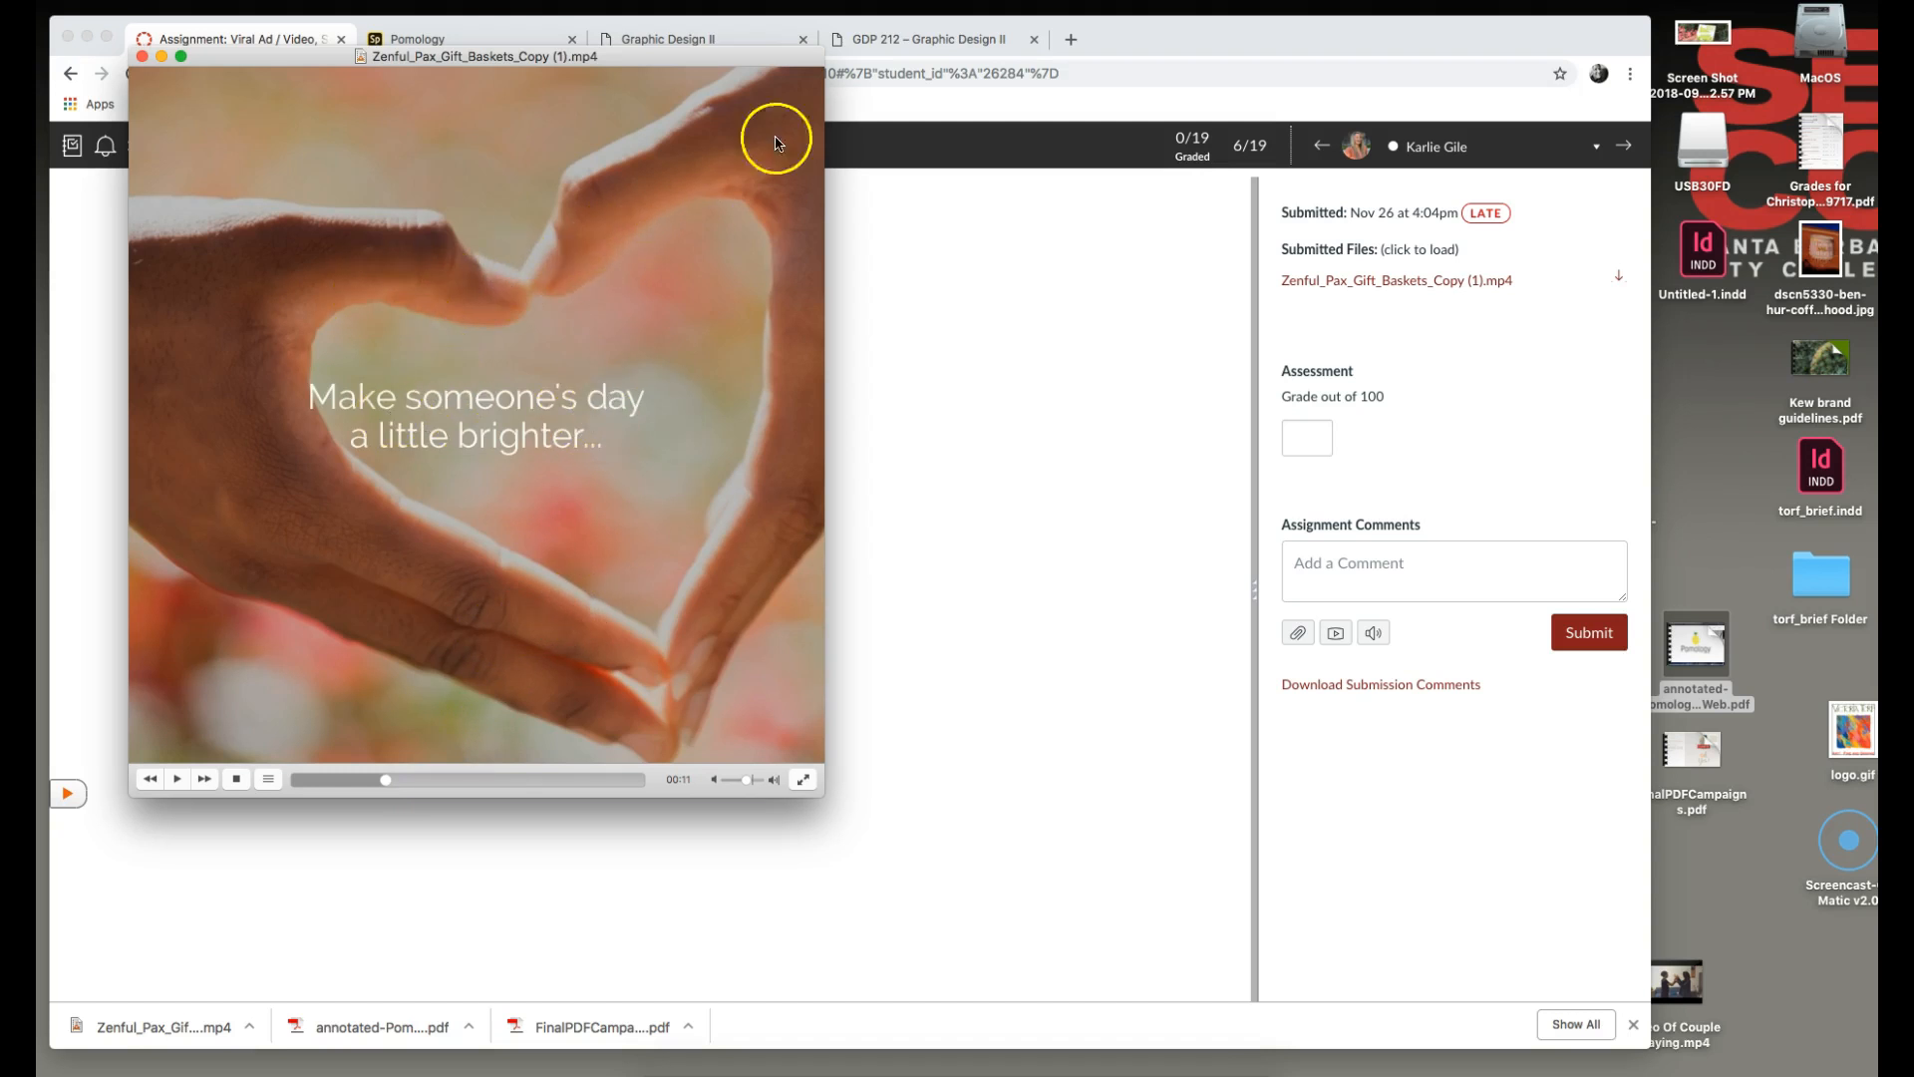
mouse_move(816, 107)
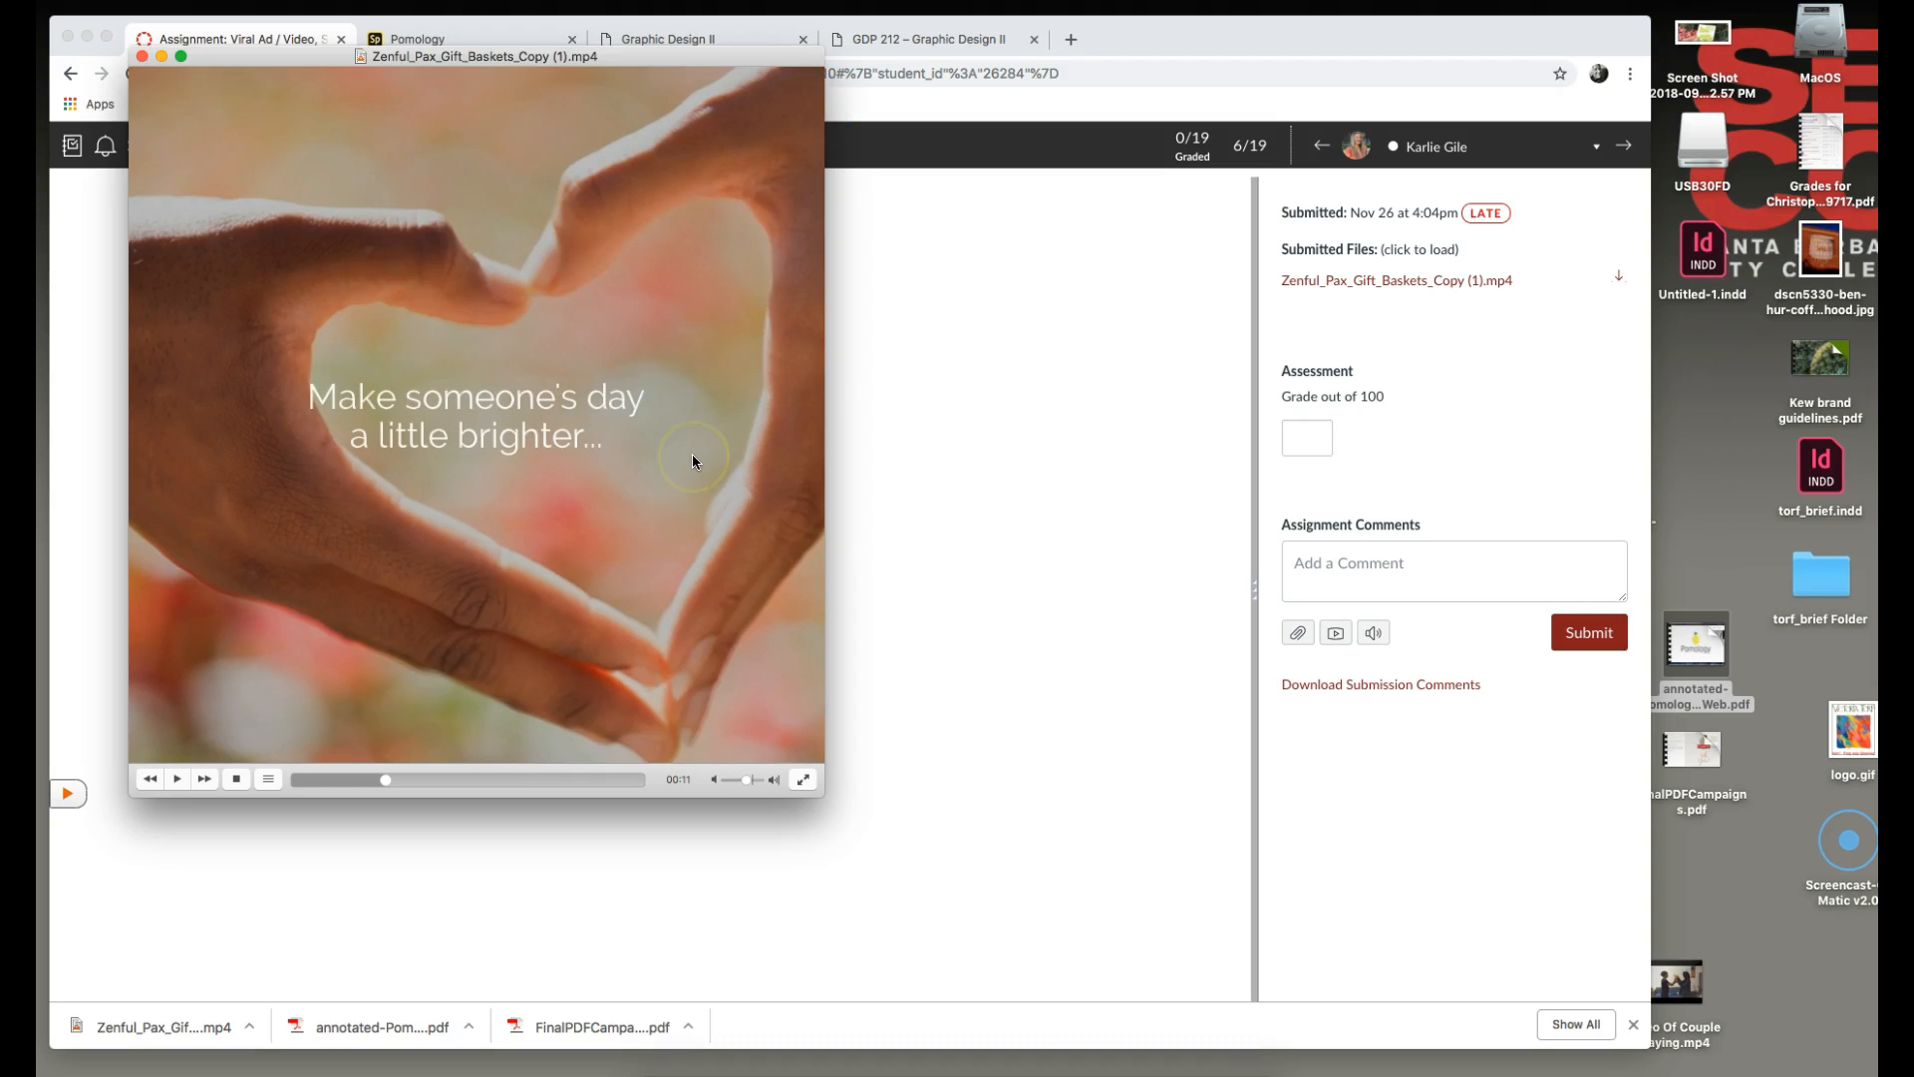
mouse_move(568, 646)
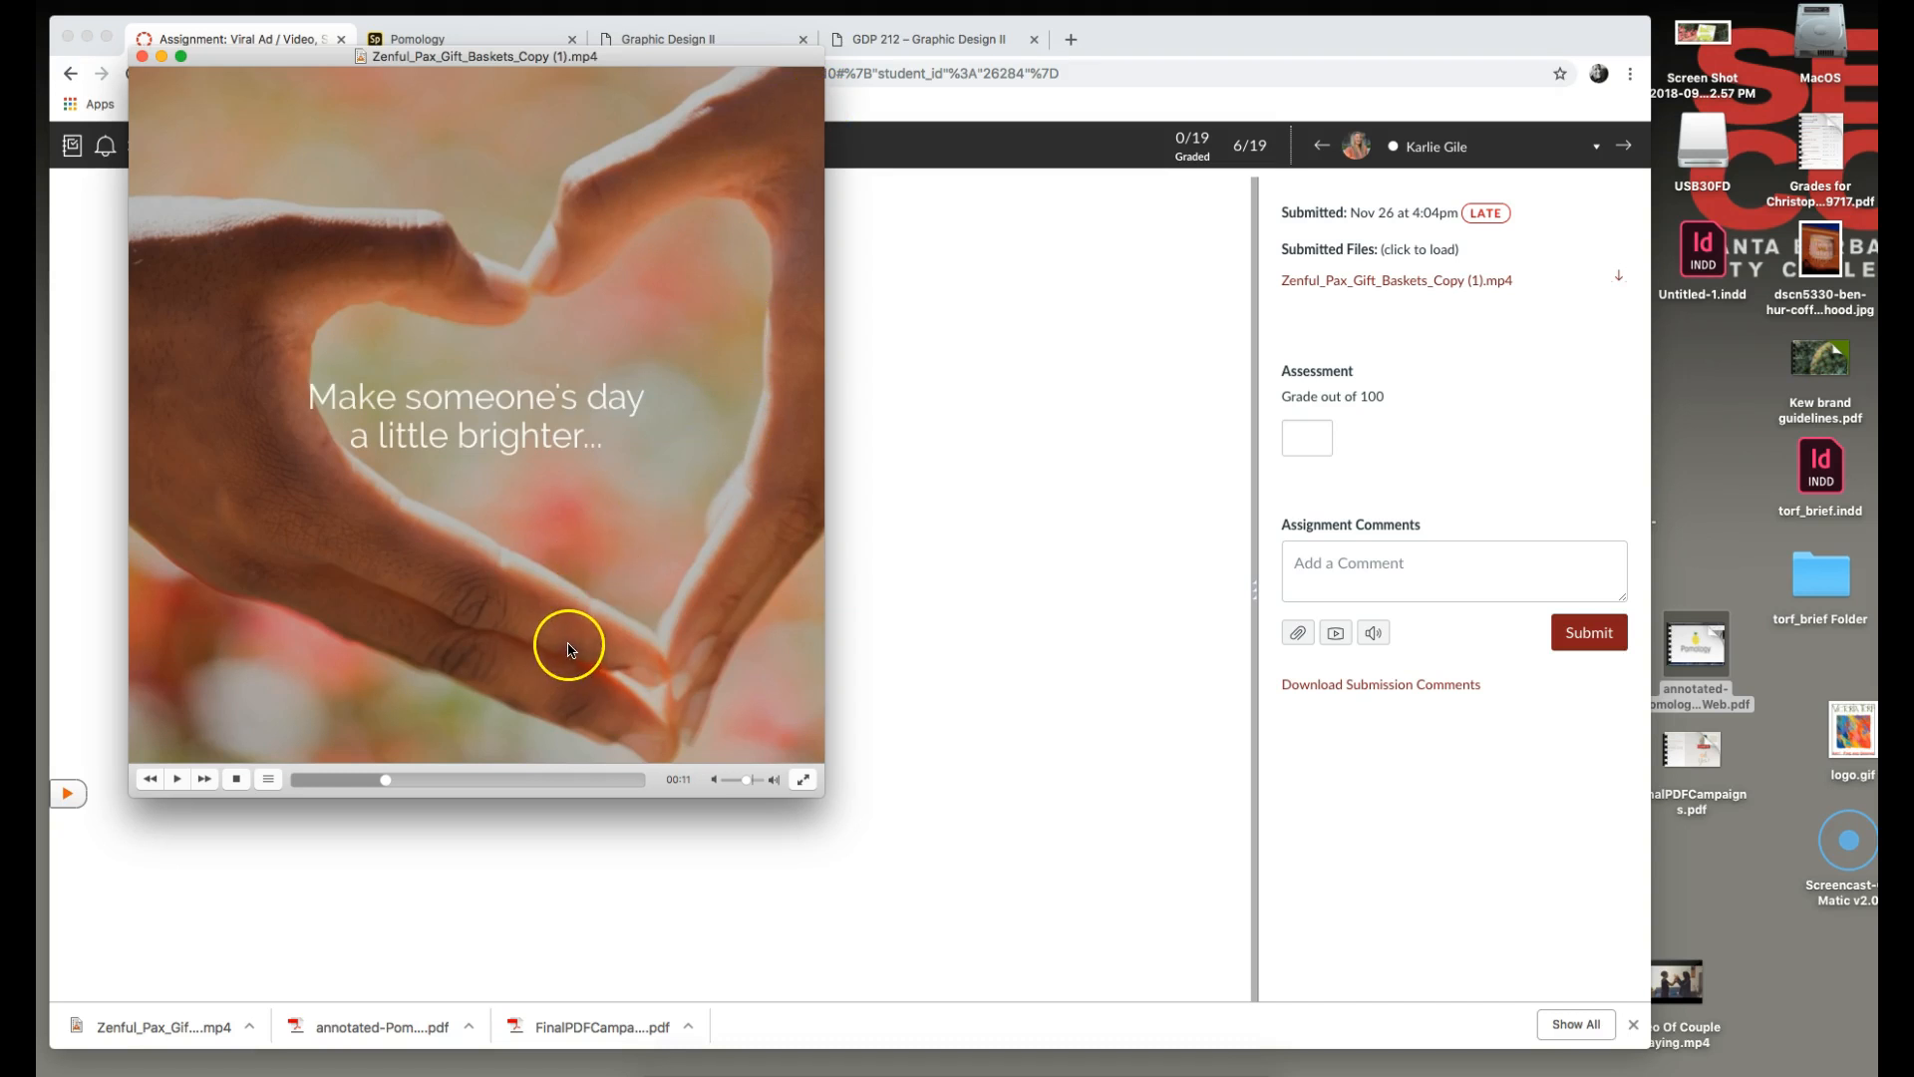
mouse_move(406, 788)
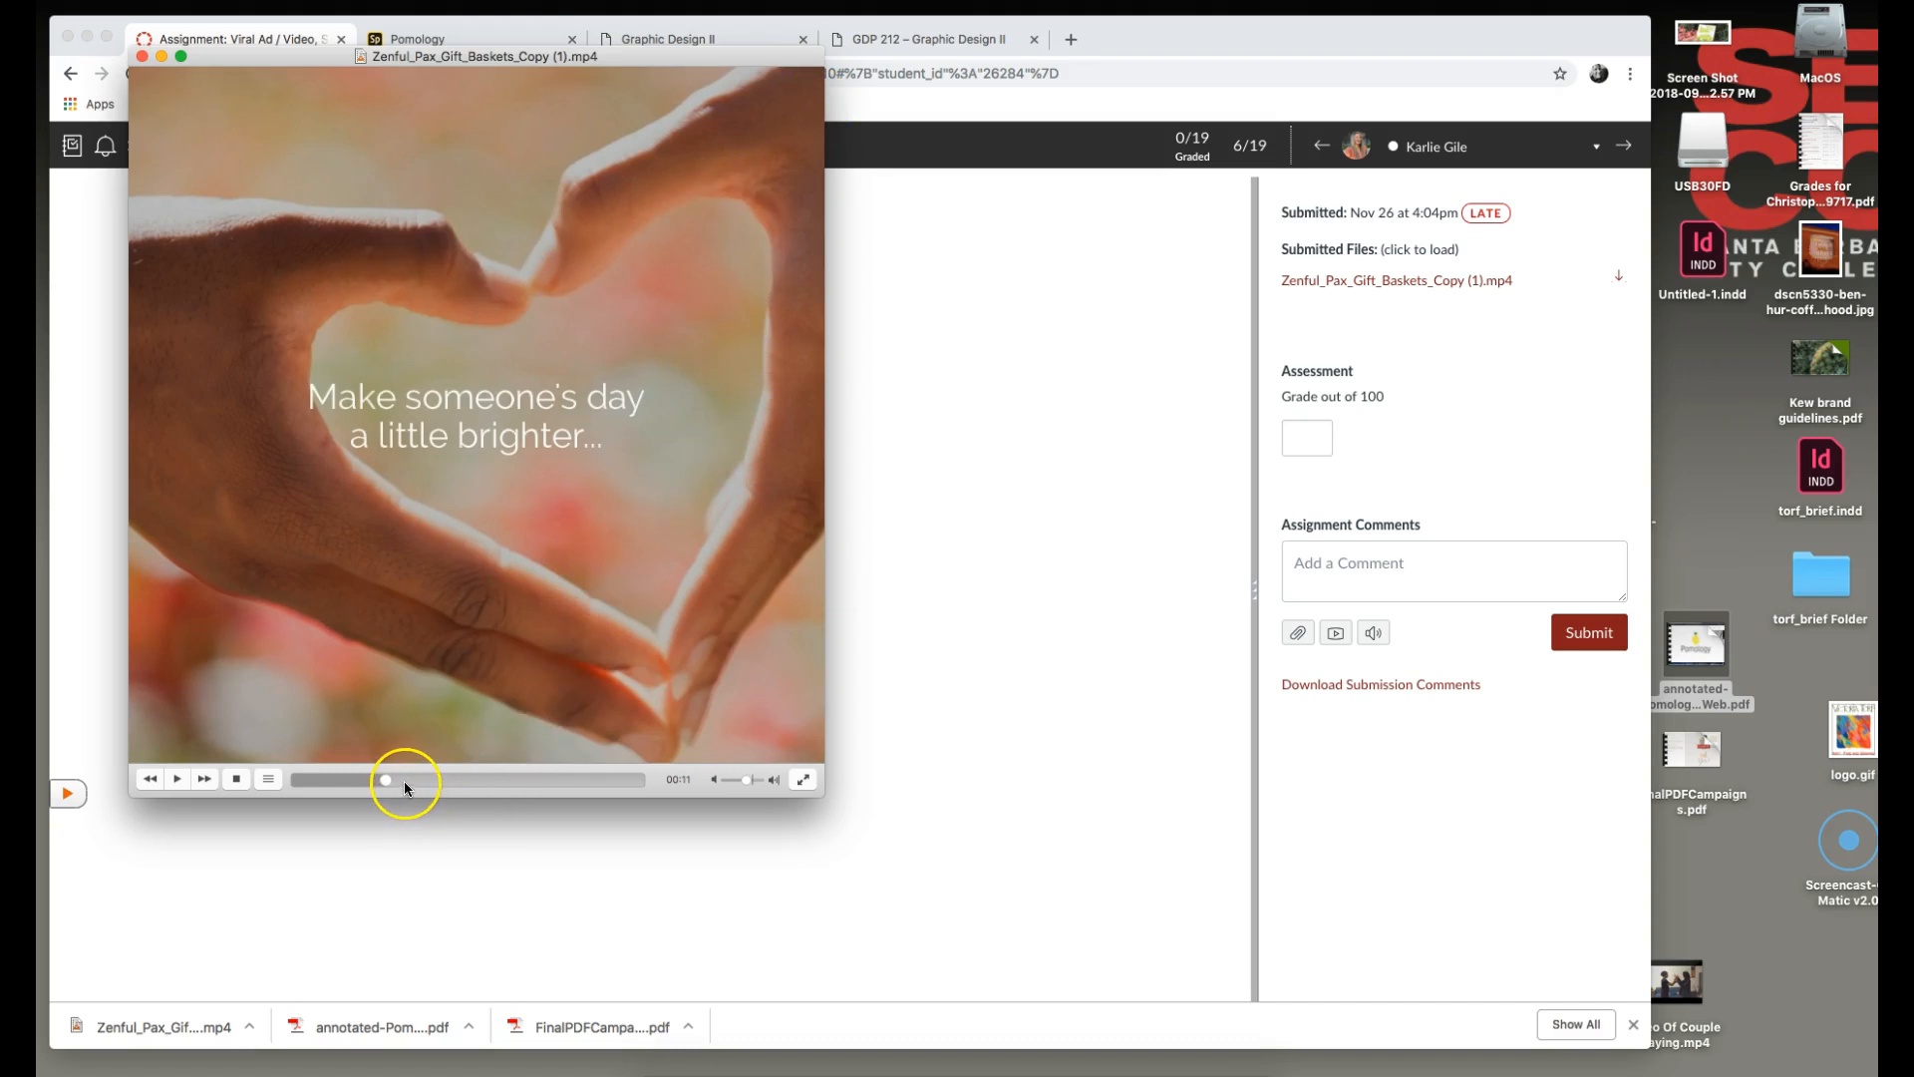
mouse_move(406, 787)
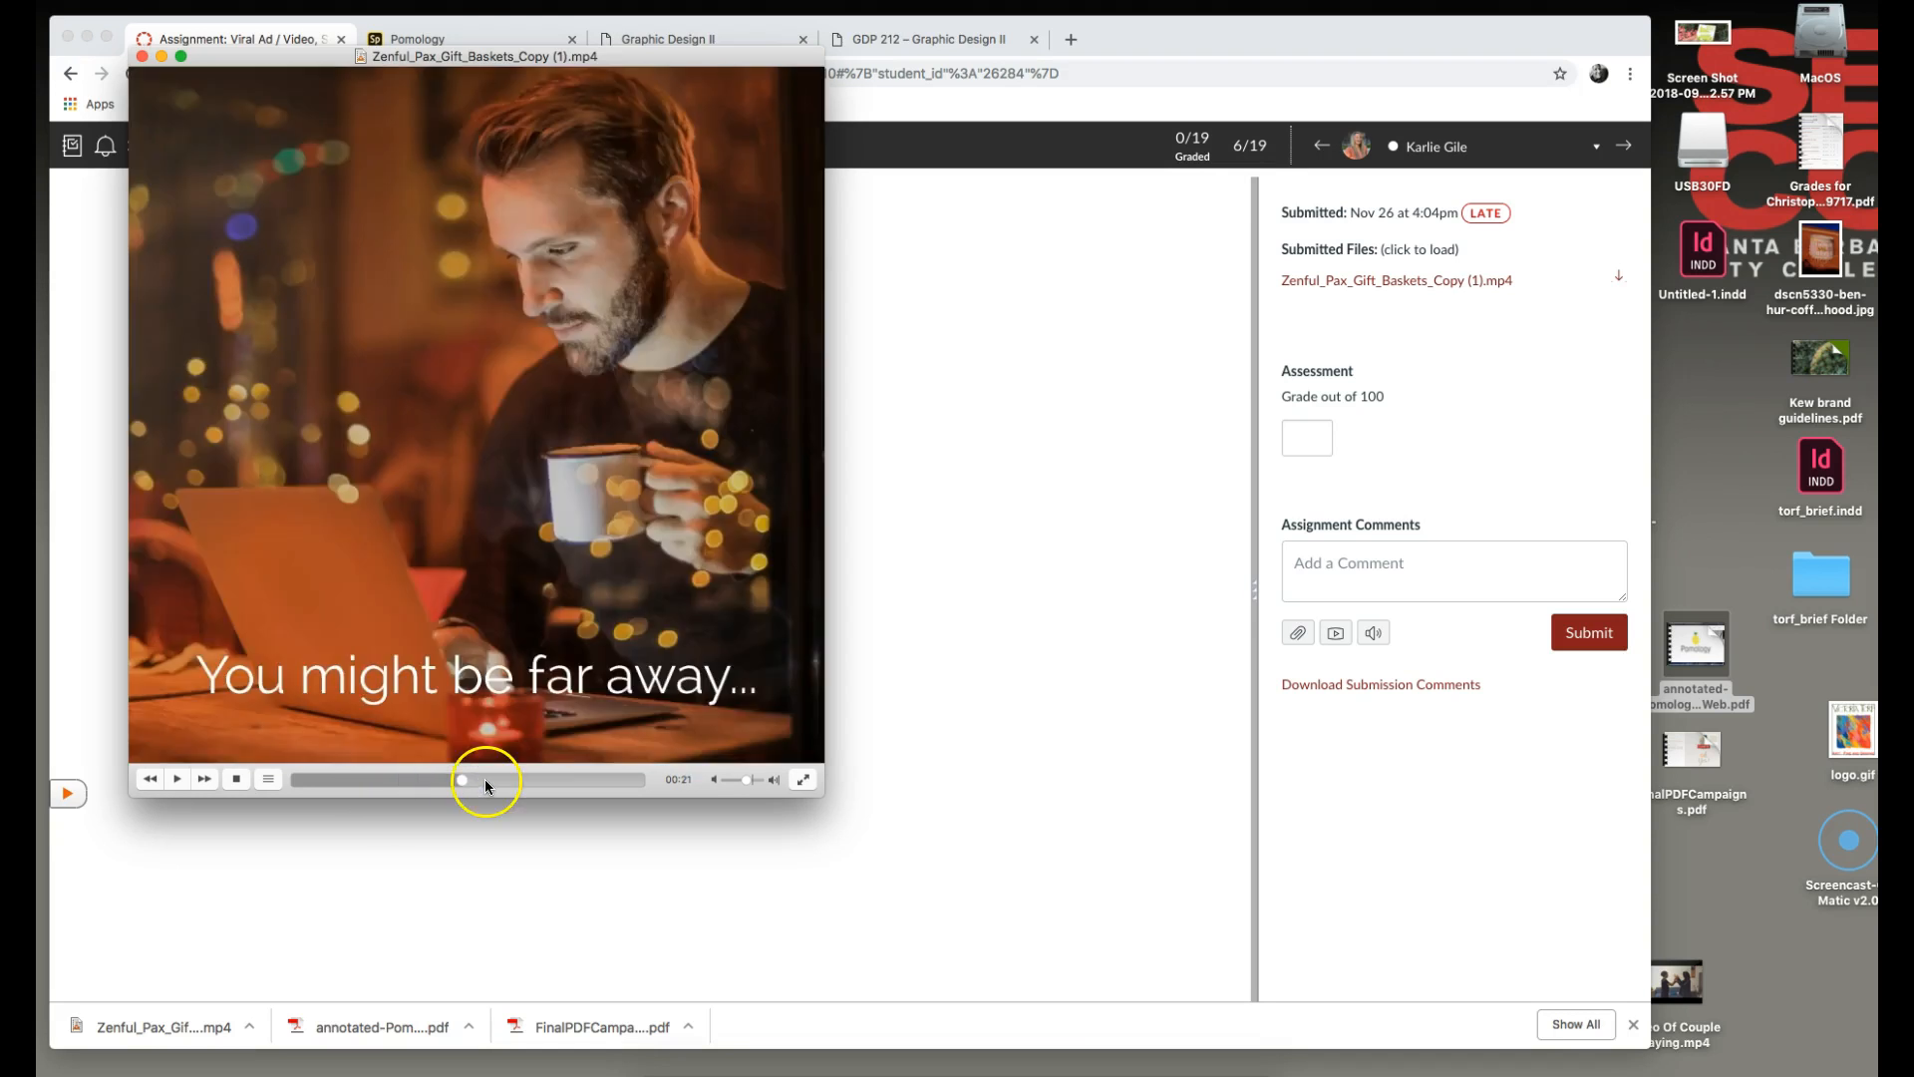
mouse_move(567, 794)
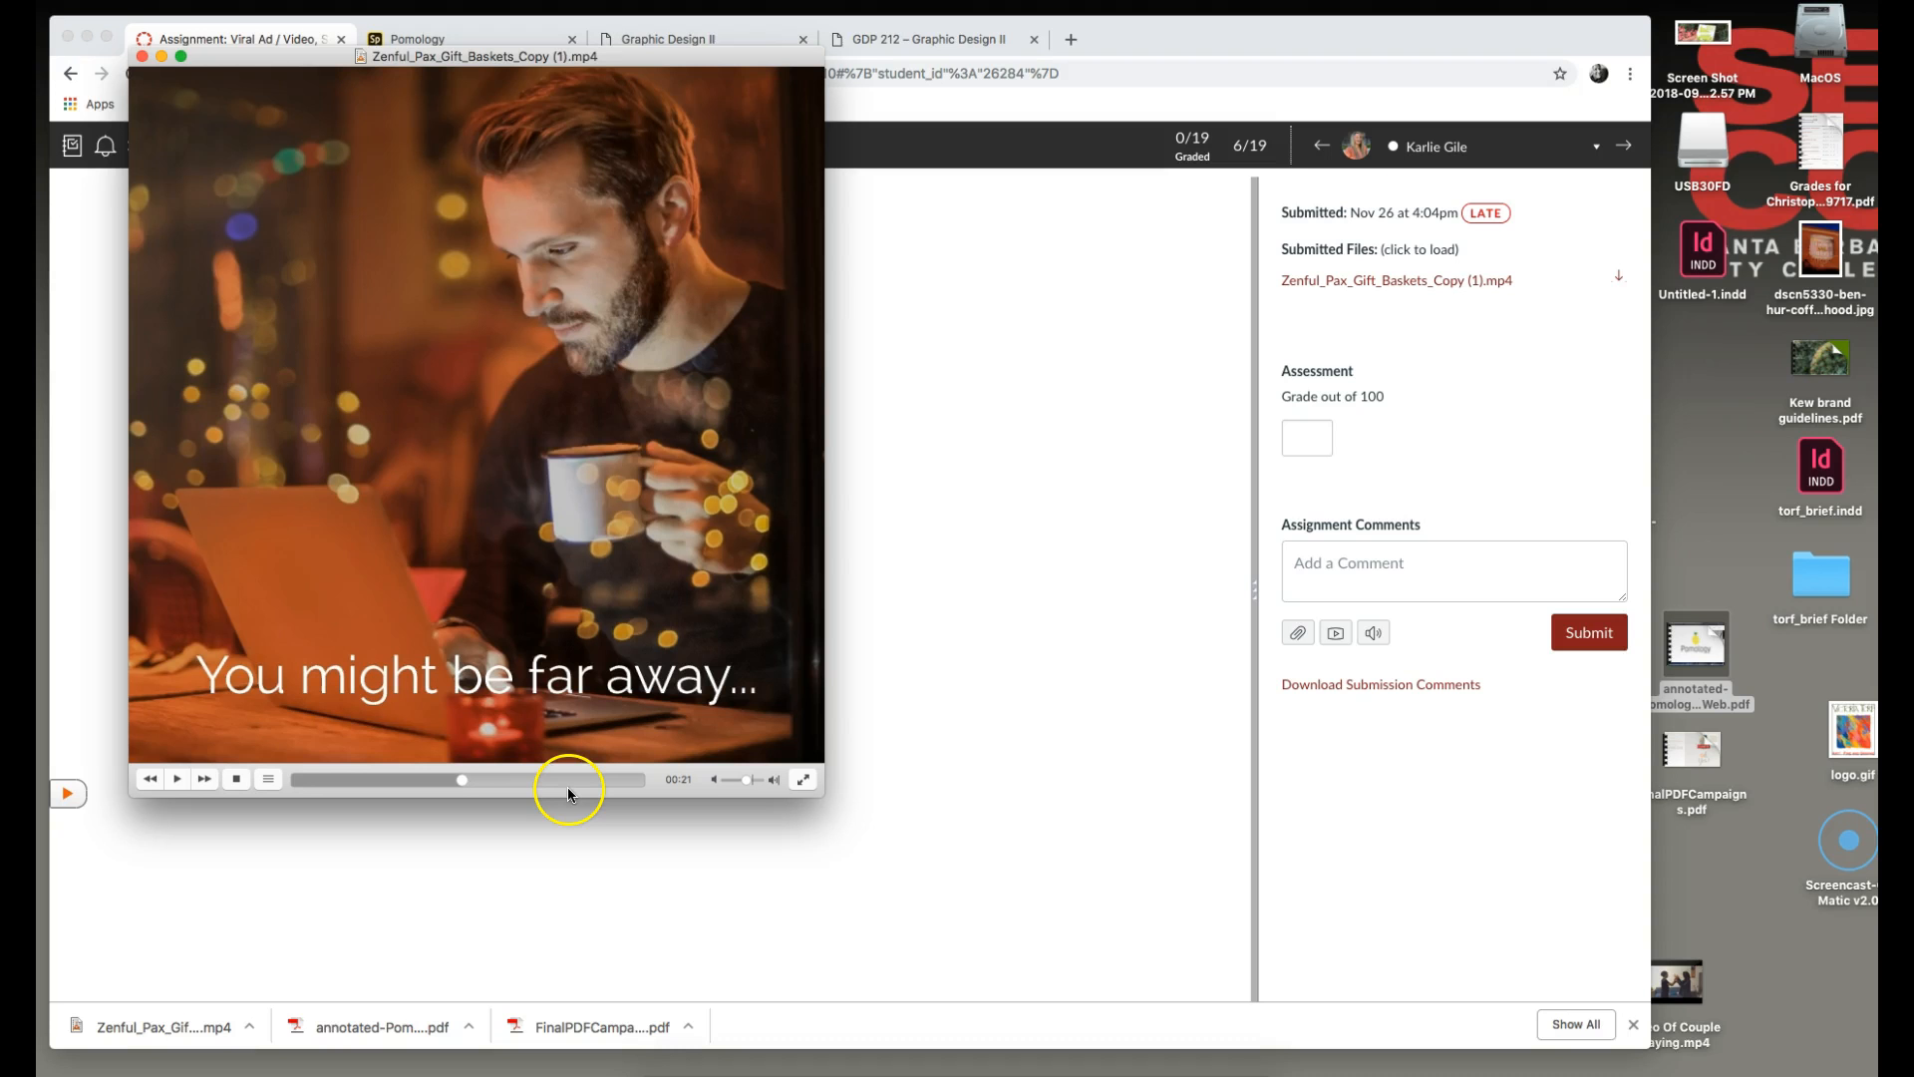
mouse_move(582, 783)
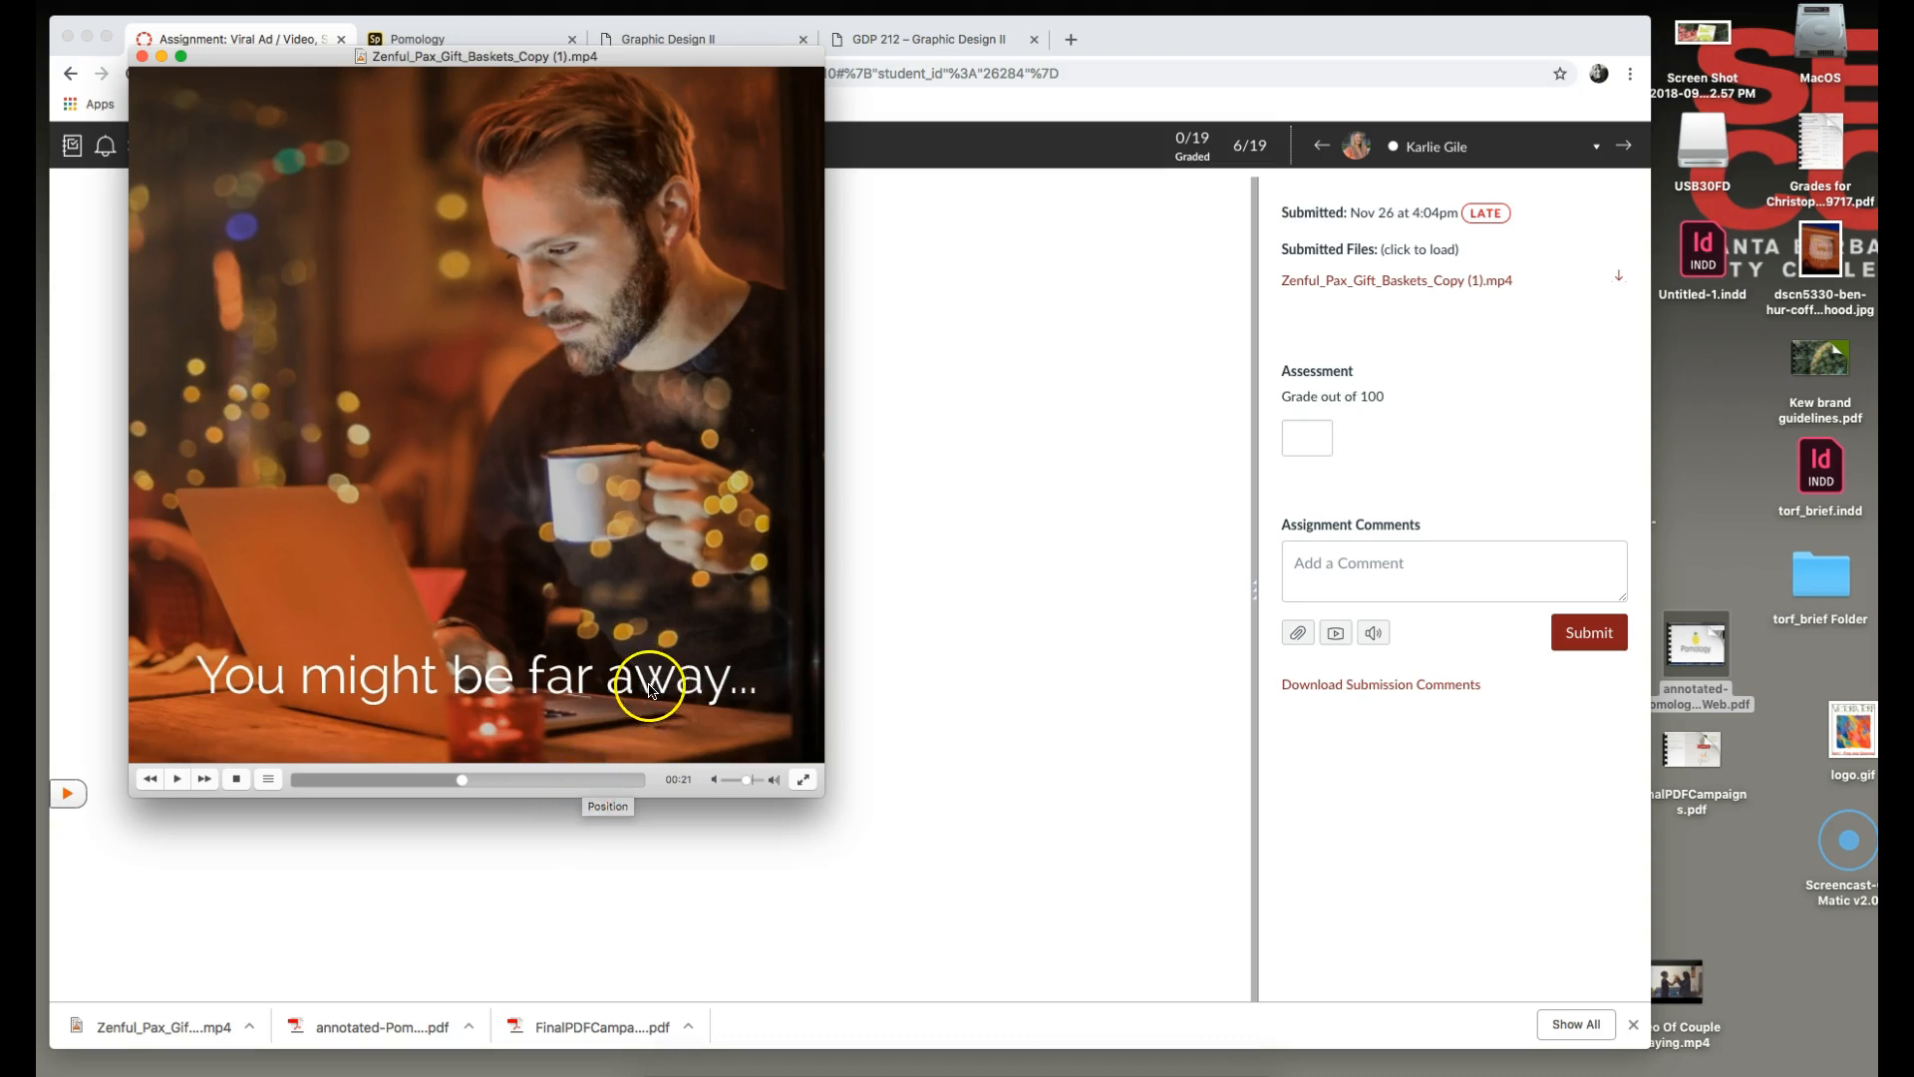
mouse_move(486, 790)
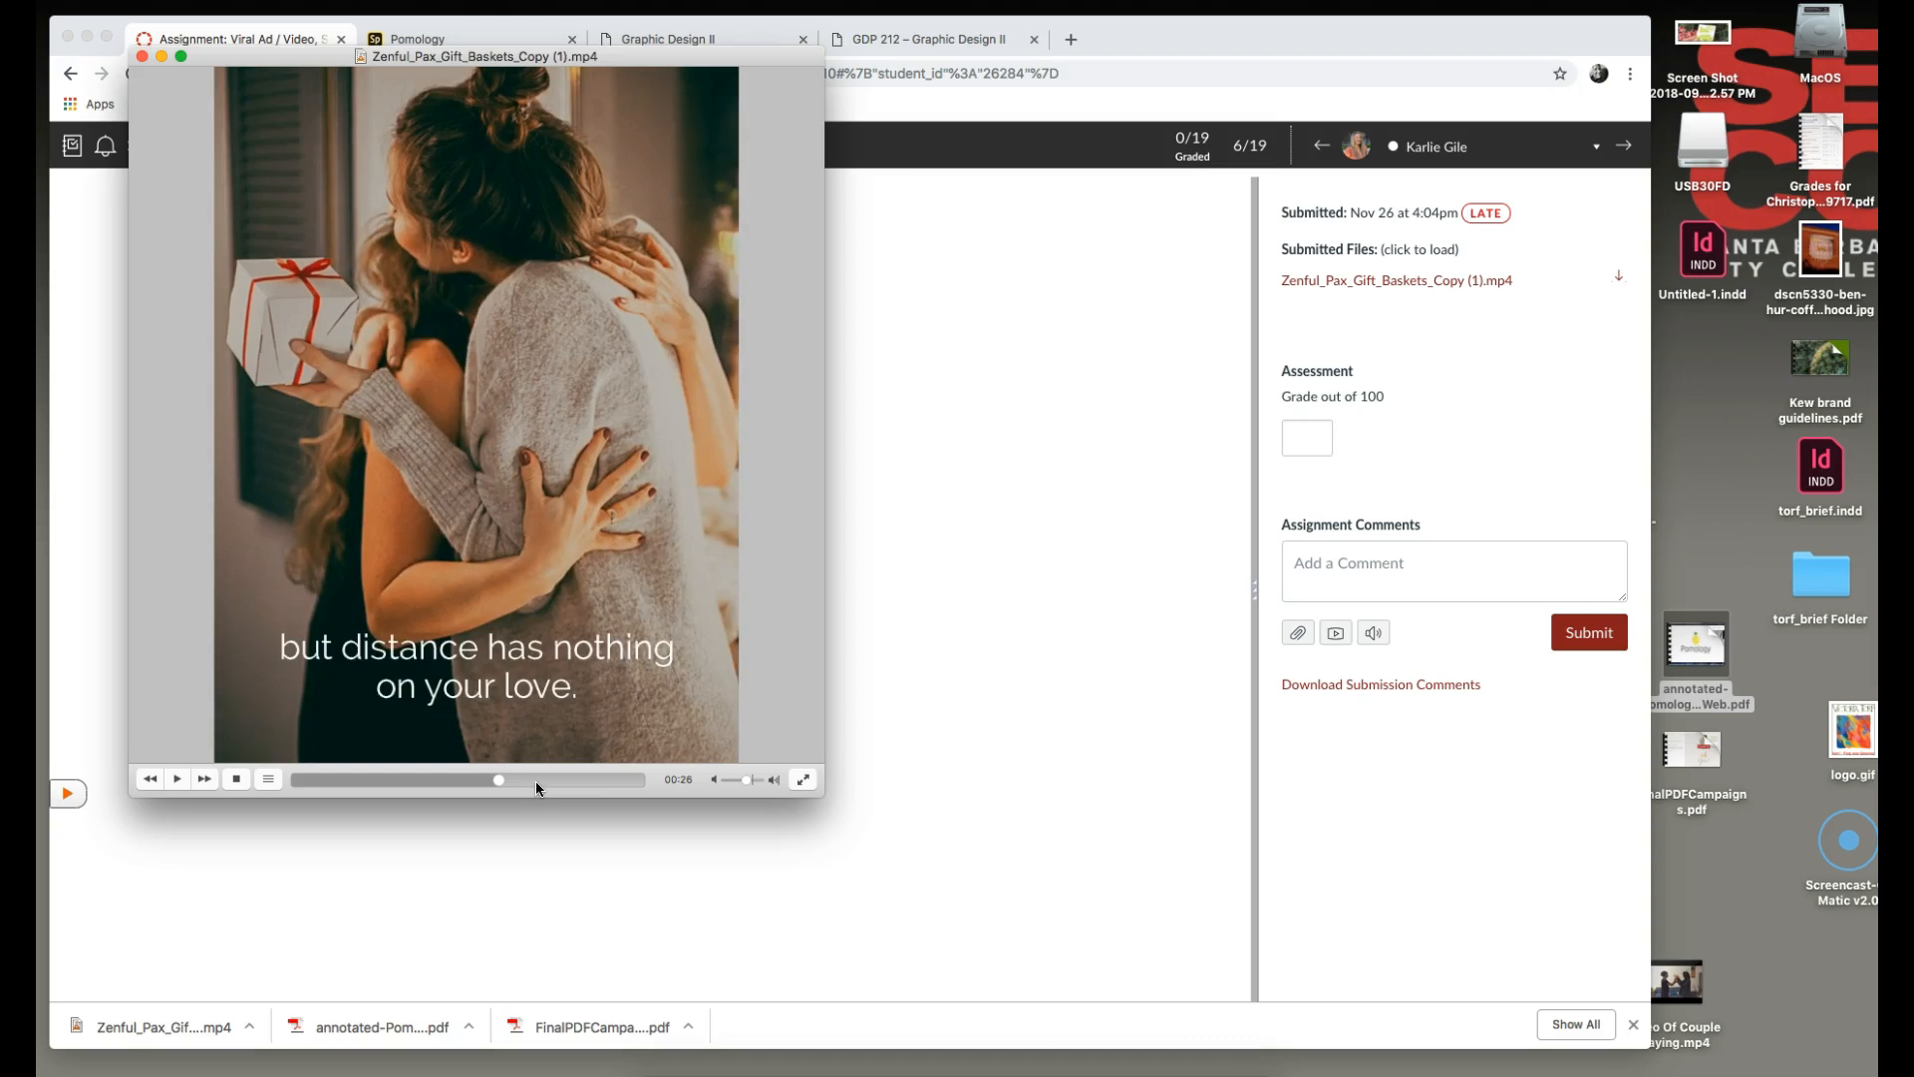
mouse_move(518, 784)
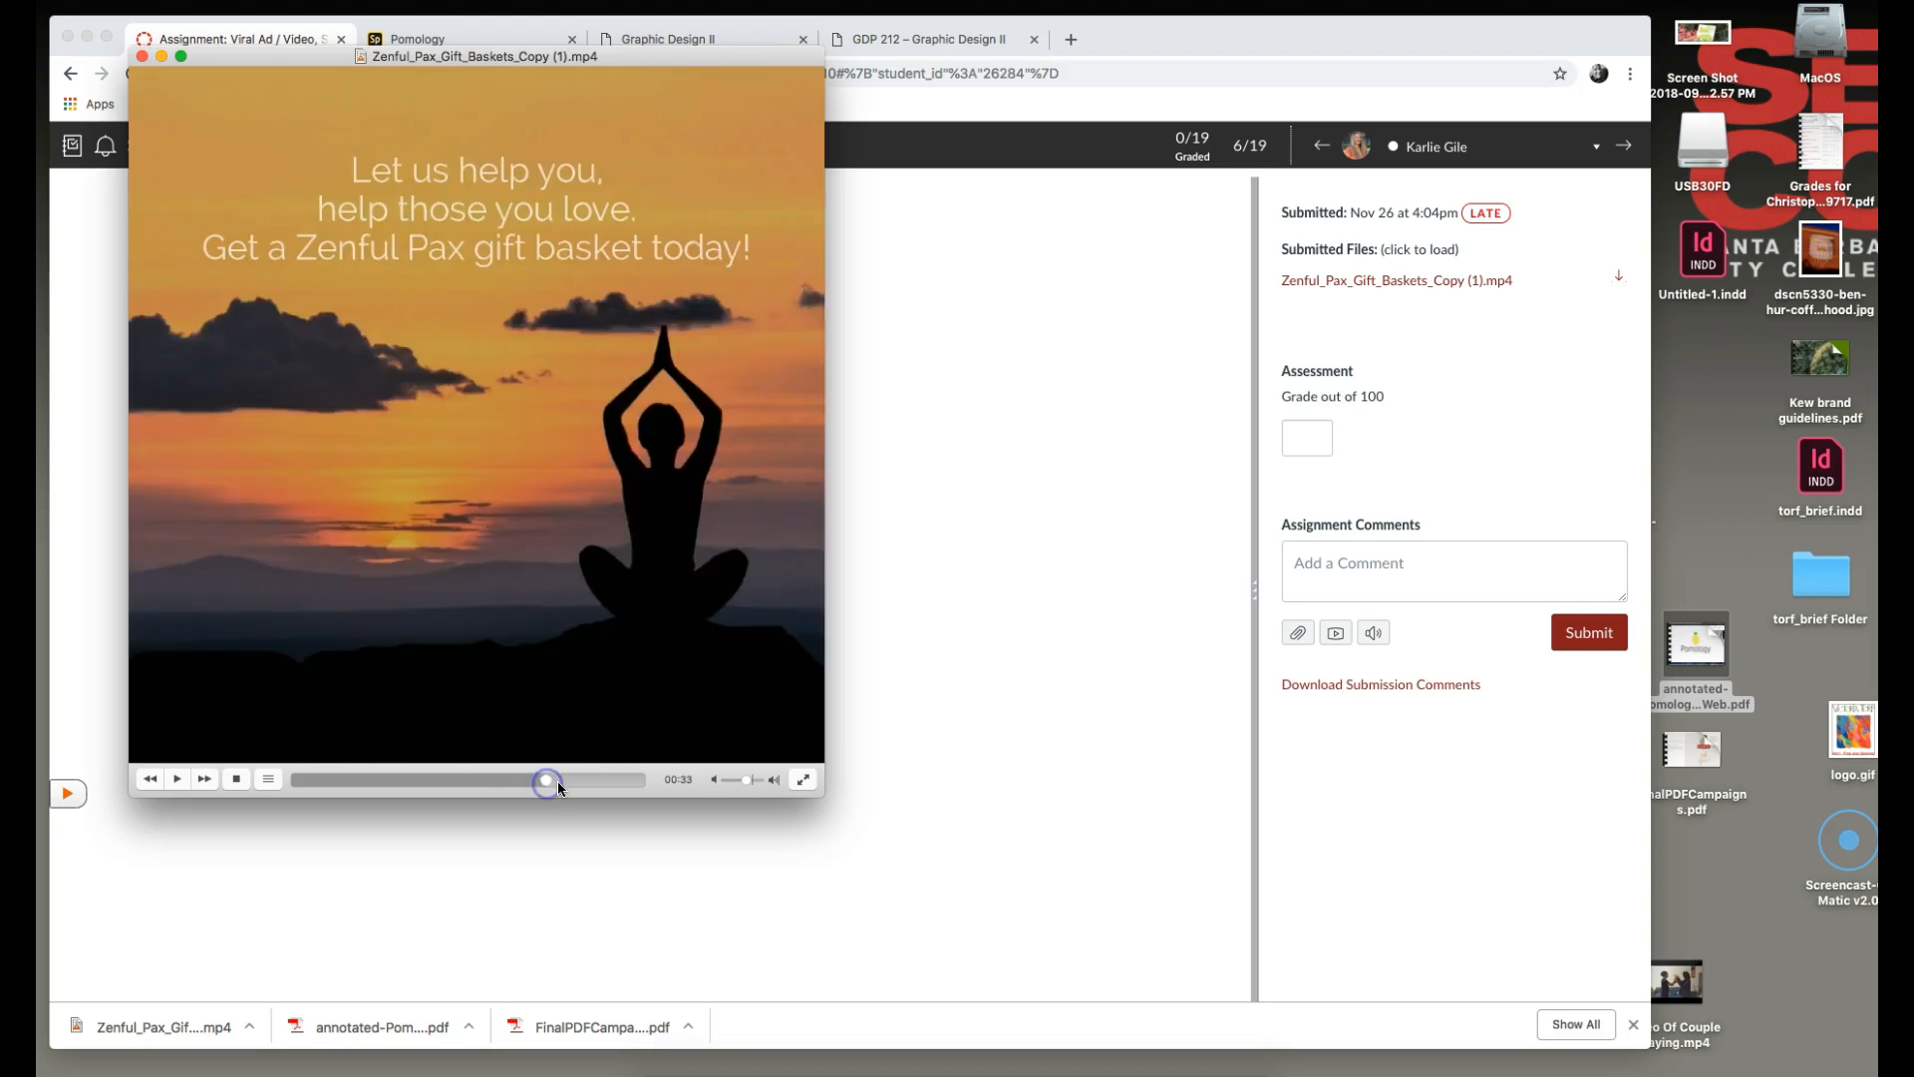
mouse_move(581, 784)
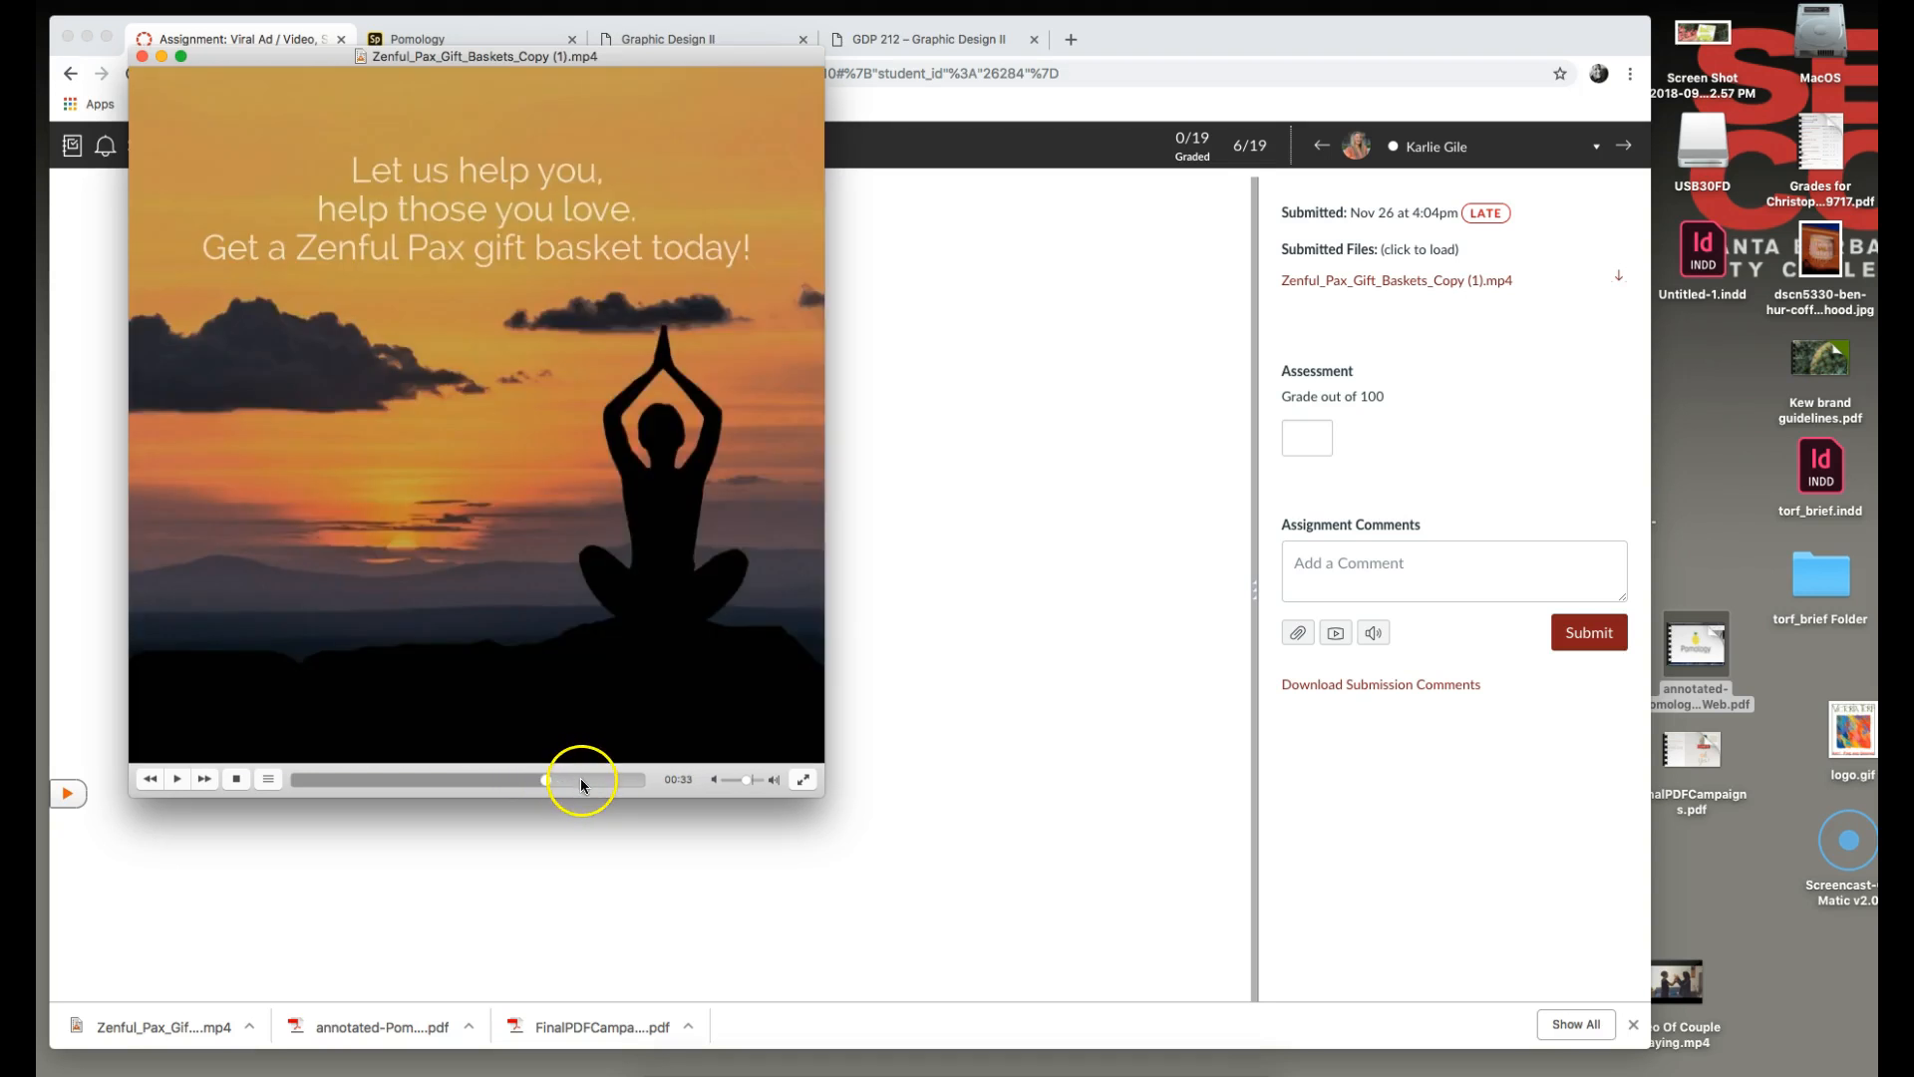
mouse_move(620, 753)
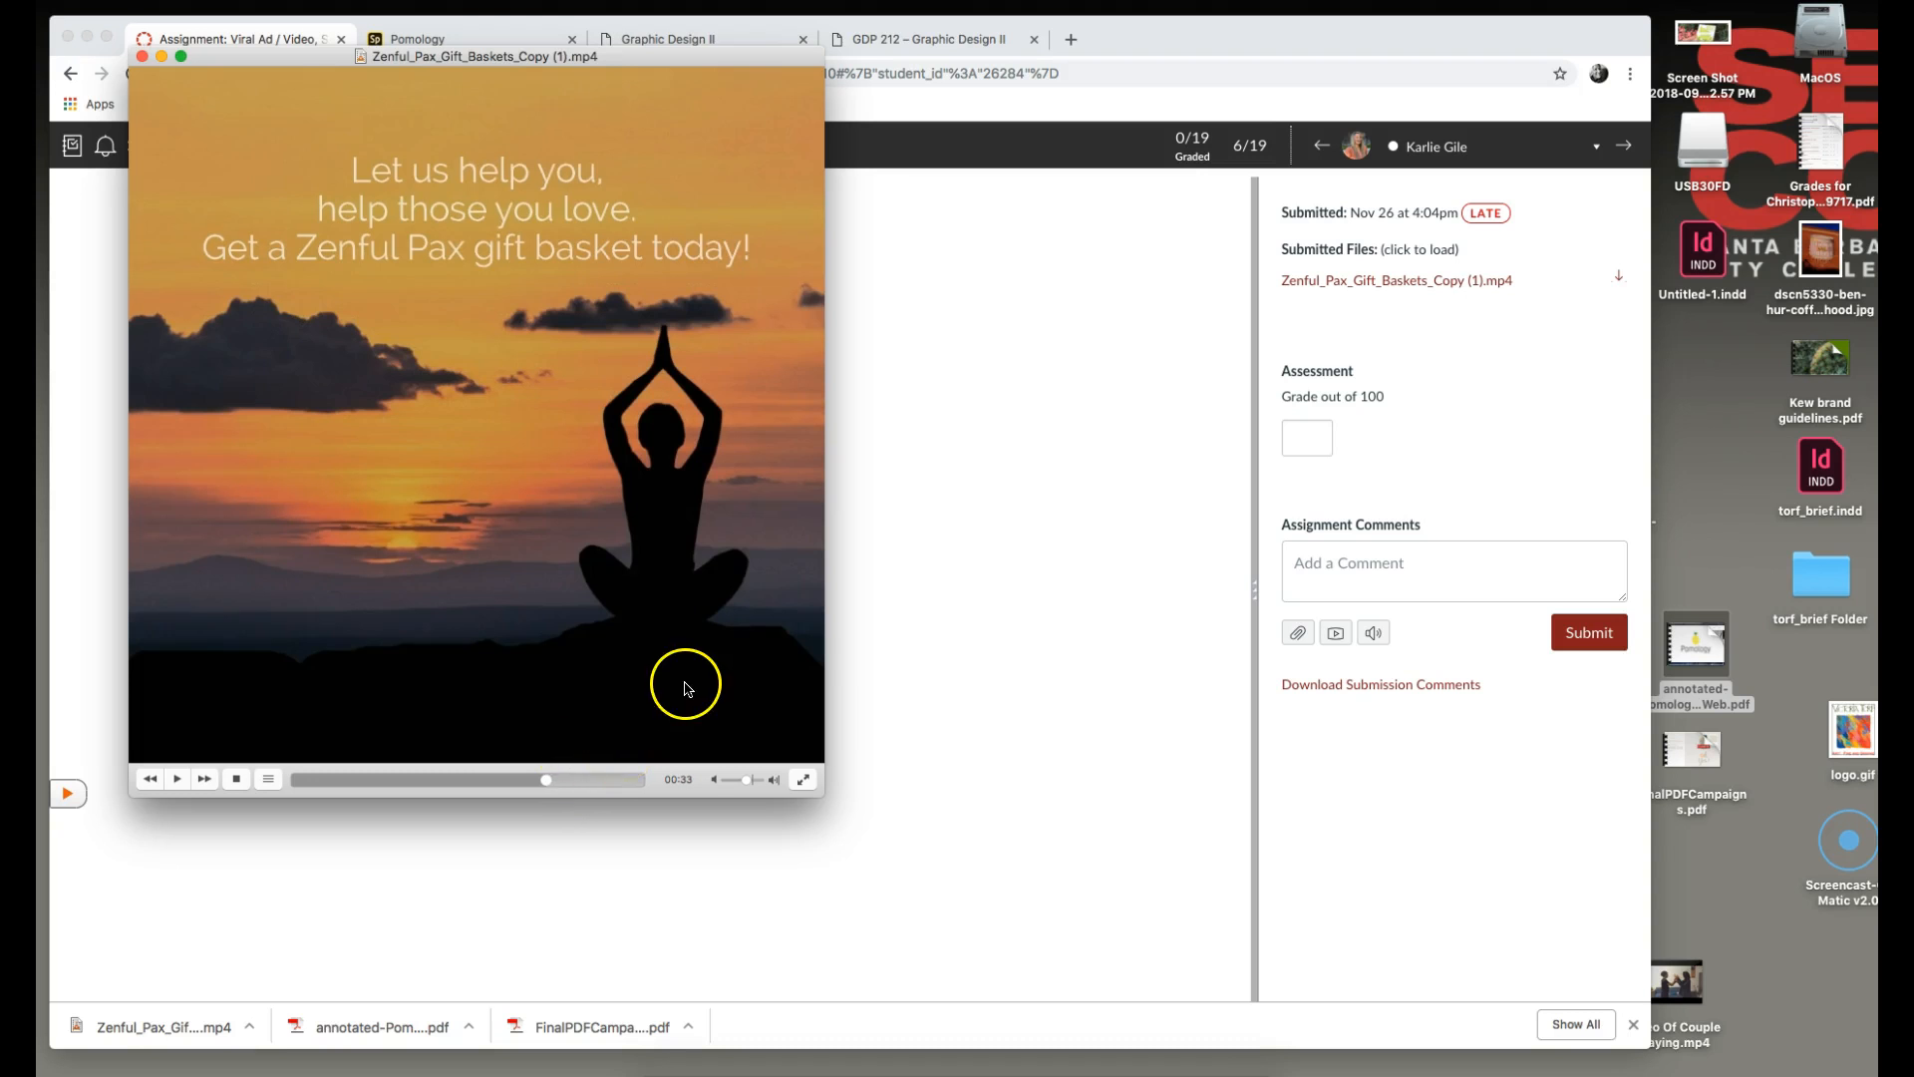
mouse_move(664, 714)
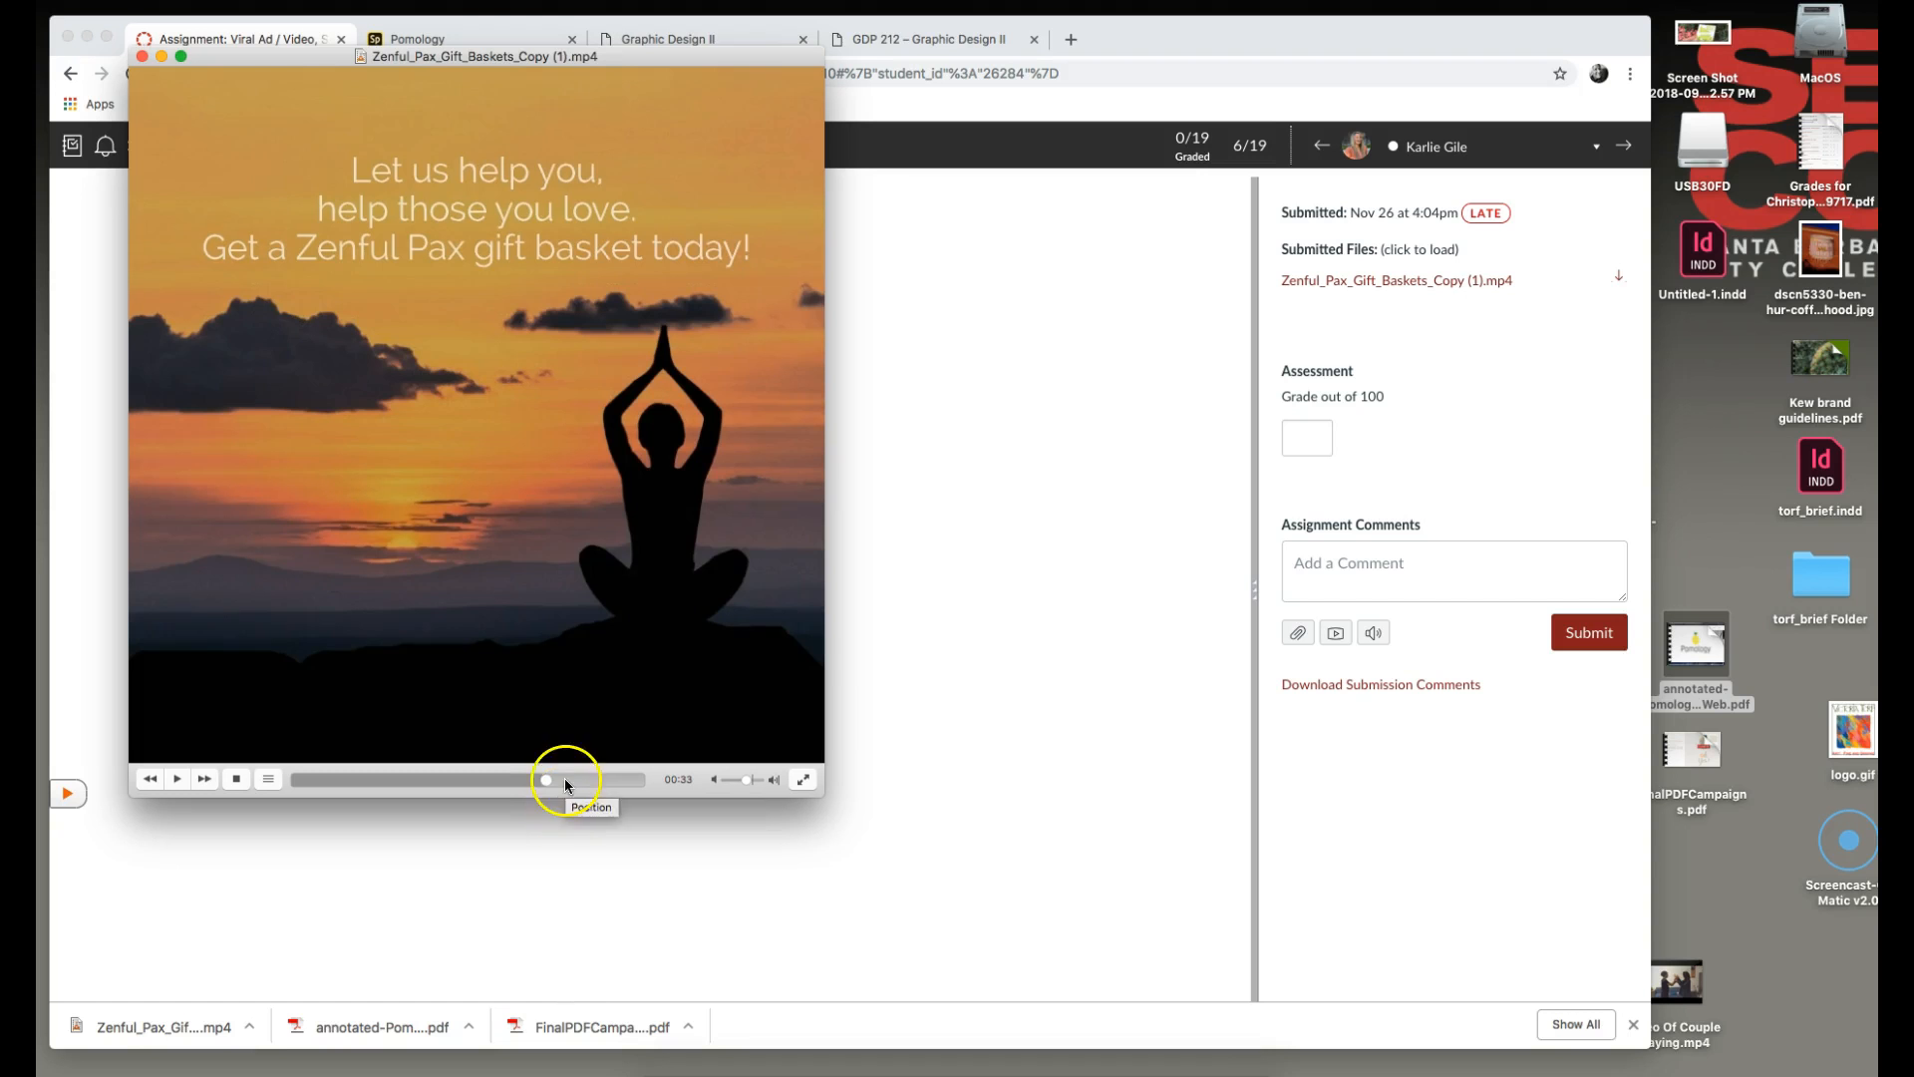
mouse_move(610, 718)
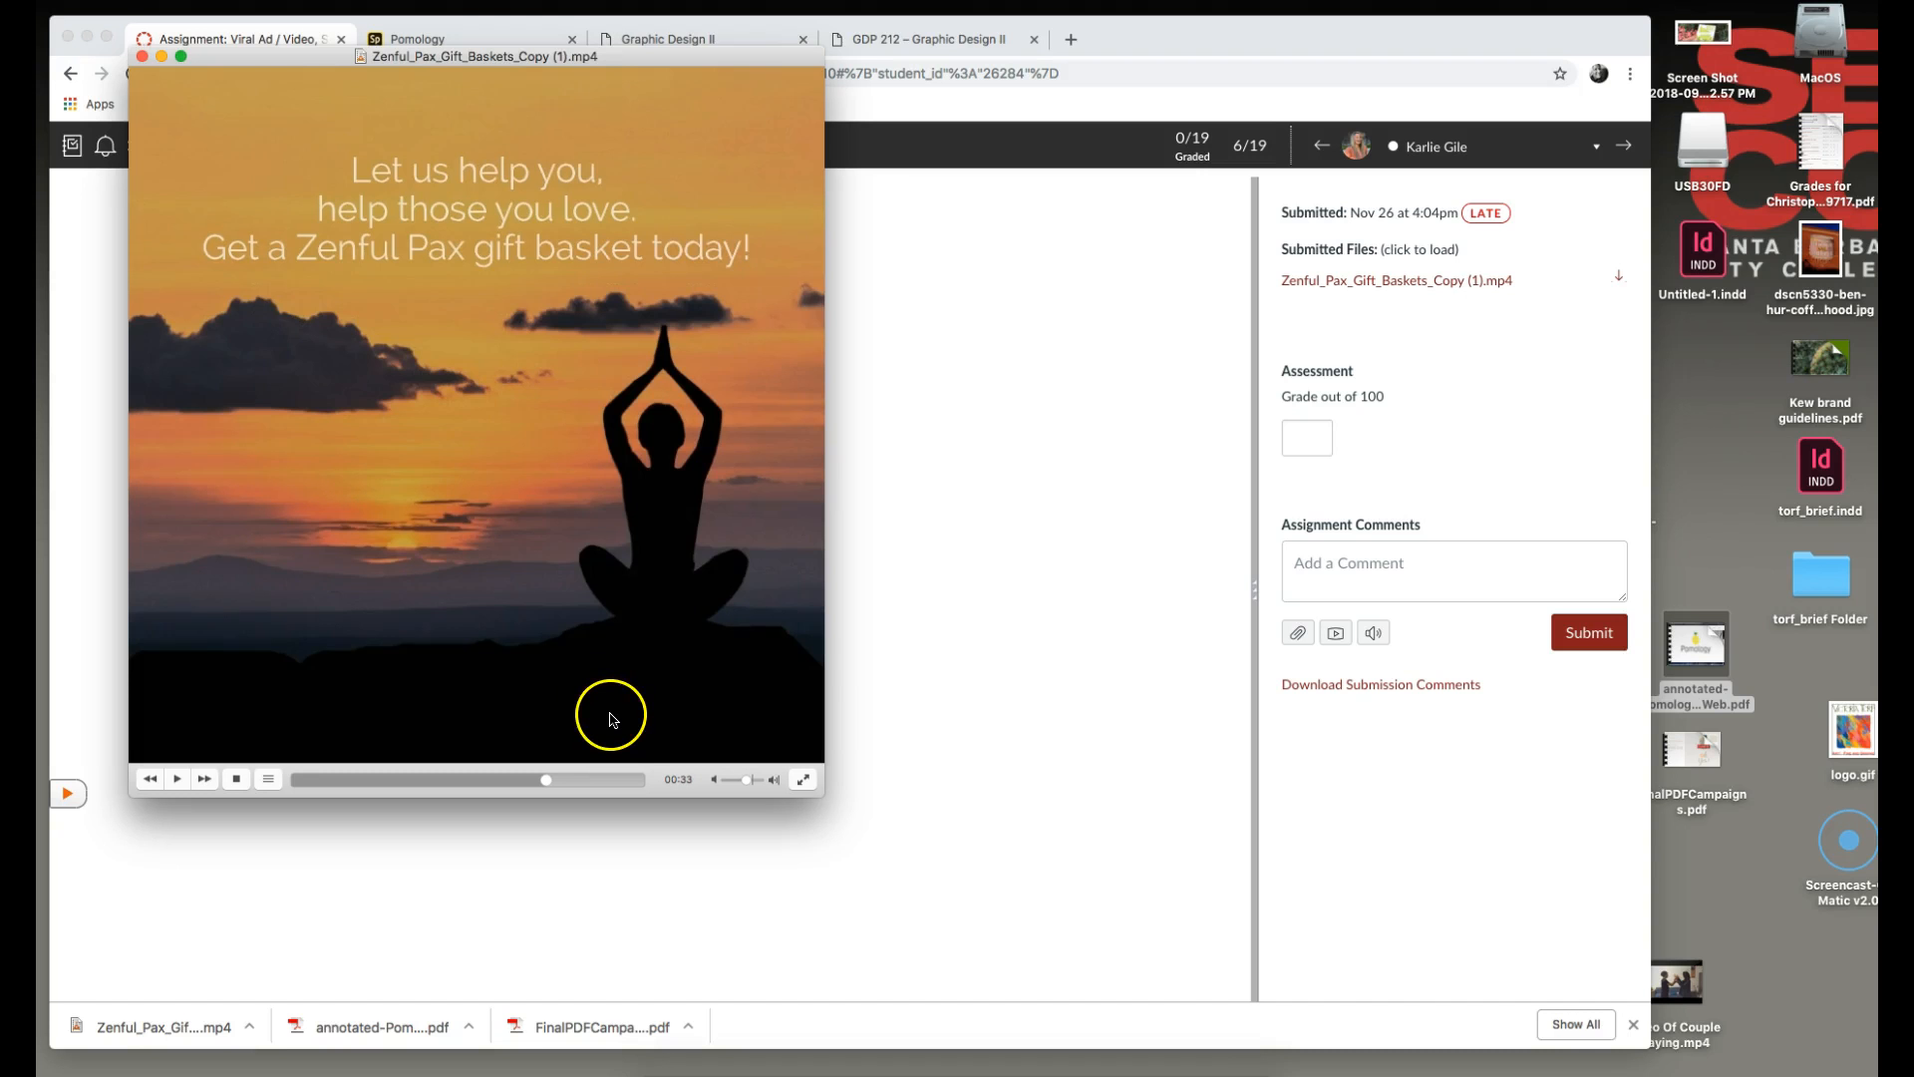
mouse_move(561, 436)
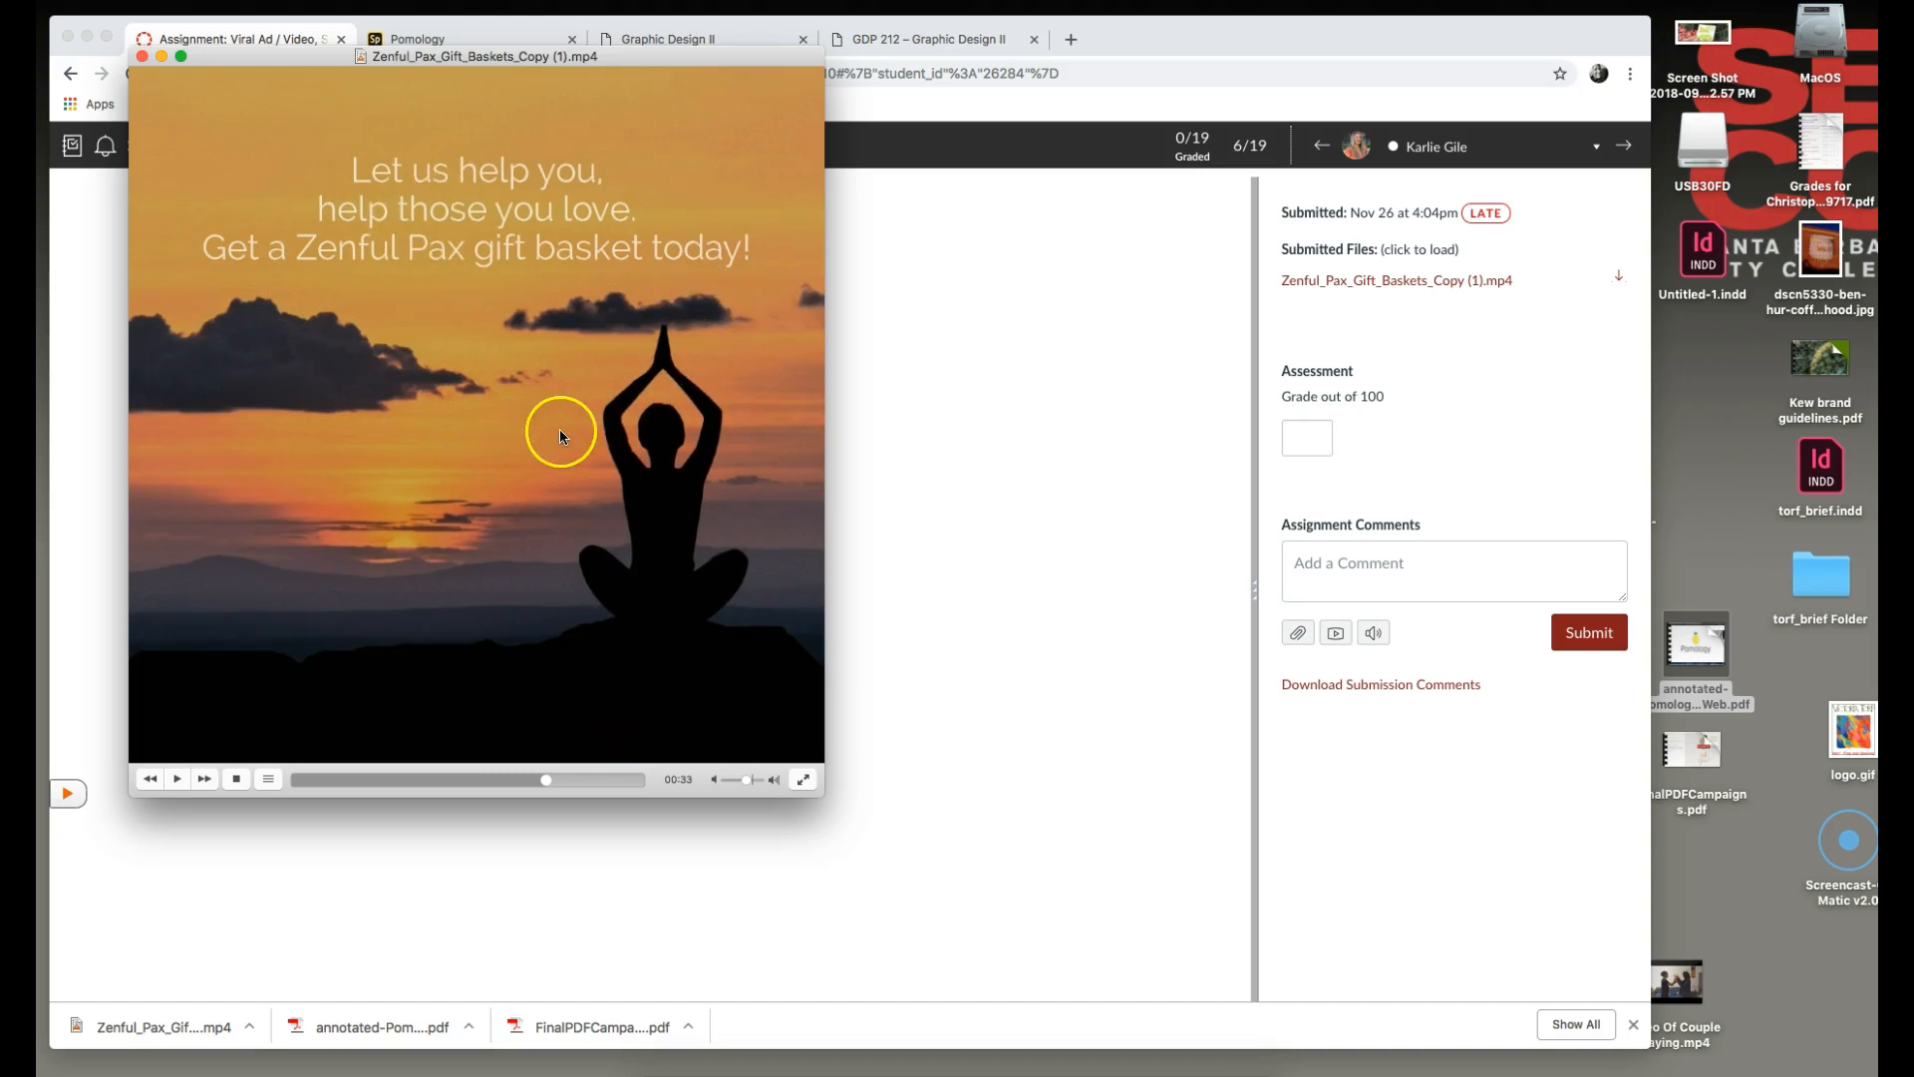
mouse_move(555, 441)
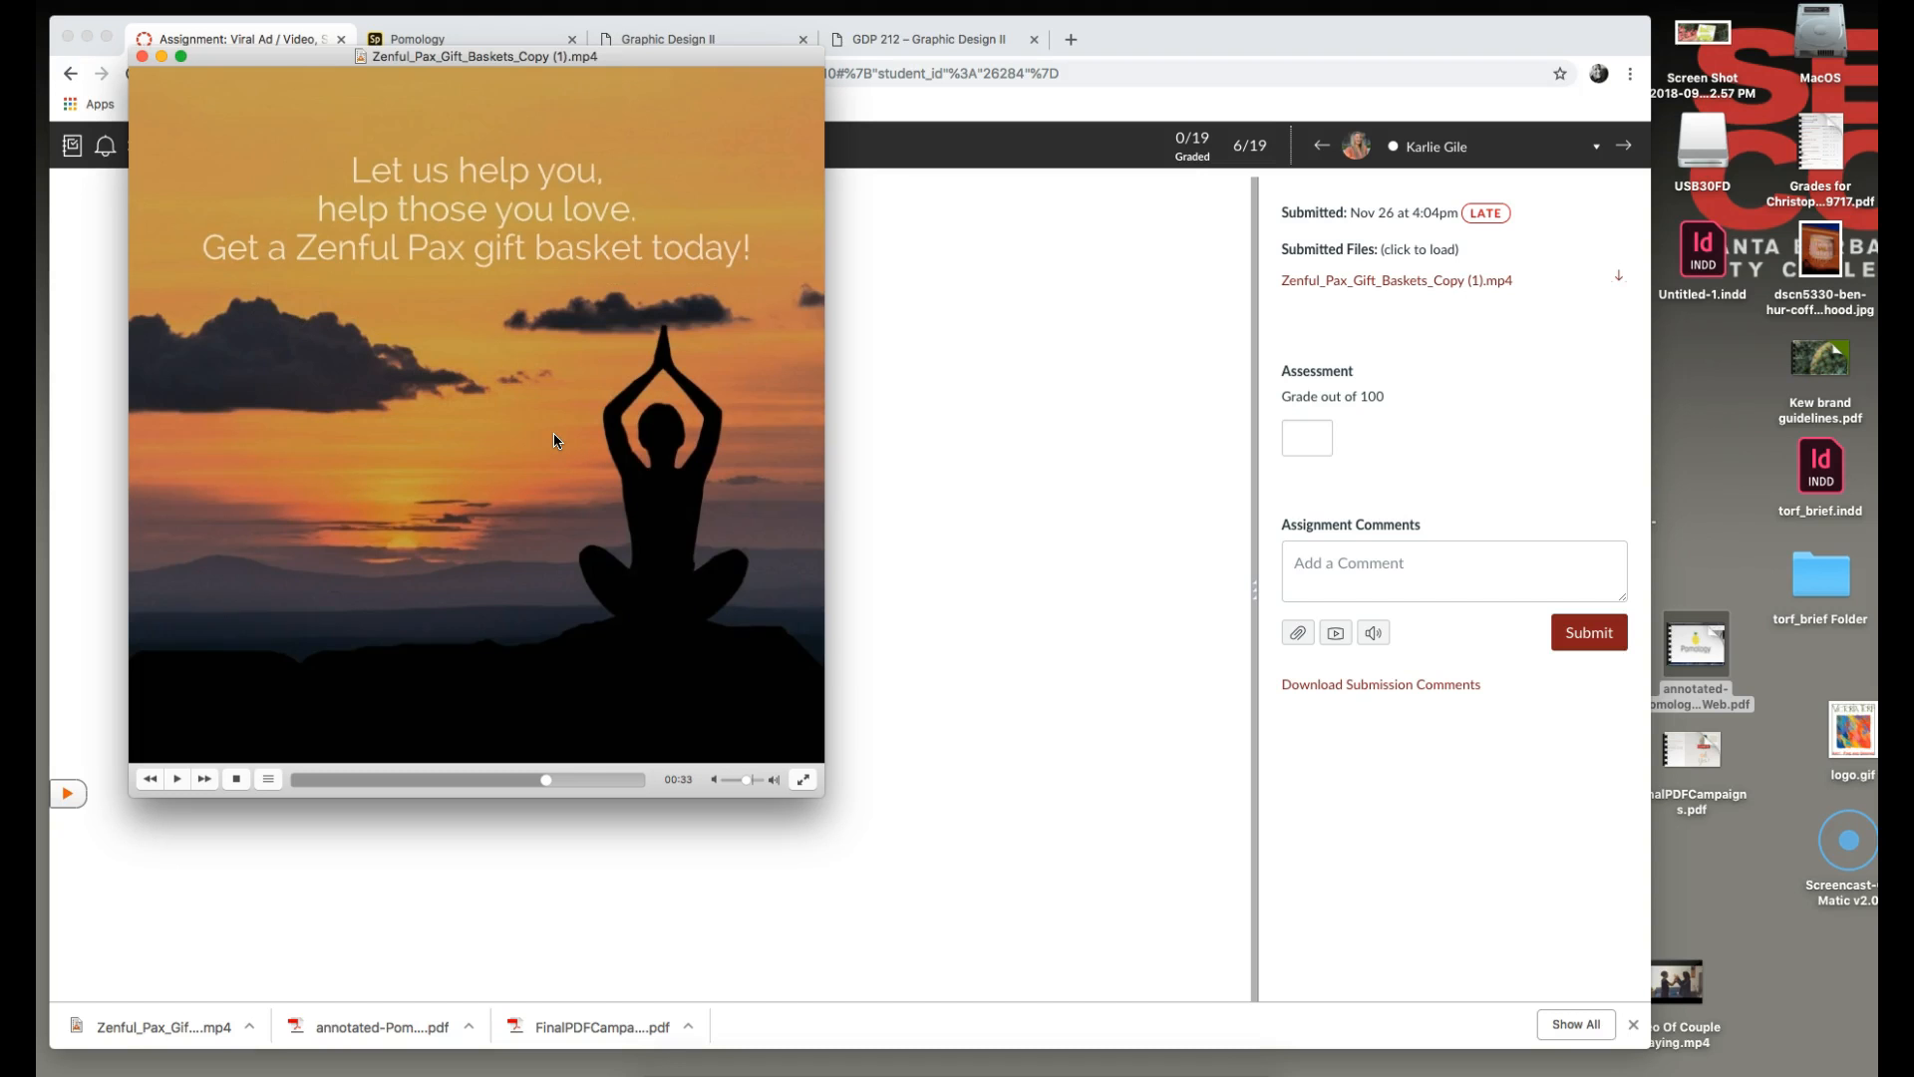
mouse_move(581, 290)
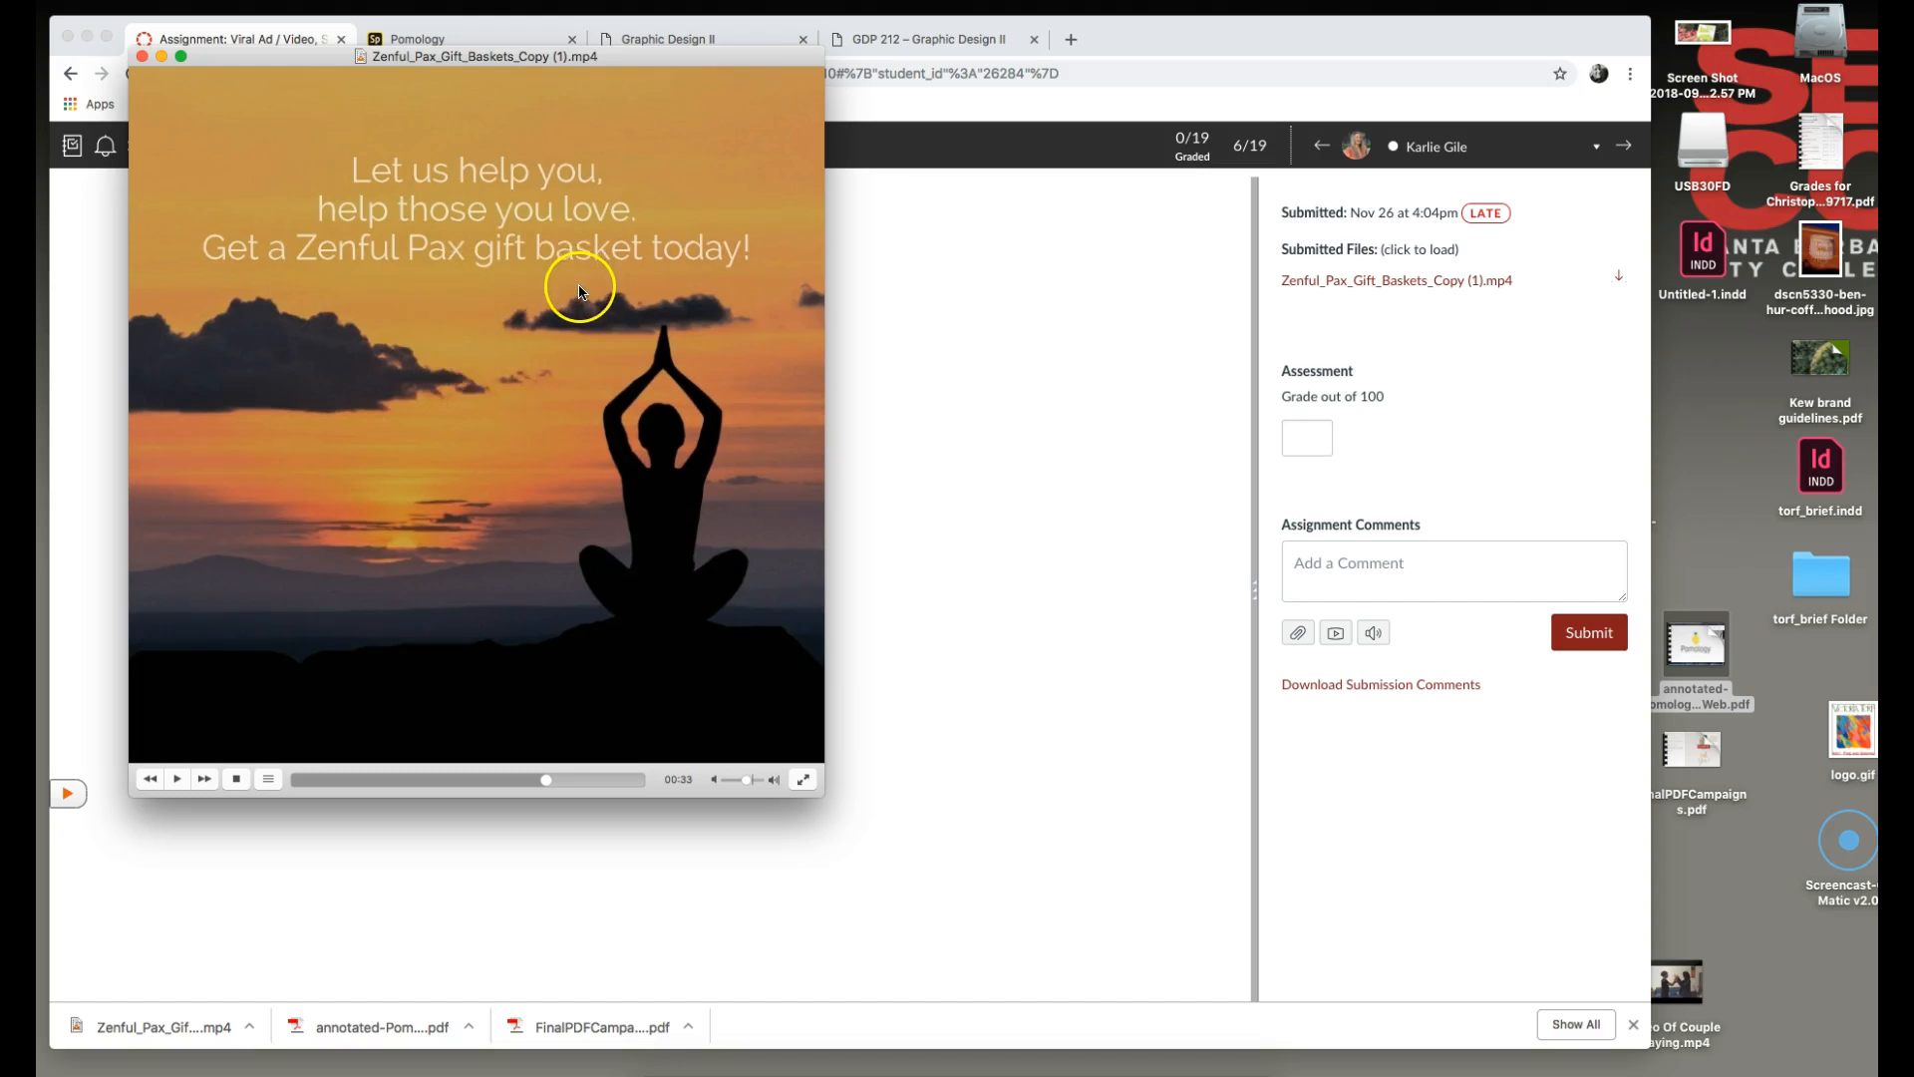
mouse_move(559, 207)
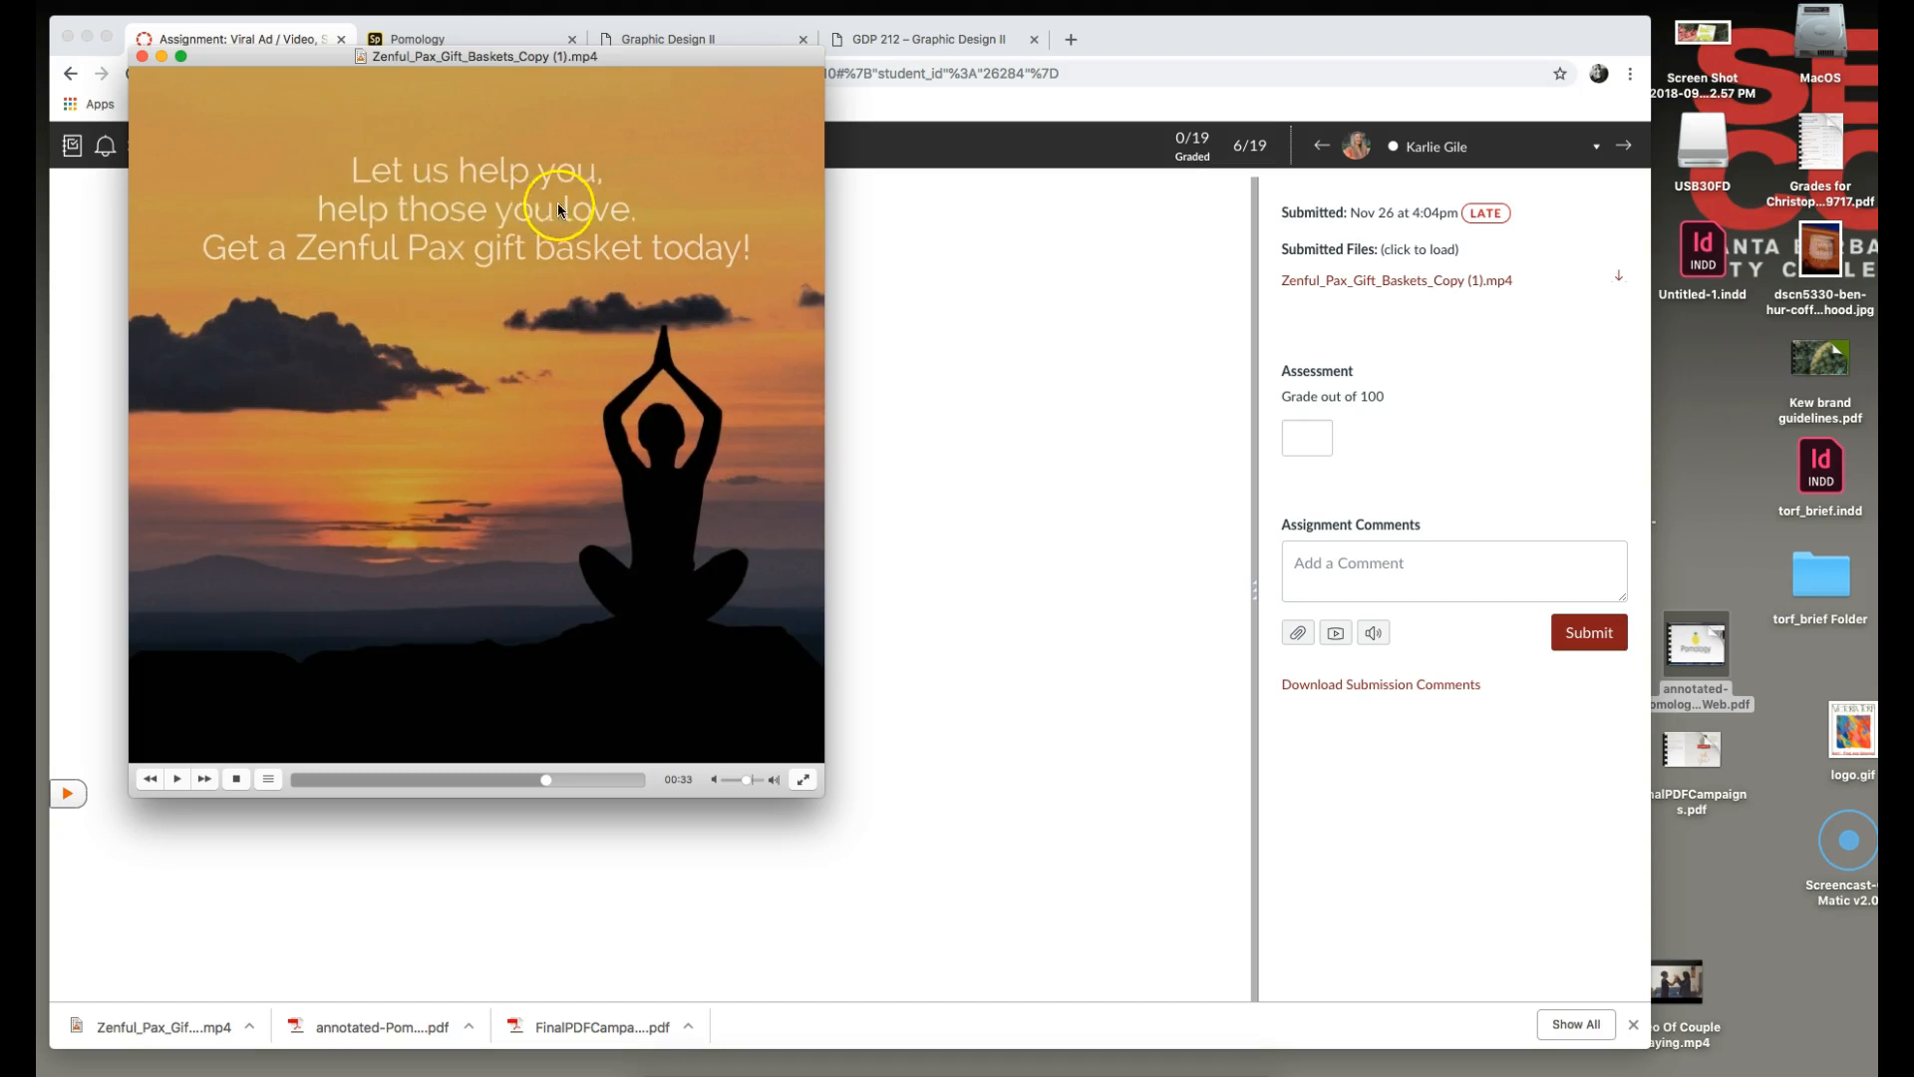
mouse_move(494, 388)
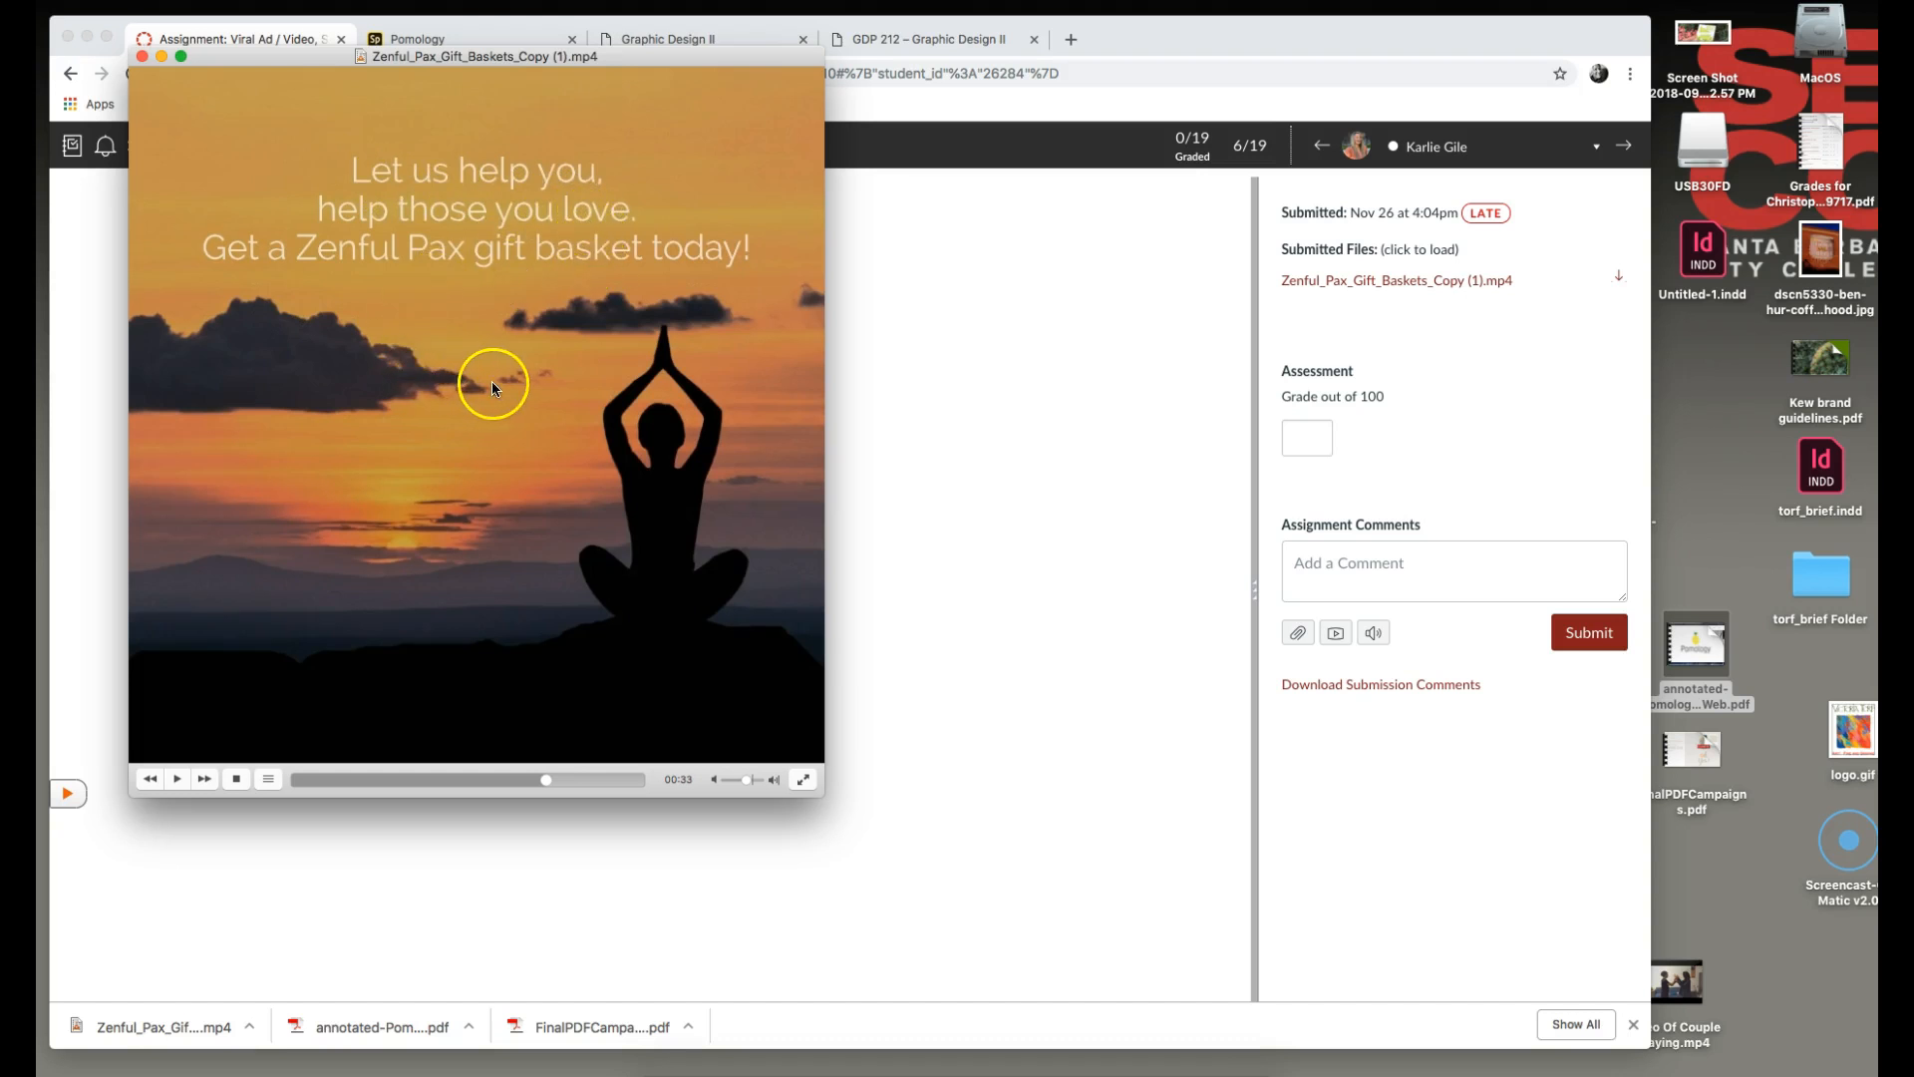
mouse_move(259, 375)
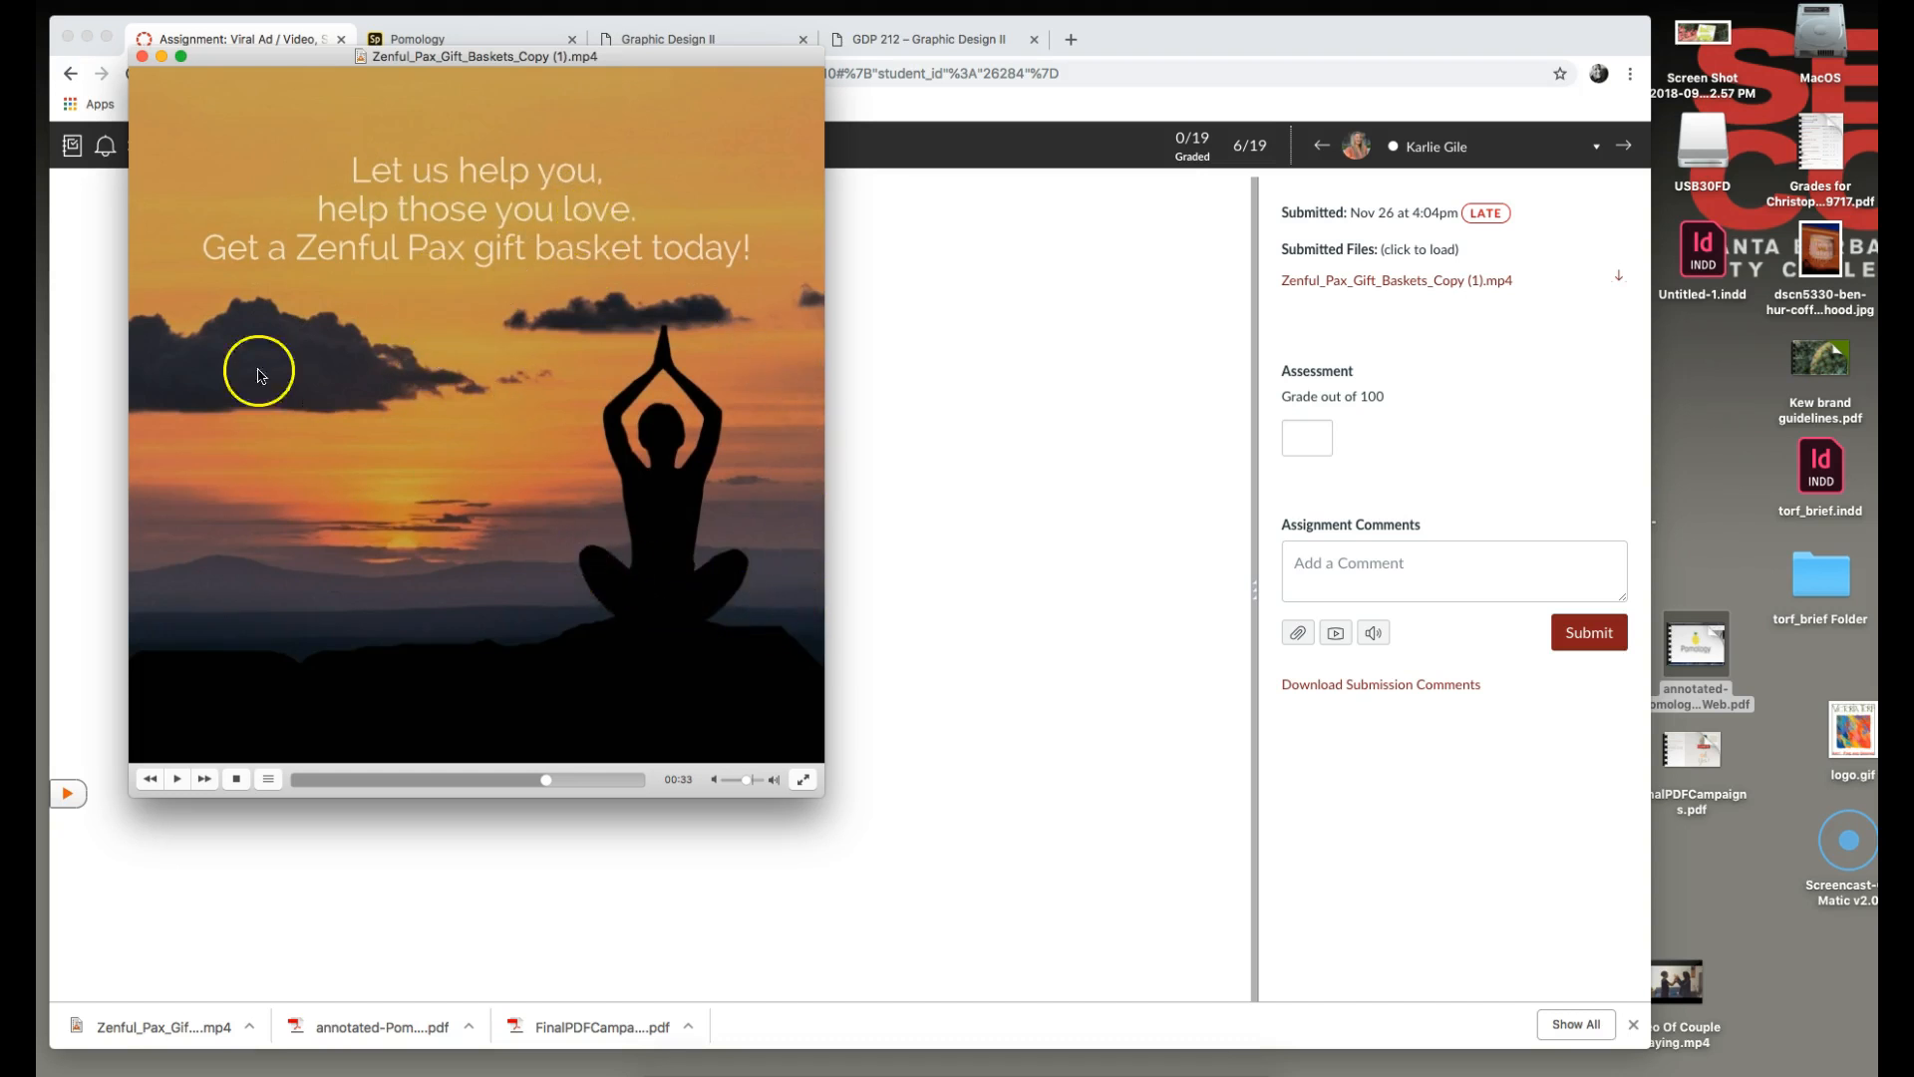
mouse_move(616, 321)
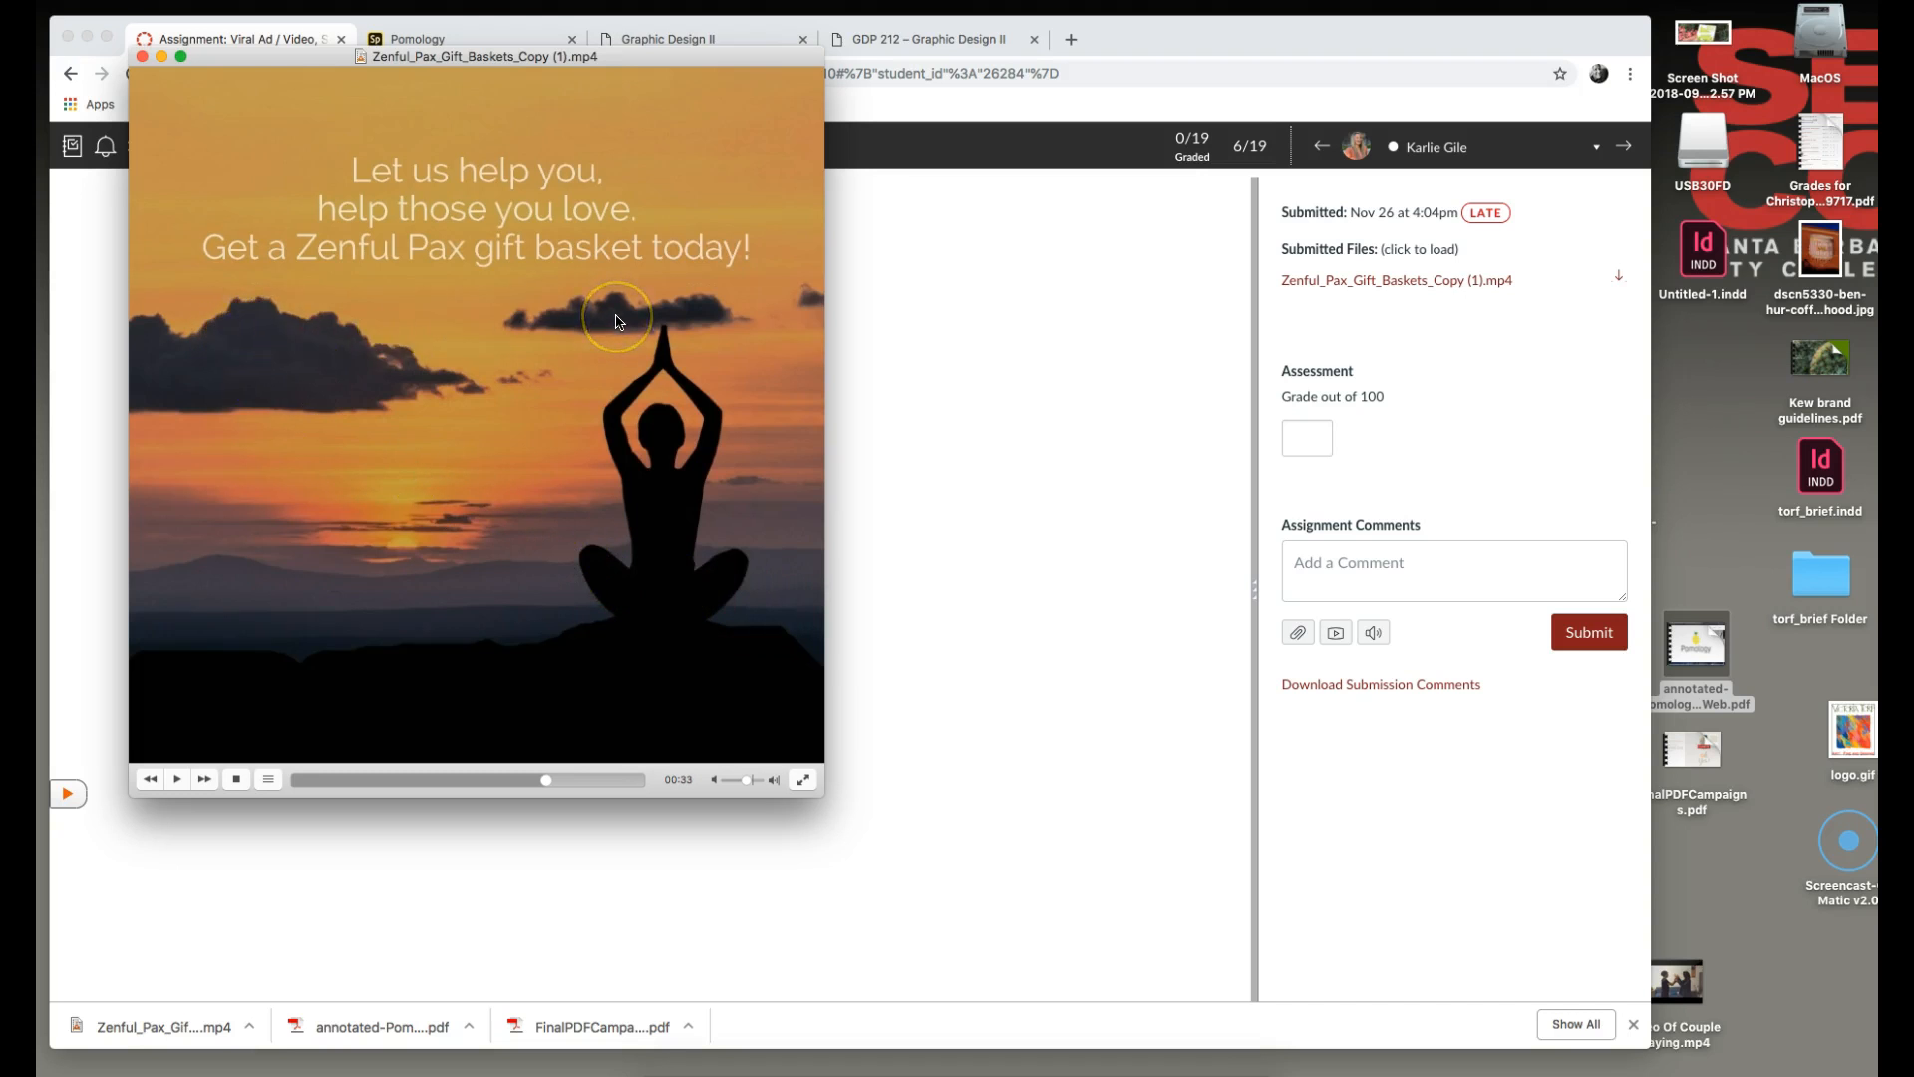
mouse_move(358, 281)
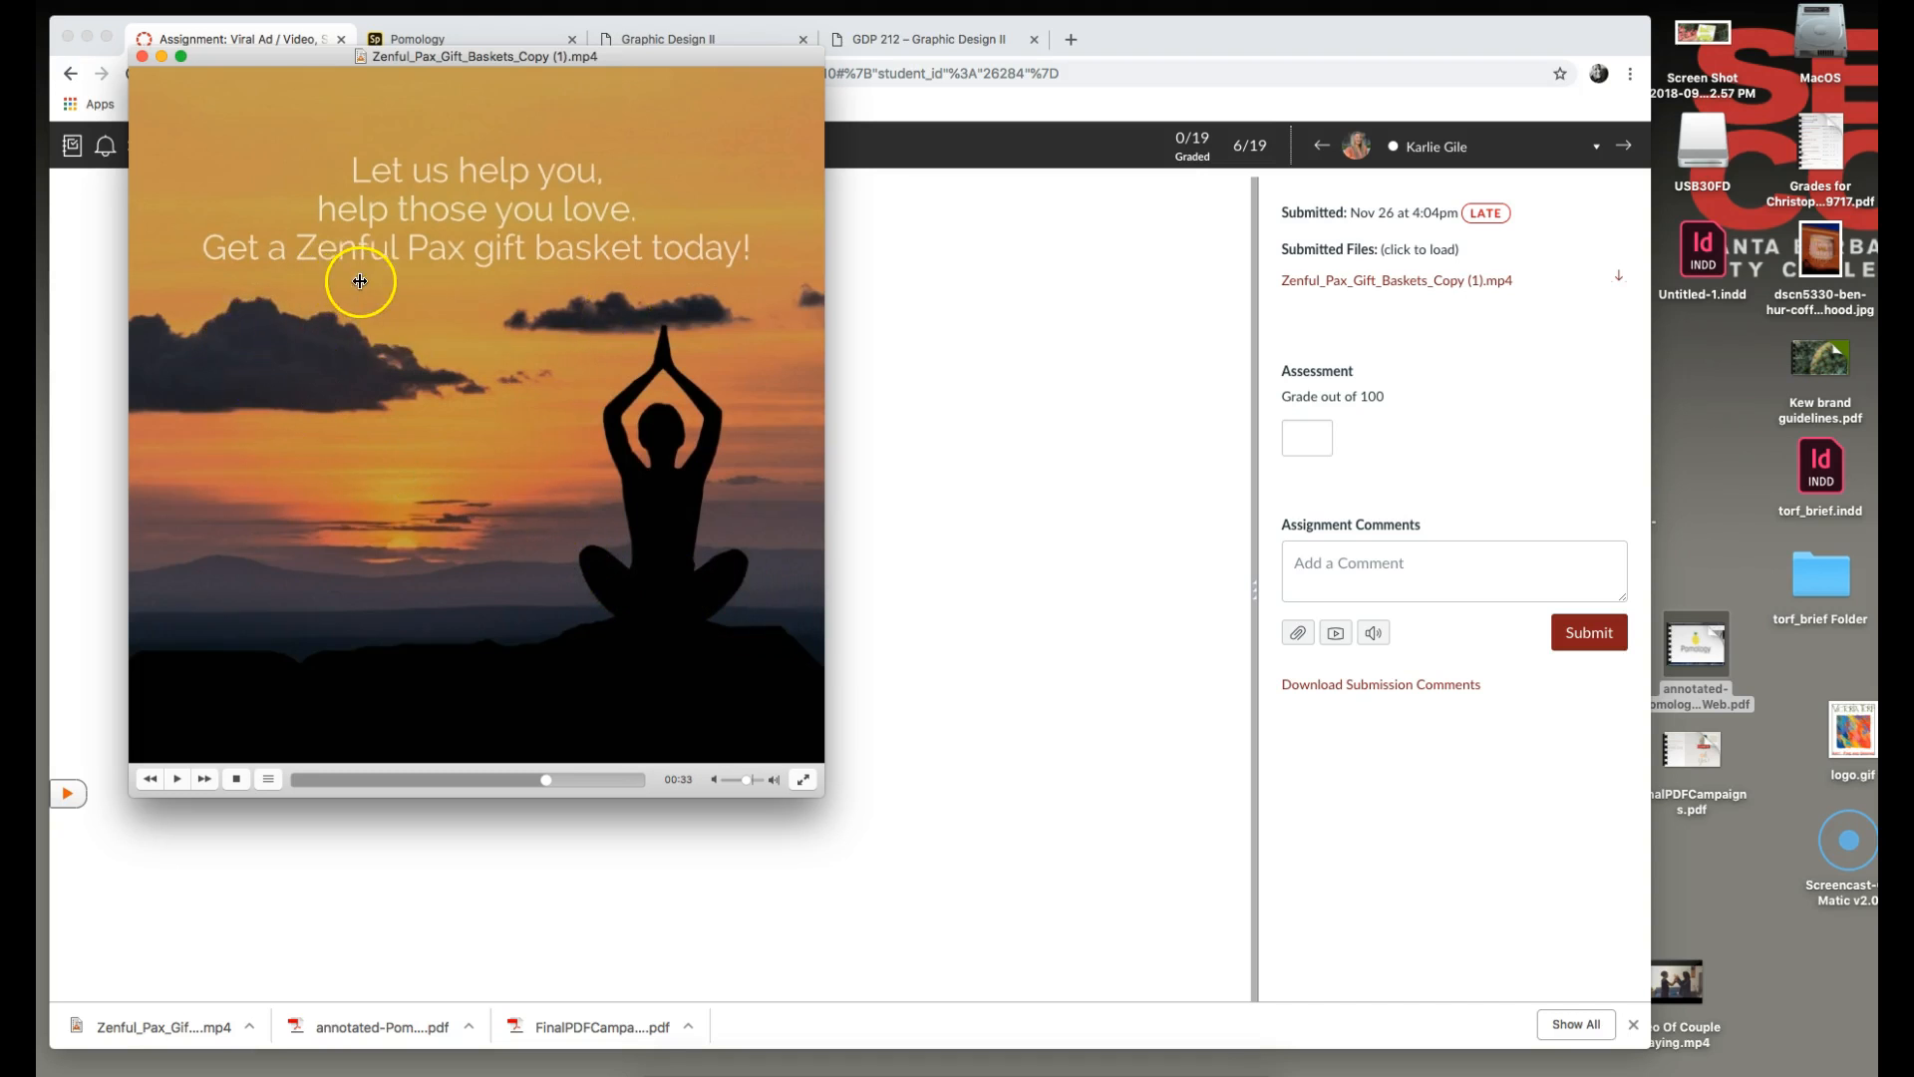
mouse_move(718, 375)
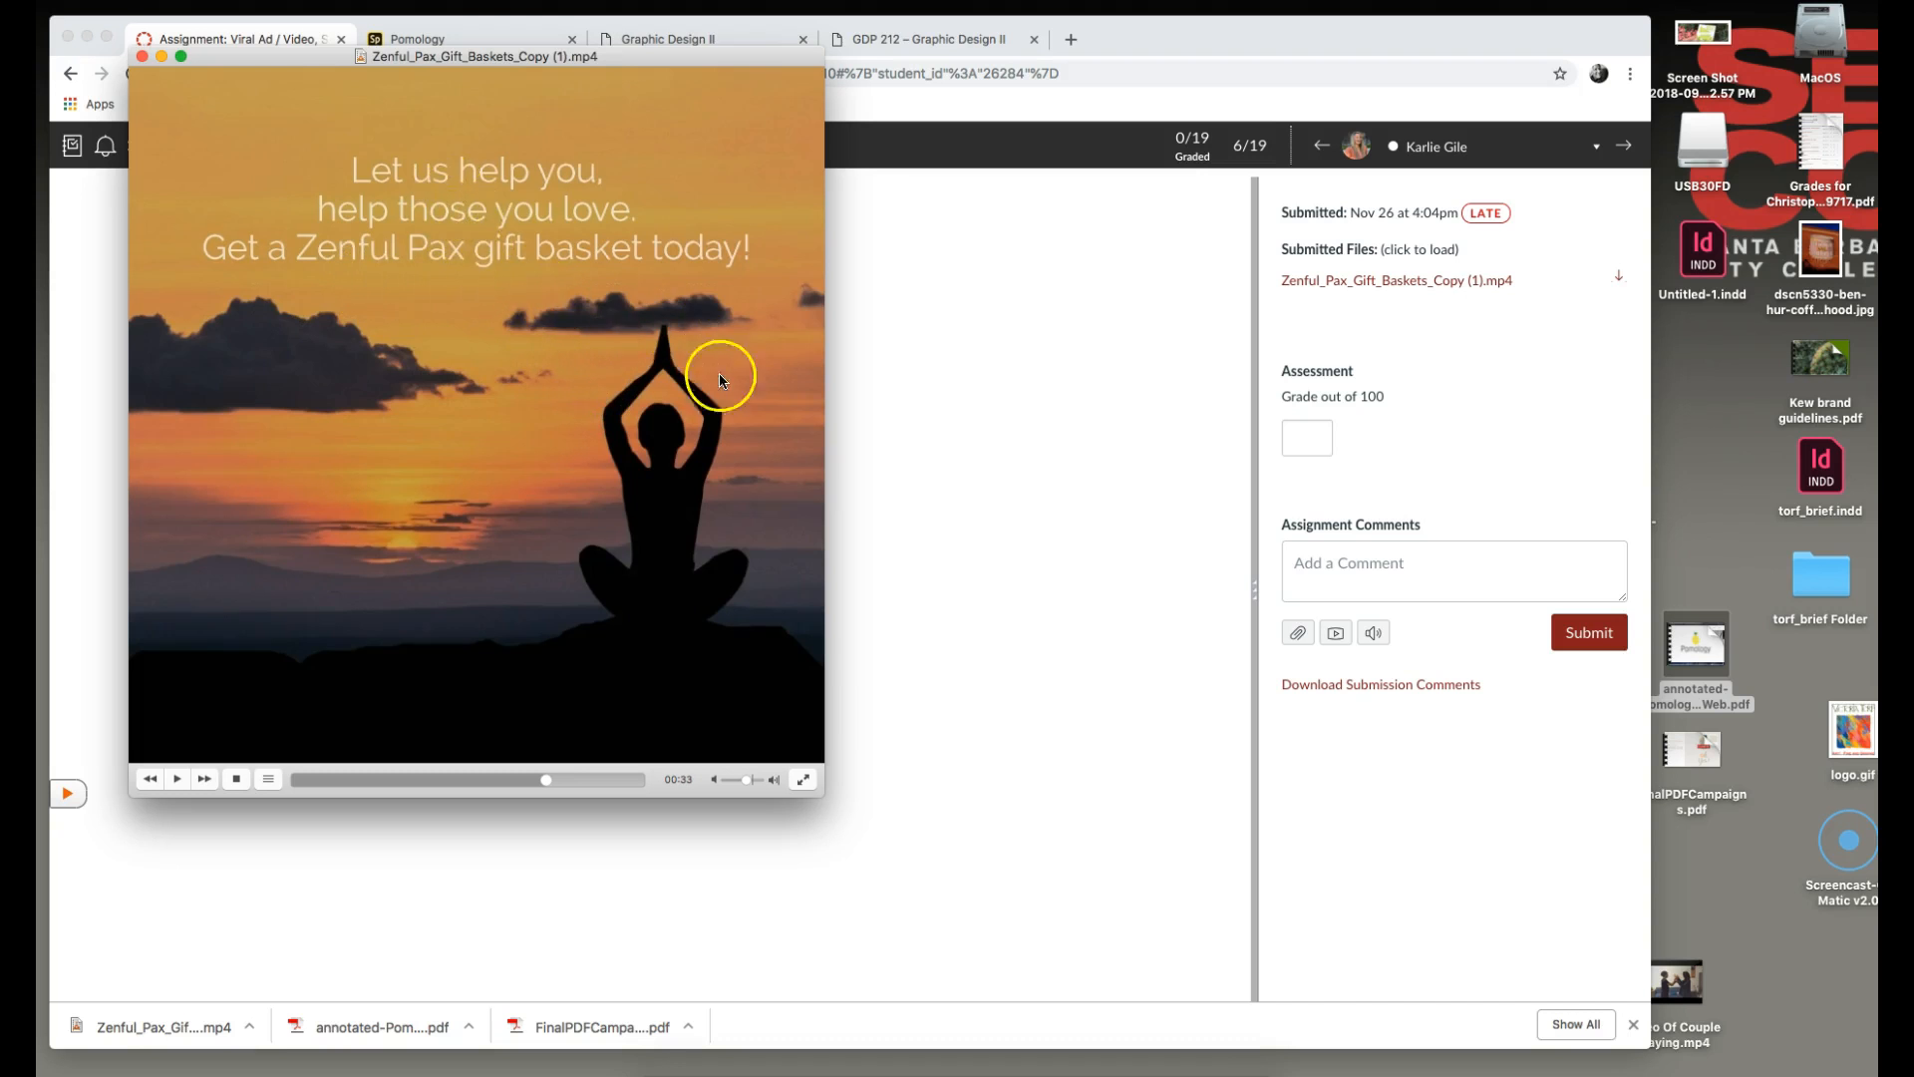
mouse_move(707, 698)
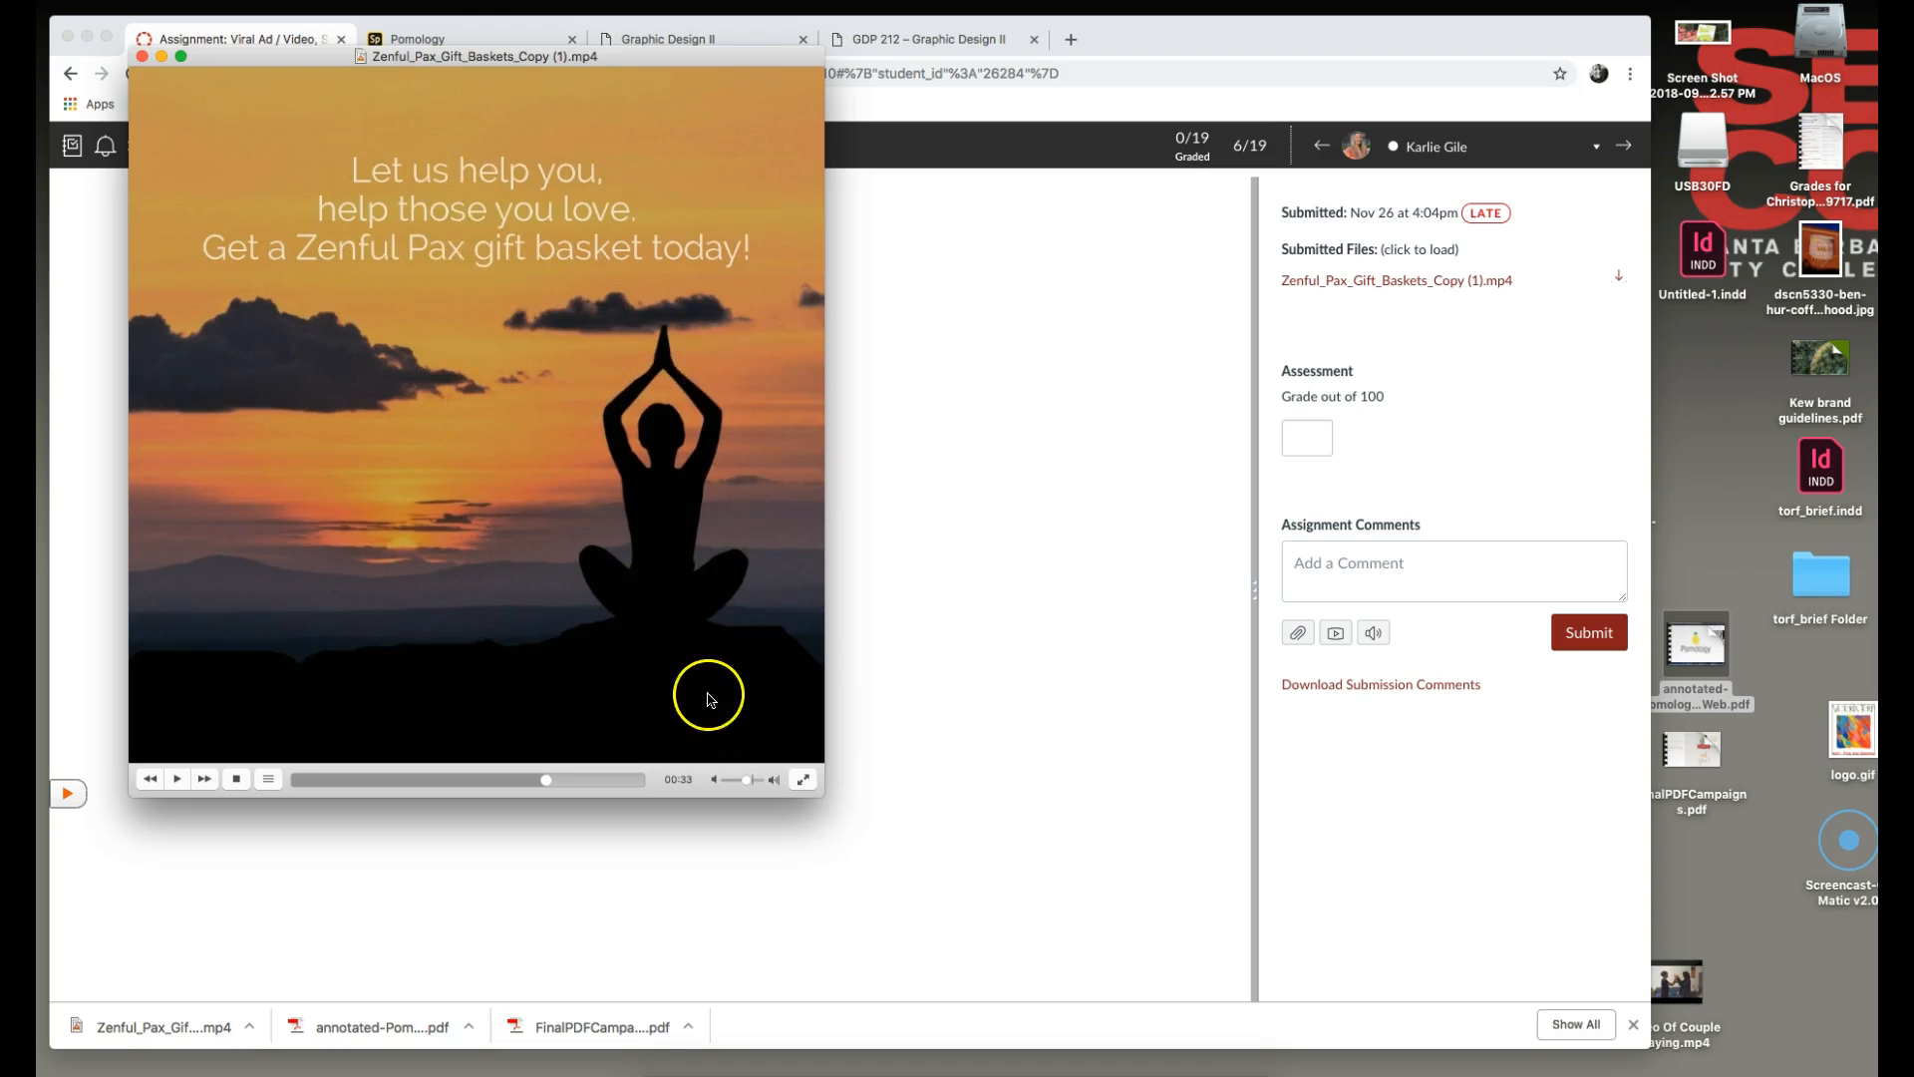
mouse_move(687, 704)
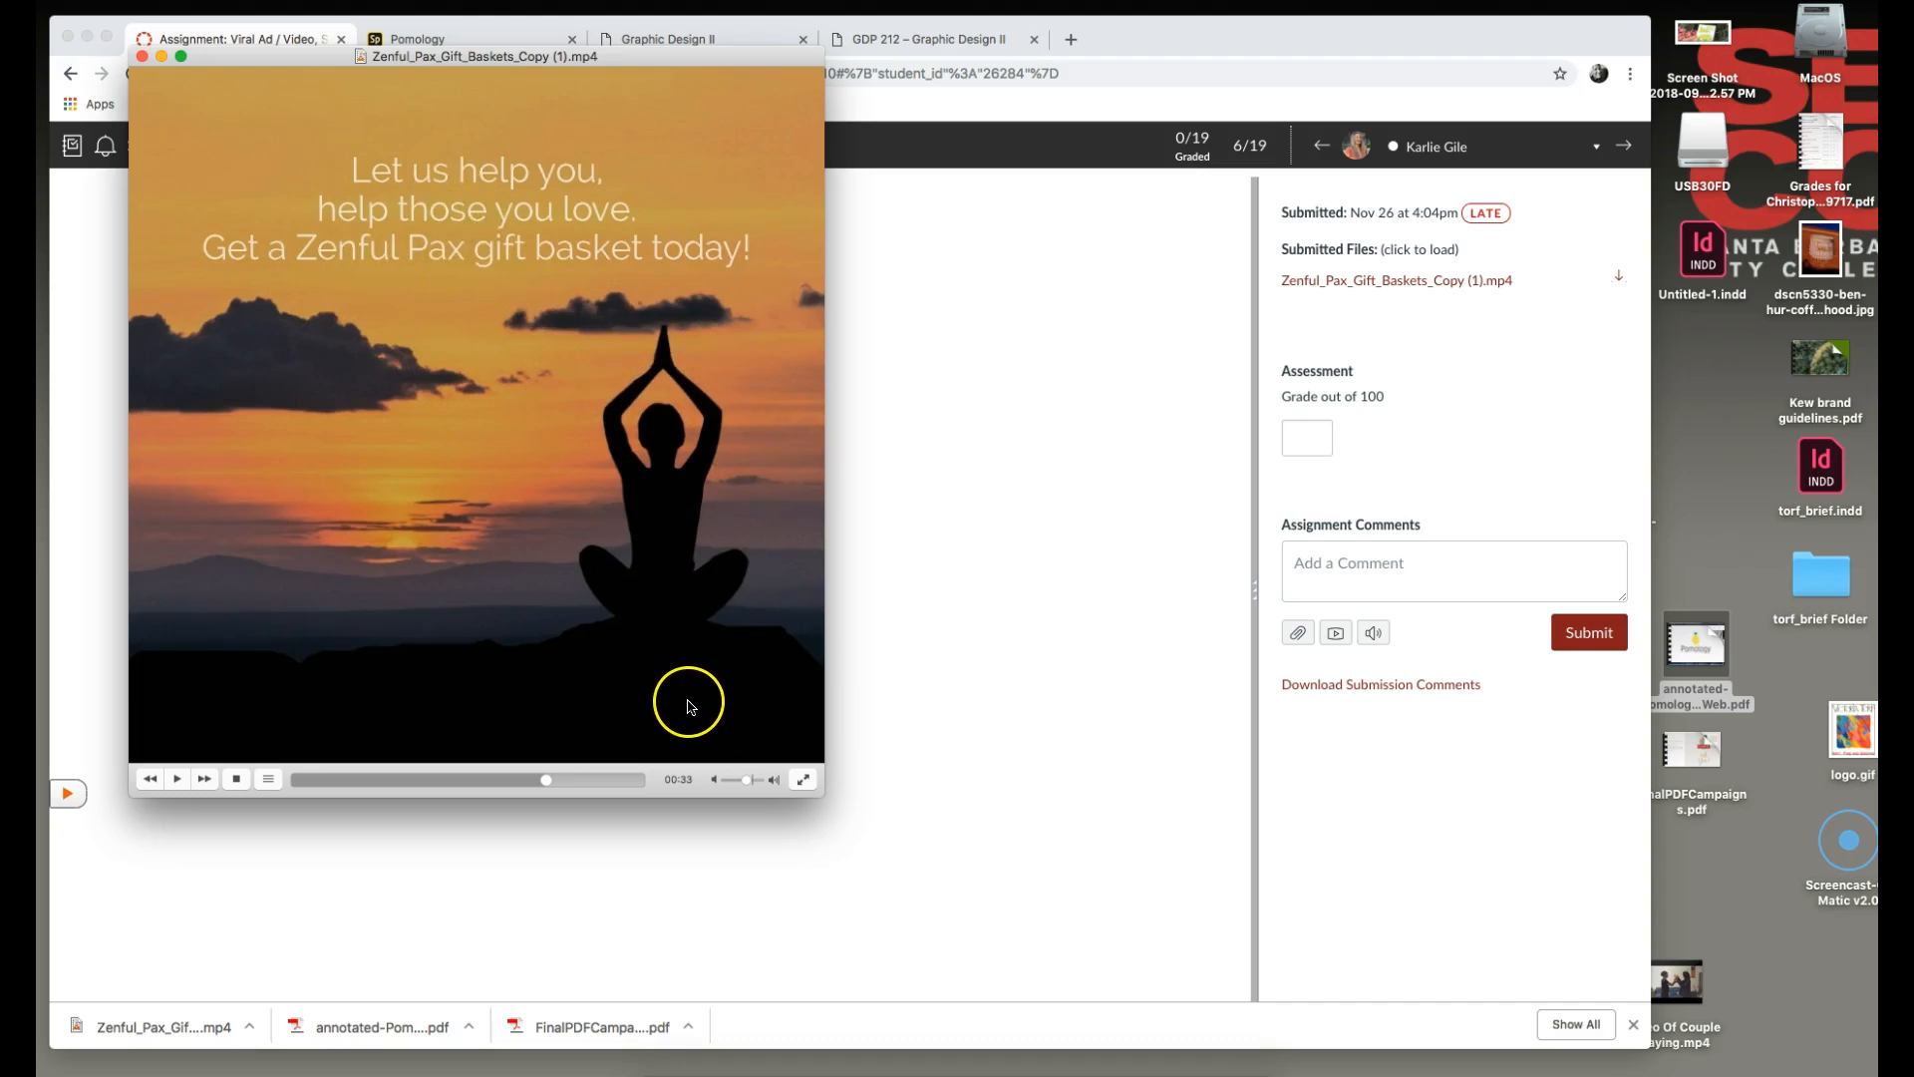
mouse_move(712, 719)
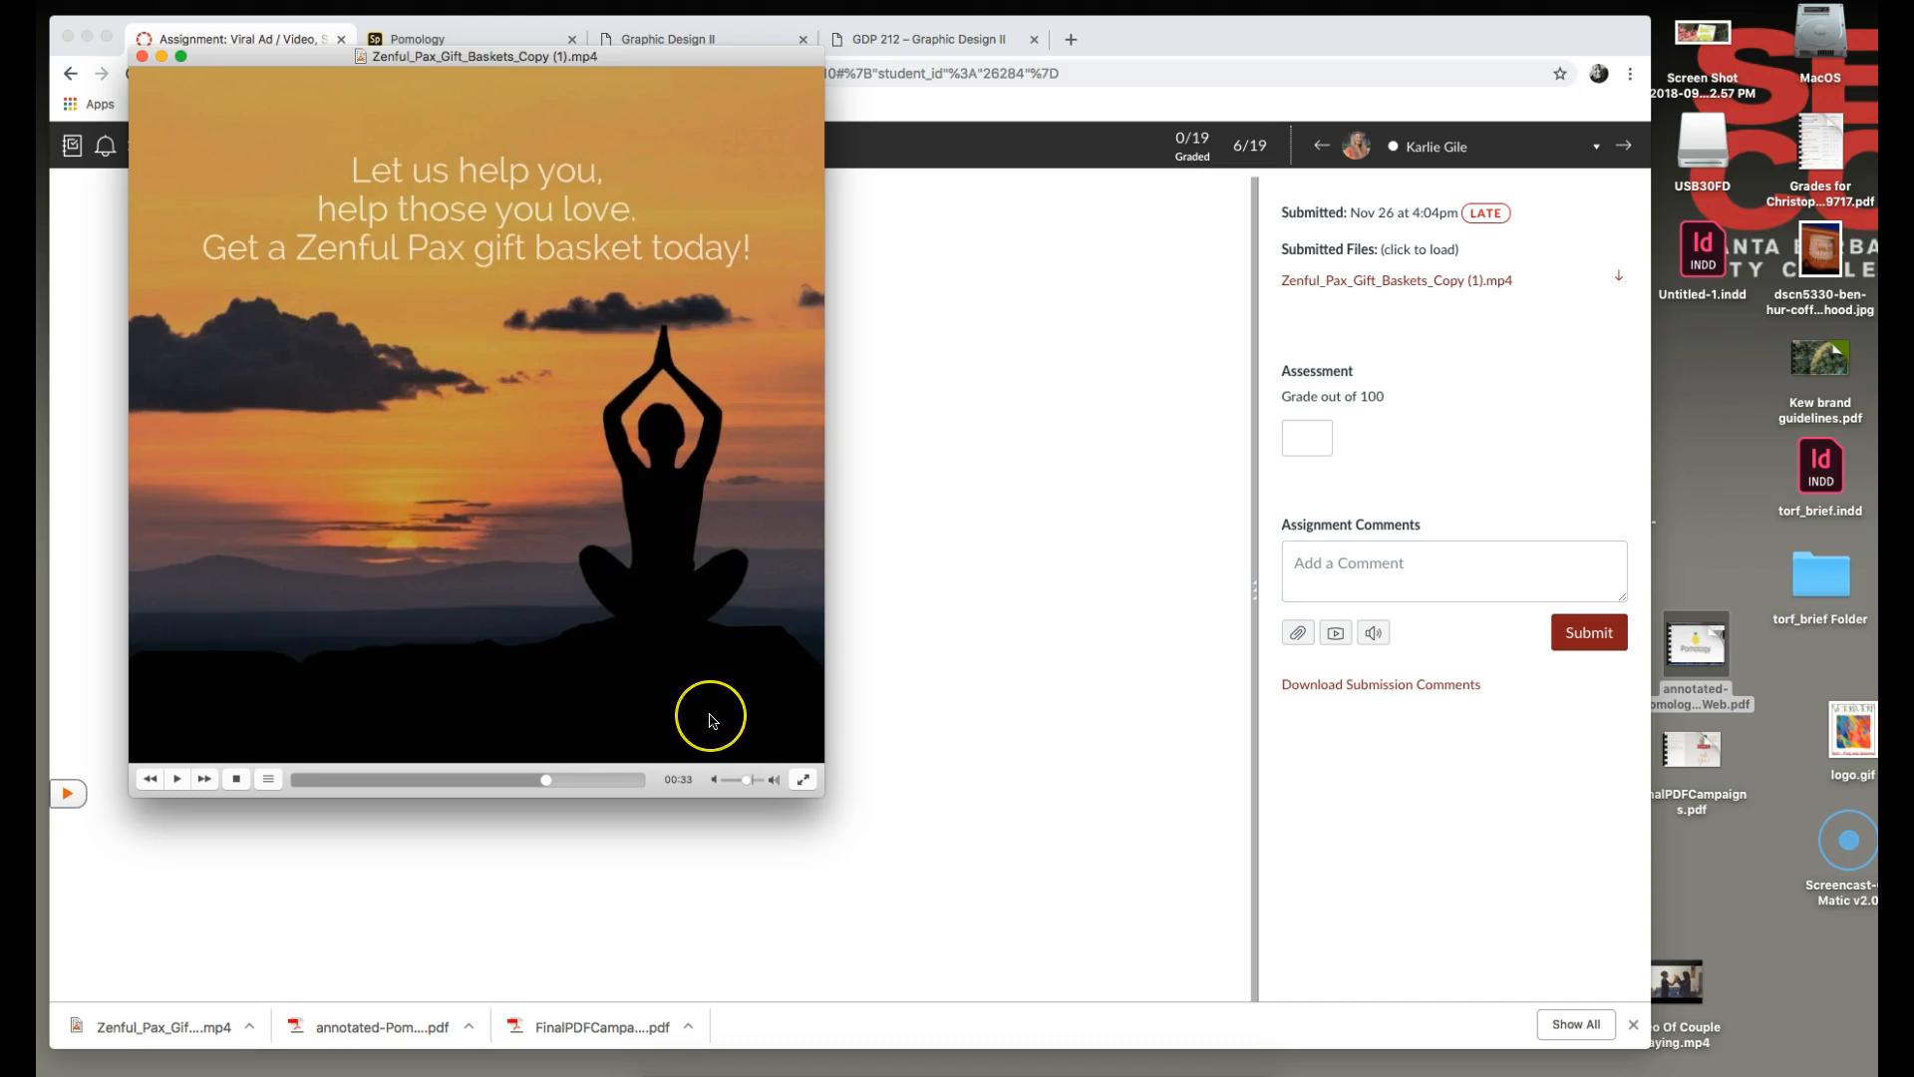
mouse_move(711, 720)
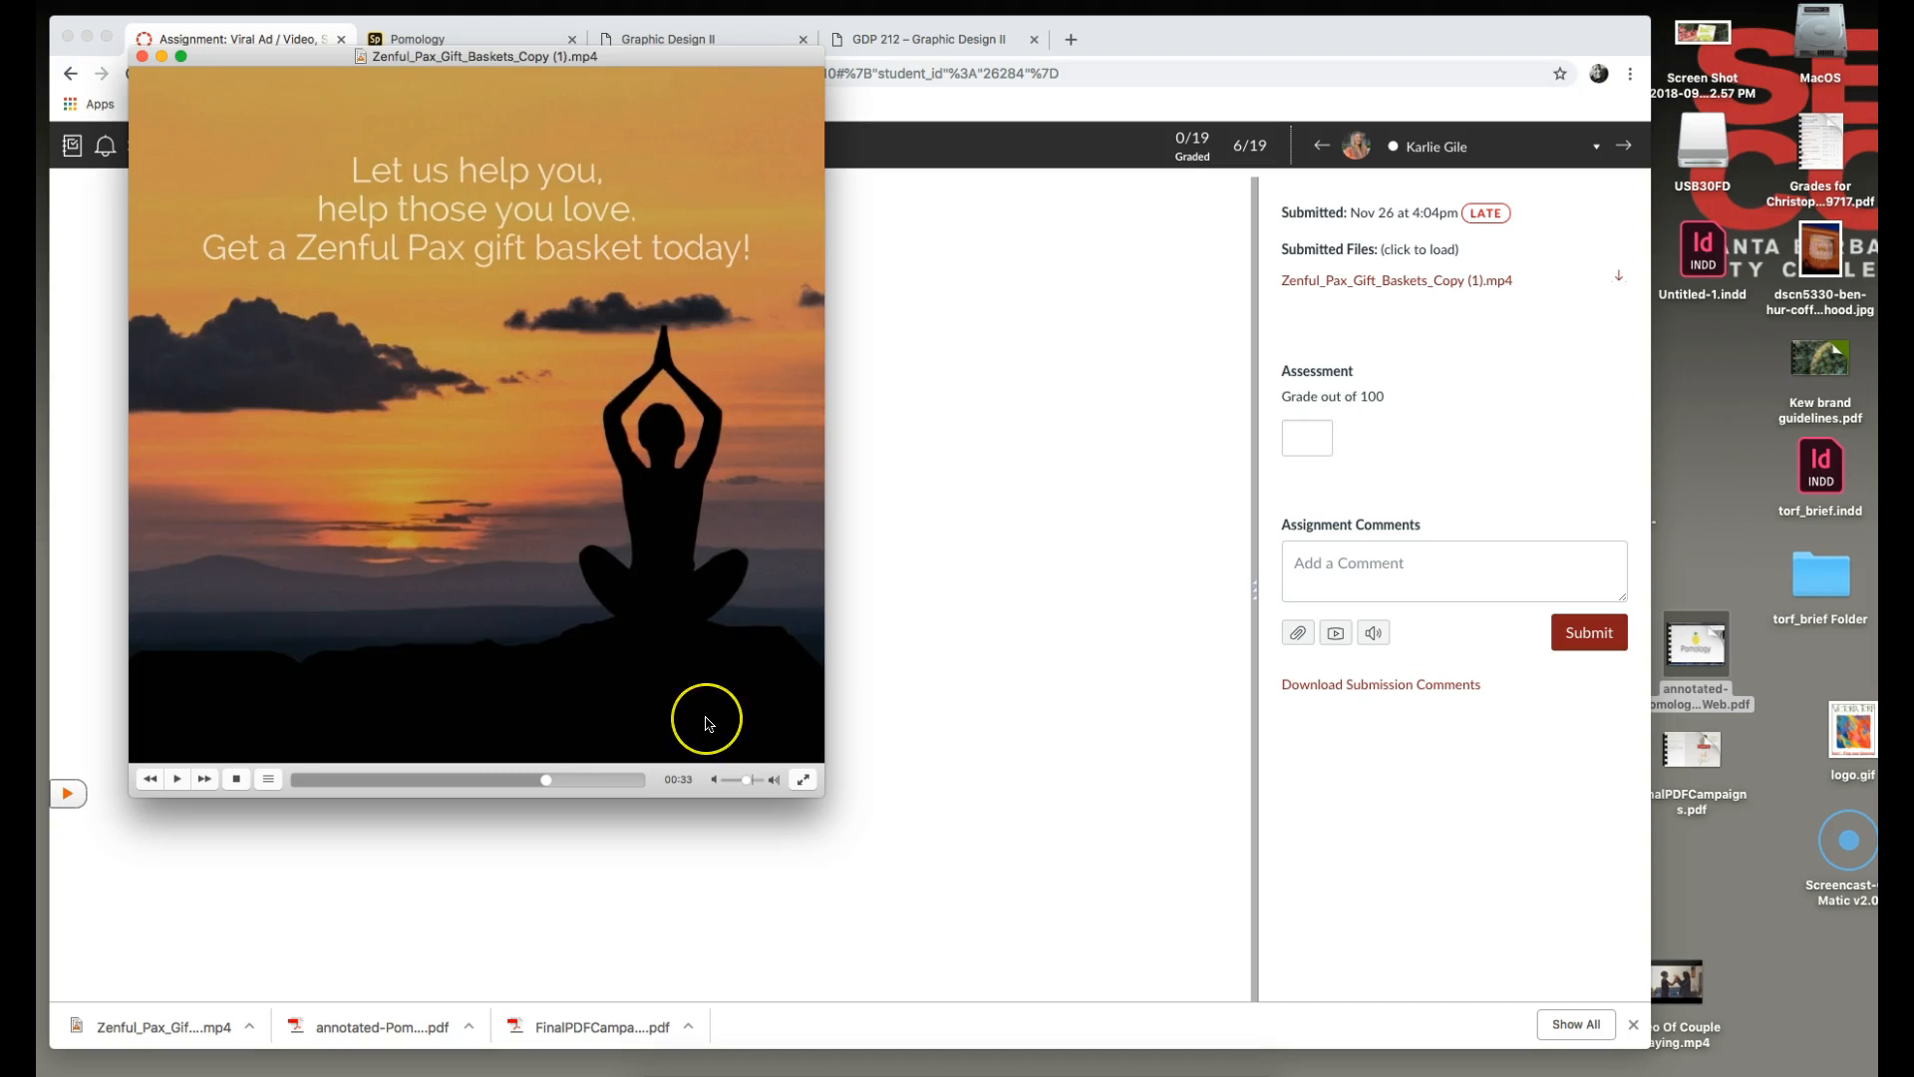
mouse_move(675, 709)
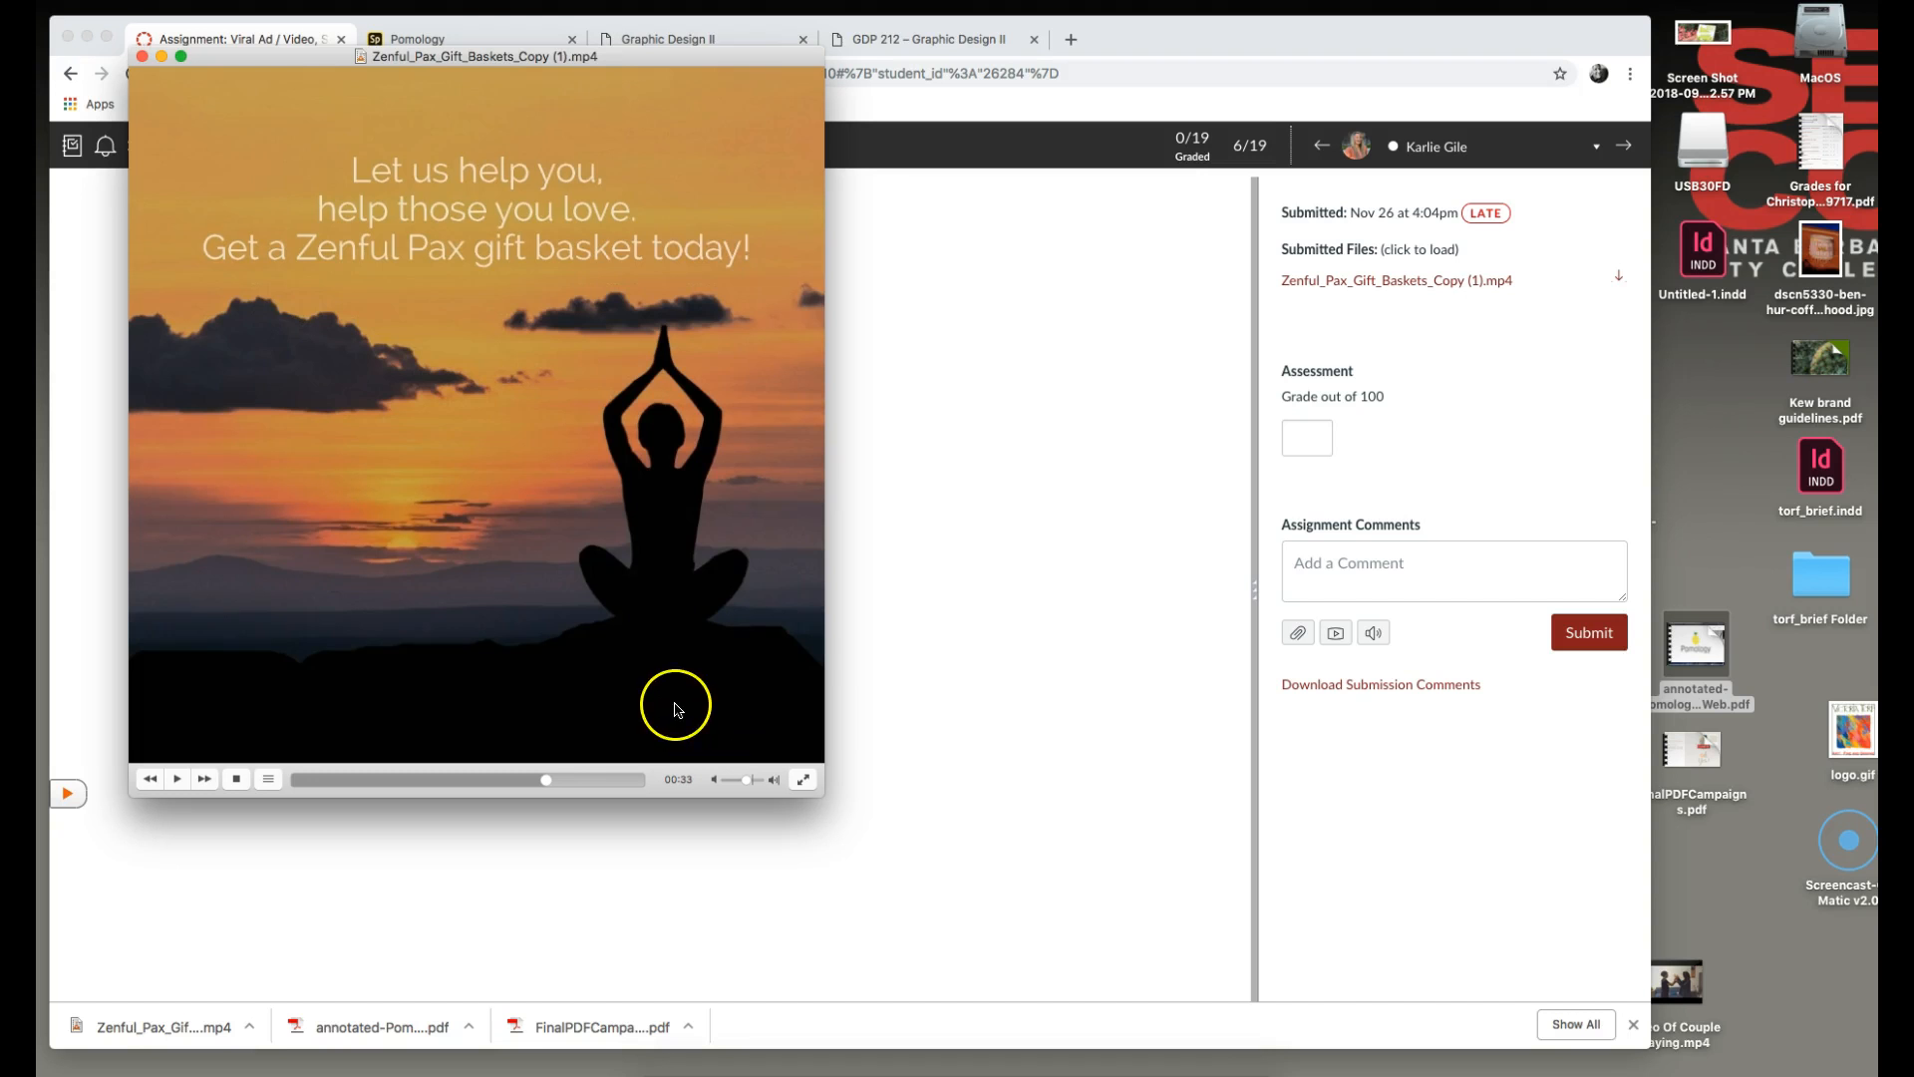
mouse_move(690, 749)
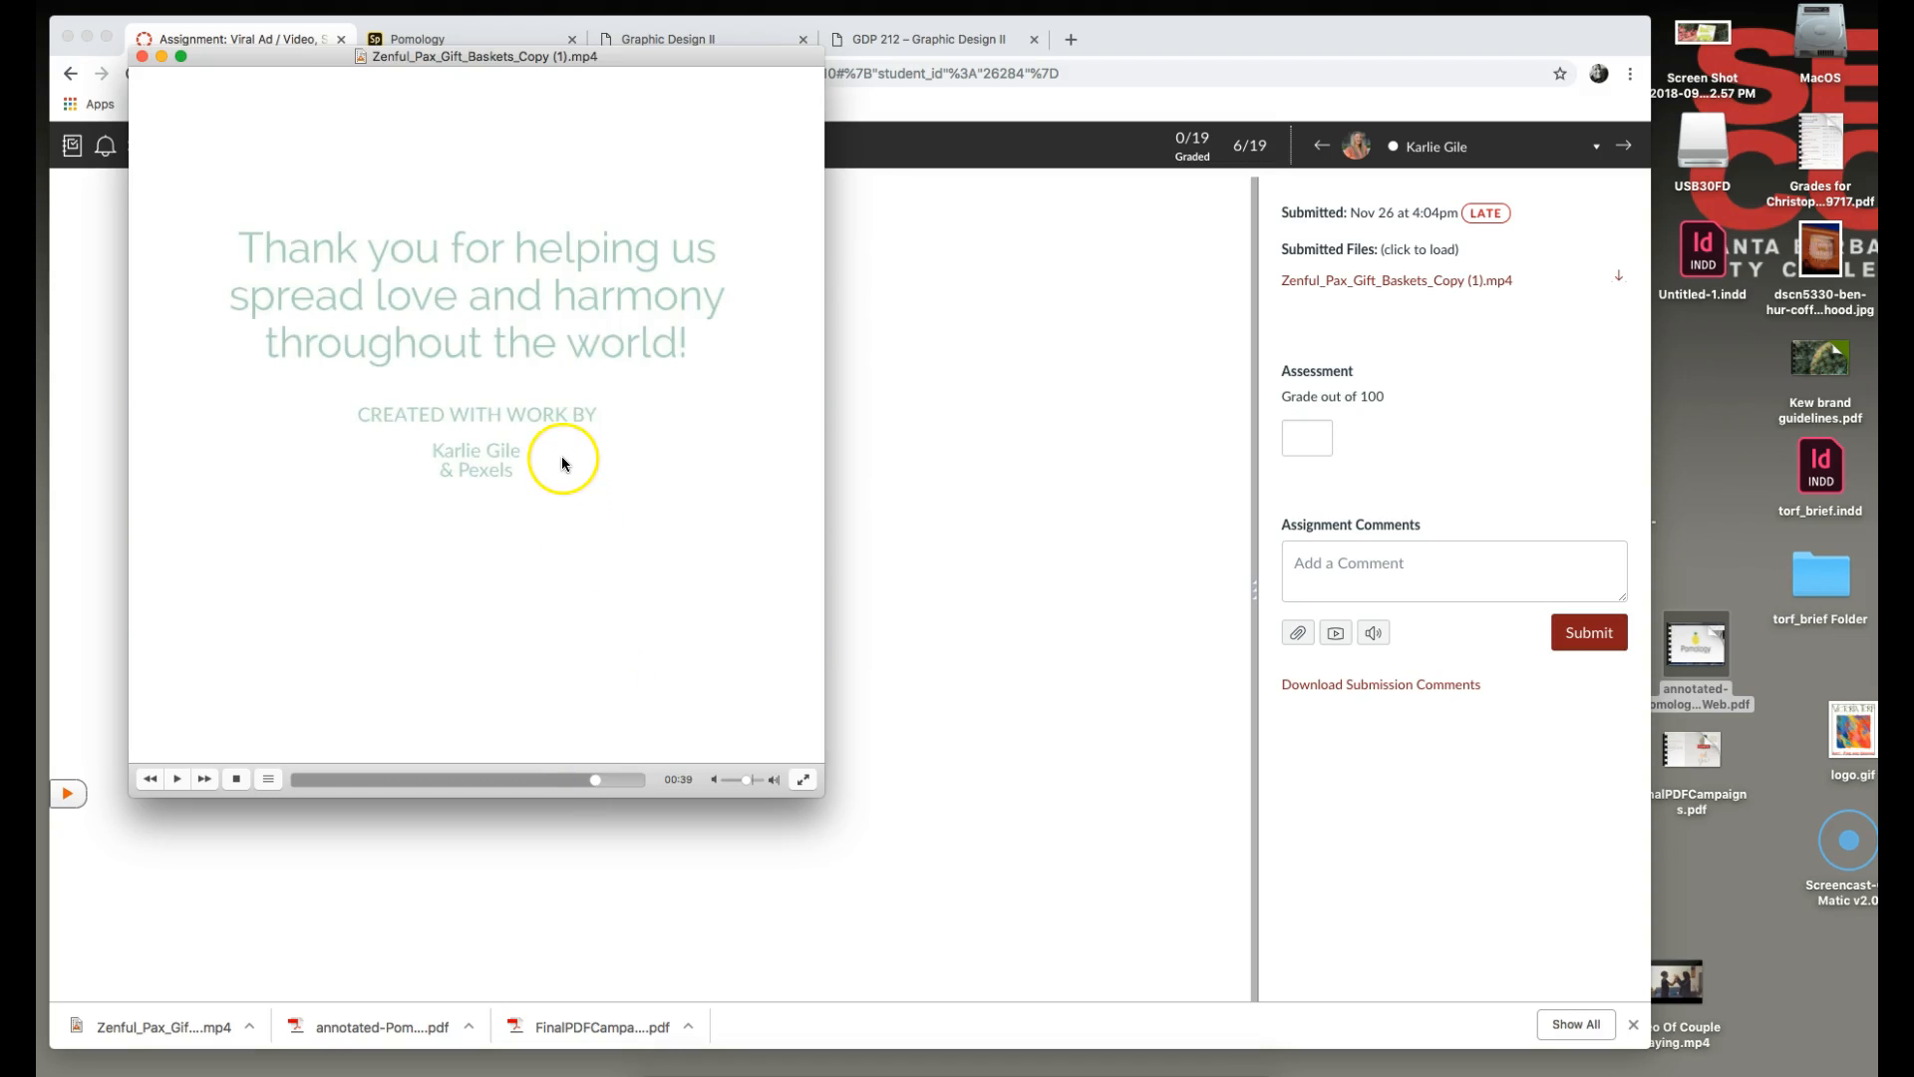
mouse_move(765, 501)
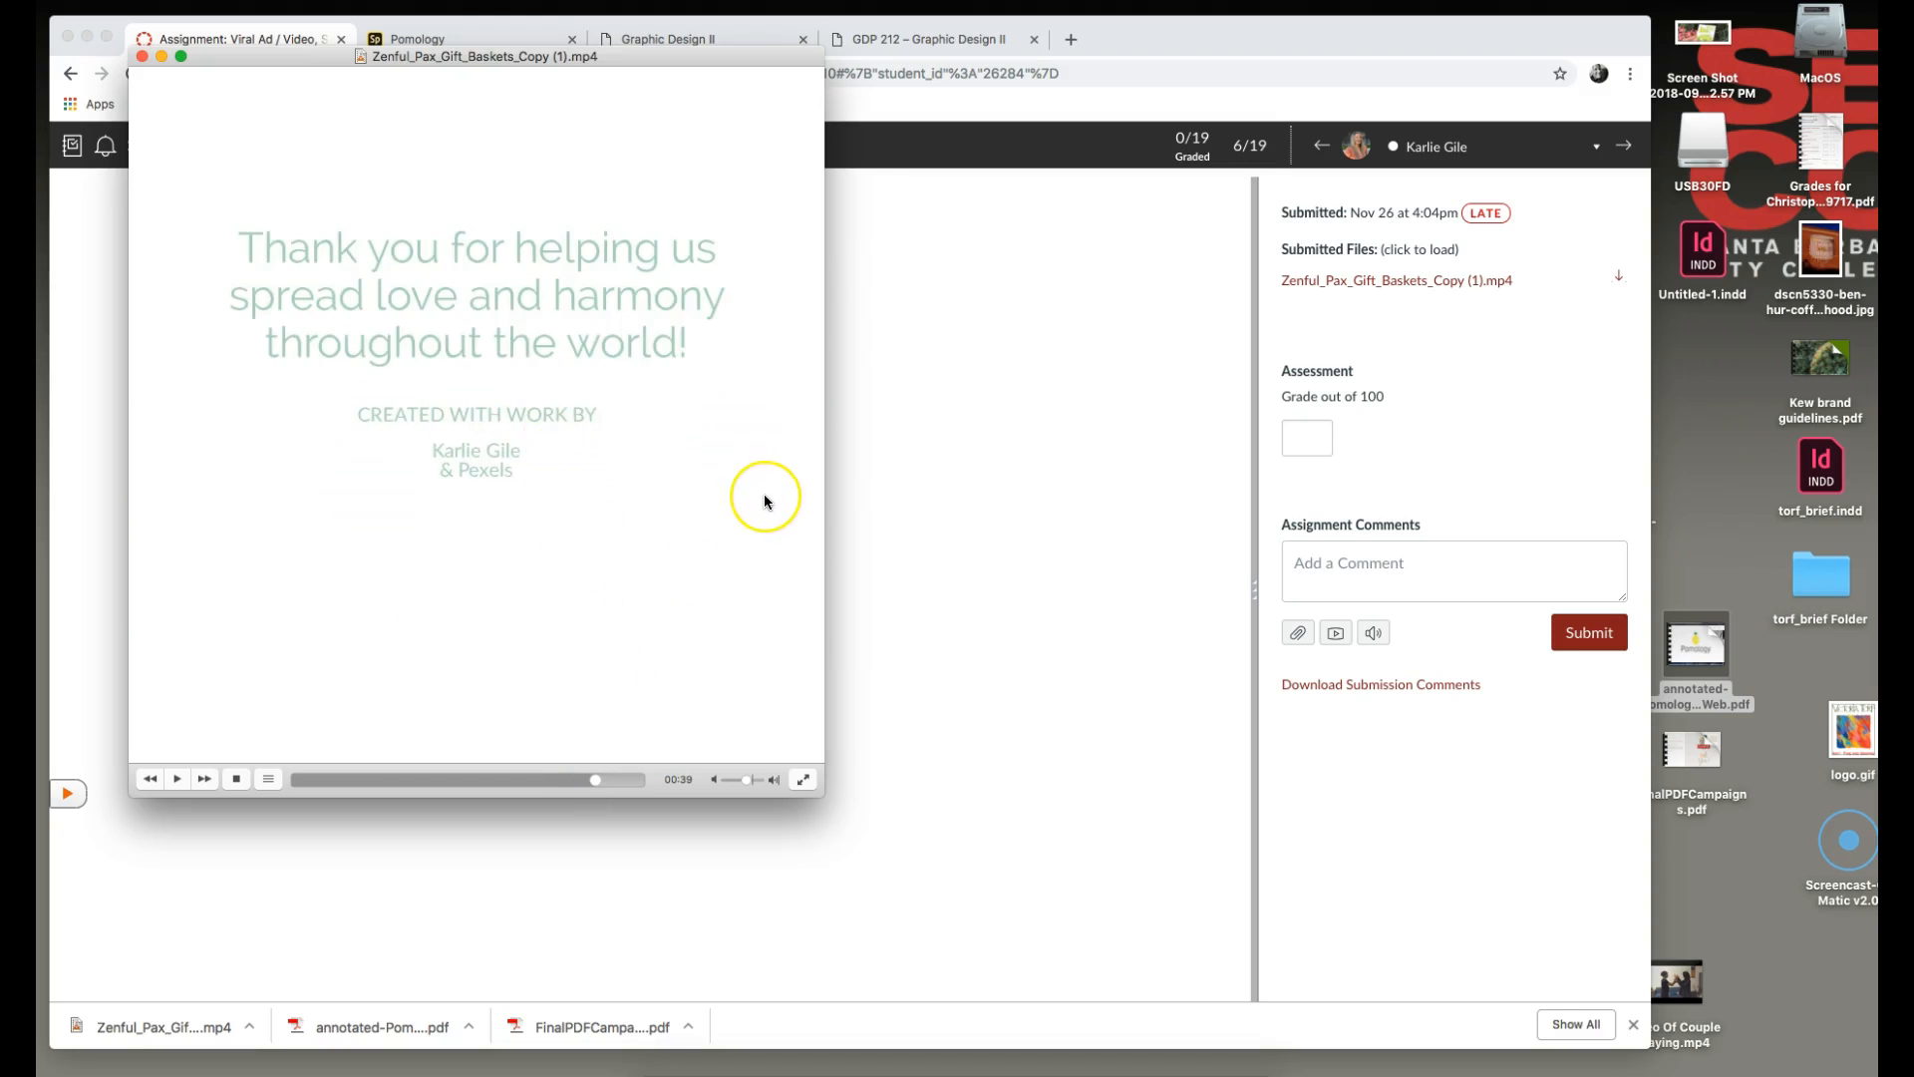
mouse_move(774, 510)
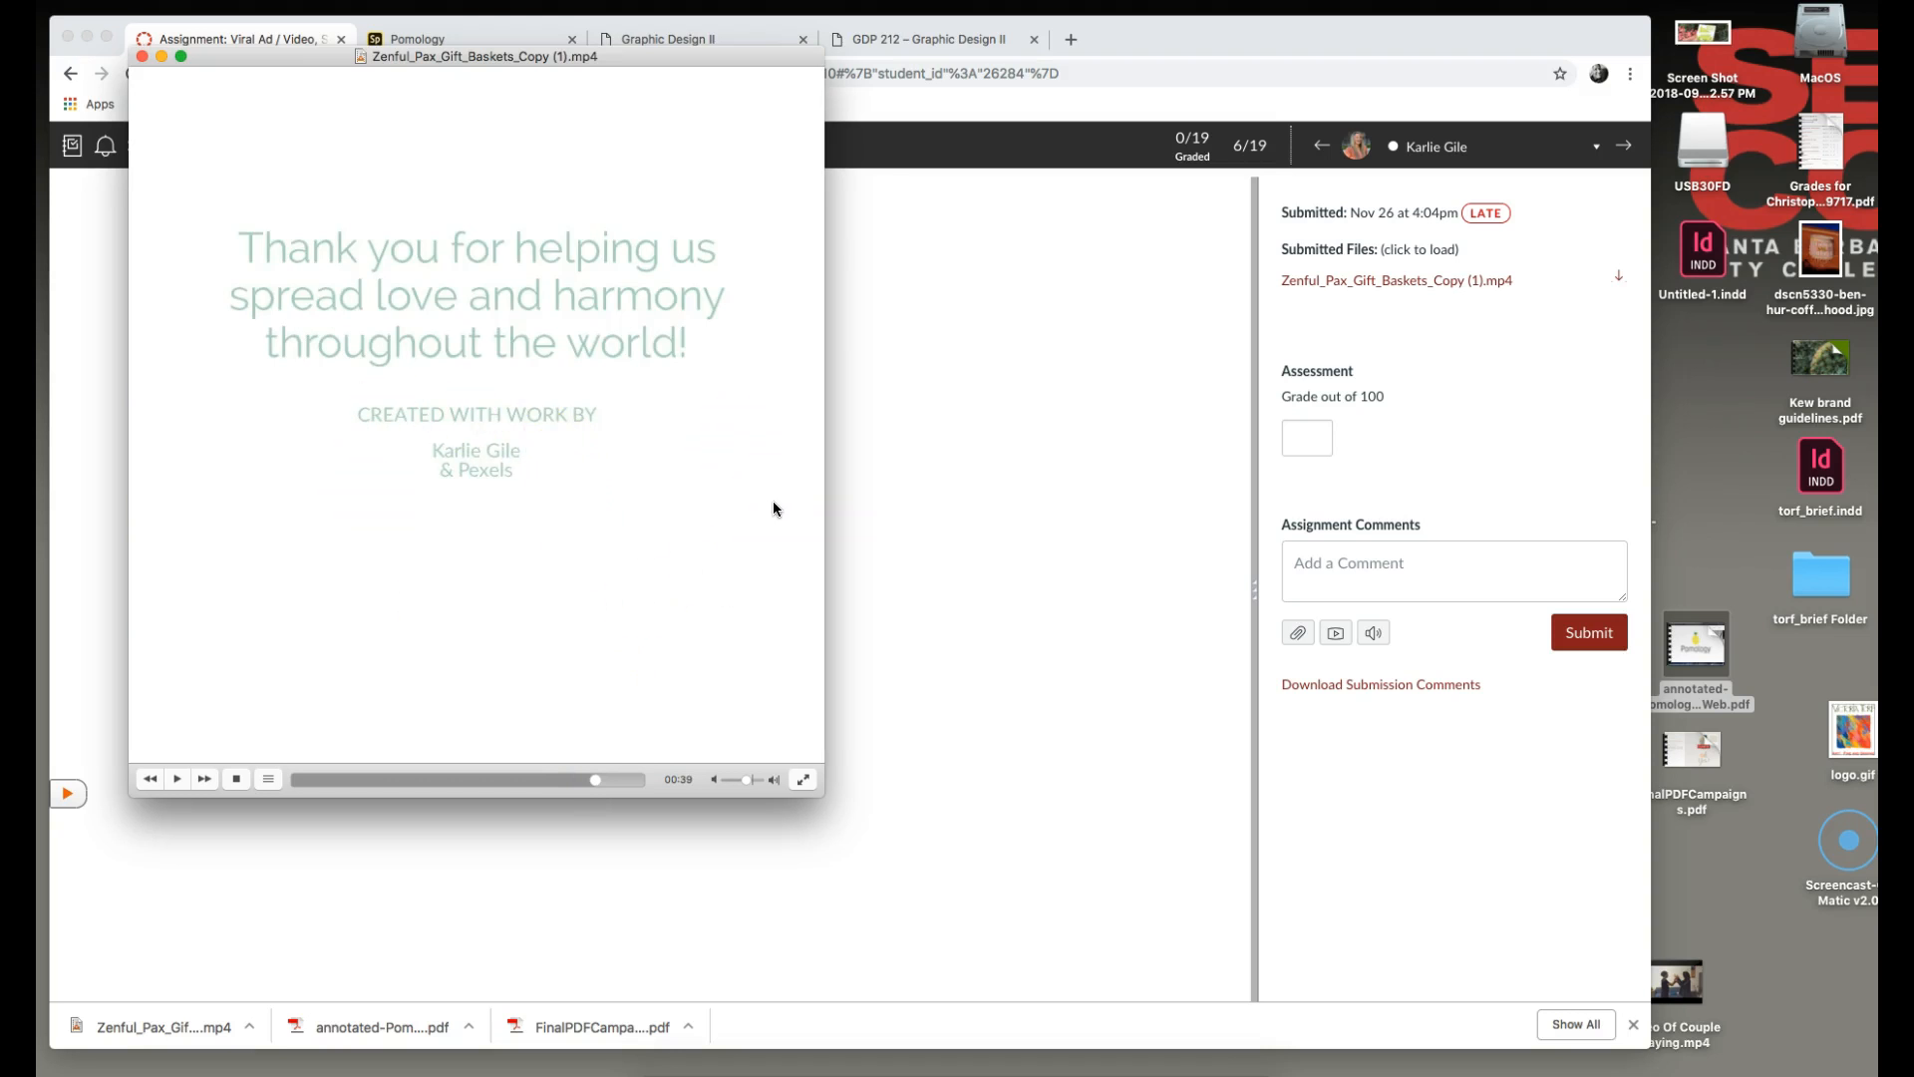
mouse_move(811, 403)
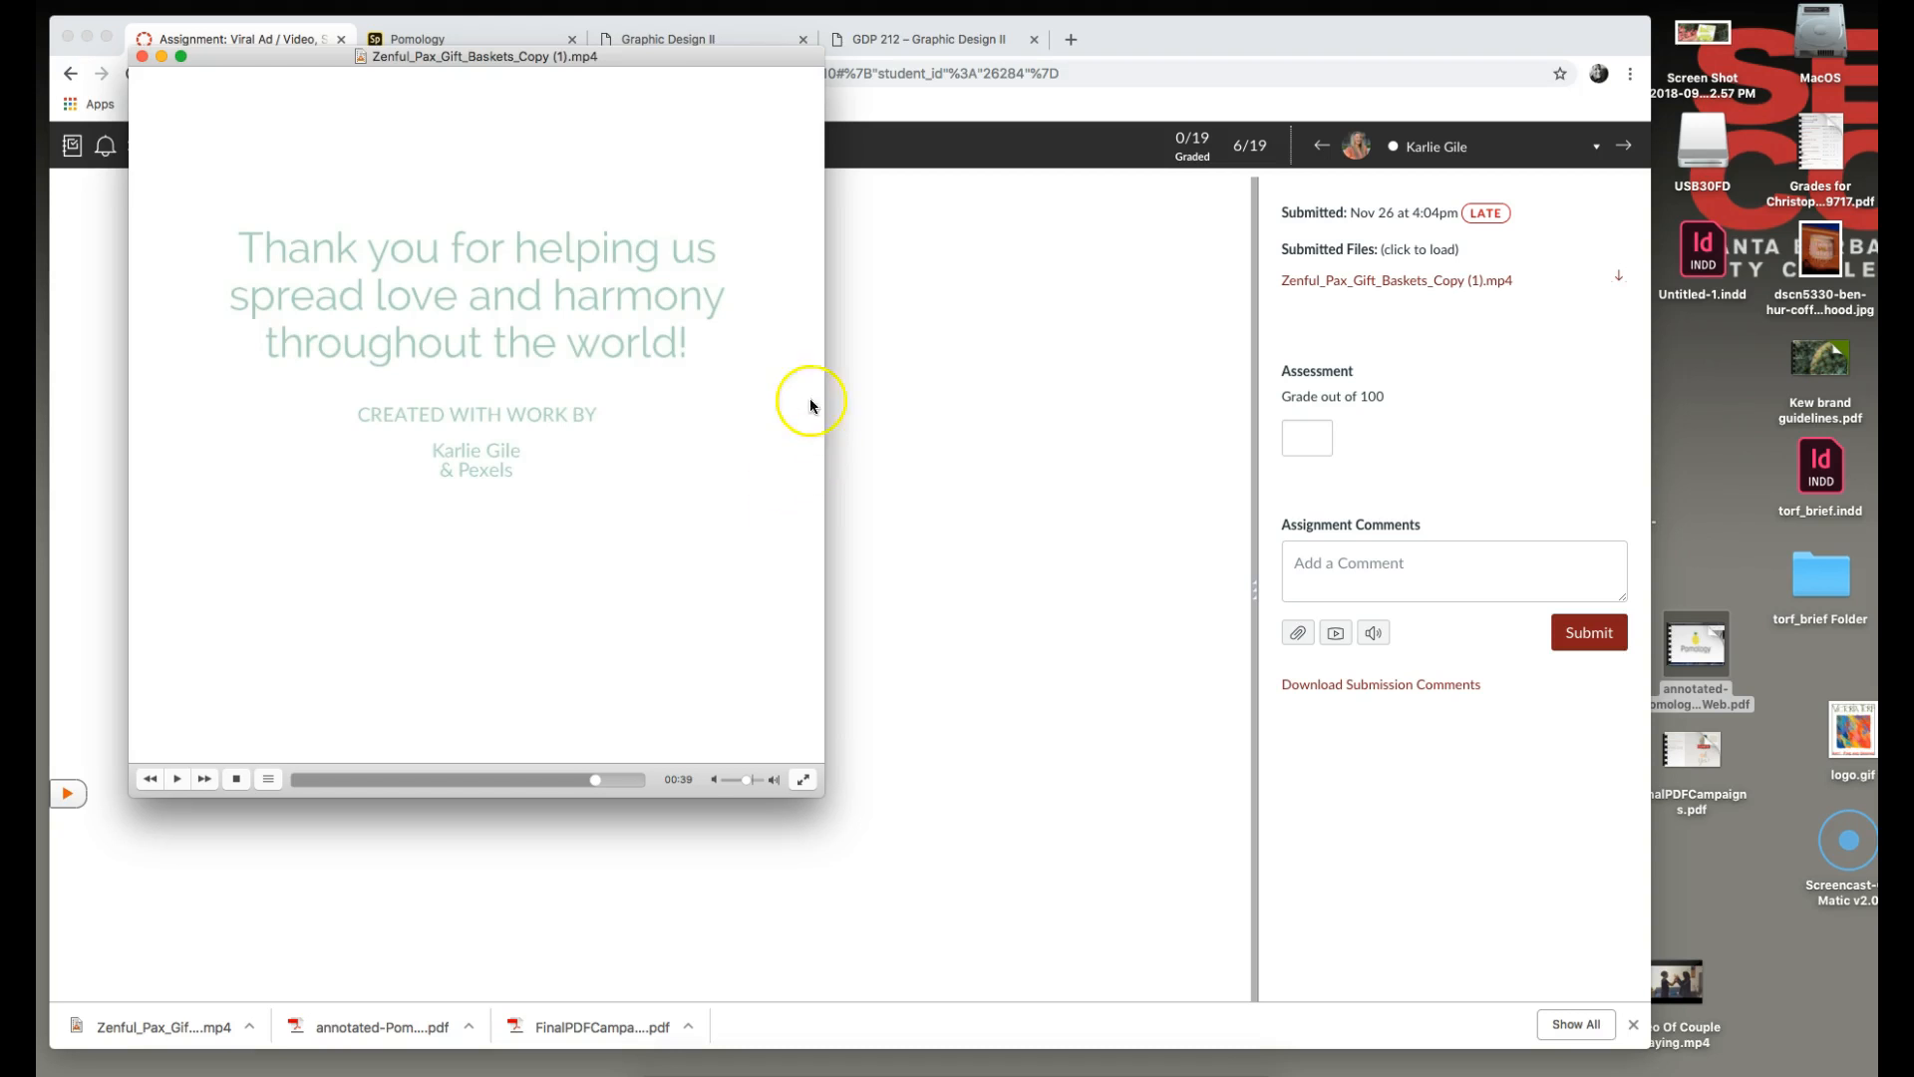
mouse_move(708, 519)
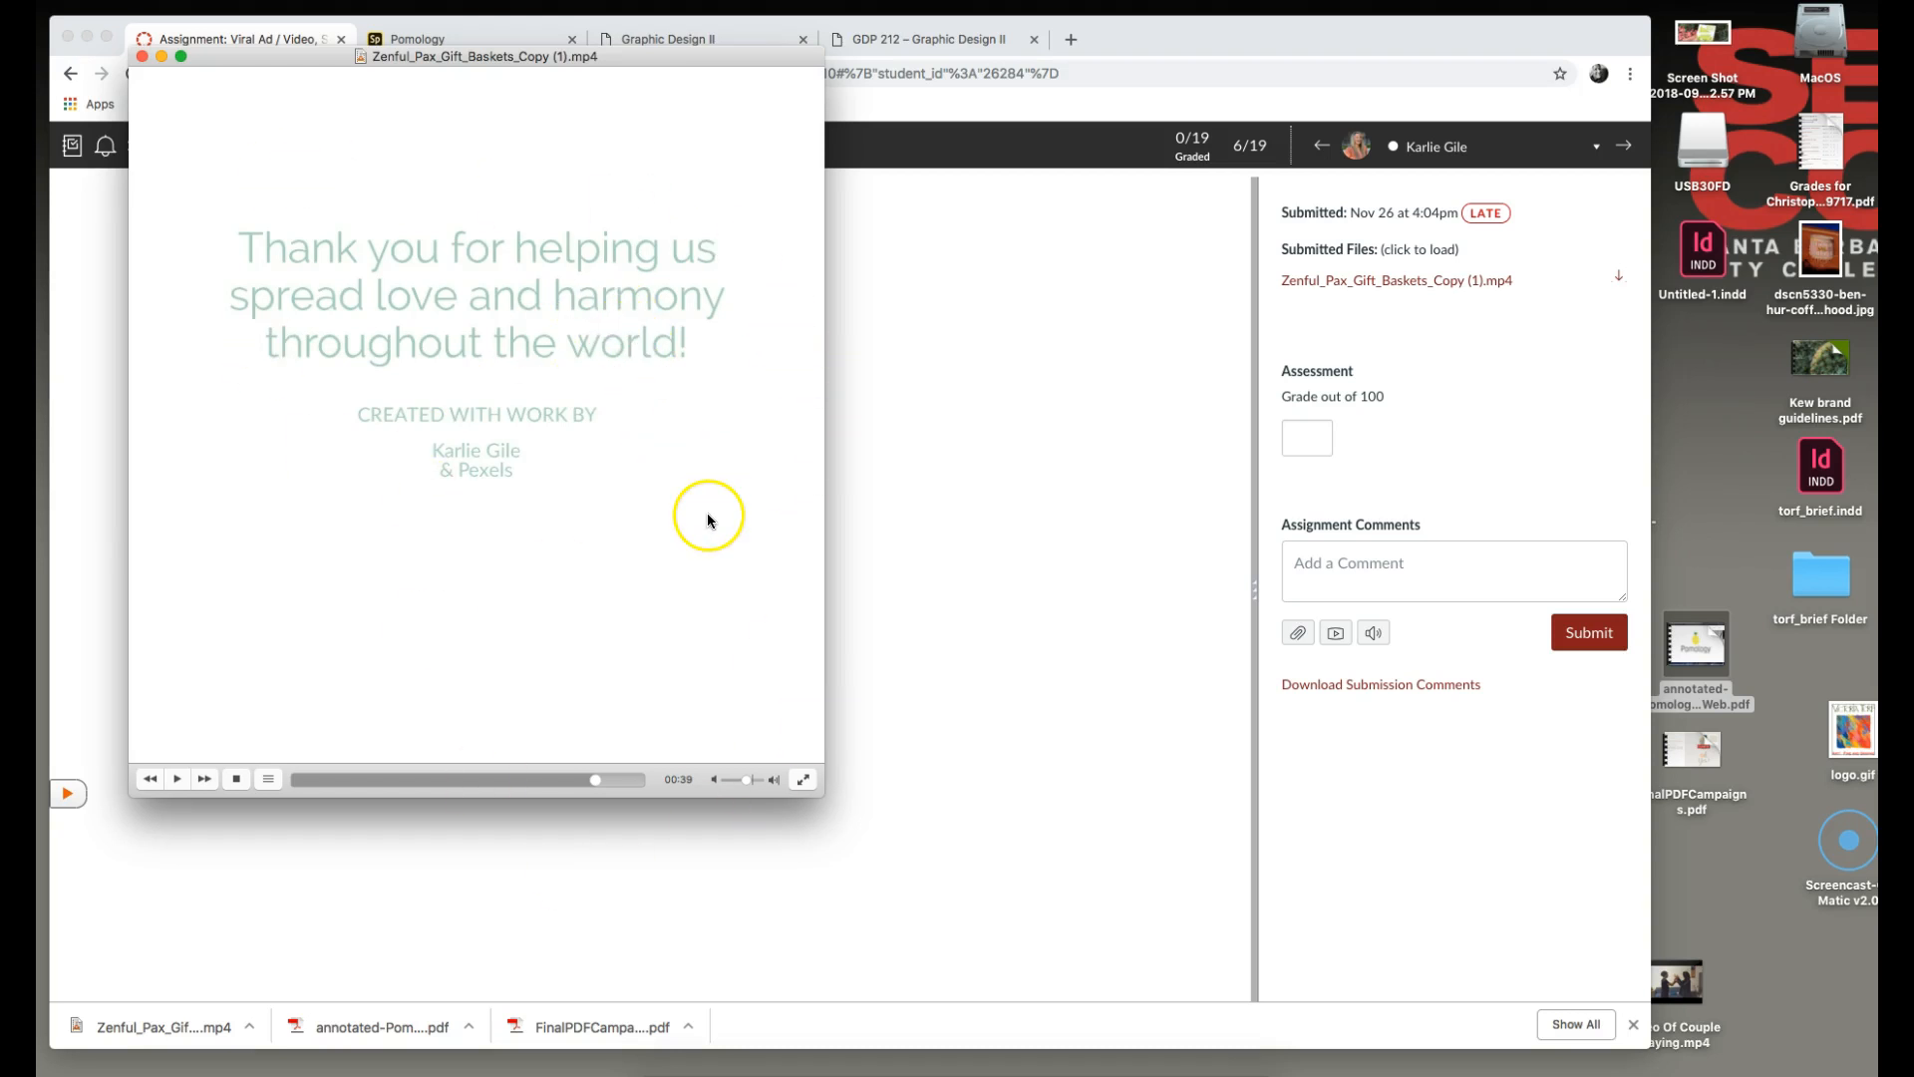
mouse_move(562, 250)
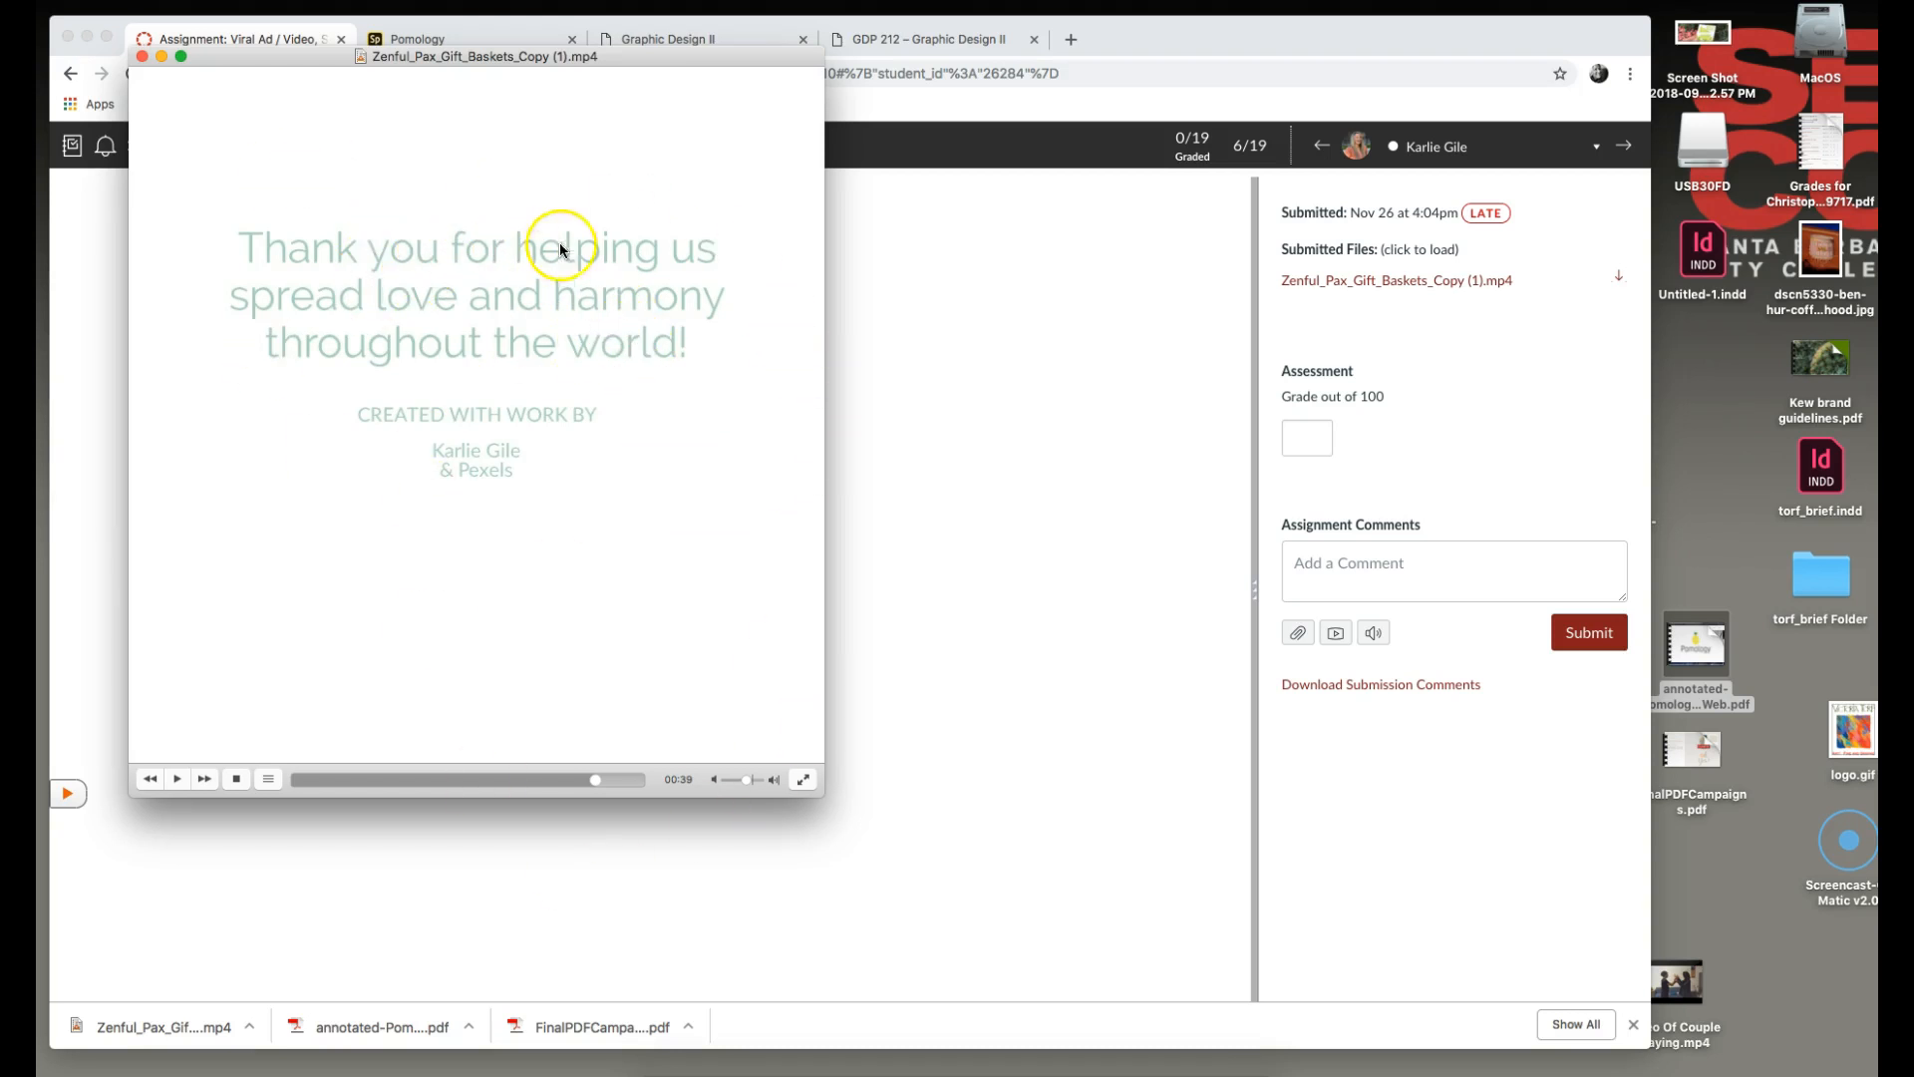
mouse_move(634, 515)
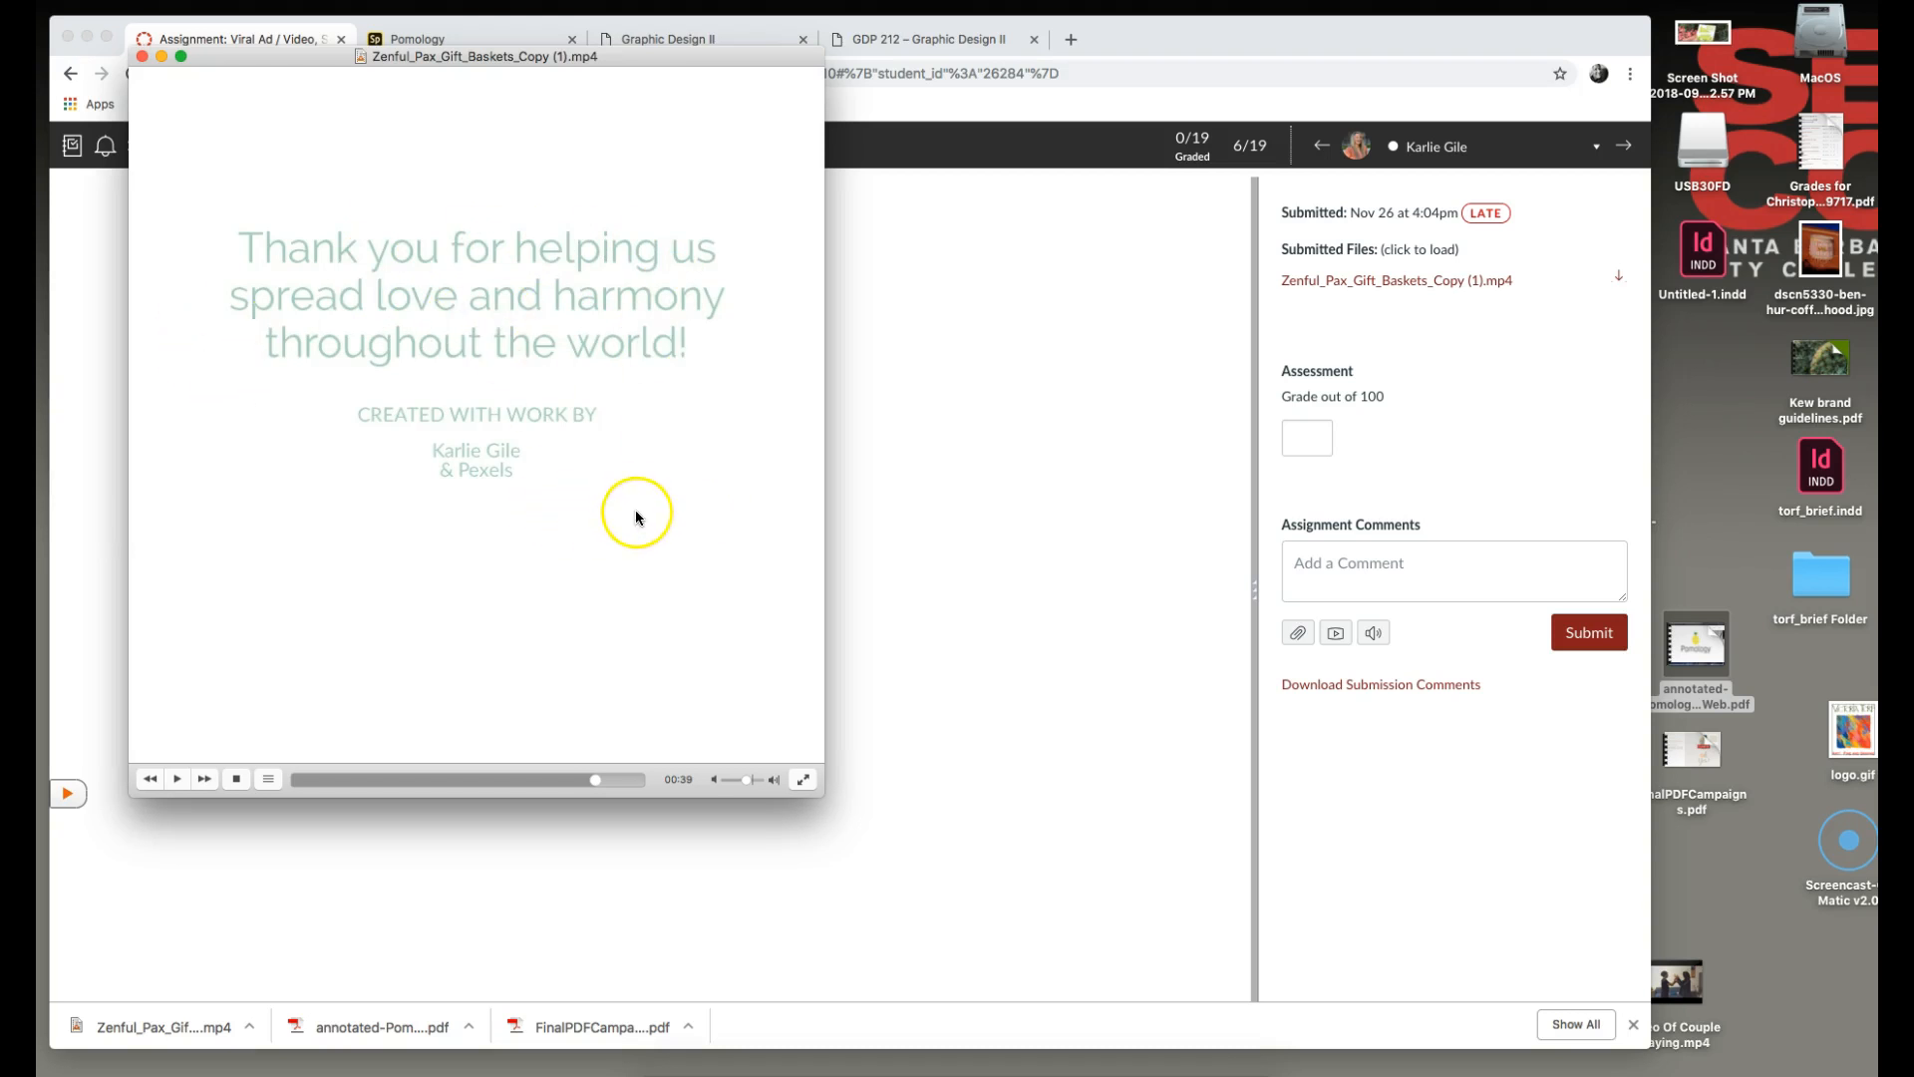
mouse_move(696, 794)
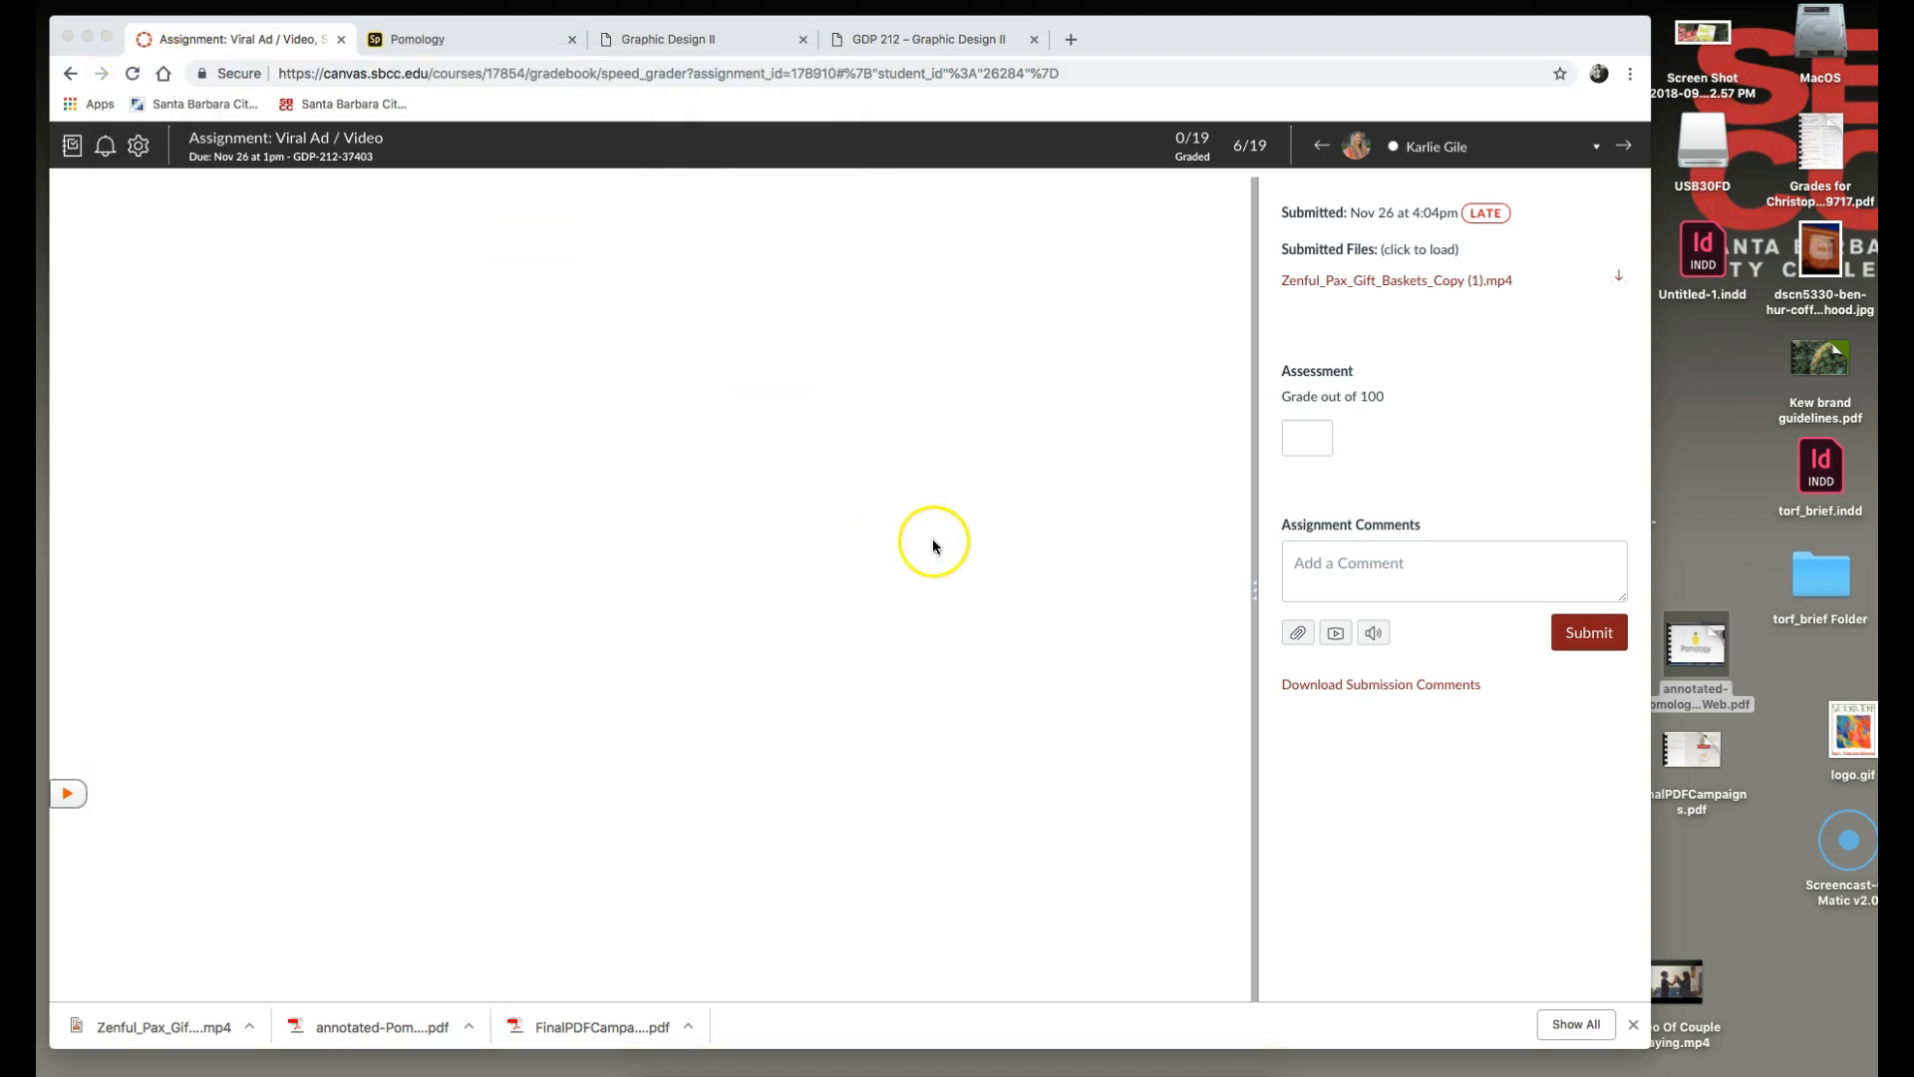
mouse_move(1504, 160)
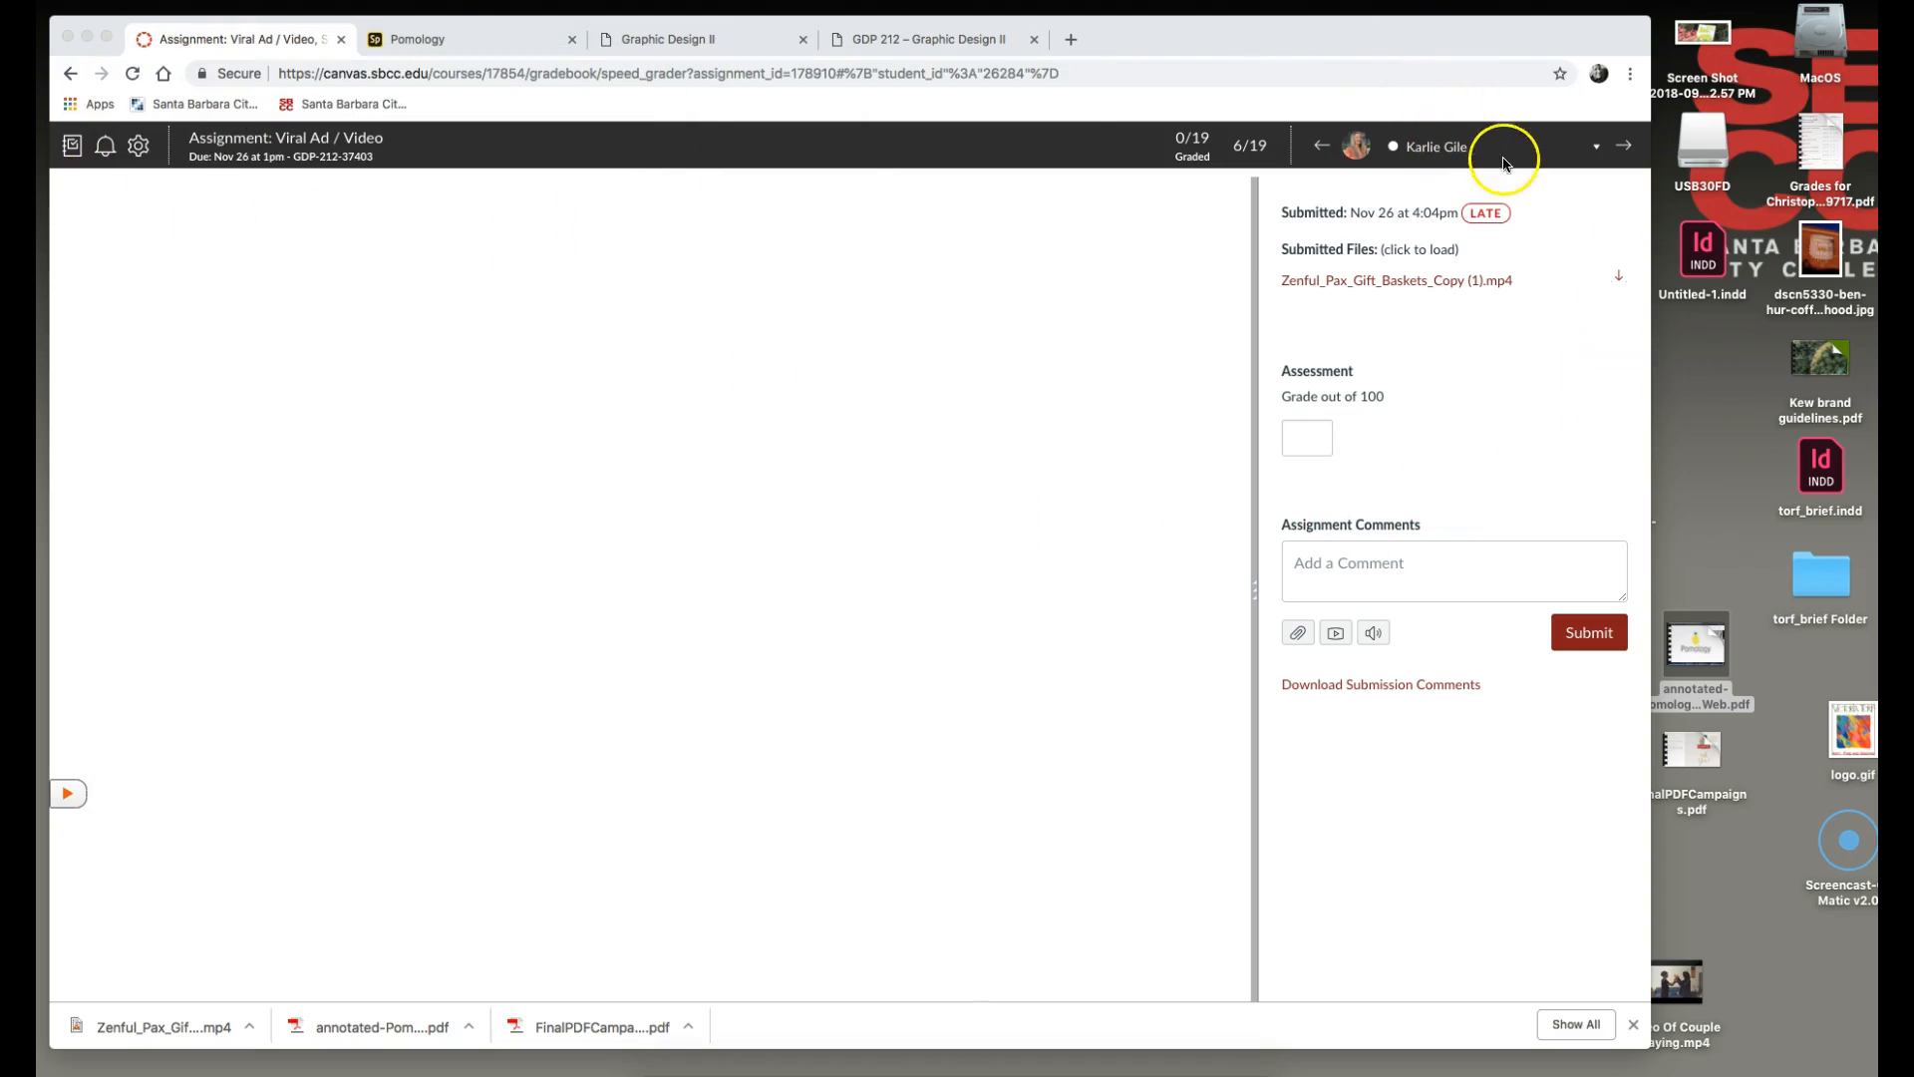
mouse_move(1642, 290)
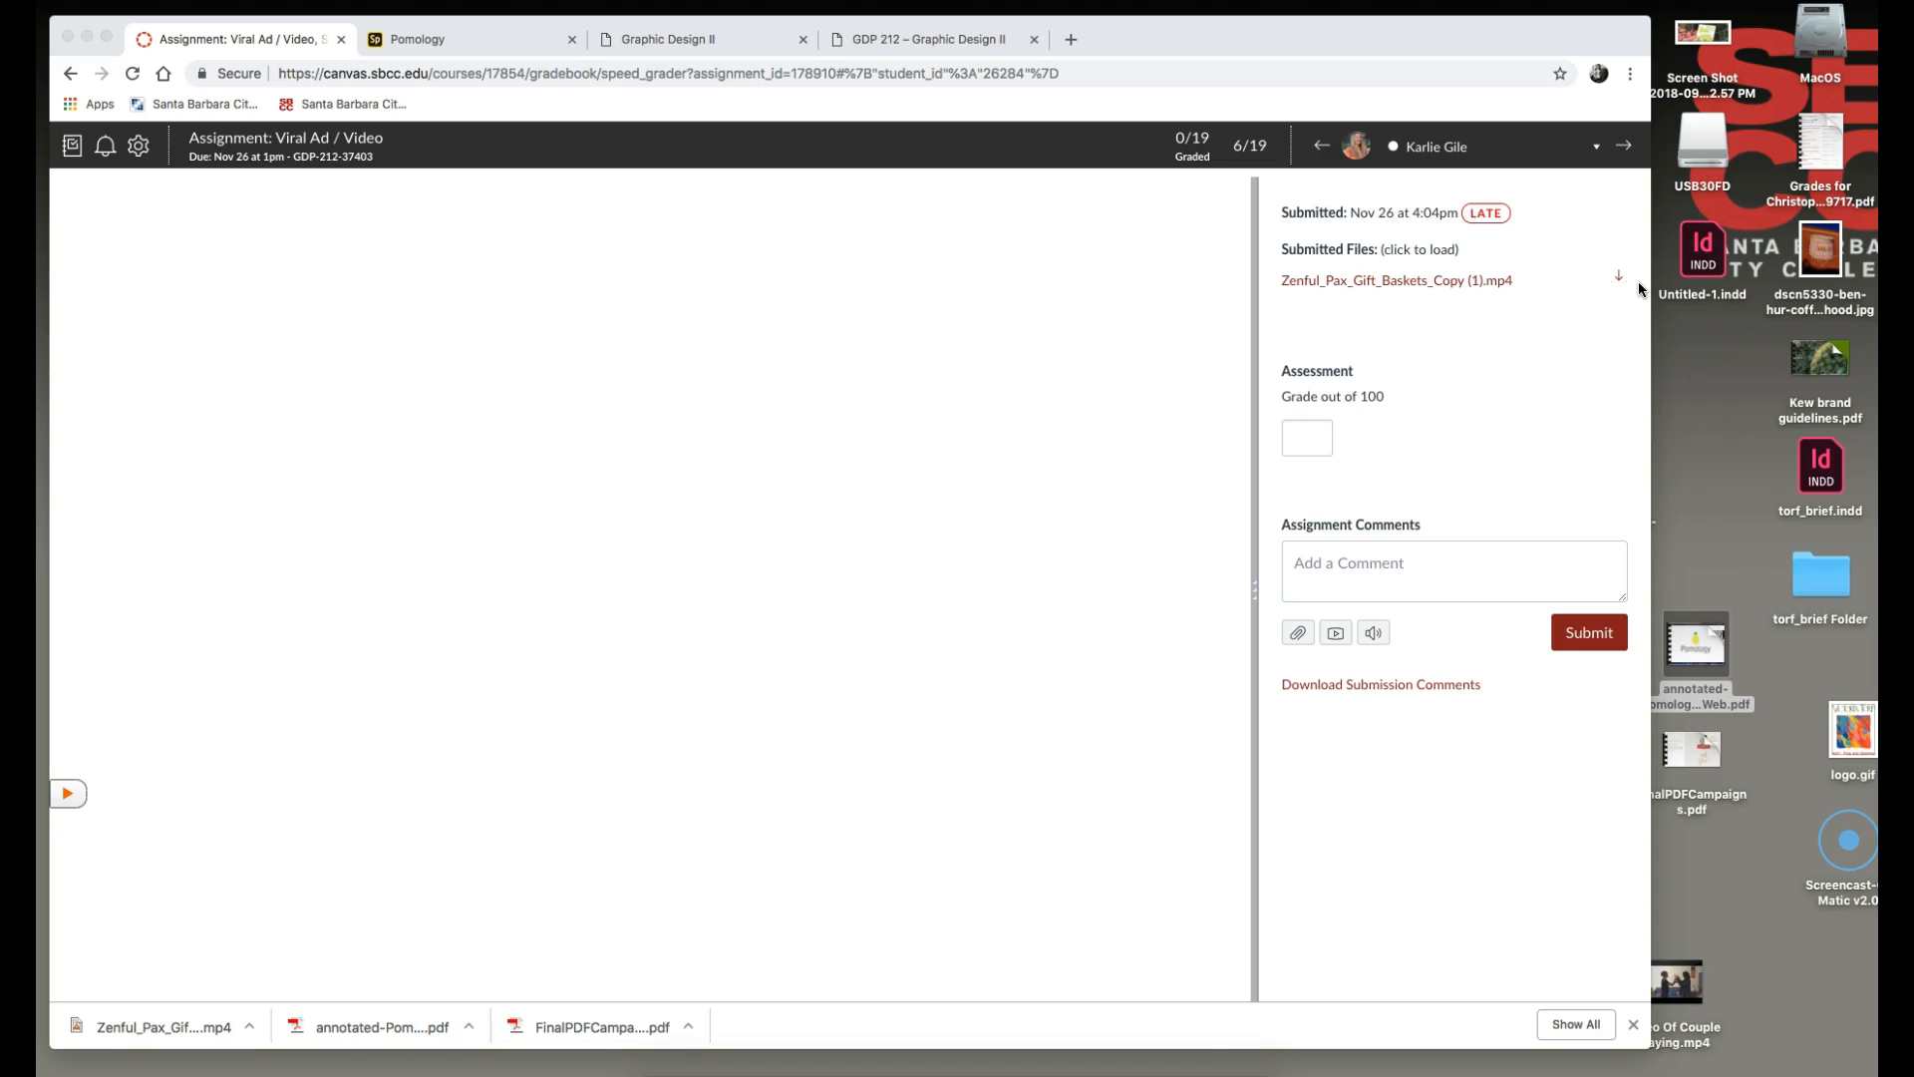
mouse_move(1631, 278)
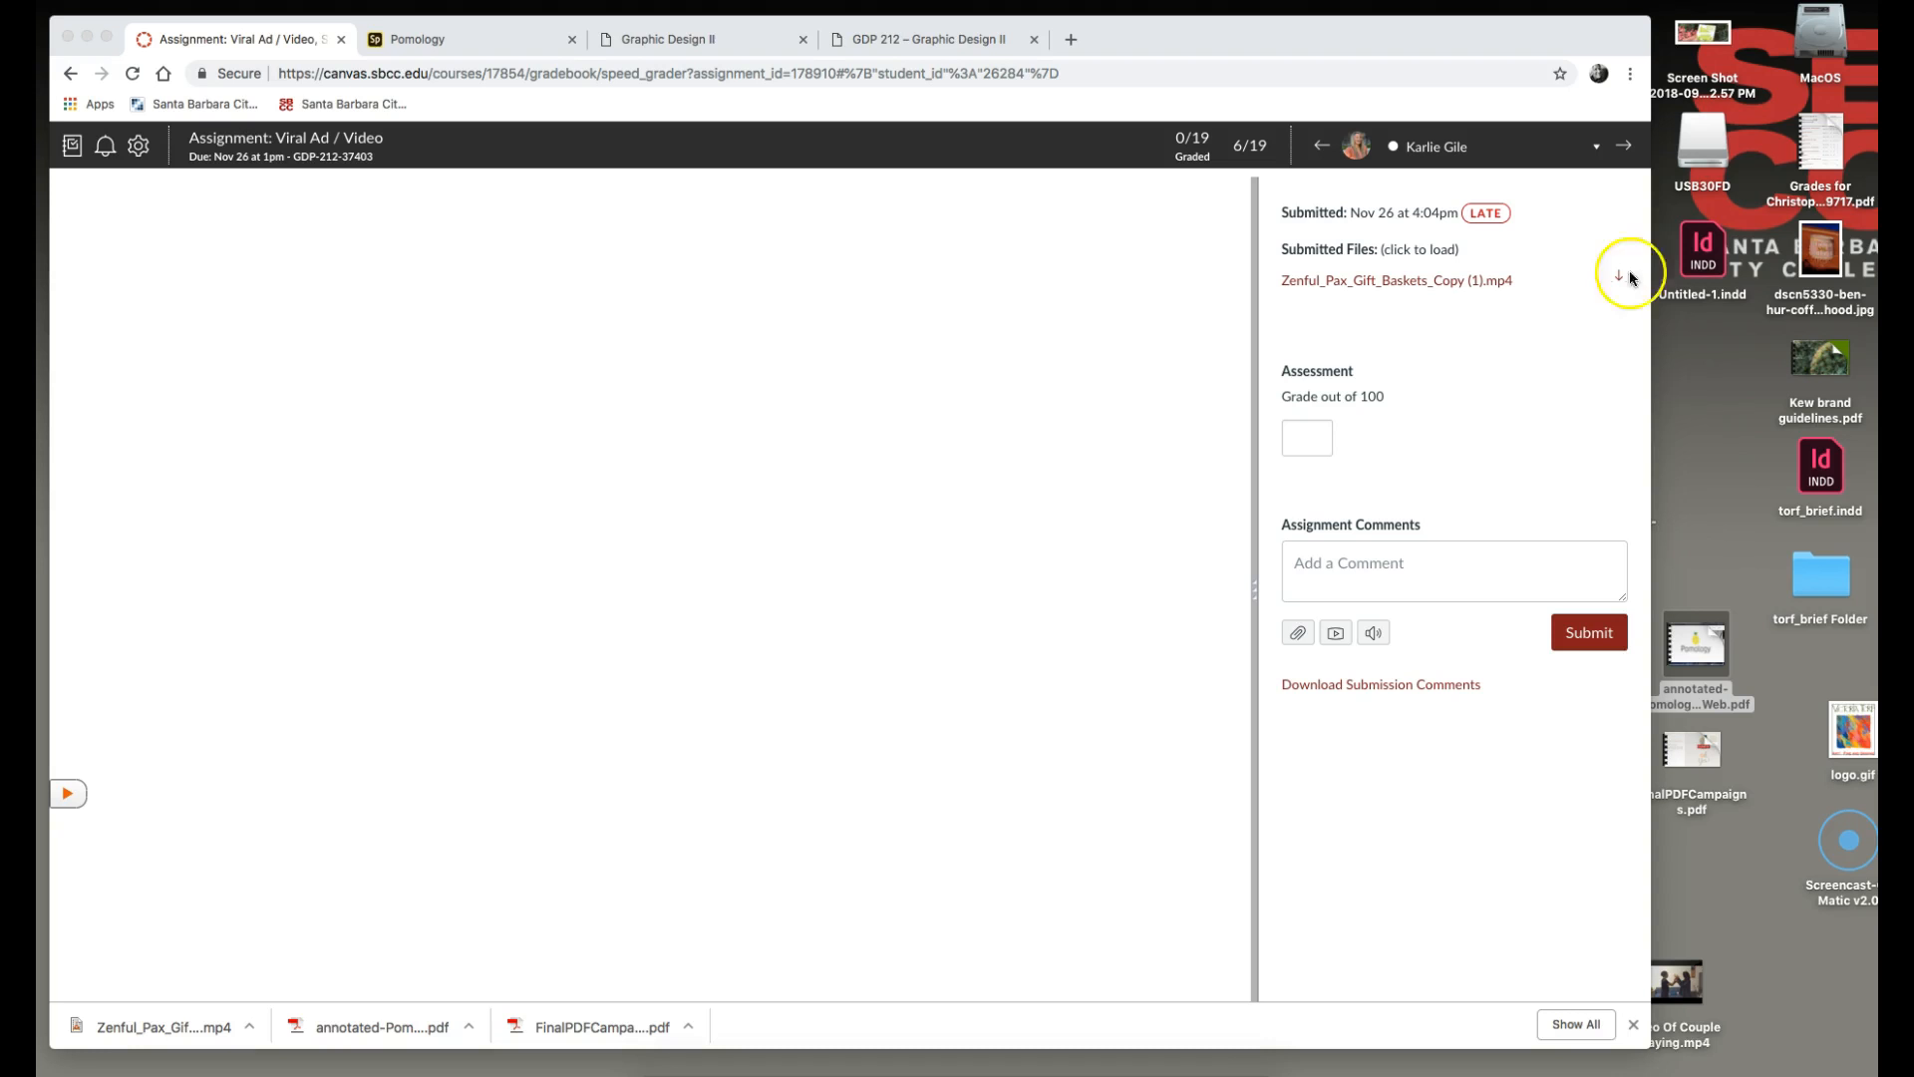
mouse_move(442, 115)
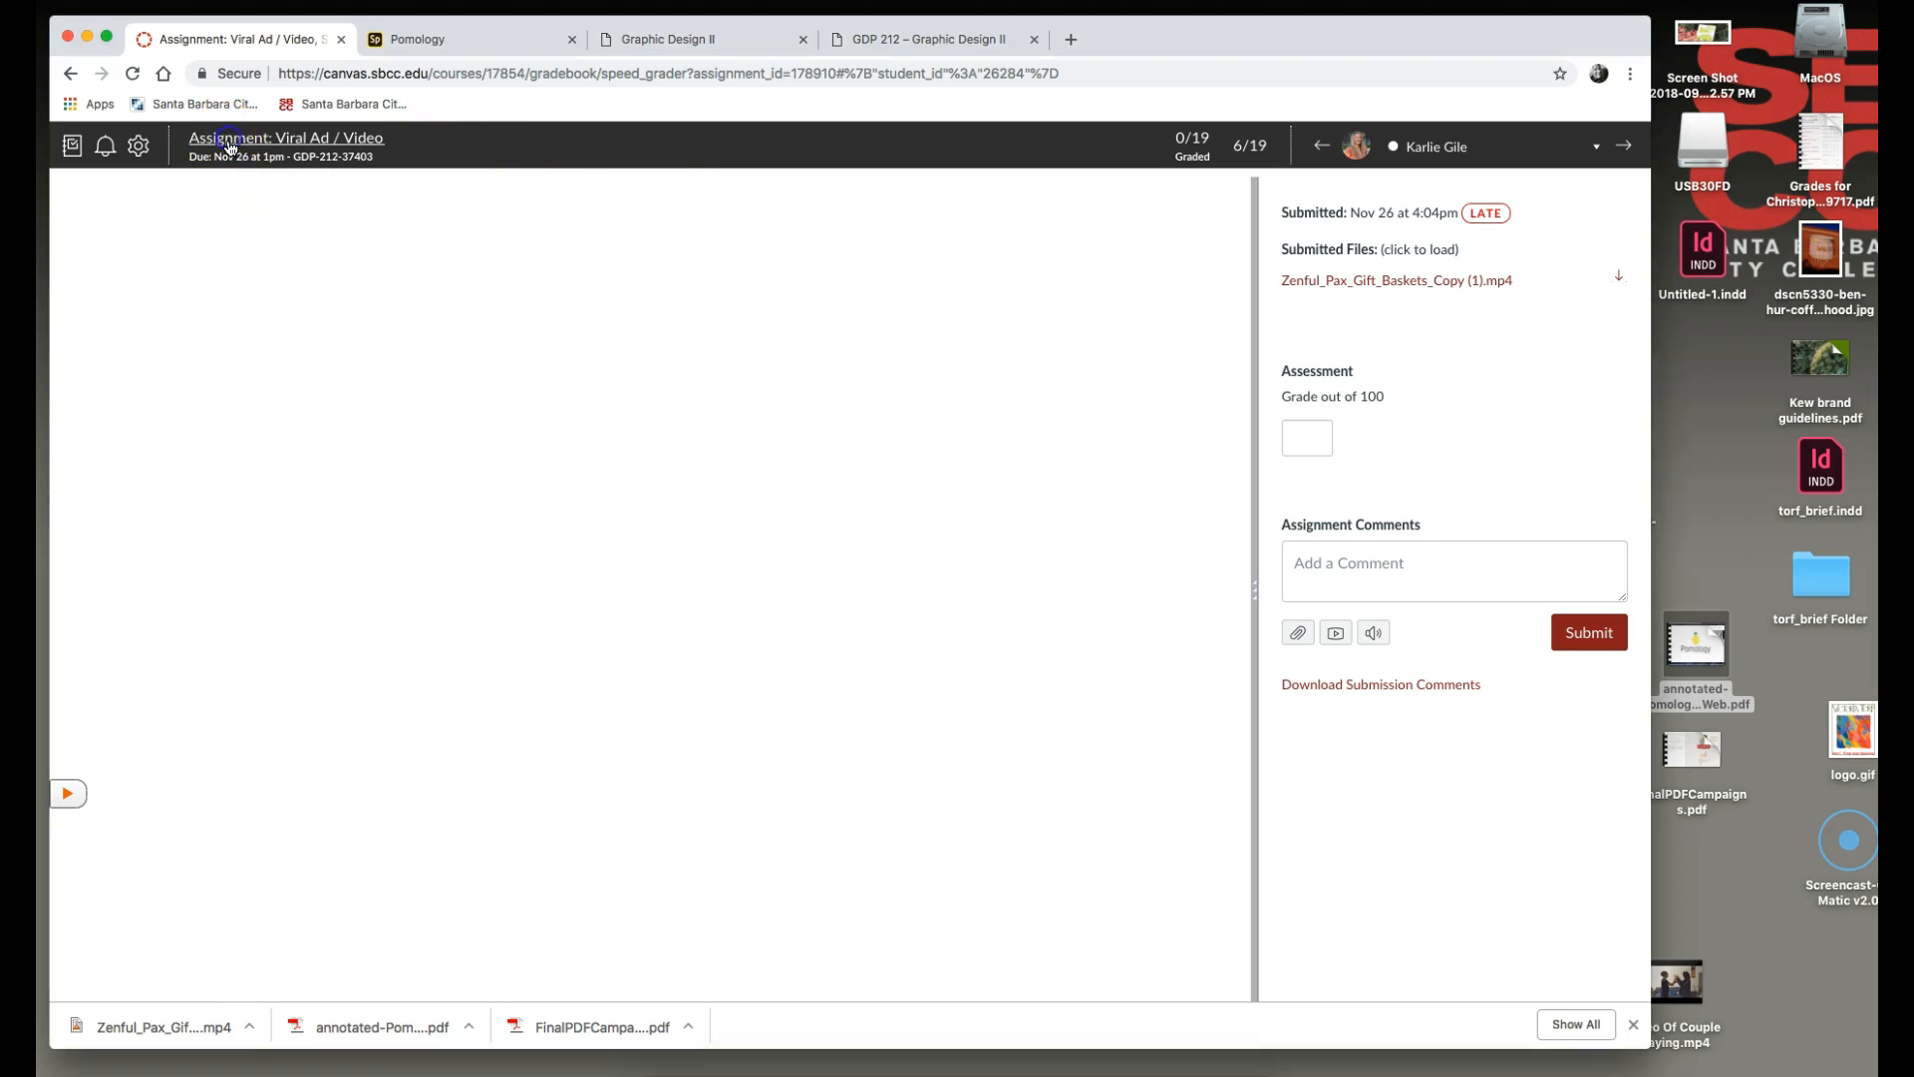
Step: Leave SpeedGrader via the Viral Ad / Video page to the GDP-212-37403 Assignments list
click(287, 137)
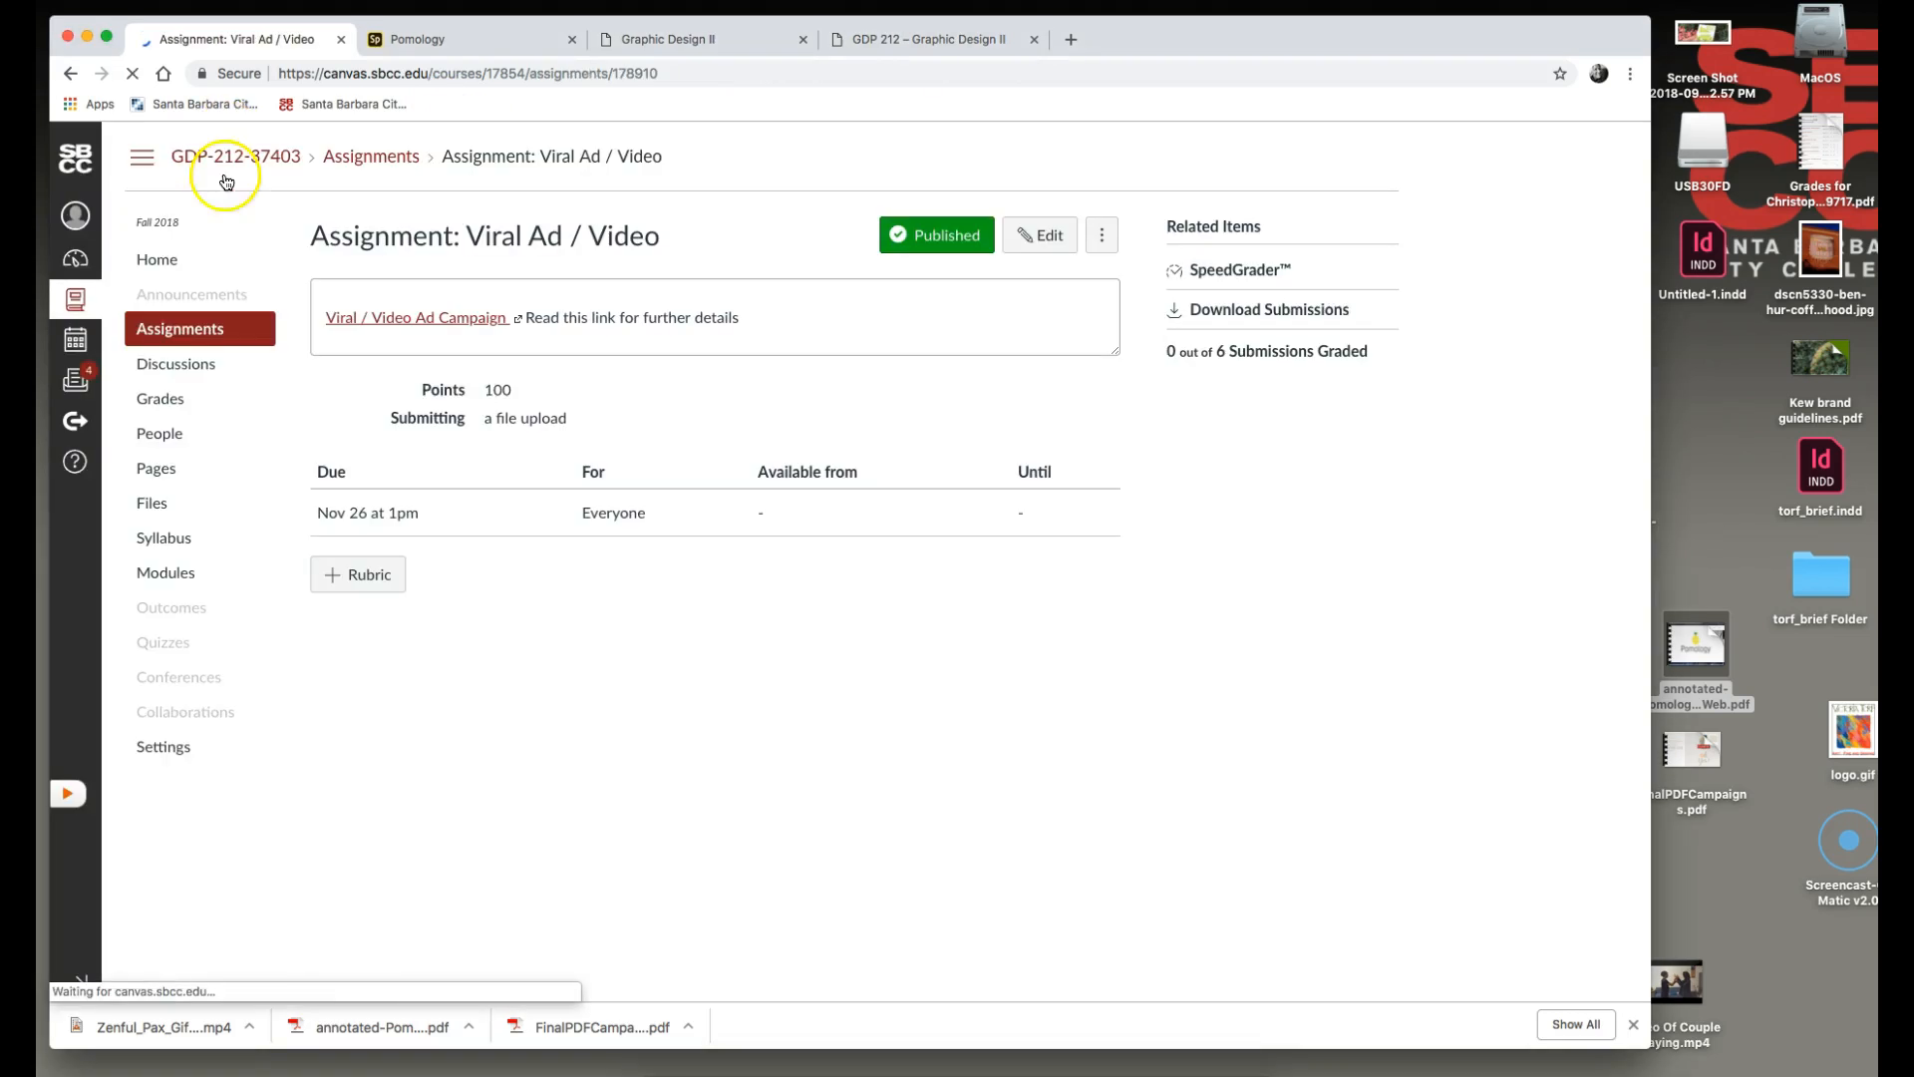
click(370, 155)
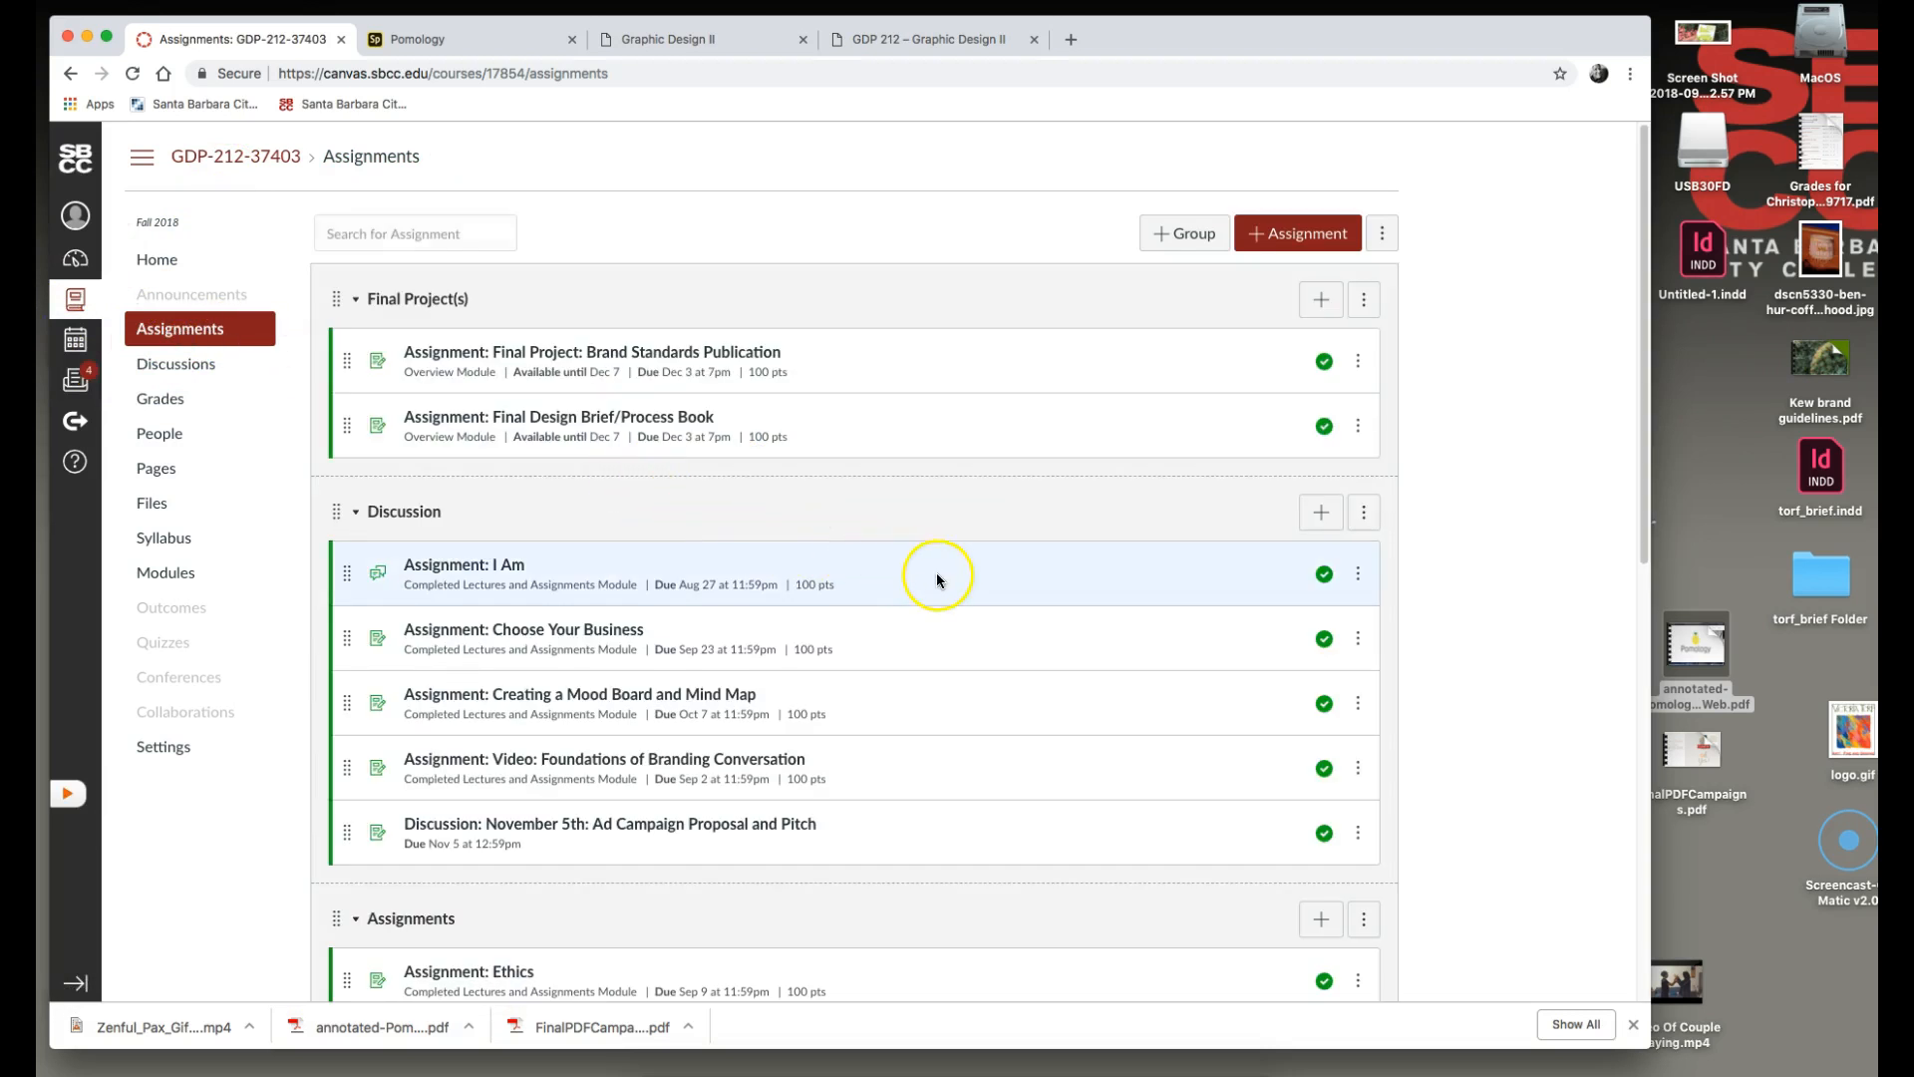
mouse_move(961, 528)
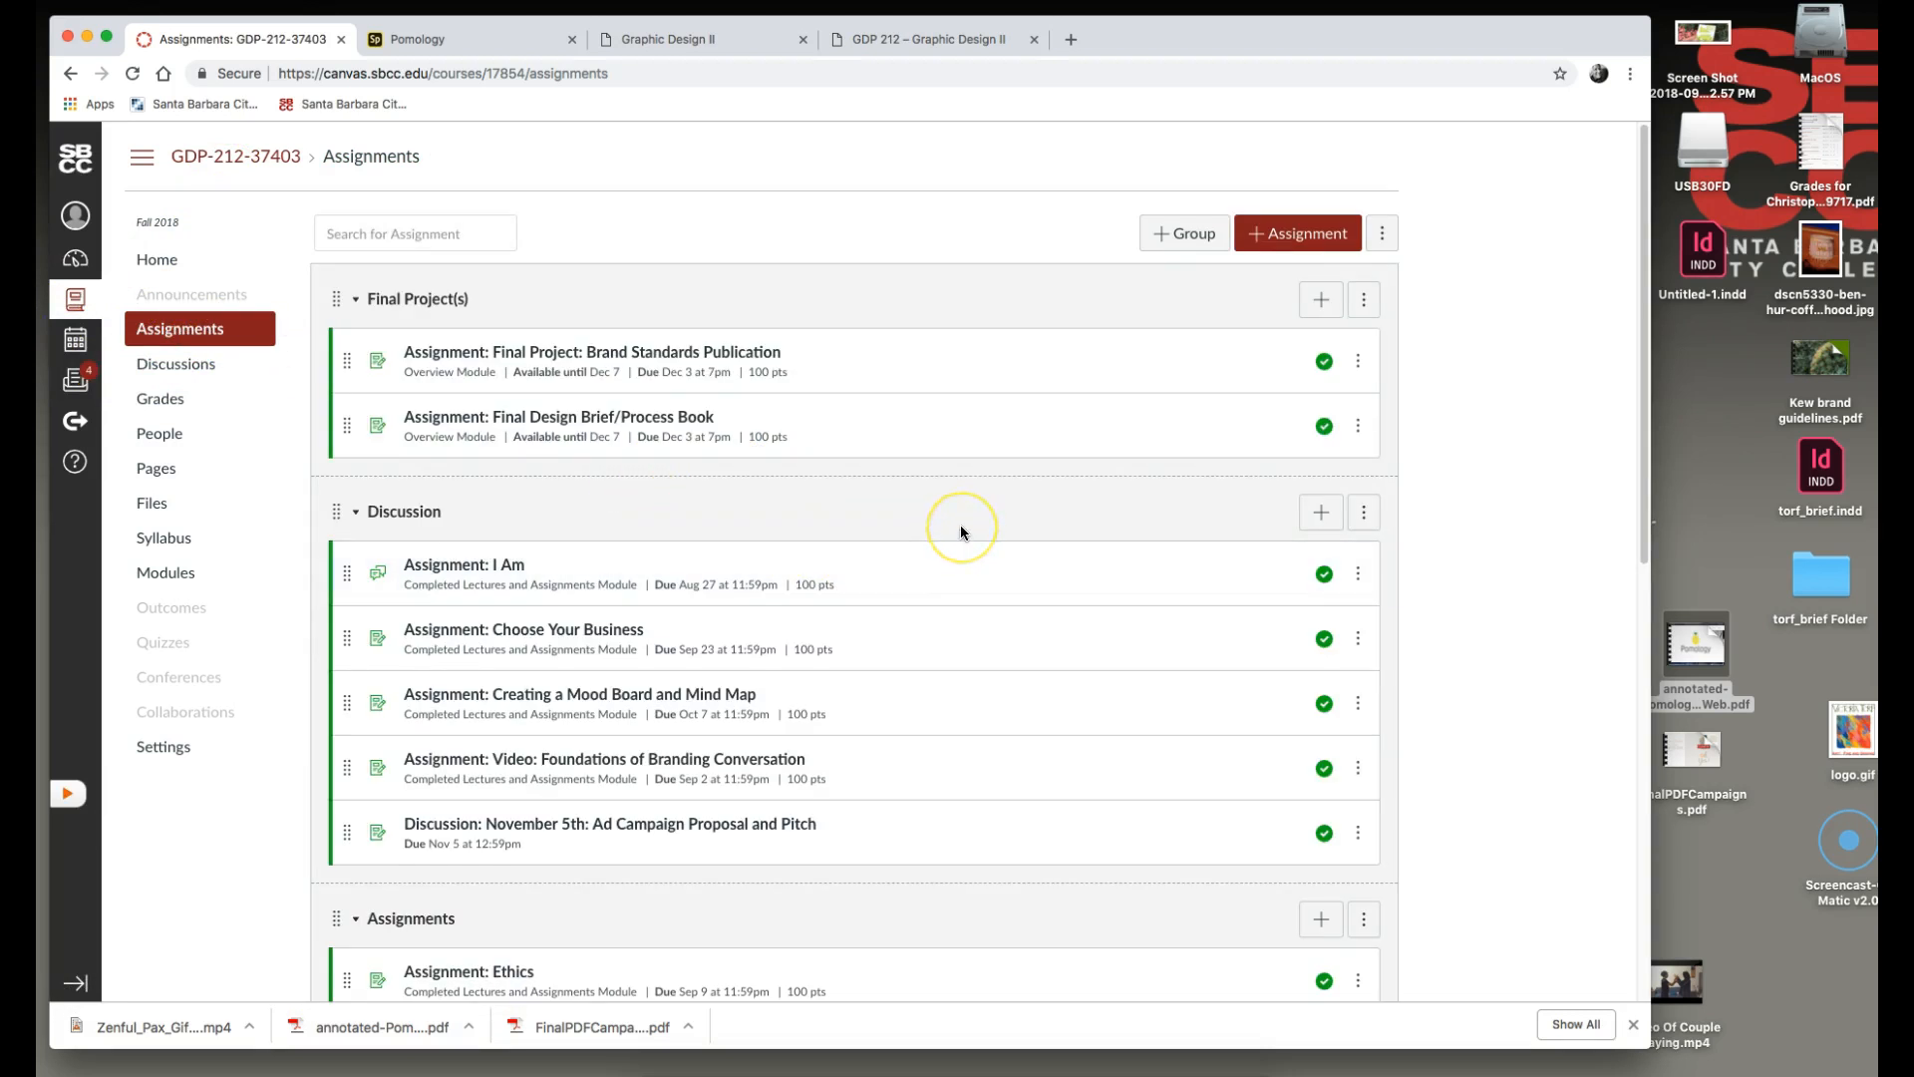
mouse_move(961, 531)
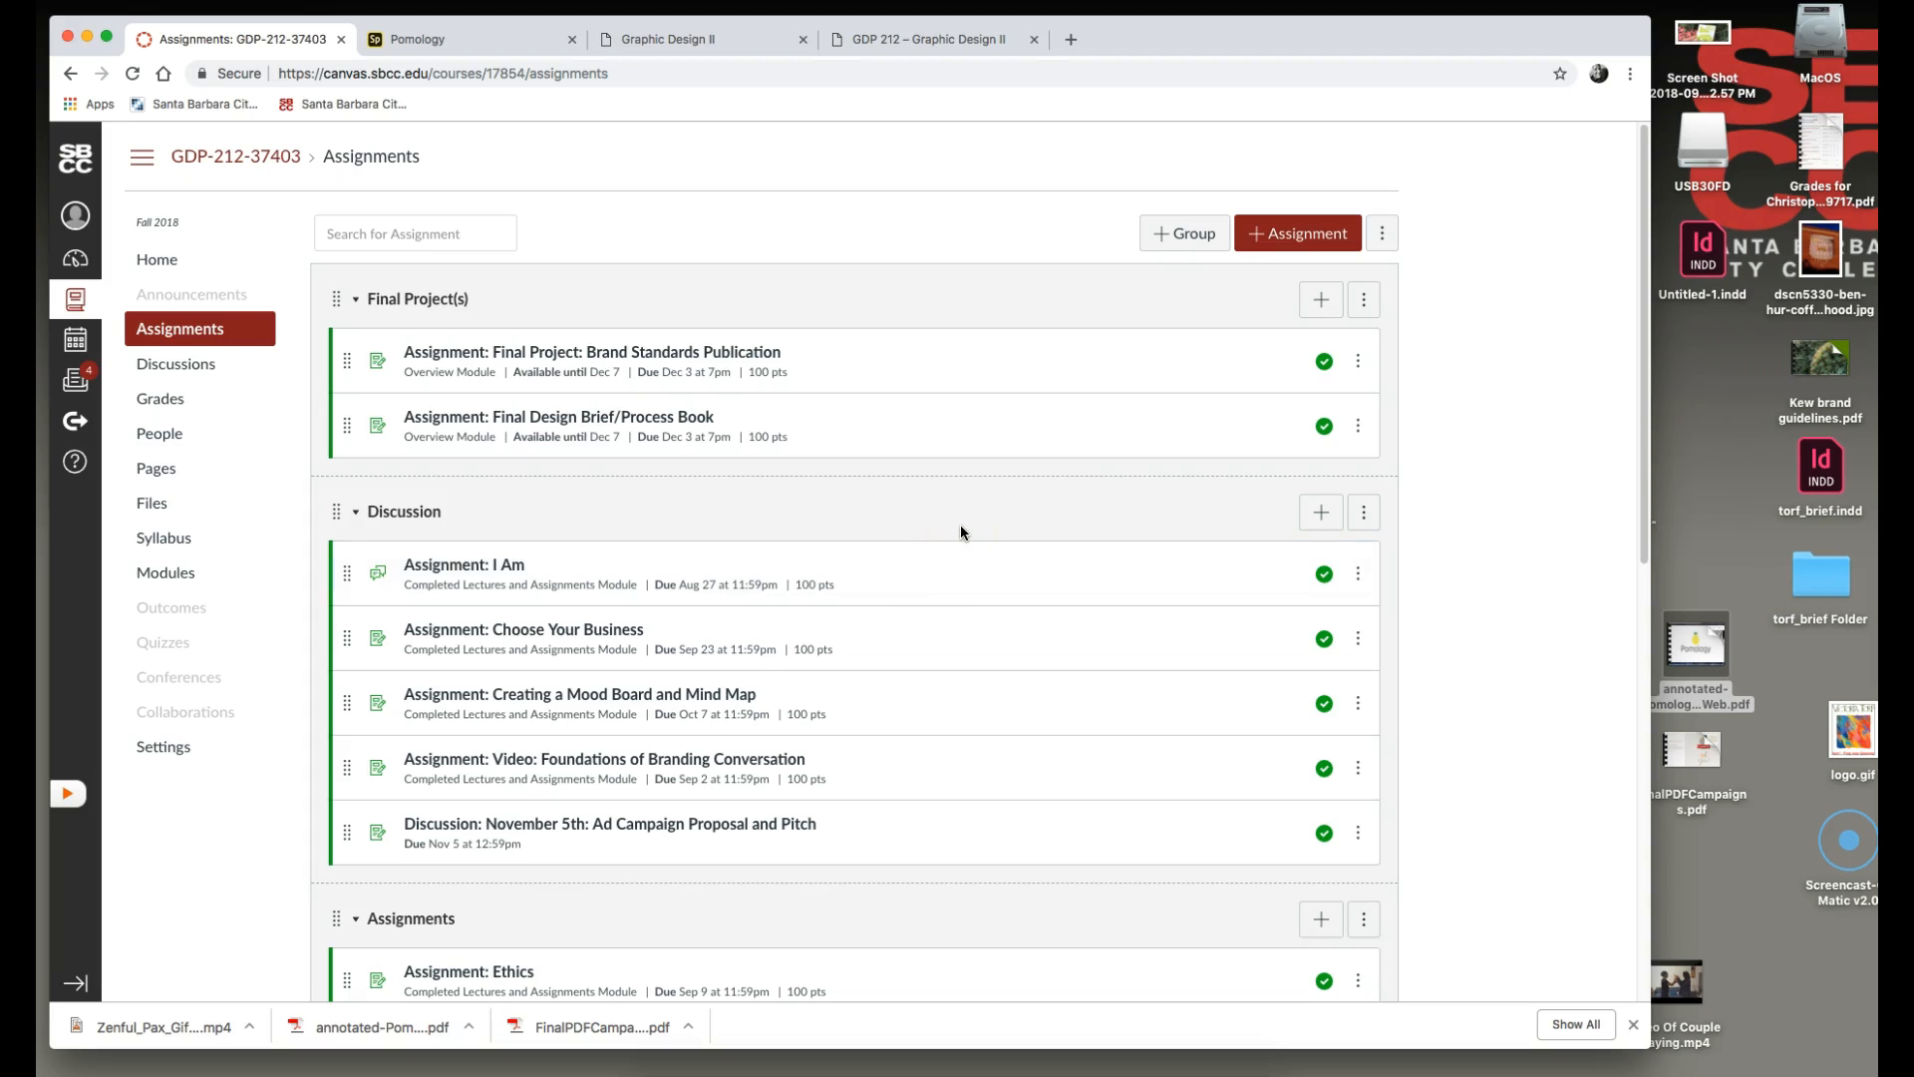